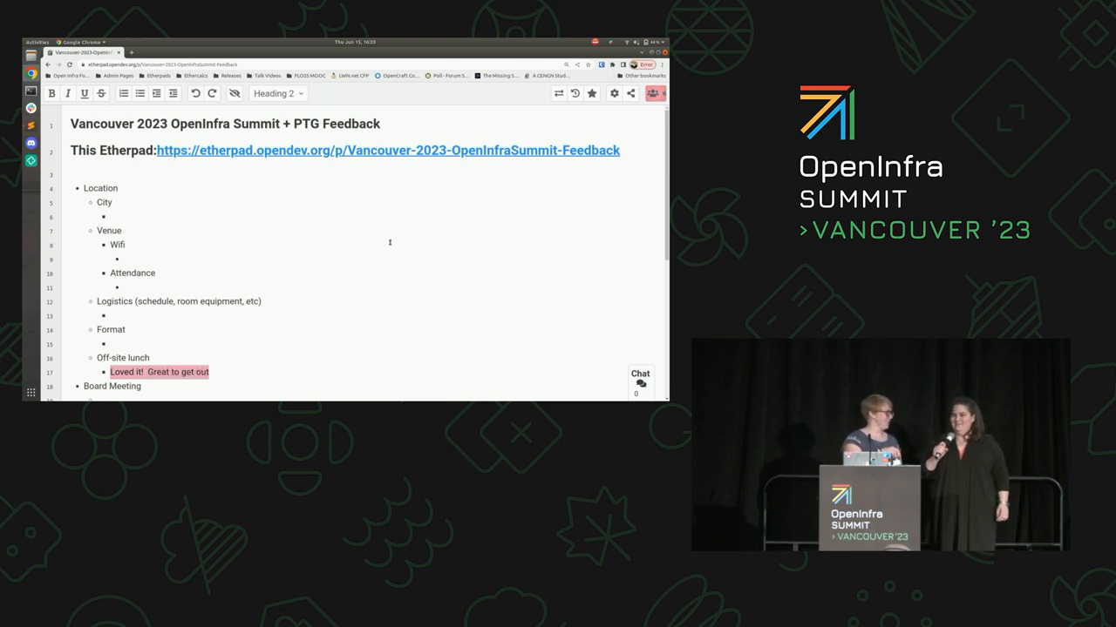
Finish the off-site lunch sentence 'of the venue' and add 'Vancouver is an awesome place' under City
{"action": "type", "text": "of the venue for air and space"}
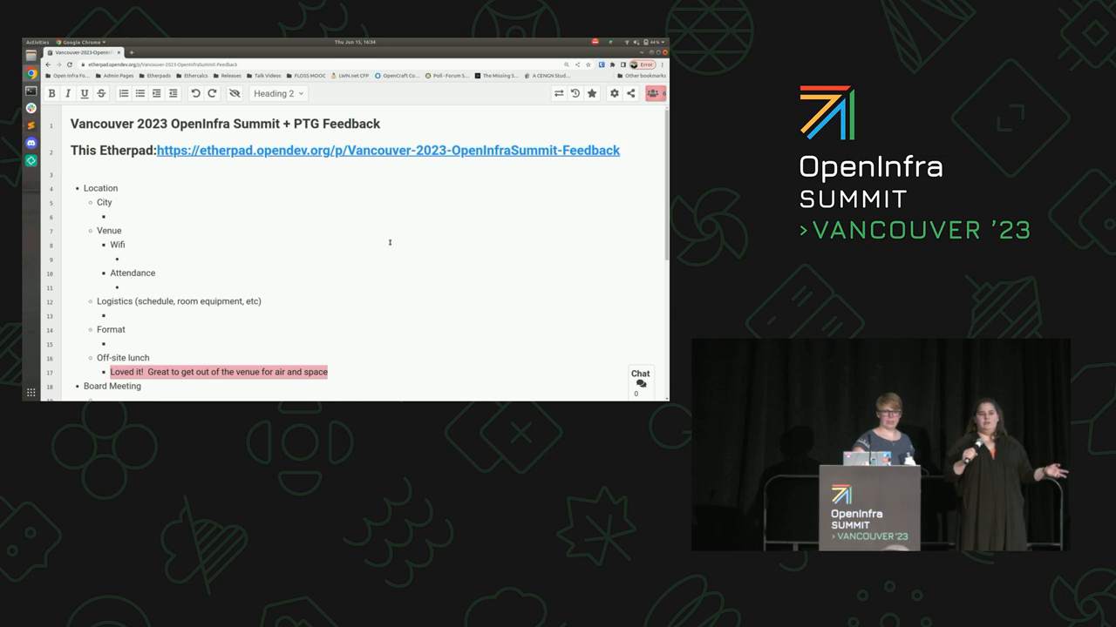
{"action": "scroll", "scroll_direction": "down", "scroll_amount": 3}
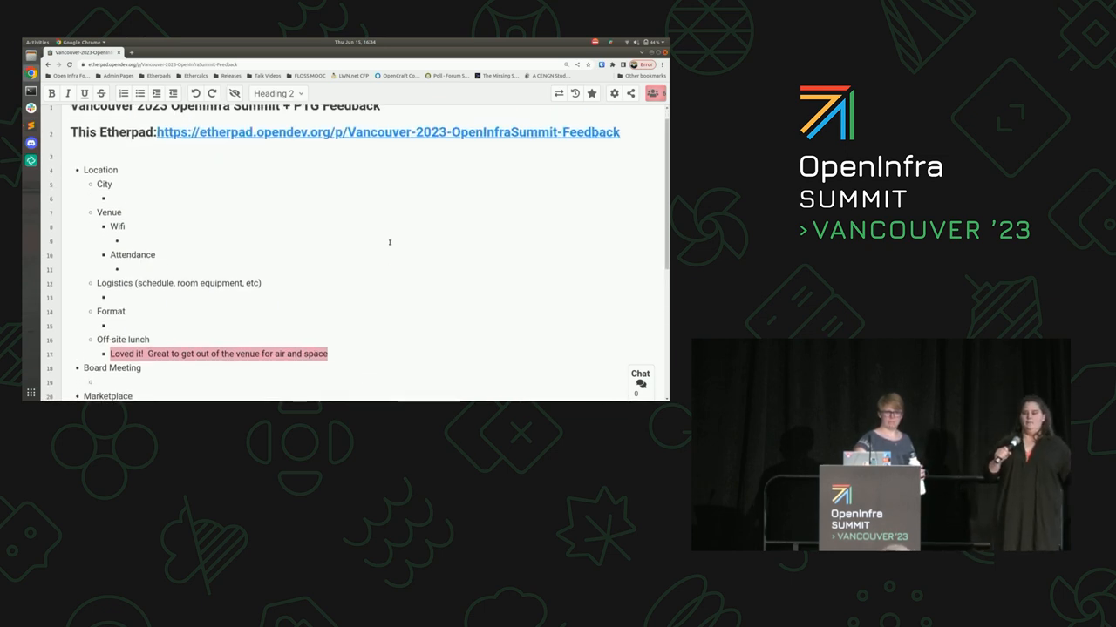
{"action": "scroll", "scroll_direction": "down", "scroll_amount": 3}
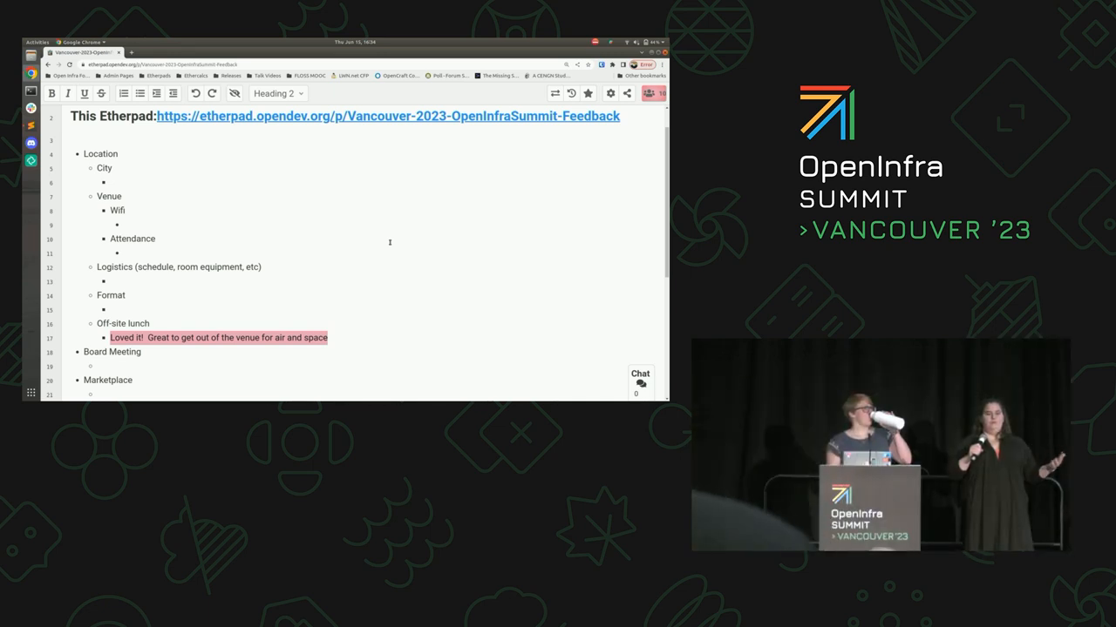
{"action": "type", "text": "Vancouver is an awesome place"}
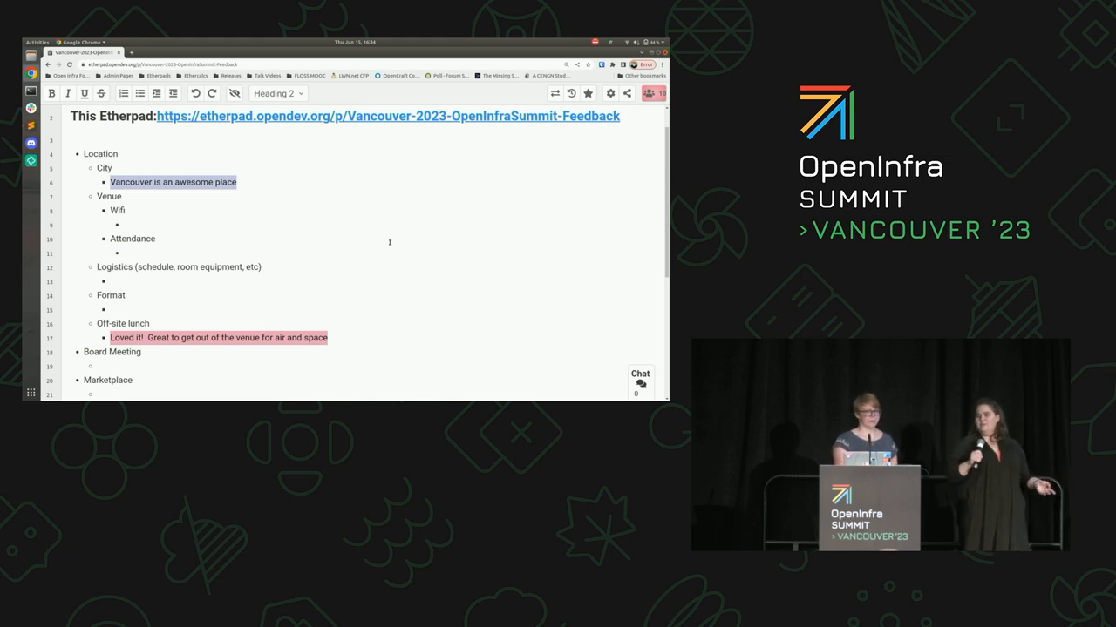
Append +1 to the Vancouver note, add 'Diverse!' under City, and a positive wifi comment under Wifi
{"action": "type", "text": "+1+1"}
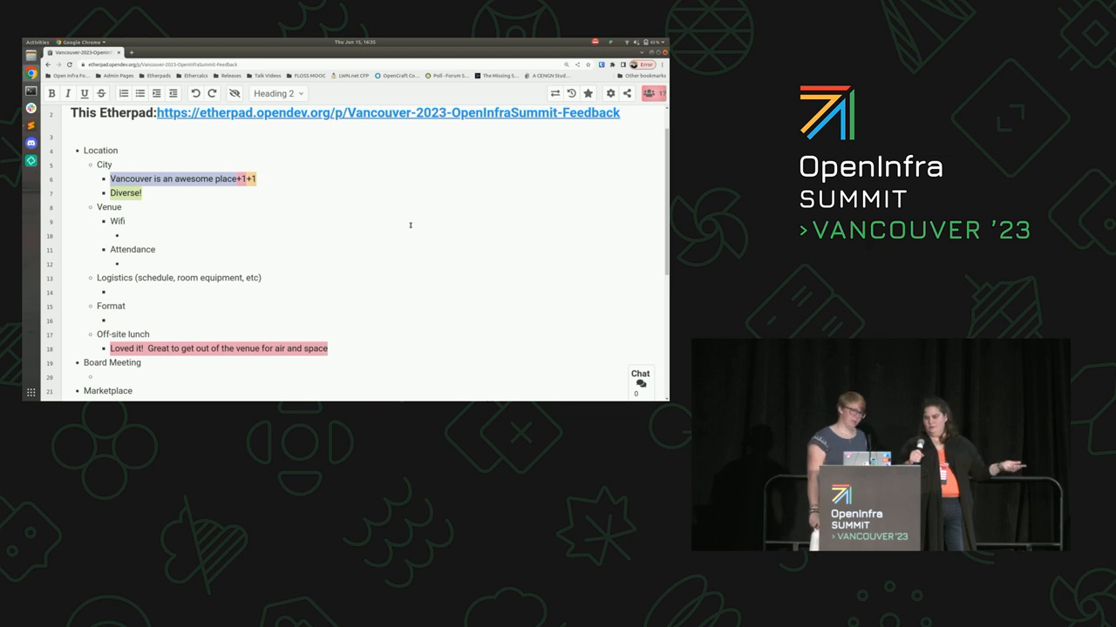
{"action": "type", "text": "Wifi have woked great"}
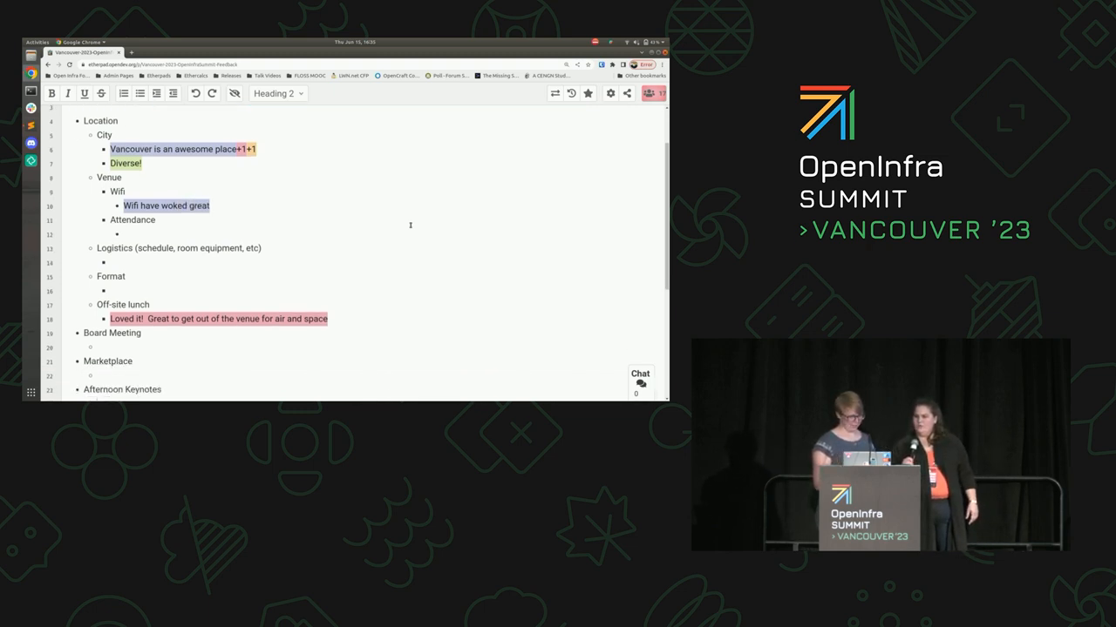
Add wifi +1s, a slow-loading labs remark, and a 'Flaky!' bullet with 'Might have been device specific'
{"action": "type", "text": "++1"}
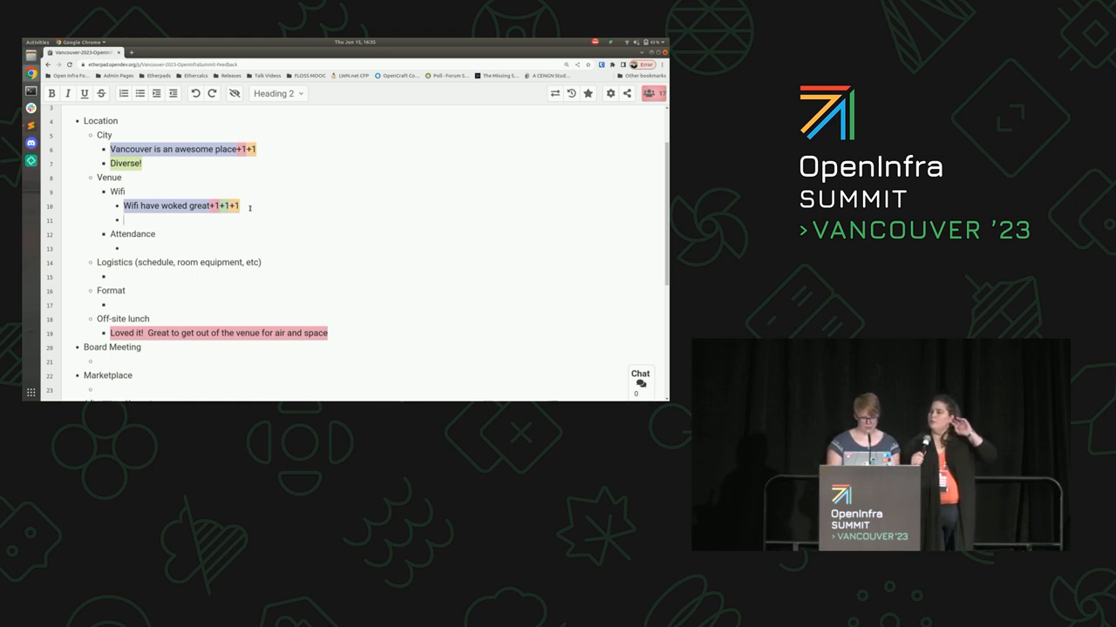
{"action": "type", "text": "Flaky"}
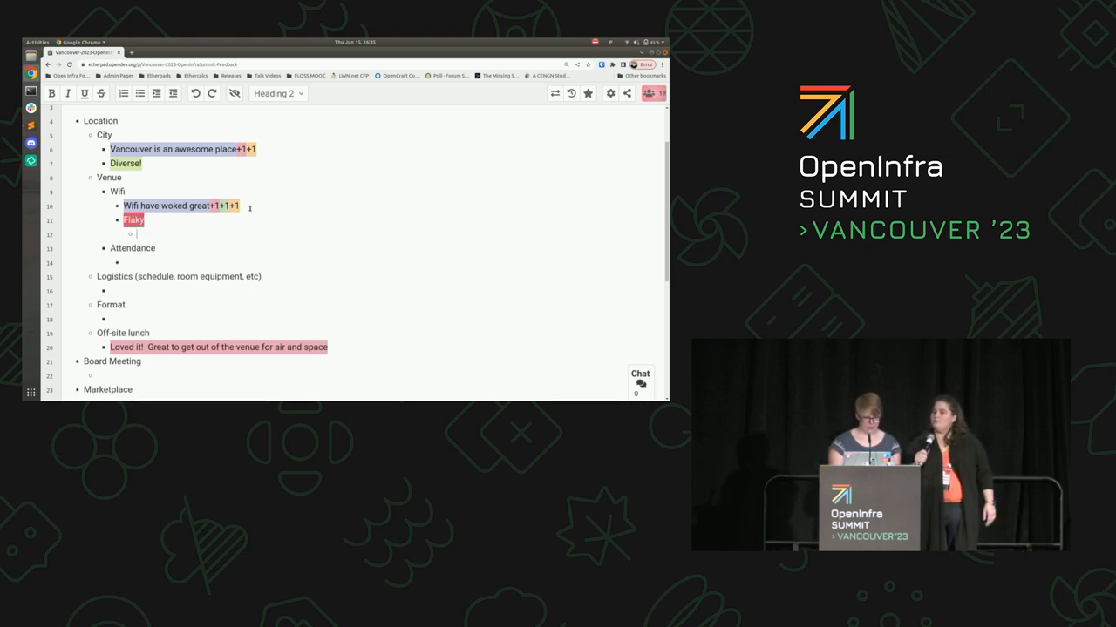
{"action": "type", "text": "Might have been device specific"}
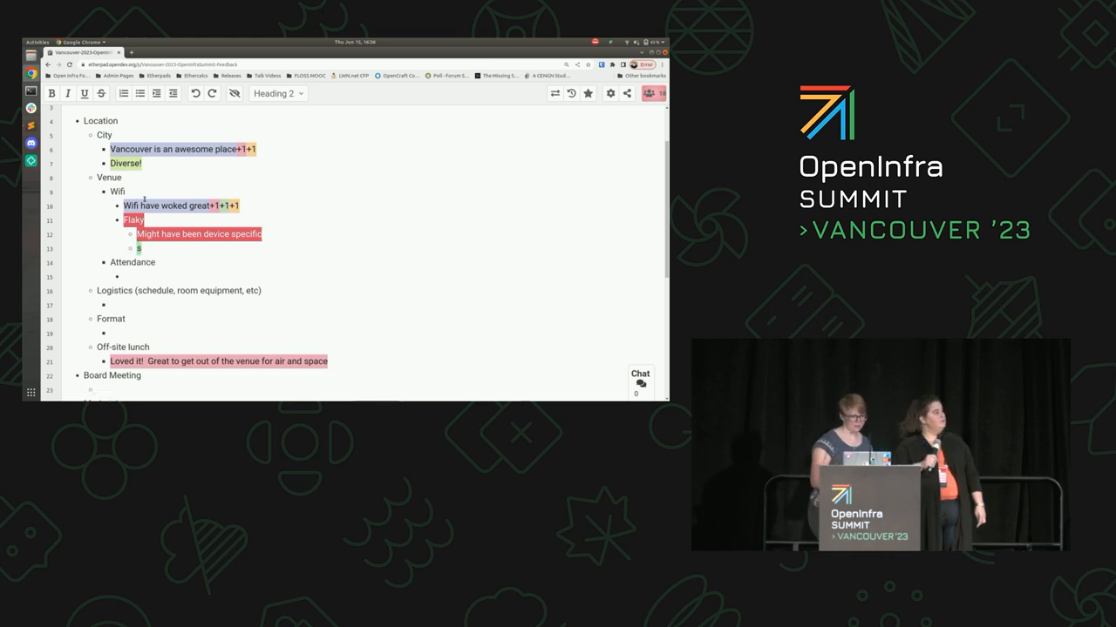
Add an indented note that some Androids had difficulties, about 5 pax
{"action": "type", "text": "some androids have difficulies"}
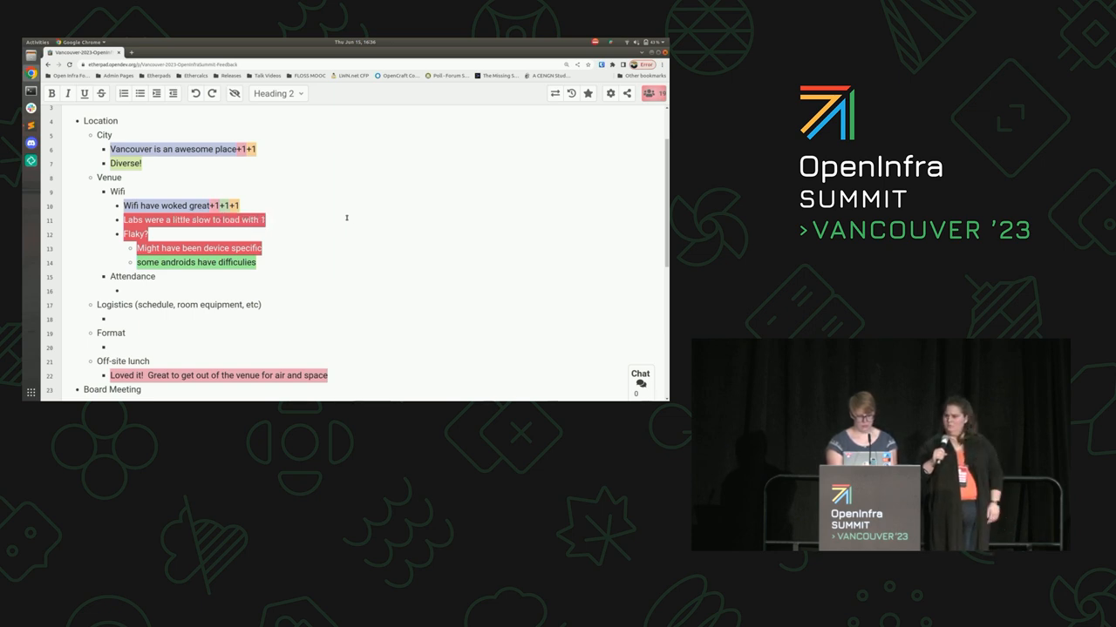
{"action": "type", "text": "5 pax"}
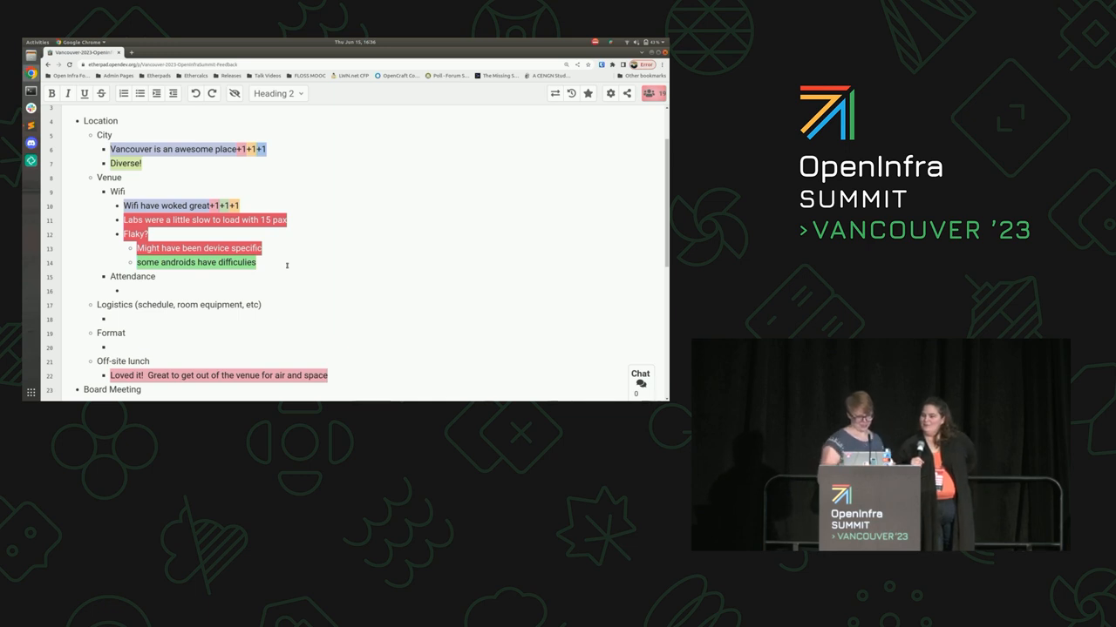
{"action": "scroll", "scroll_direction": "down", "scroll_amount": 3}
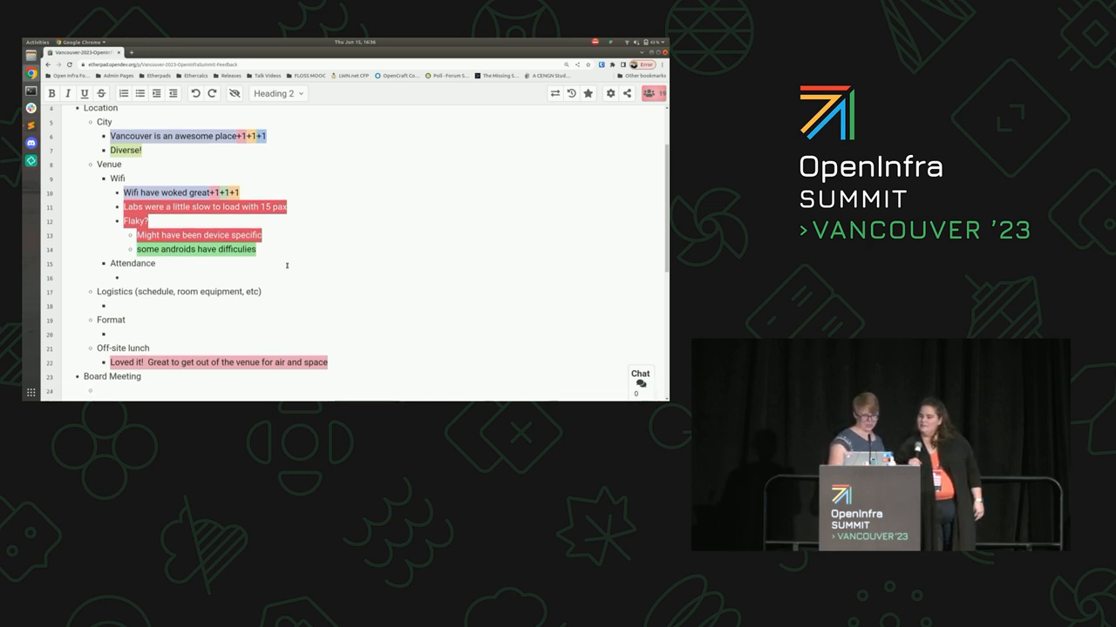
{"action": "scroll", "scroll_direction": "down", "scroll_amount": 3}
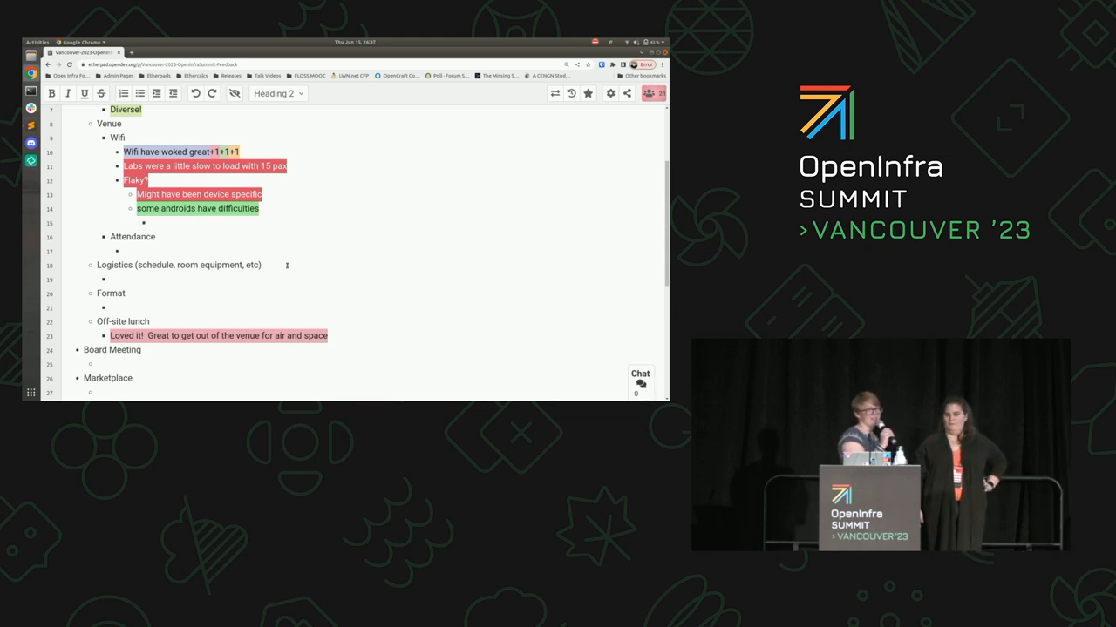
Add accessibility and well-attended forum remarks, +1s, and the circular layout promoting hallway track under Format
{"action": "type", "text": "w"}
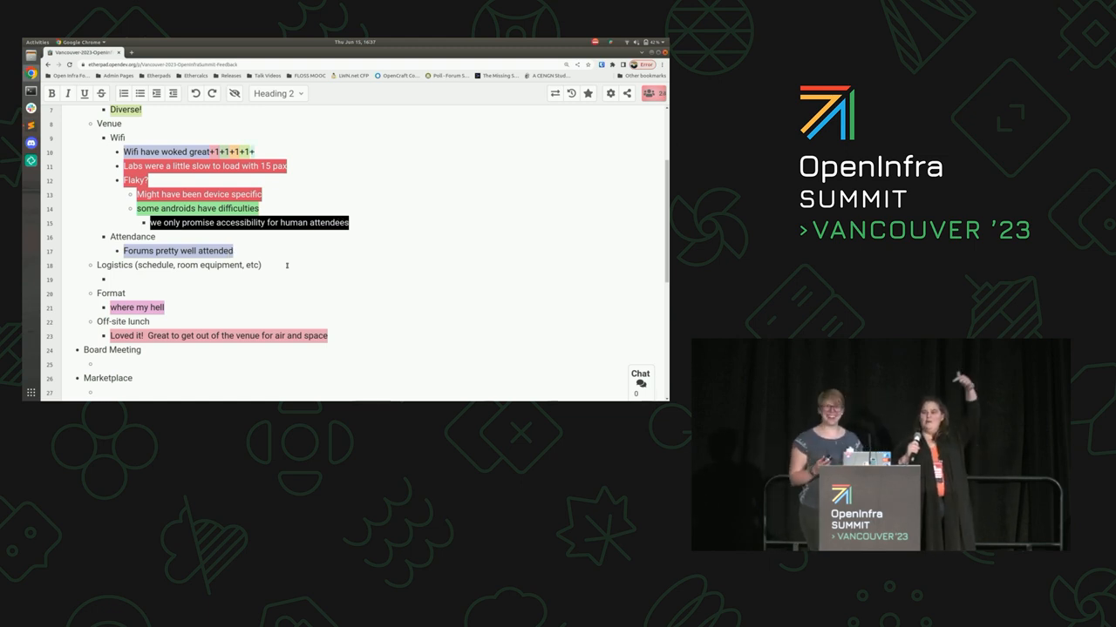
{"action": "type", "text": "+1"}
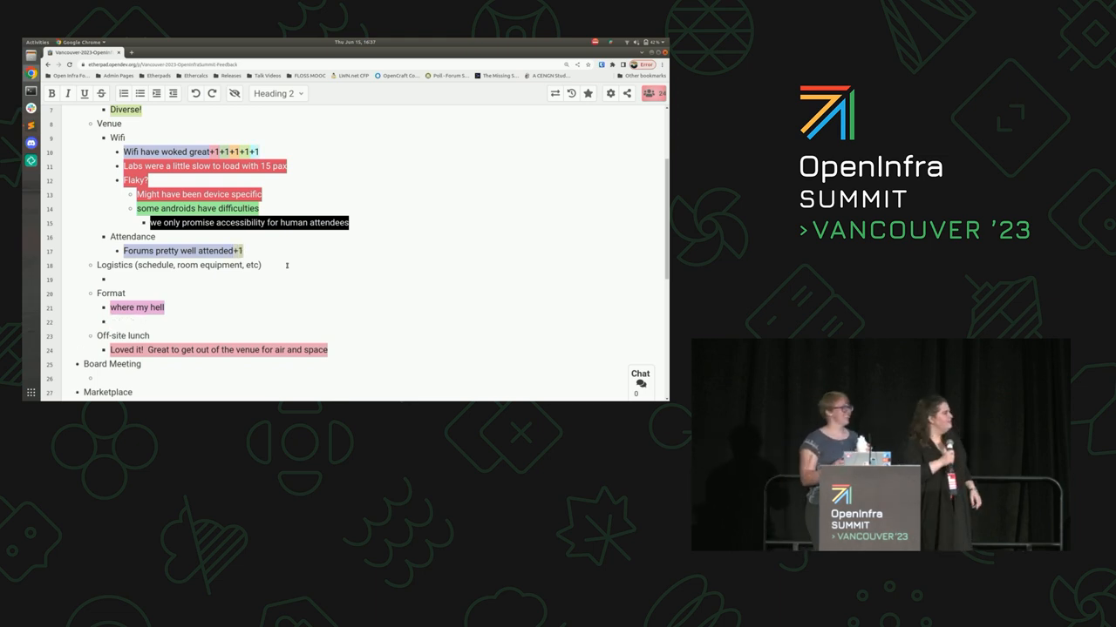
{"action": "type", "text": "circular layout promoted"}
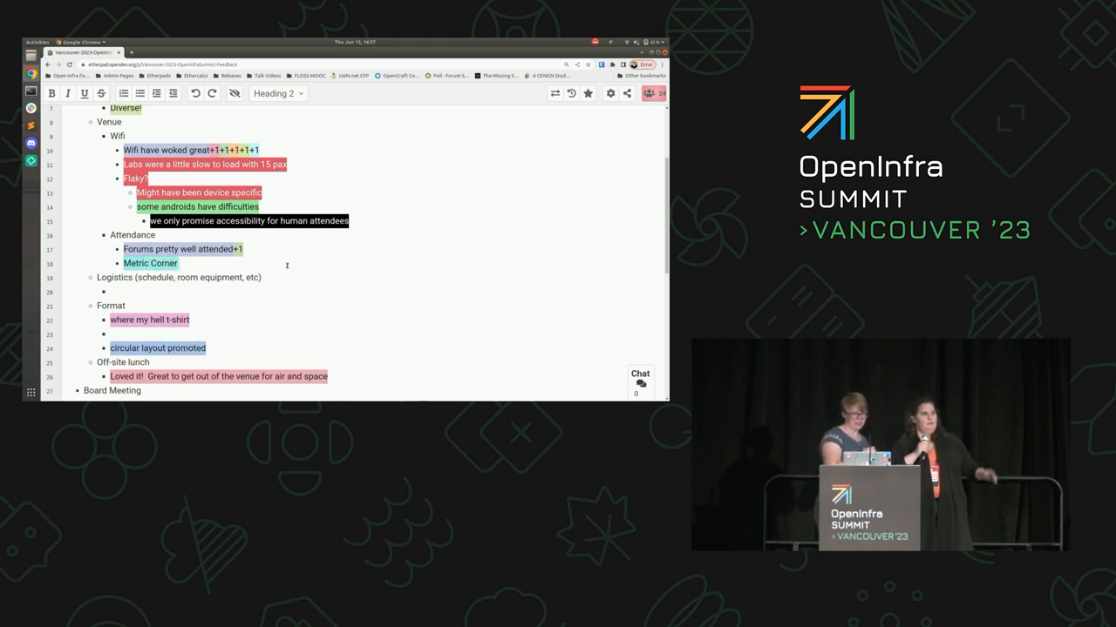
{"action": "type", "text": "co"}
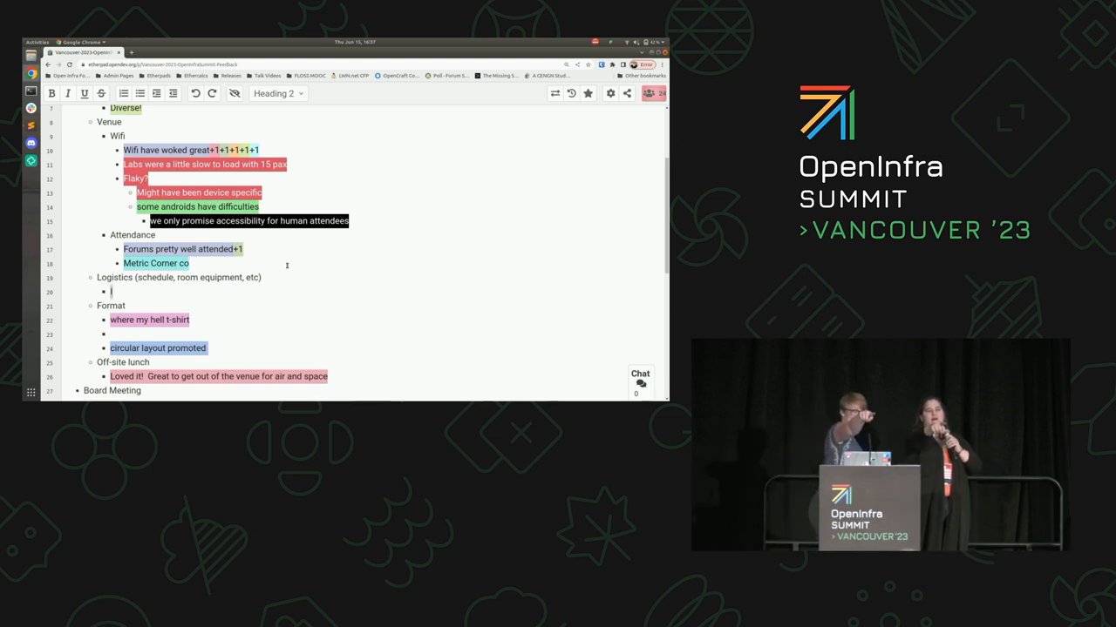
Add 'Issues loading schedule' under Logistics and a t-shirt request bullet
{"action": "type", "text": "Issues loading schedule from time to time"}
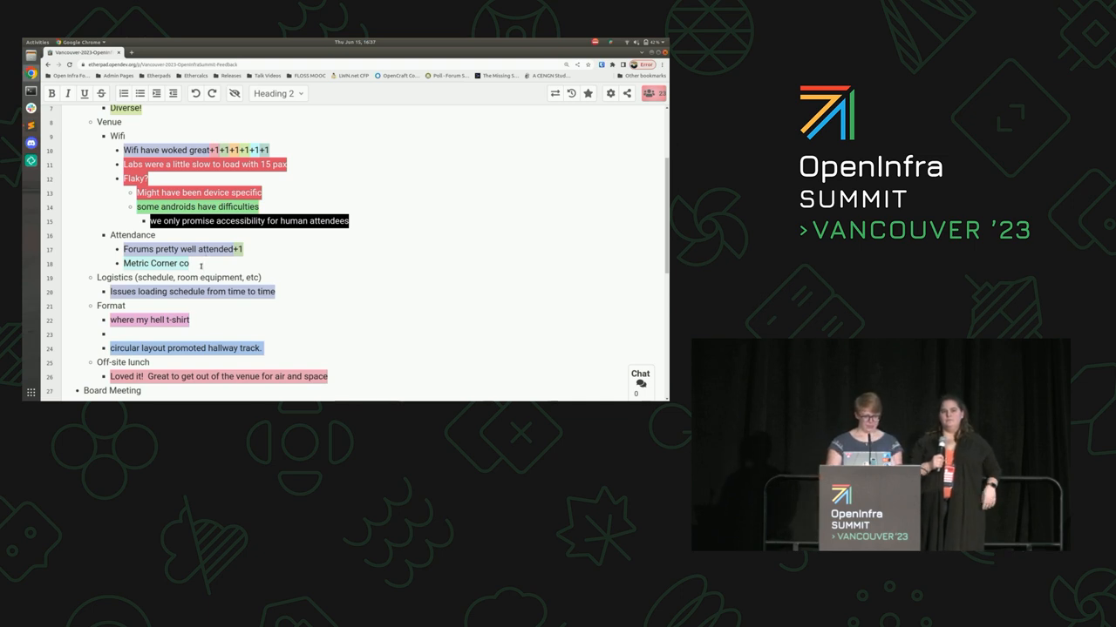
{"action": "type", "text": "A big"}
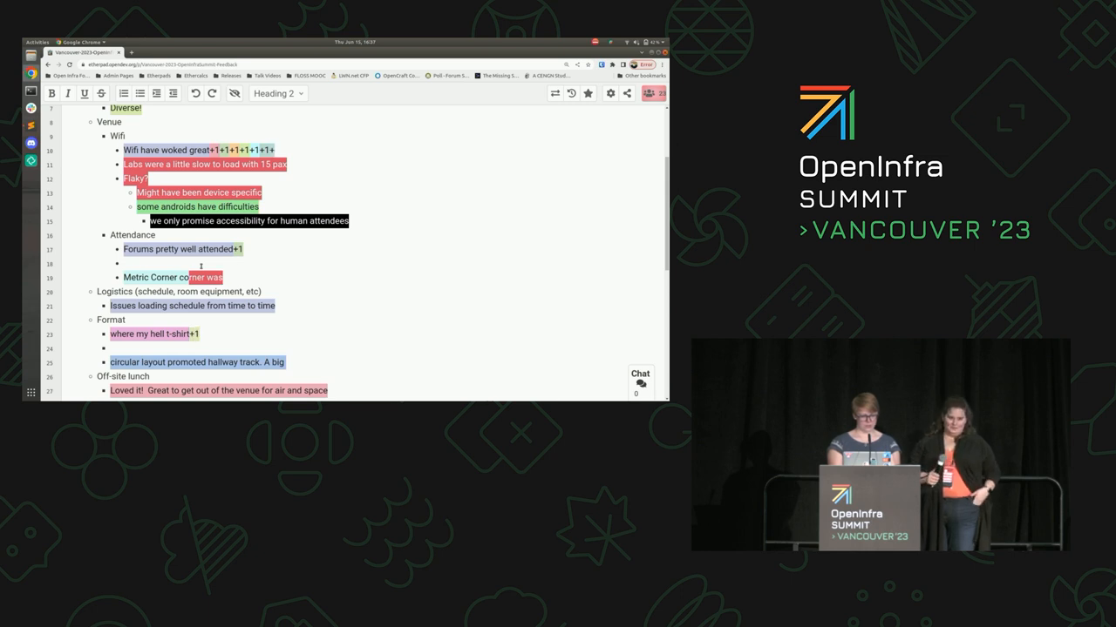
Note under Logistics that a couple sessions were standing-room and the stage/marketplace noise carried over
{"action": "type", "text": "A couple of"}
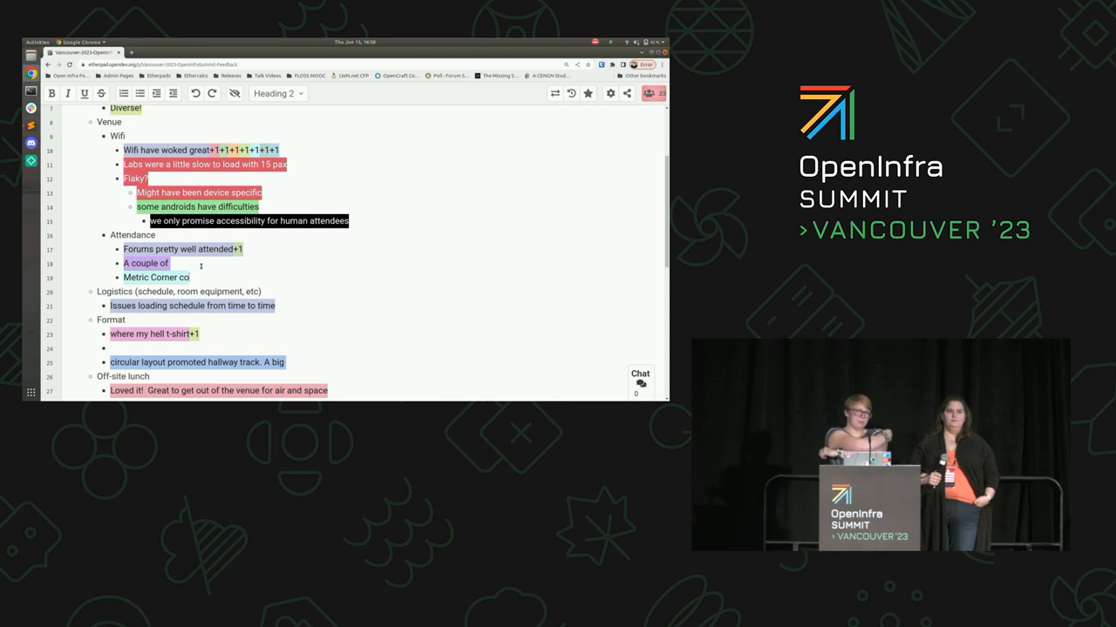
{"action": "type", "text": "sessions were"}
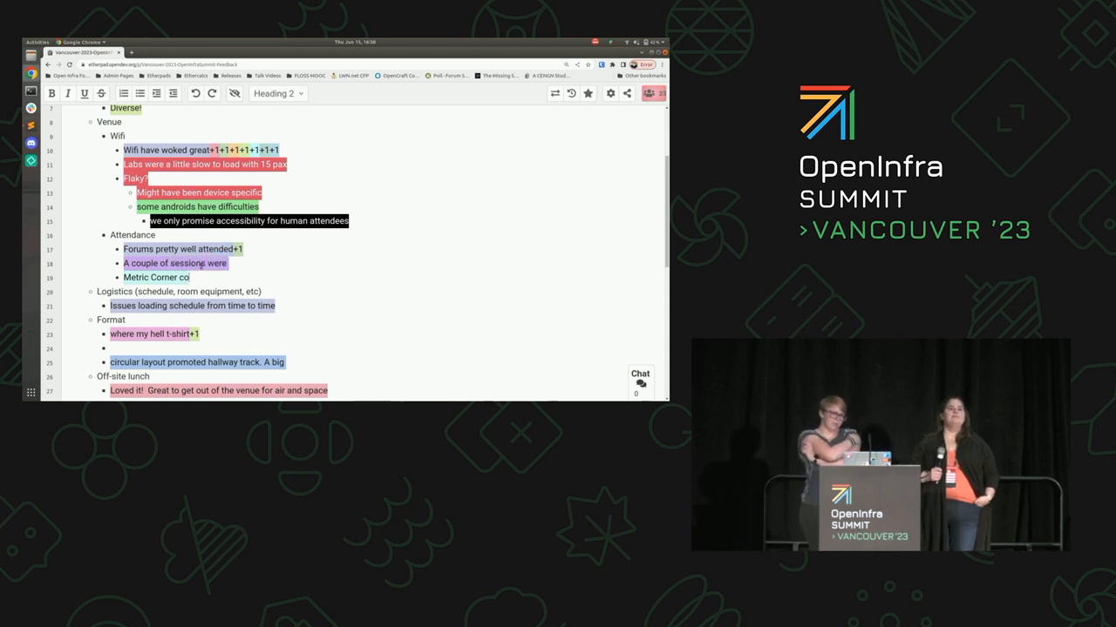
{"action": "type", "text": "standing room"}
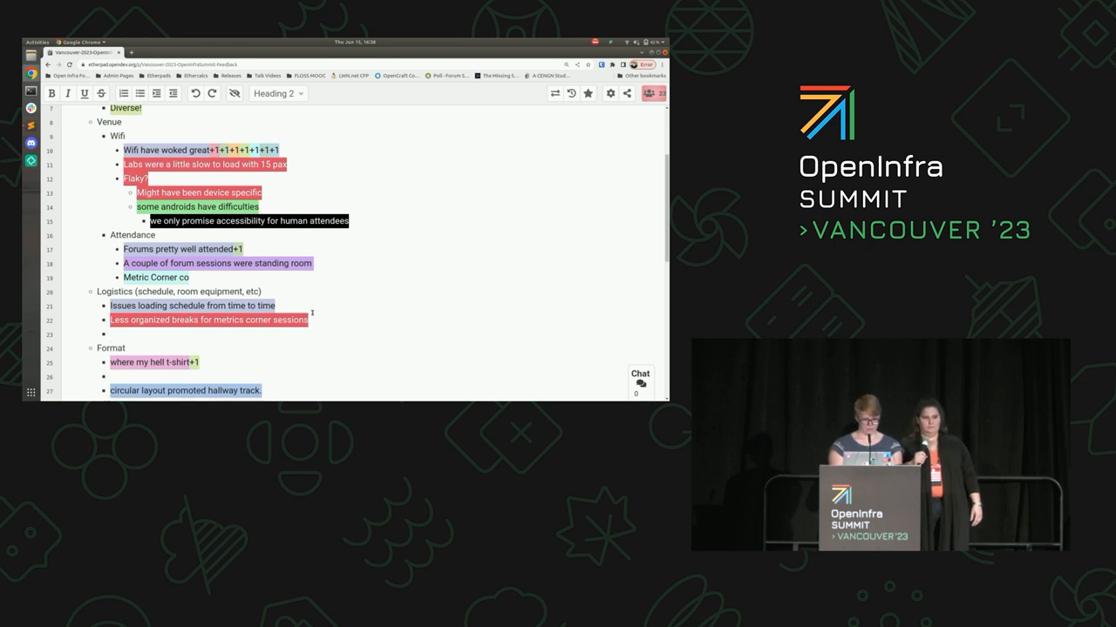
{"action": "type", "text": "Noise level was high in the"}
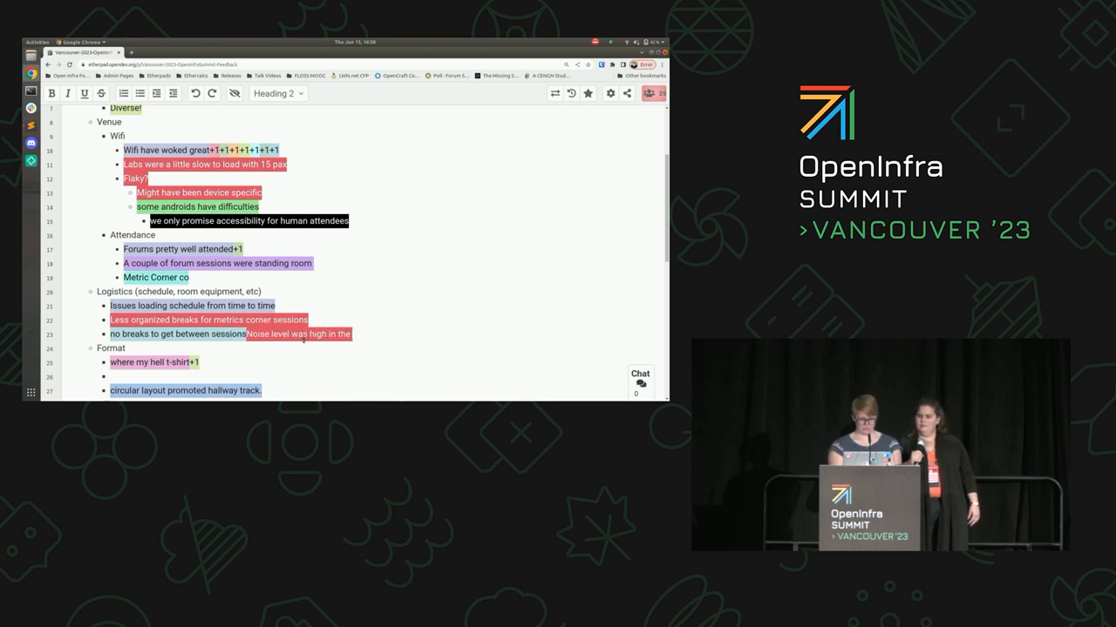
{"action": "type", "text": "marketplace"}
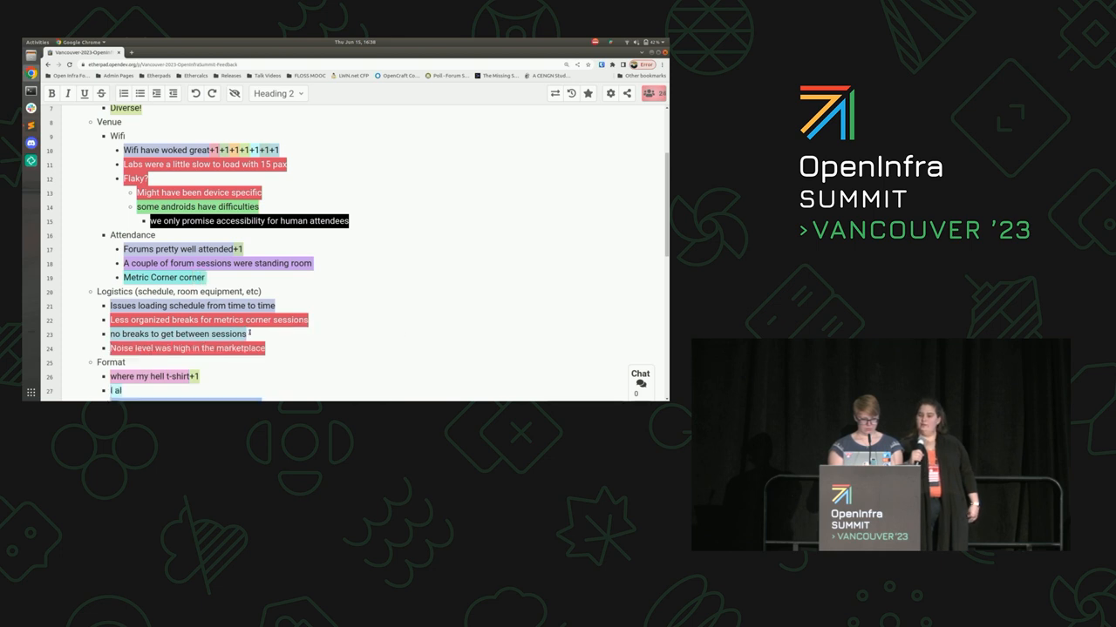
{"action": "scroll", "scroll_direction": "down", "scroll_amount": 3}
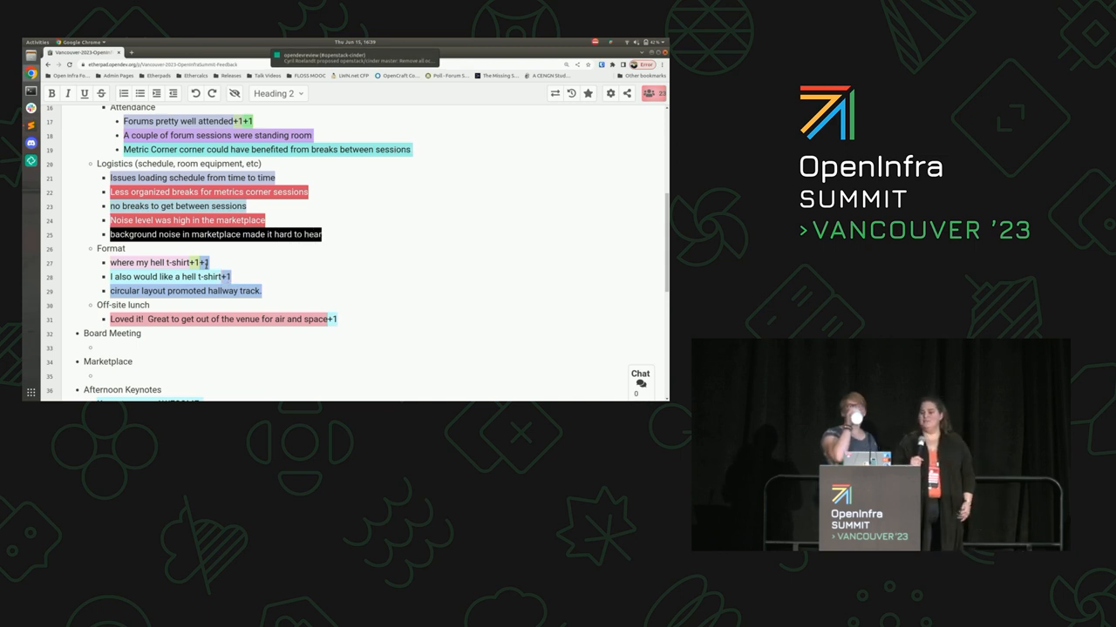
Add 'no app' under Logistics, nest the t-shirt reply under Format, and start the website iCal export complaint
{"action": "type", "text": "presentations on the stag"}
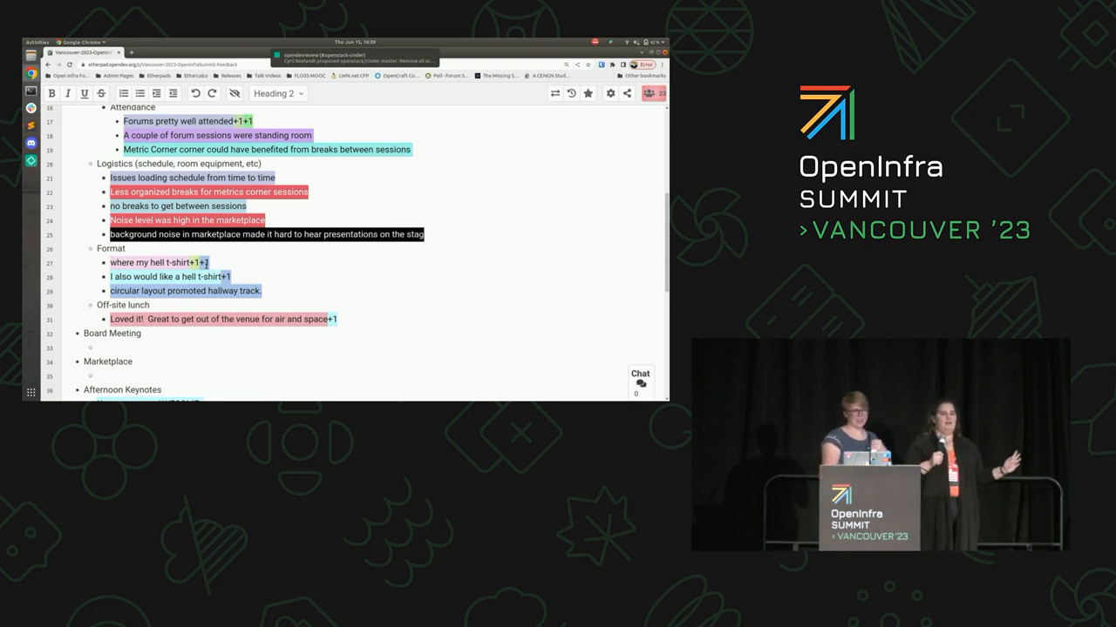
{"action": "type", "text": "("}
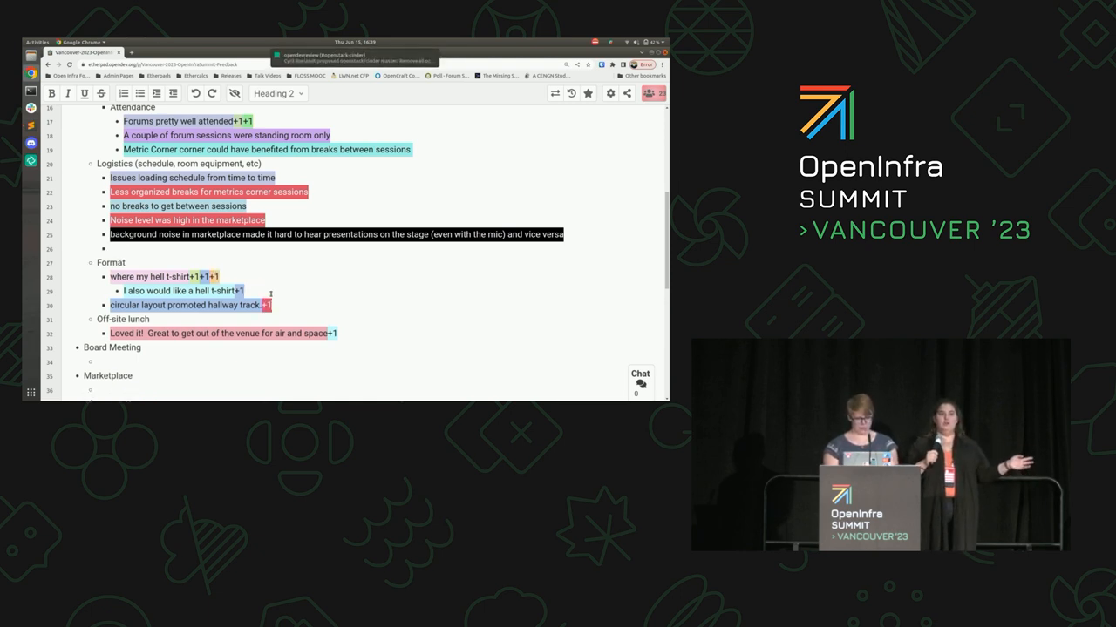
{"action": "type", "text": "n"}
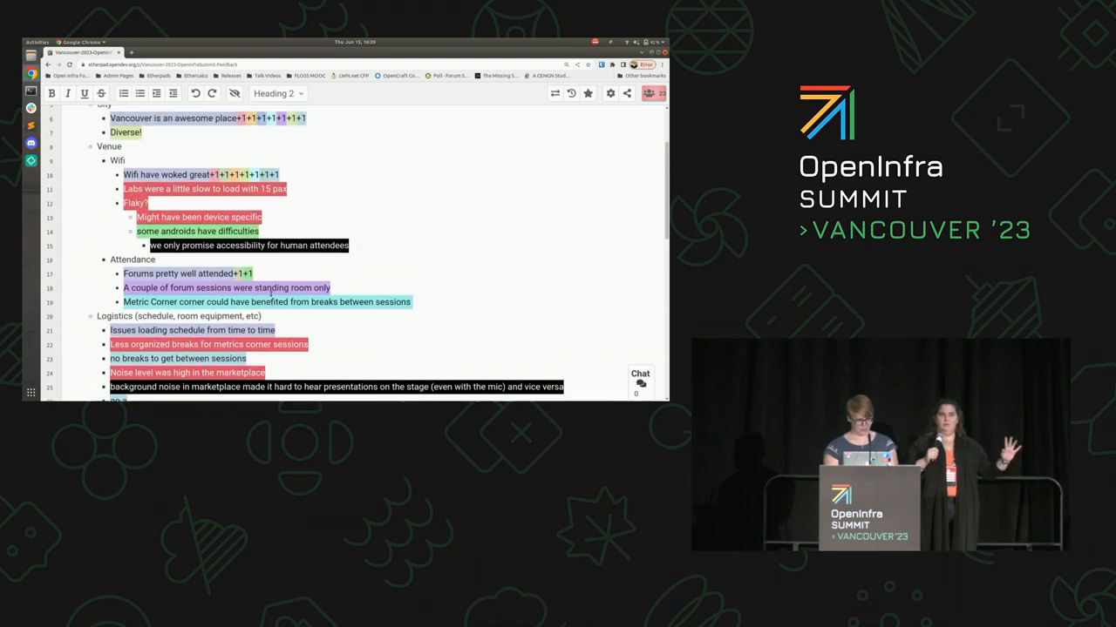
{"action": "scroll", "scroll_direction": "down", "scroll_amount": 3}
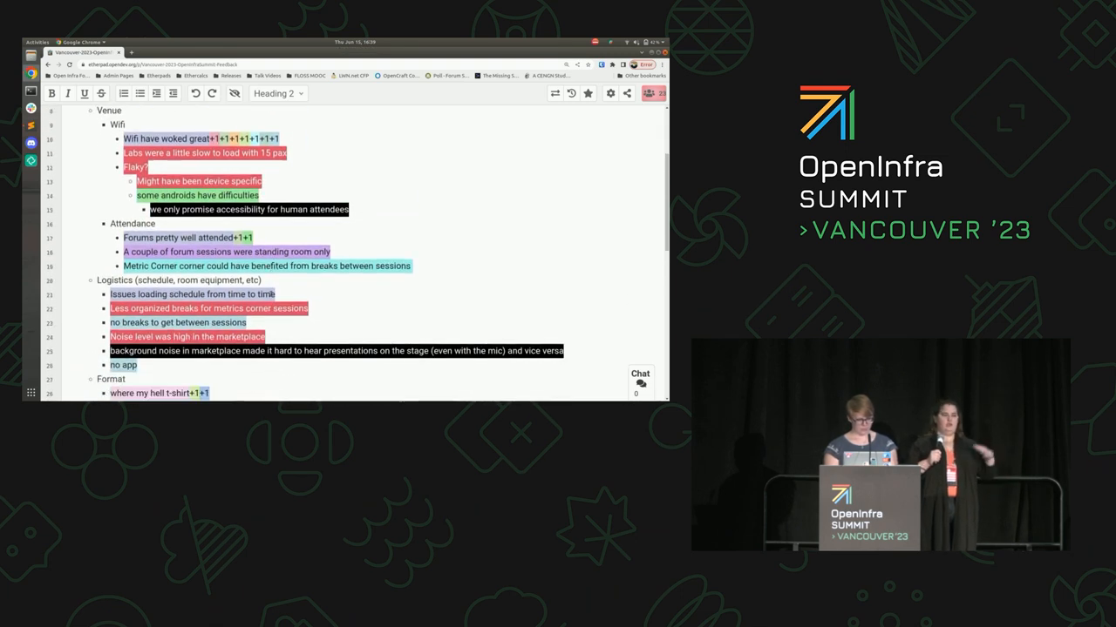
{"action": "scroll", "scroll_direction": "down", "scroll_amount": 3}
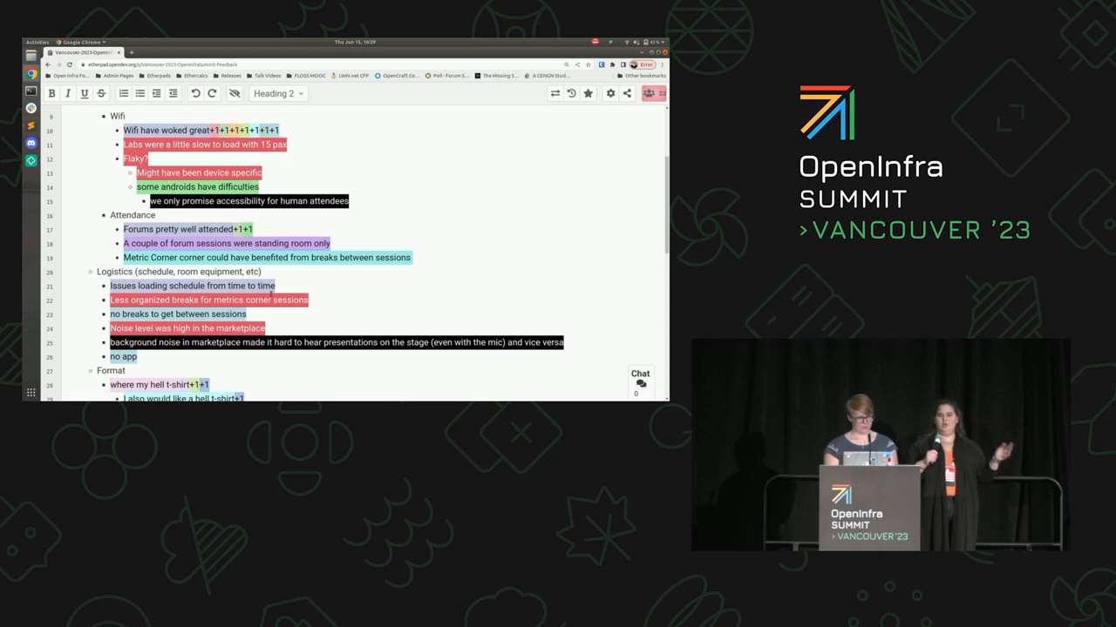
{"action": "scroll", "scroll_direction": "down", "scroll_amount": 3}
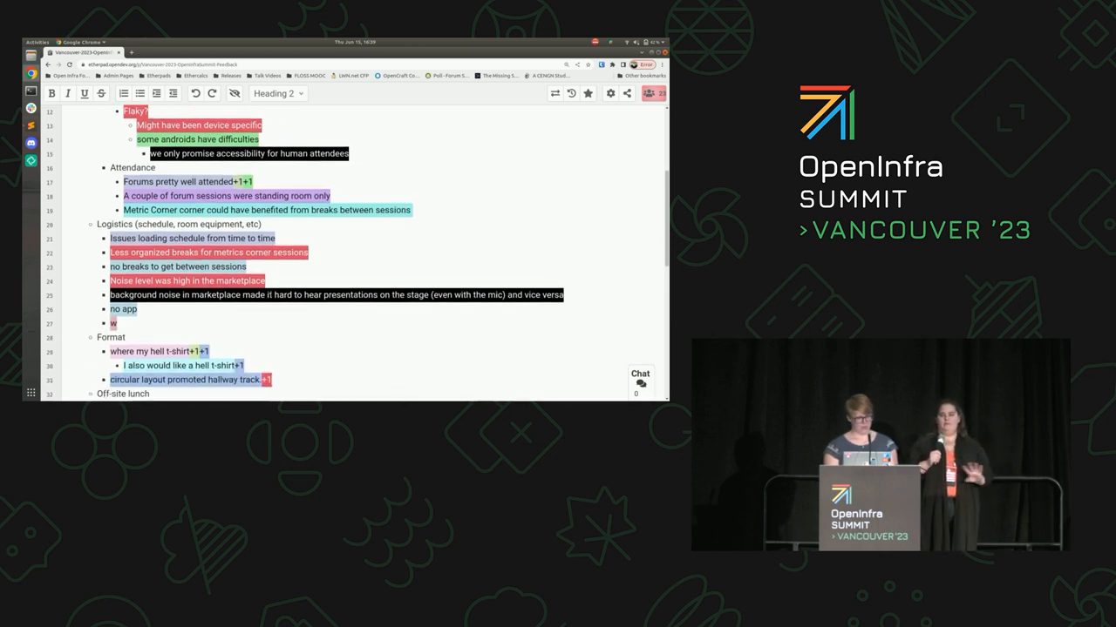
{"action": "scroll", "scroll_direction": "down", "scroll_amount": 3}
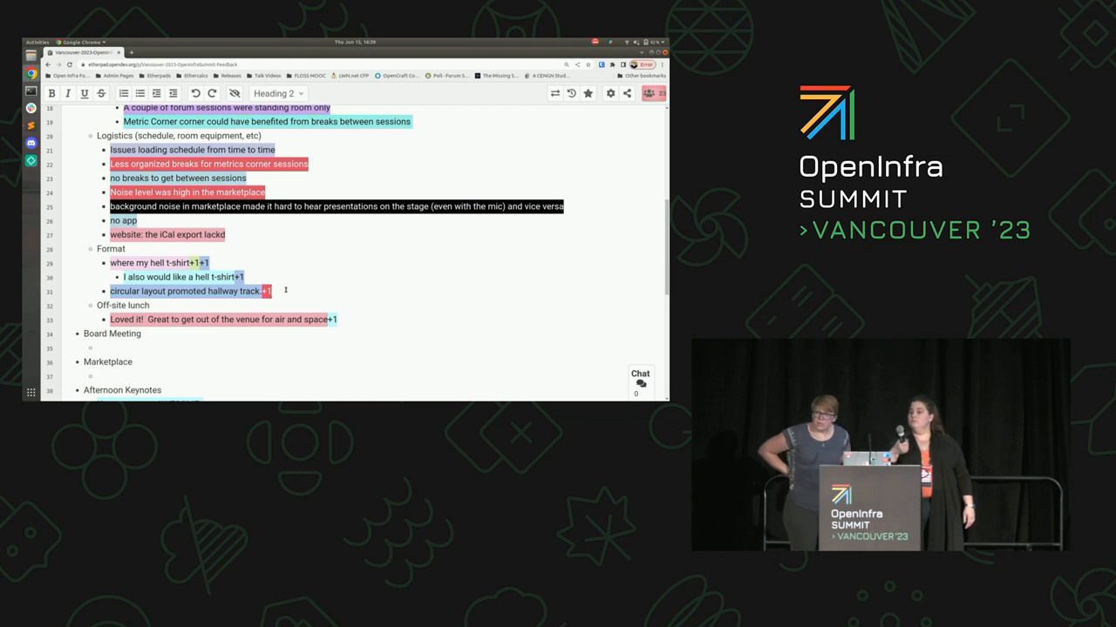
Note the iCal export lacking room info, a retrospective t-shirt, missing Eventbrite, and praise for the Board Meeting location
{"action": "type", "text": "will you make a t-shirt retrospectively for this event? (online story"}
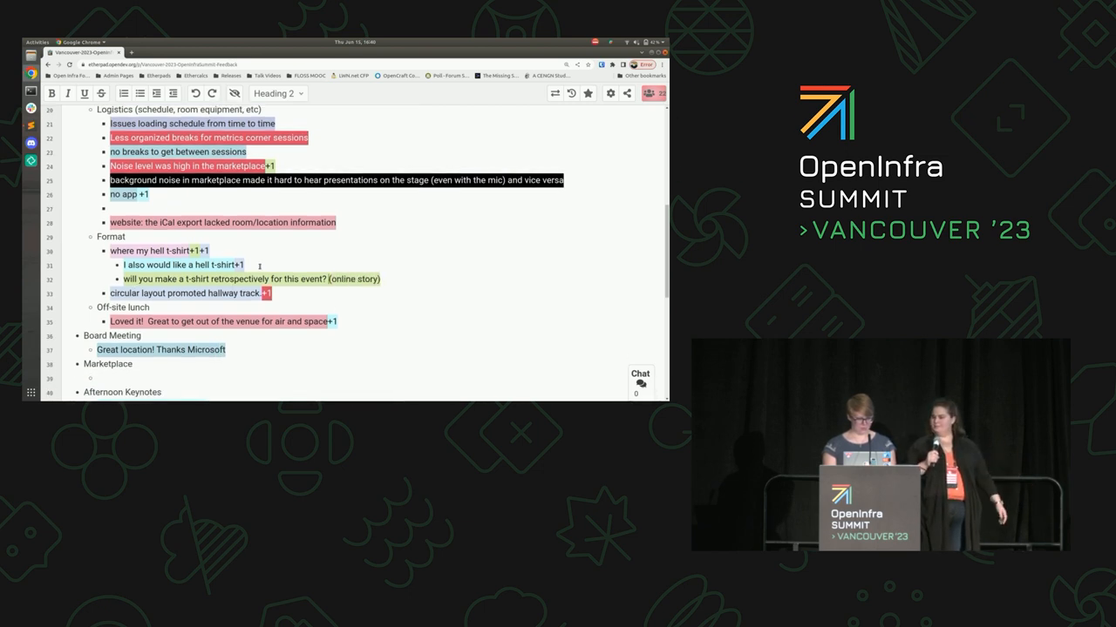
{"action": "type", "text": "i kind of miss Eventbrite"}
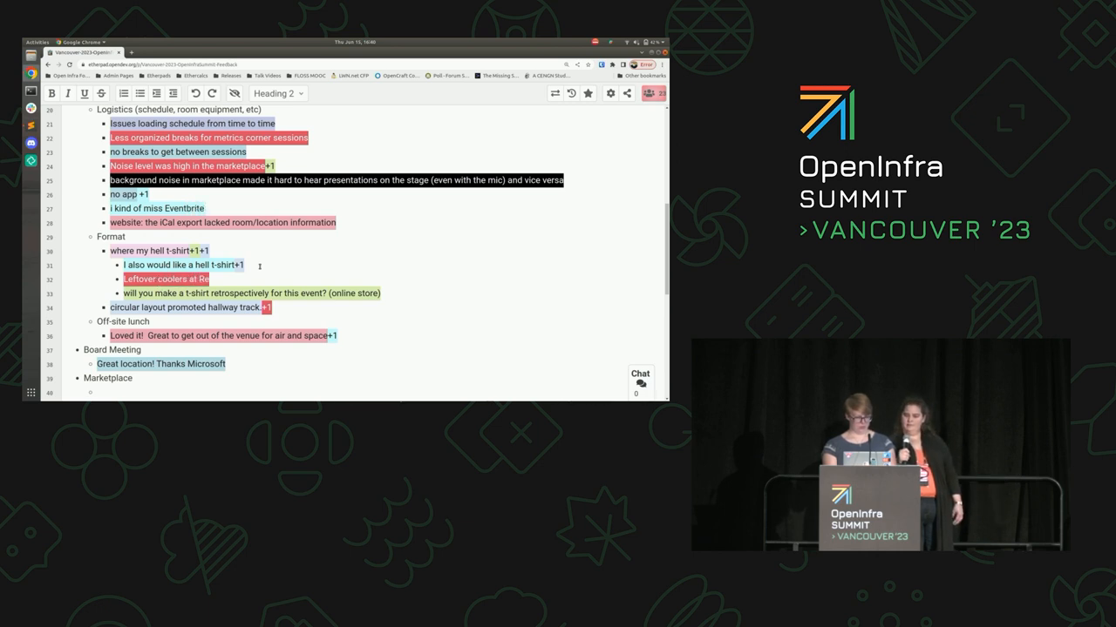
{"action": "scroll", "scroll_direction": "down", "scroll_amount": 3}
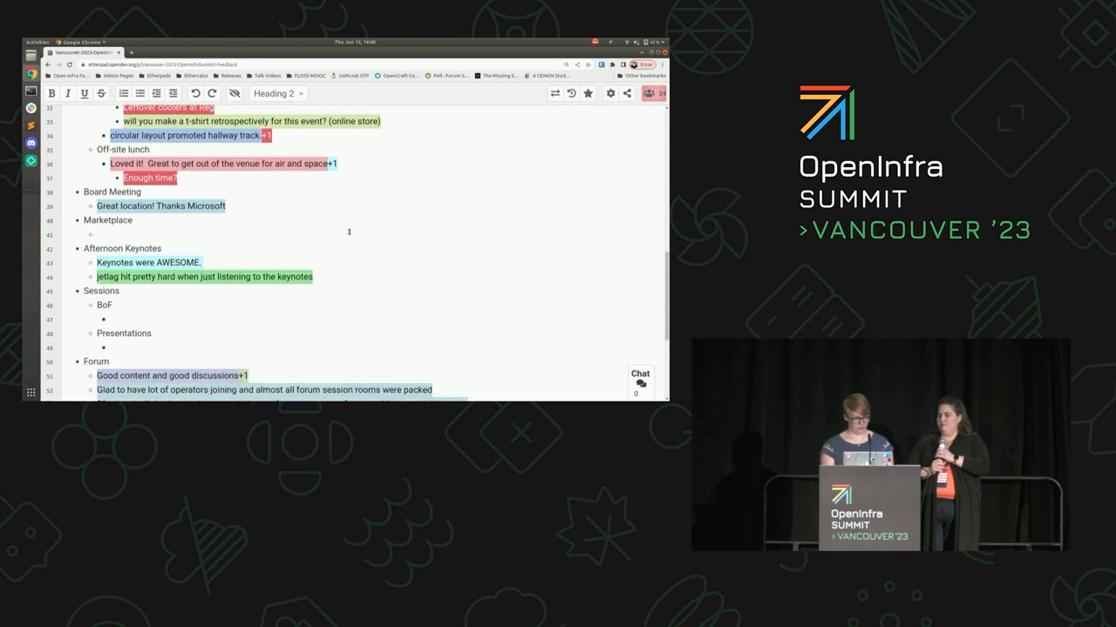
Add Off-site lunch and Marketplace notes on afternoon timing, a map, and a bigger, less noisy space
{"action": "scroll", "scroll_direction": "down", "scroll_amount": 3}
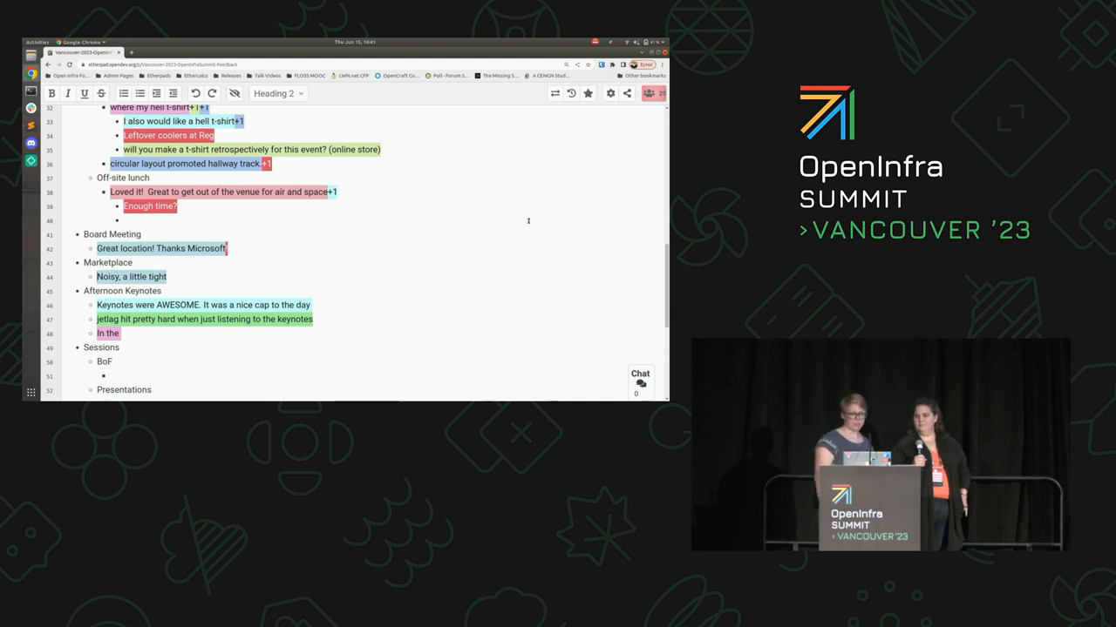
{"action": "type", "text": "afternoon with"}
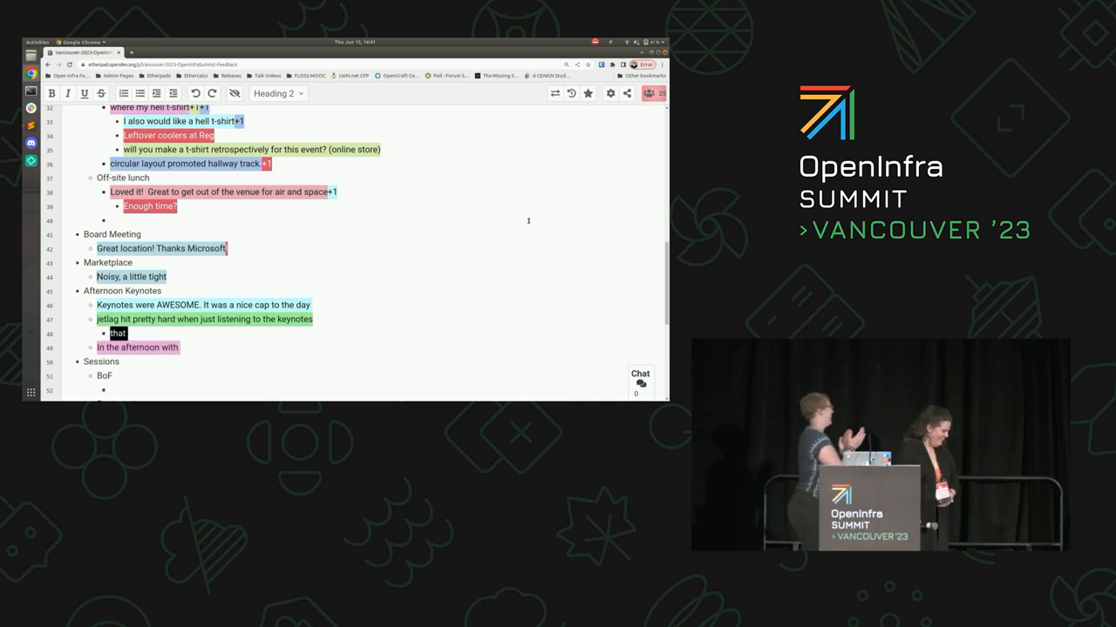
{"action": "type", "text": "also might have been the complimentary beer"}
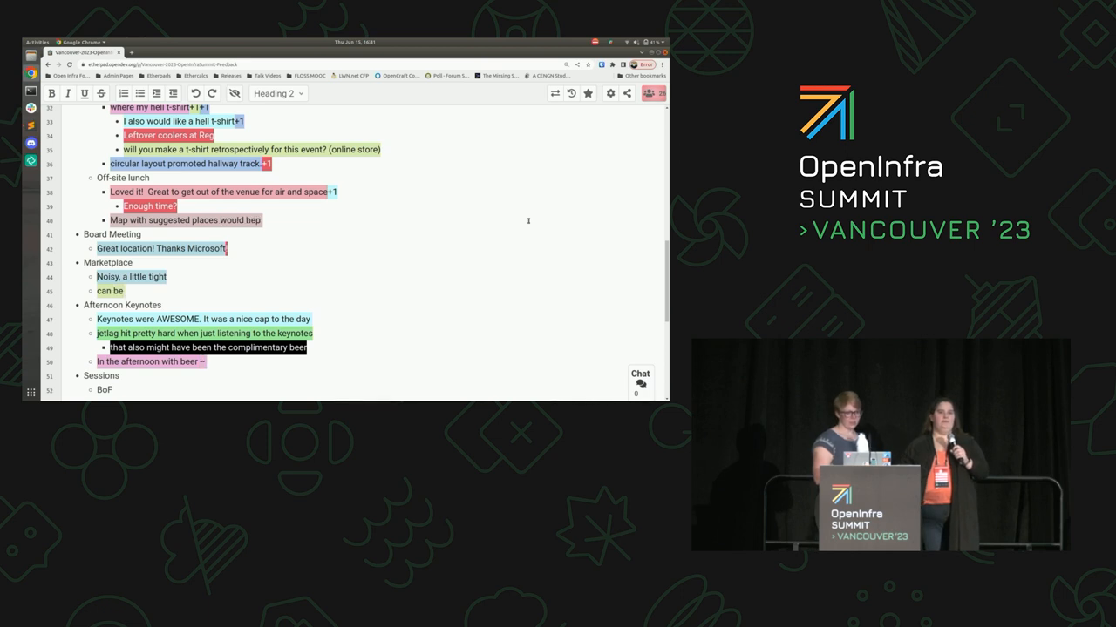
{"action": "type", "text": "bigger"}
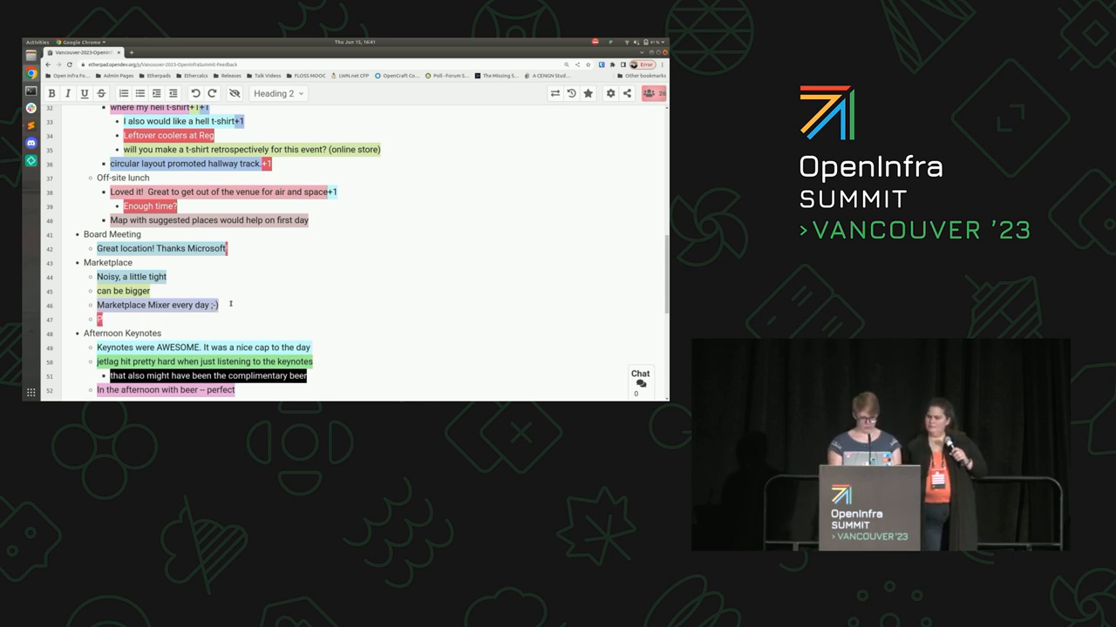
Add 'Patio should have seating' under Marketplace and note the complimentary beer under Afternoon Keynotes
{"action": "type", "text": "Patio should have seating + be signed better"}
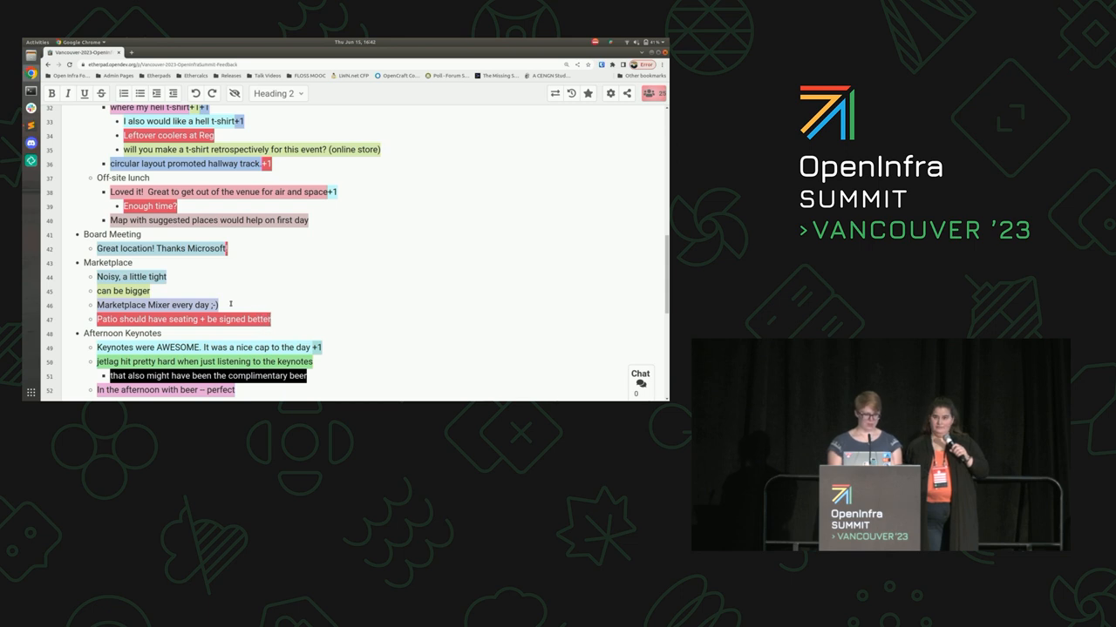
{"action": "type", "text": "No"}
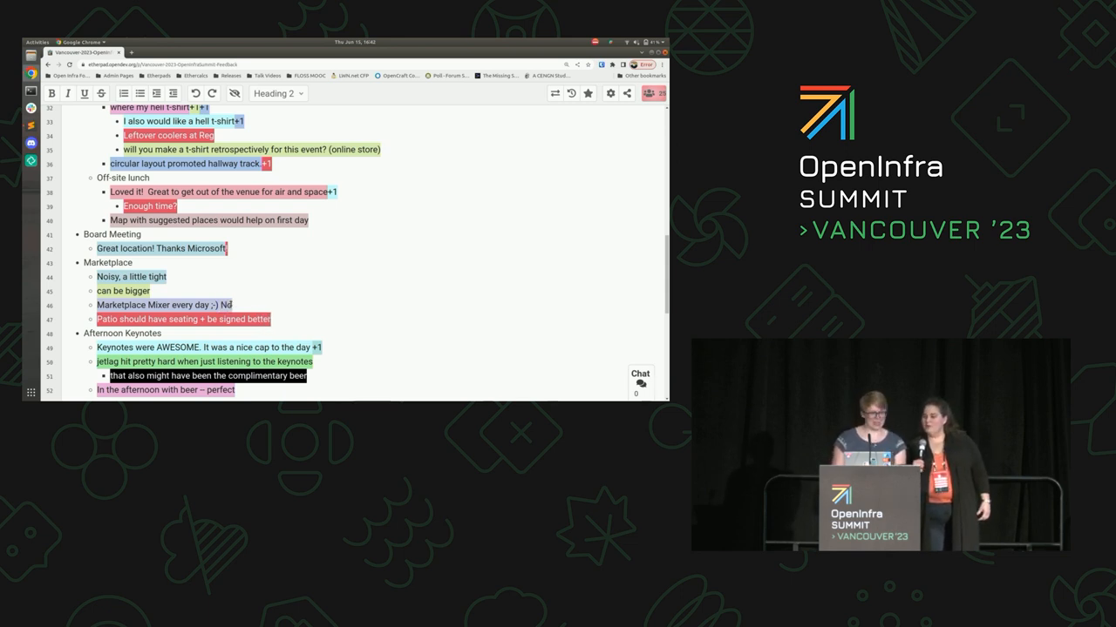
{"action": "scroll", "scroll_direction": "down", "scroll_amount": 3}
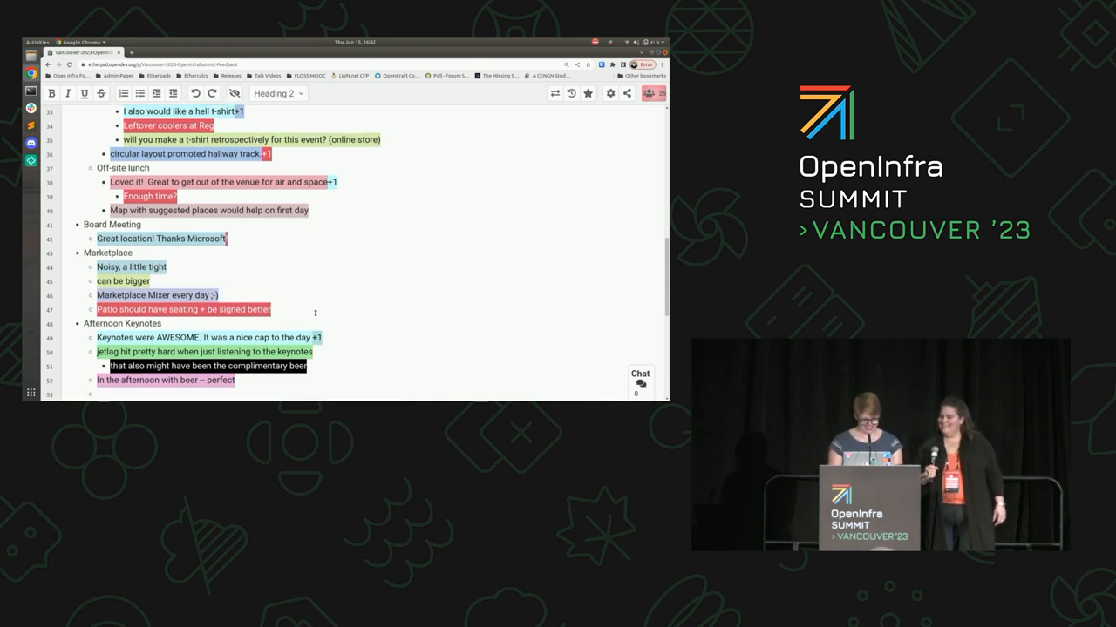
Praise the all-day coffee, snacks and late keynote time, and add +1 votes on keynote notes
{"action": "scroll", "scroll_direction": "down", "scroll_amount": 3}
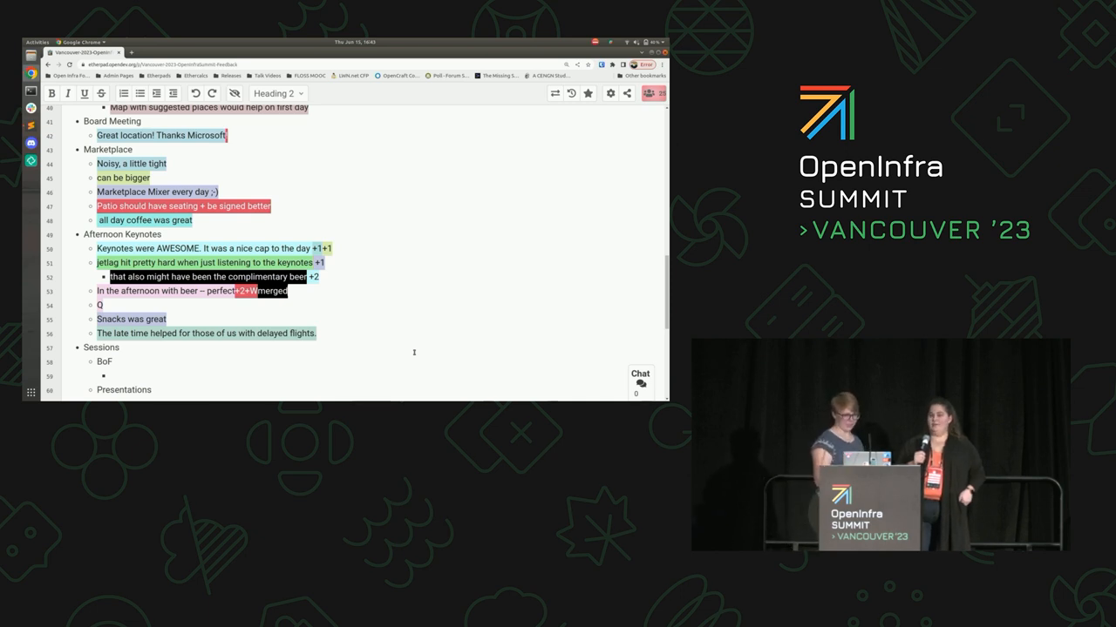
{"action": "scroll", "scroll_direction": "down", "scroll_amount": 3}
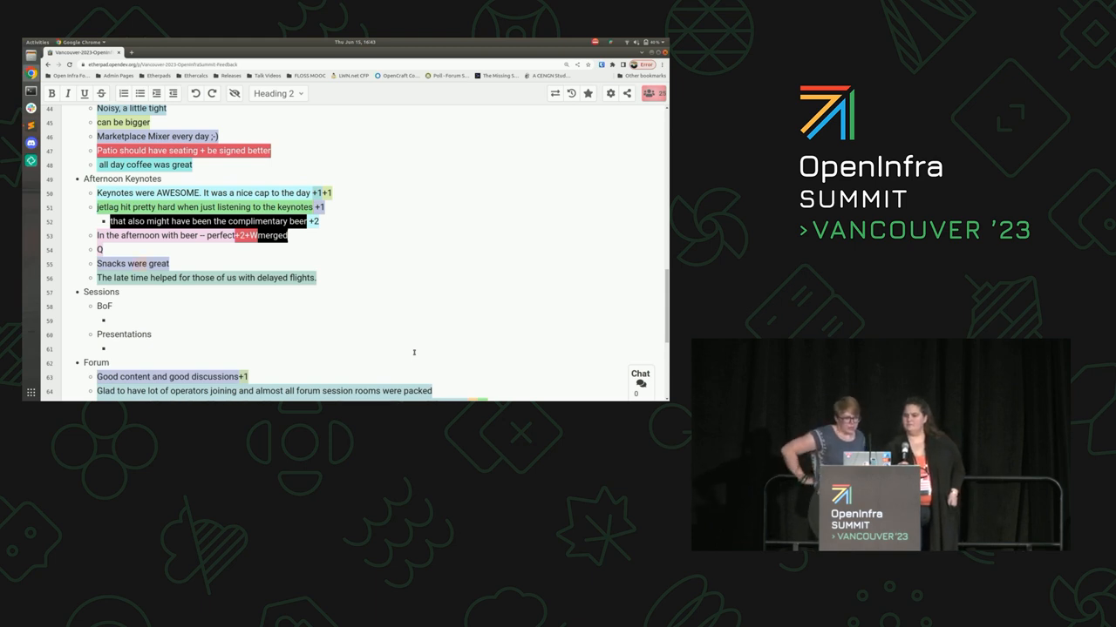
{"action": "type", "text": "Nice"}
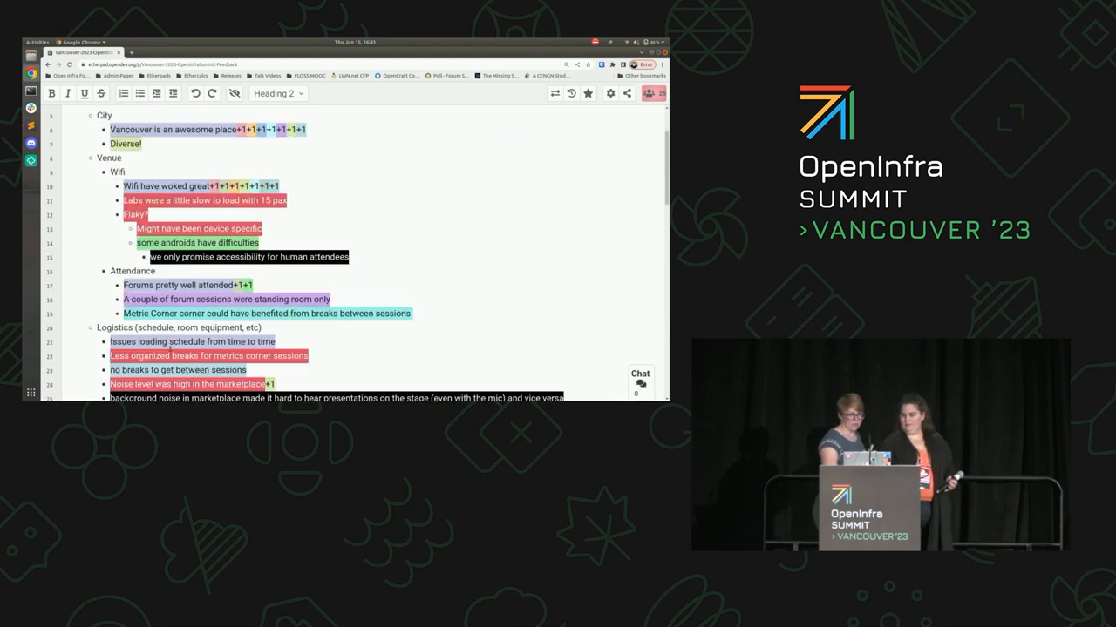
{"action": "scroll", "scroll_direction": "down", "scroll_amount": 3}
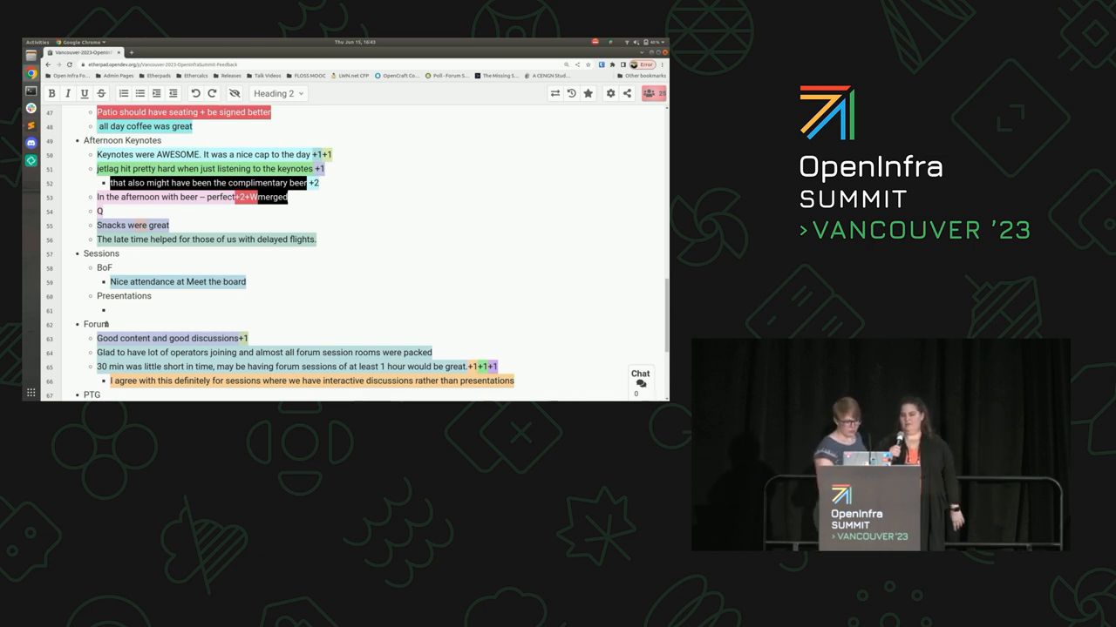
{"action": "scroll", "scroll_direction": "down", "scroll_amount": 3}
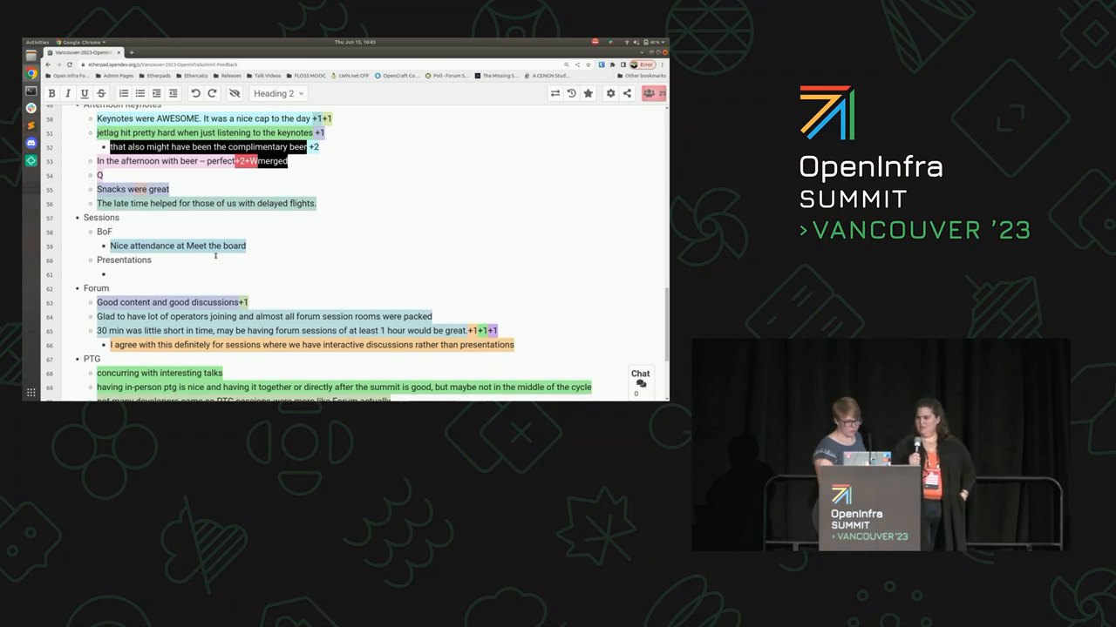
{"action": "scroll", "scroll_direction": "down", "scroll_amount": 3}
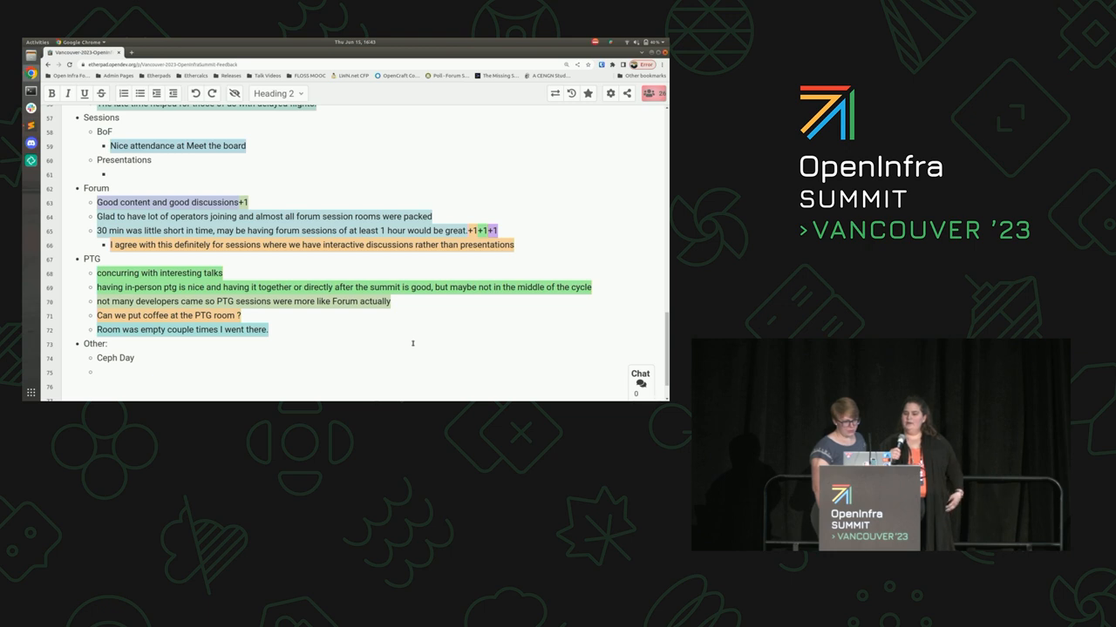
Add PTG notes: +1, all teams present in the same room enabling cross-team convos, no Forum overlap, and a printed PTG list
{"action": "type", "text": "+1"}
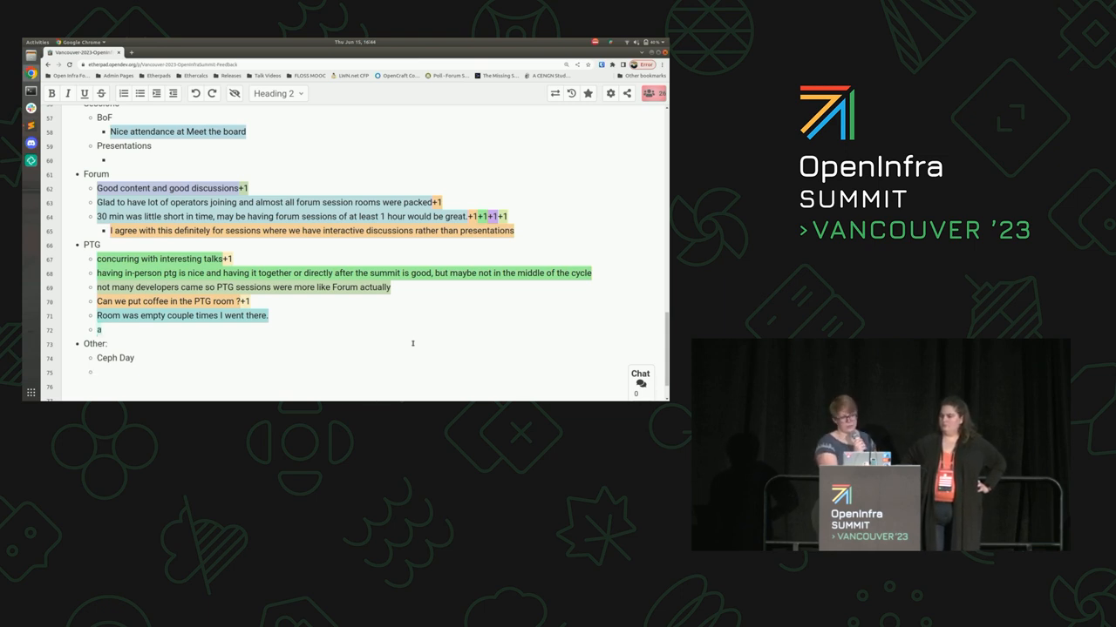
{"action": "type", "text": "ll present t"}
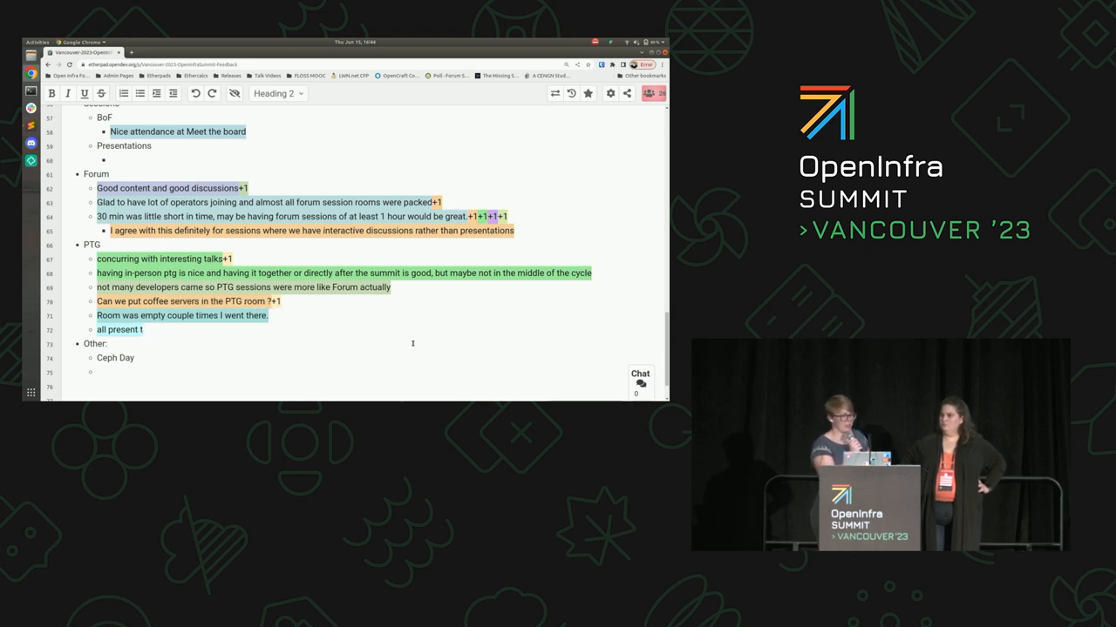
{"action": "type", "text": "eams"}
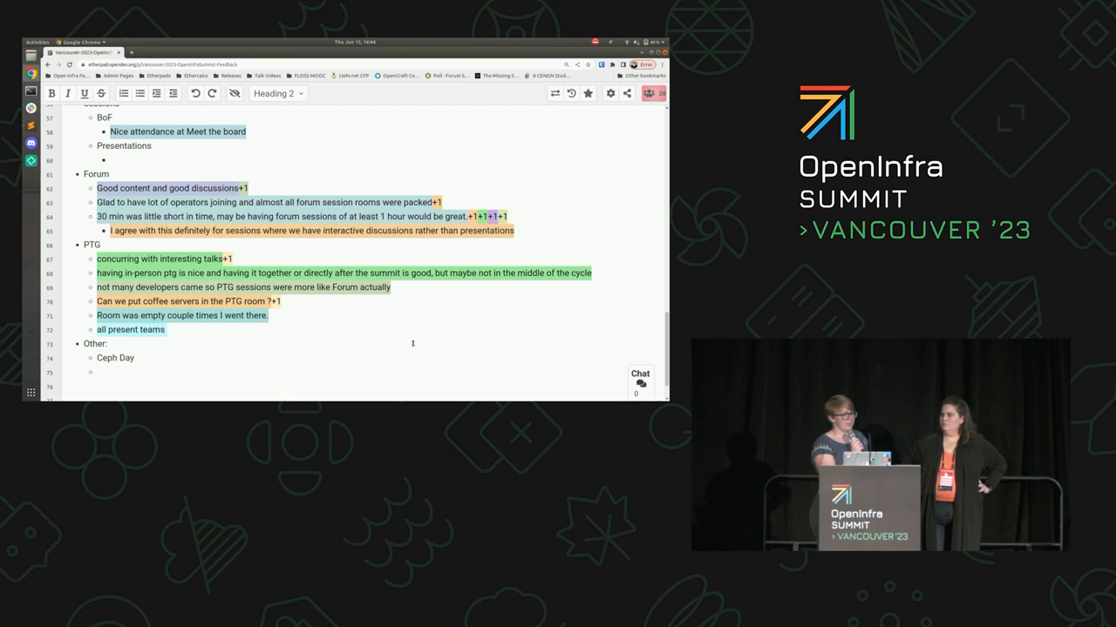
{"action": "type", "text": "being in yhe same room"}
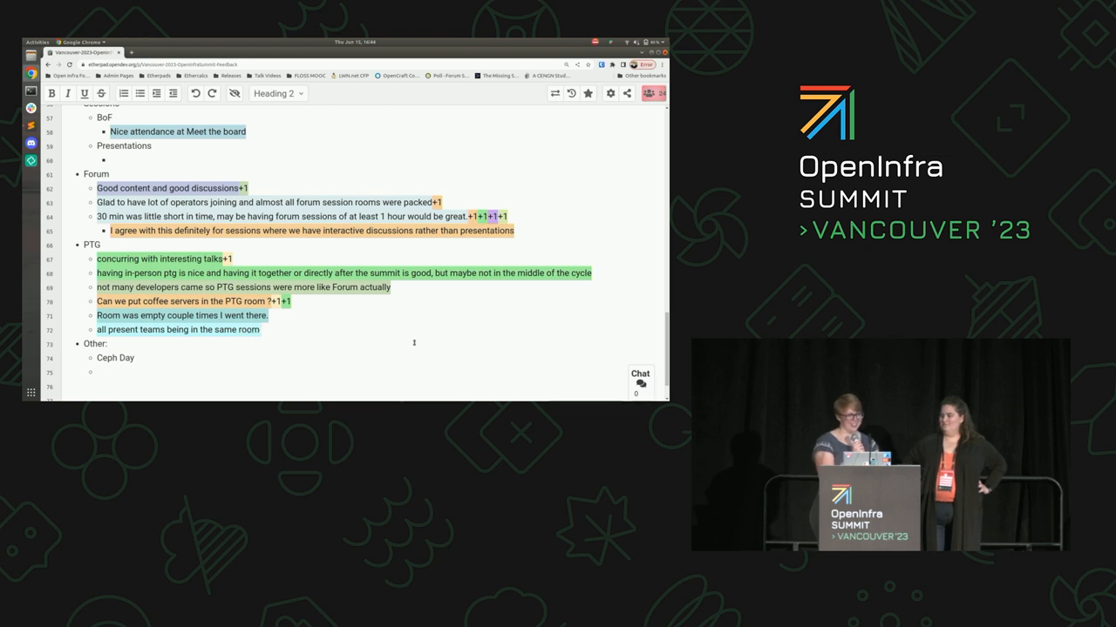
{"action": "type", "text": "ena"}
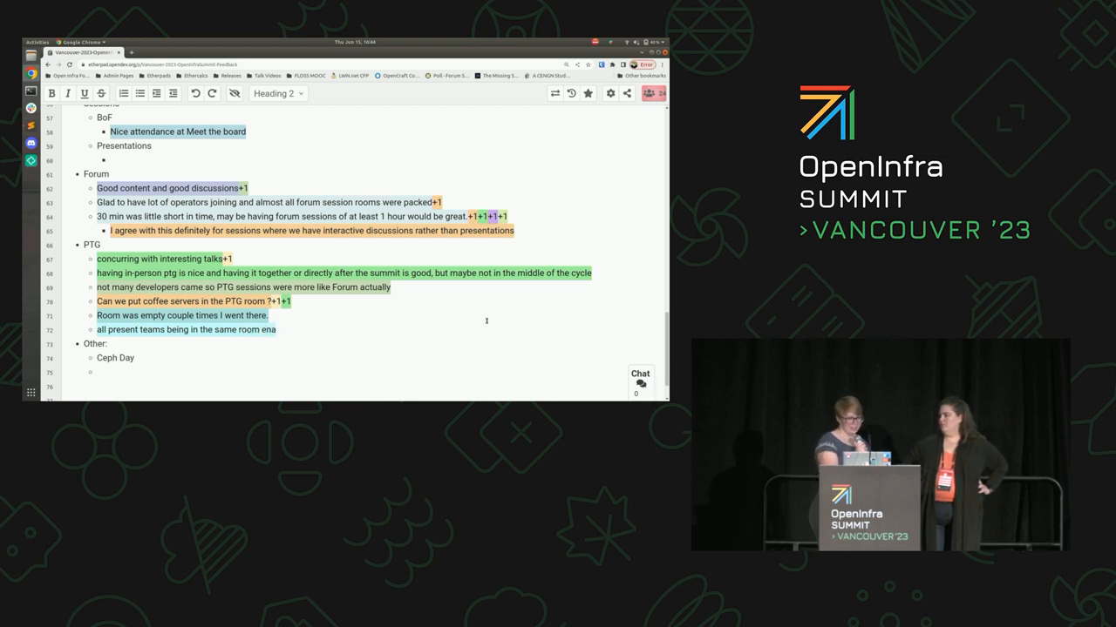
{"action": "type", "text": "bled cross-team convos & collab"}
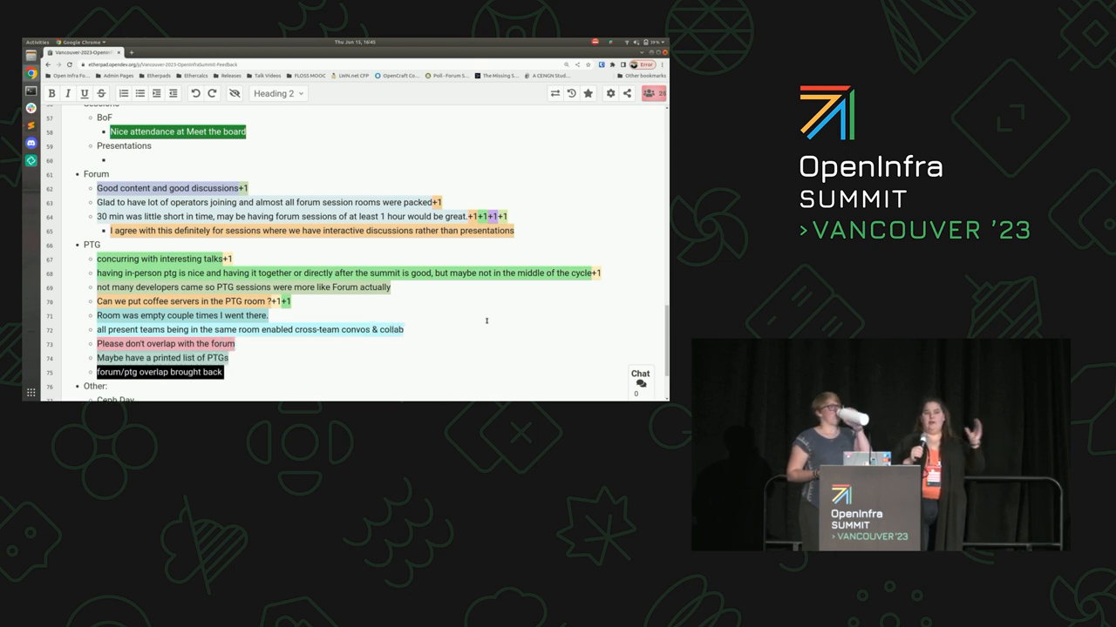
Note back-to-back Forum sessions and extend PTG lines on mailing times & locations, table numbers, overlap and old design summit memories
{"action": "type", "text": "memories of the old design summits (not in a great way"}
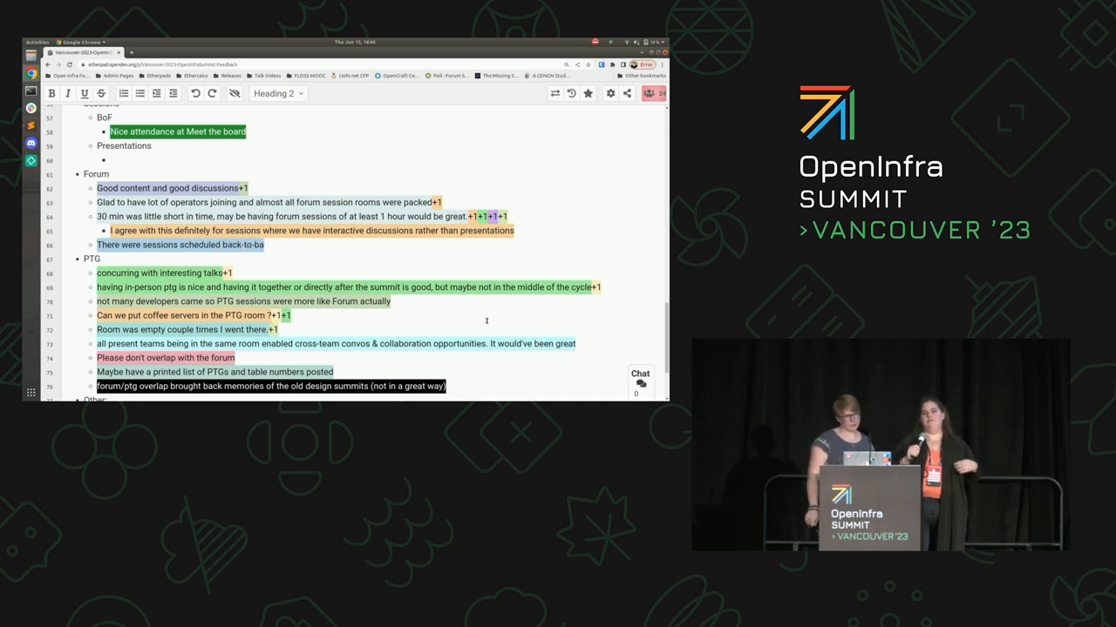
{"action": "type", "text": "if we could mail down times"}
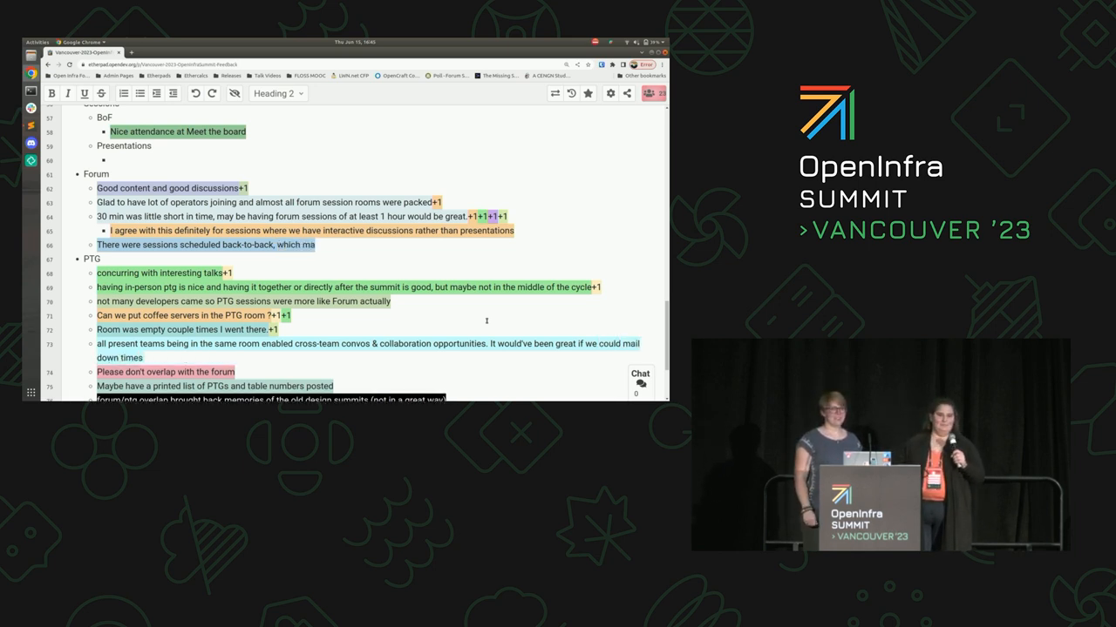
{"action": "type", "text": "& locations"}
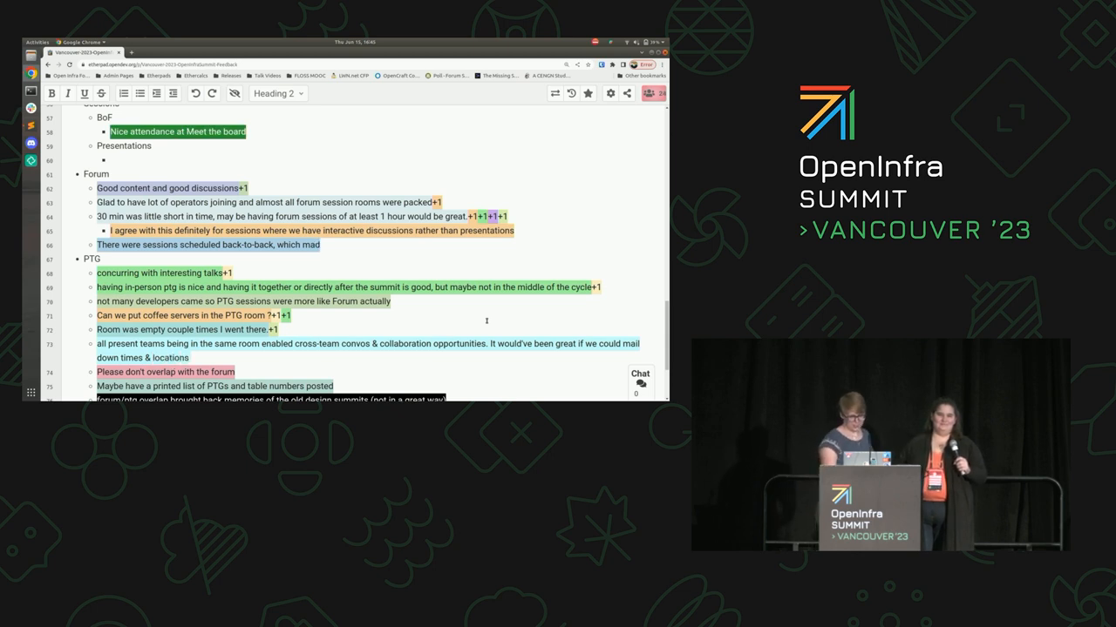
{"action": "scroll", "scroll_direction": "down", "scroll_amount": 3}
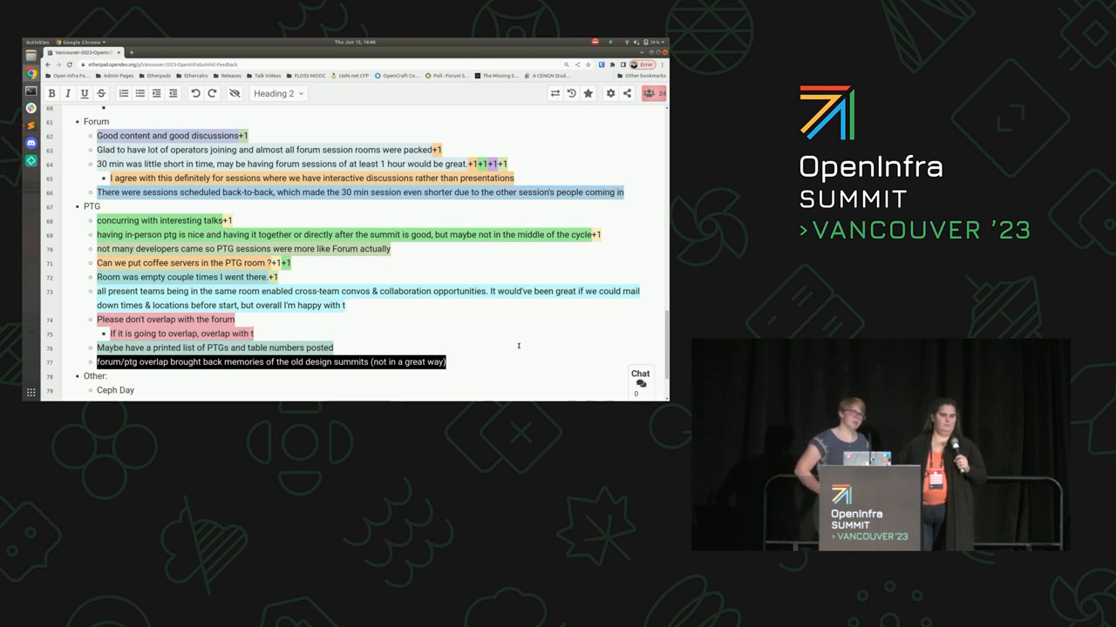
Reword the overlap bullet so PTG overlaps the recorded summit sessions, NOT the Forum, and note the team was happy with the setup
{"action": "type", "text": "he summit"}
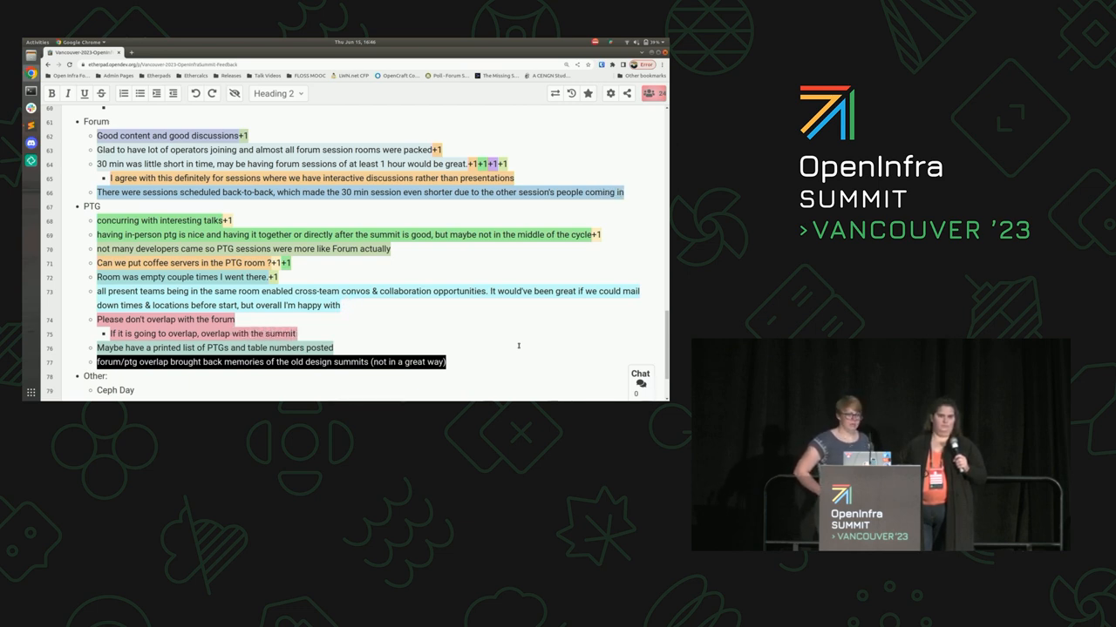
{"action": "type", "text": "NOT the forum"}
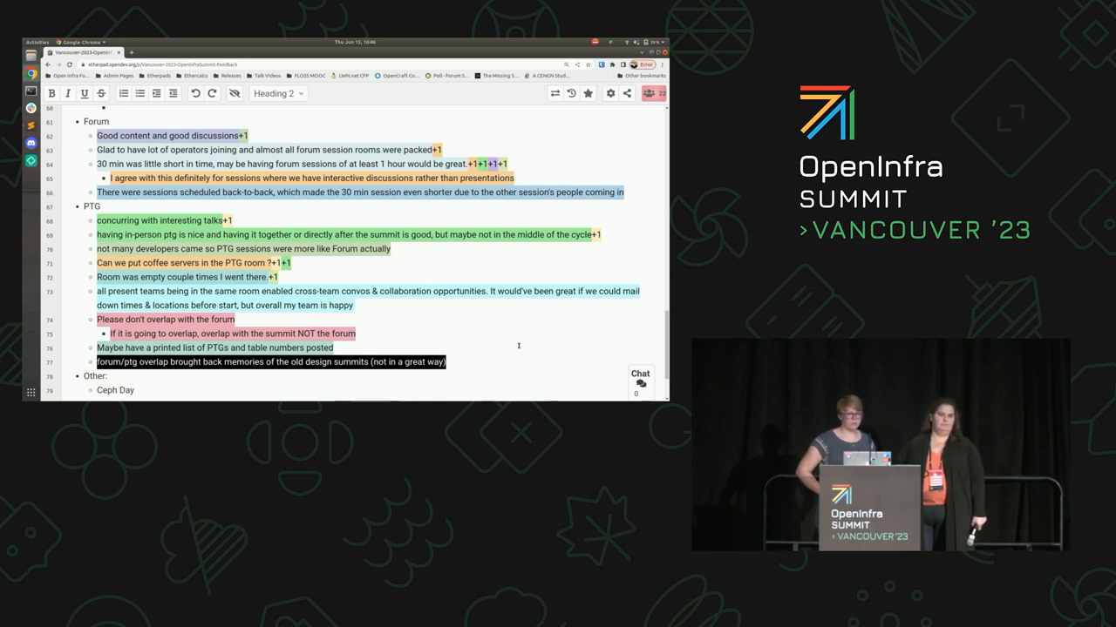
{"action": "type", "text": "with how PTG was set up"}
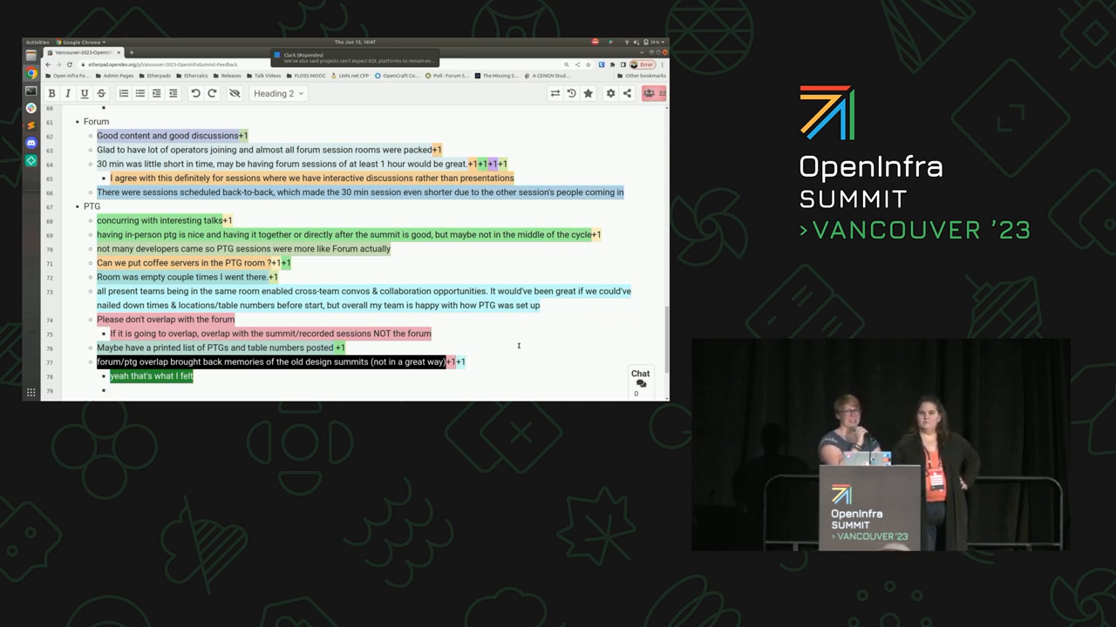
Add the reply 'granted, we crammed two week-long events into 3 days' noting it worked out better than anticipated
{"action": "type", "text": "gra"}
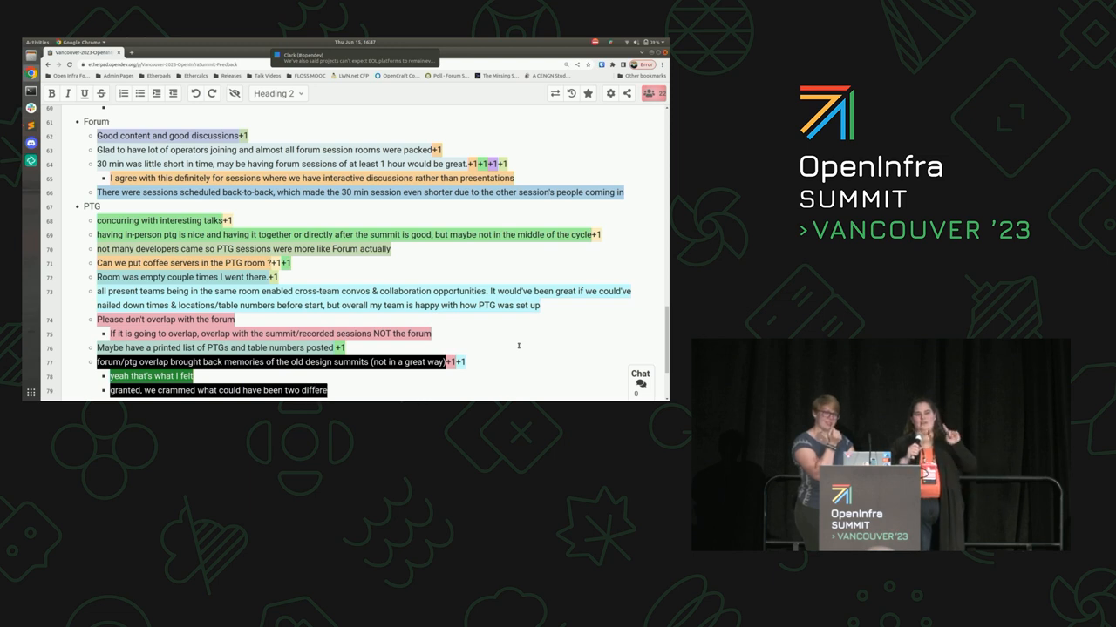
{"action": "type", "text": "week-long events into a grand total of 3"}
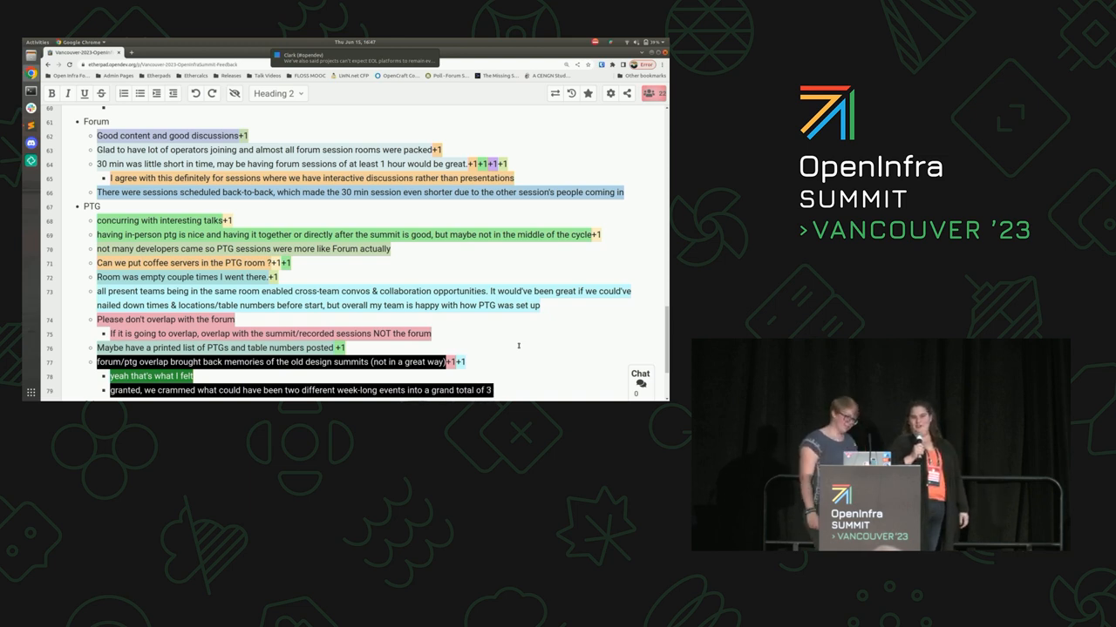
{"action": "type", "text": "days"}
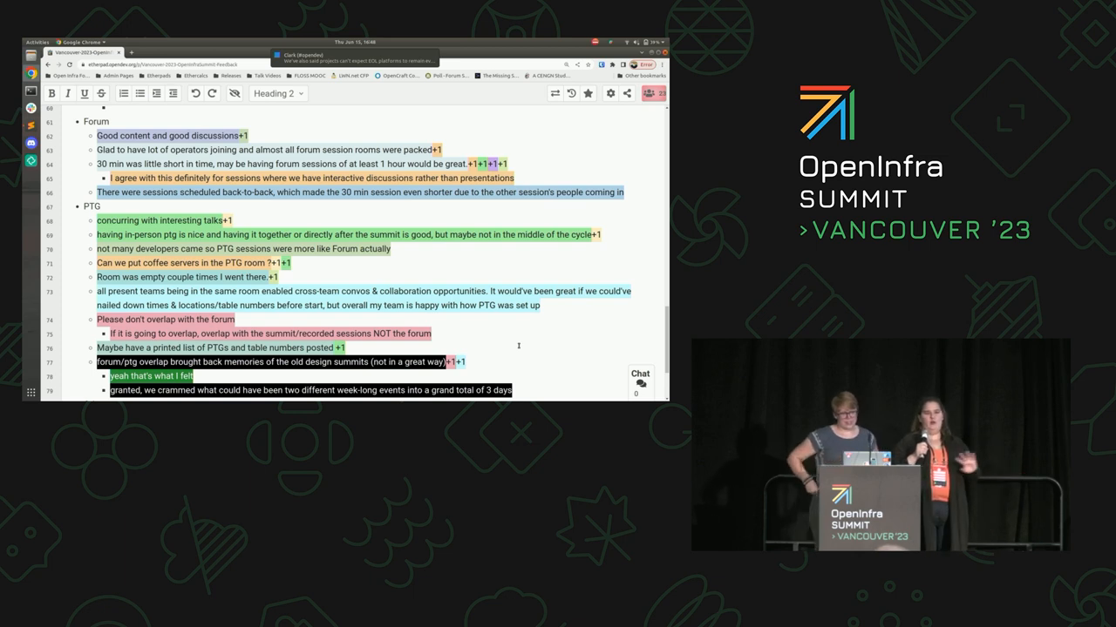
{"action": "type", "text": "so"}
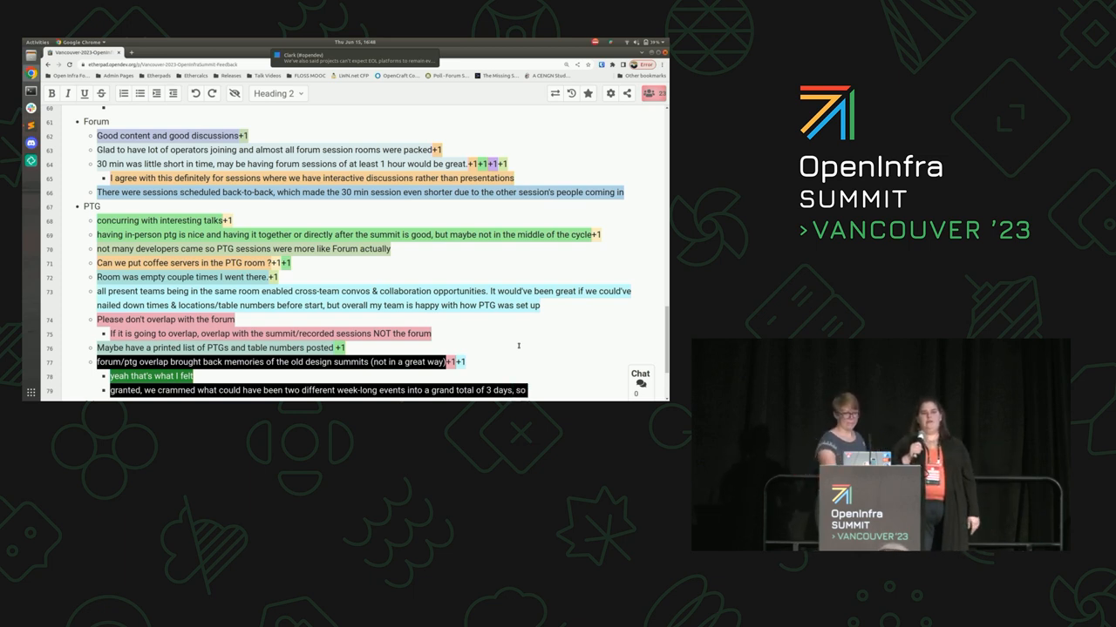
{"action": "scroll", "scroll_direction": "down", "scroll_amount": 3}
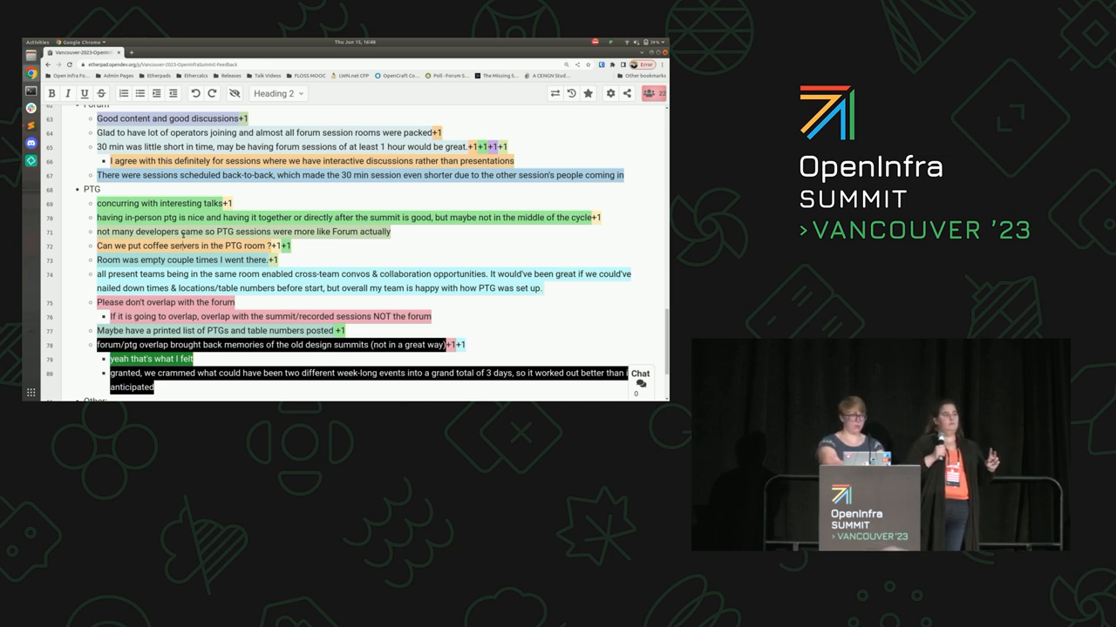
Add an indented reply under the coffee-servers bullet asking why no company wants to sponsor coffee
{"action": "type", "text": "BUT"}
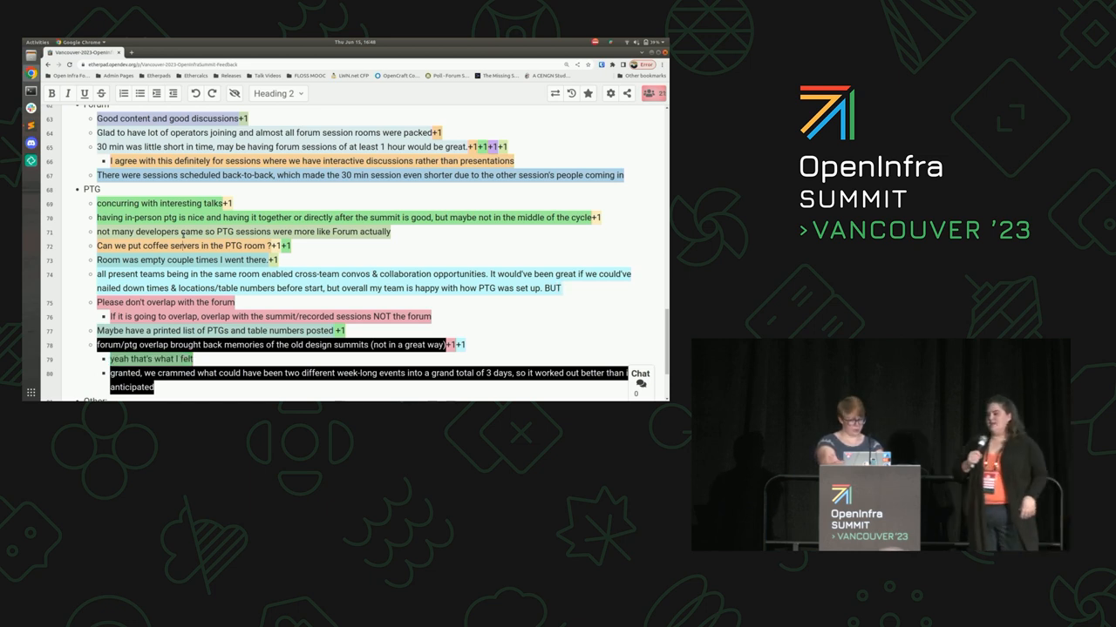
{"action": "type", "text": "hy"}
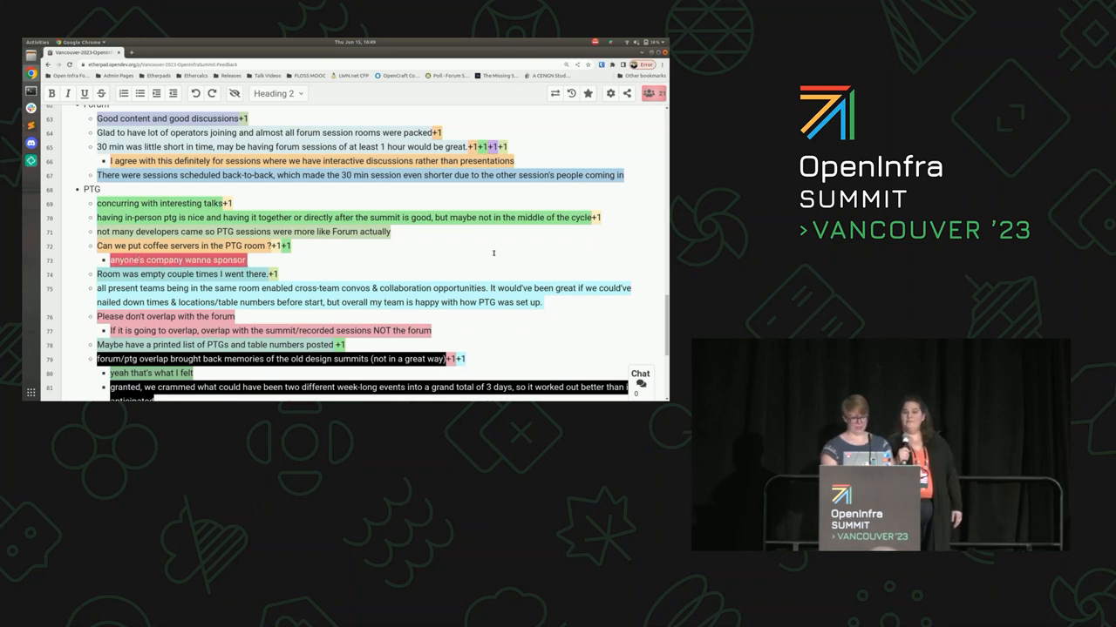
Finish the coffee sponsorship question and note there is a reasonable cafe outside the PTG room
{"action": "type", "text": "coffee?"}
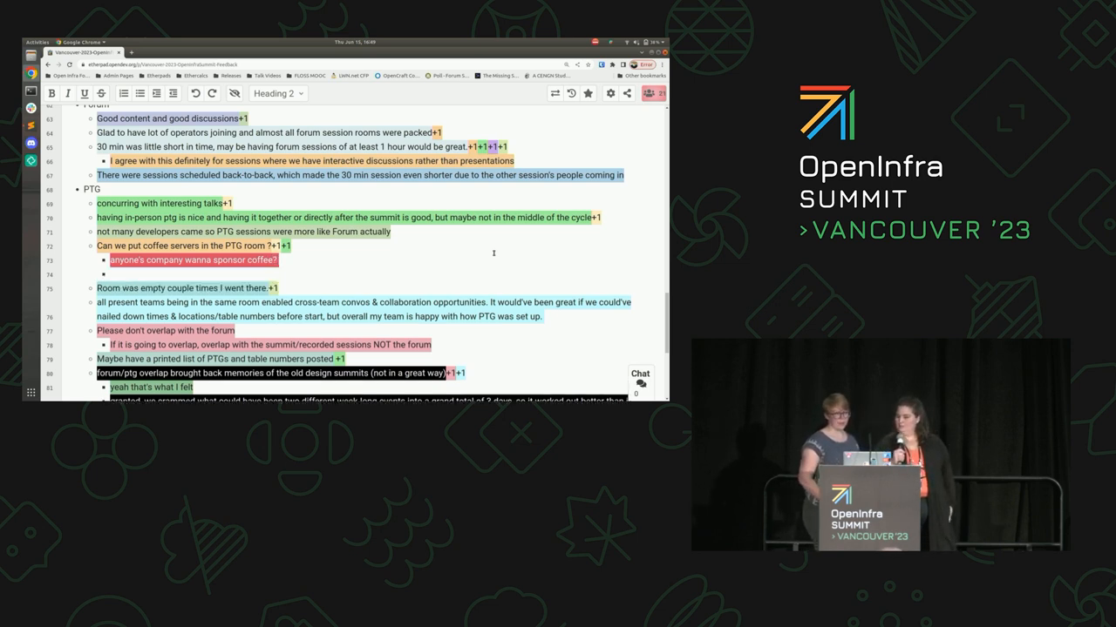
{"action": "type", "text": "There was a reasonable"}
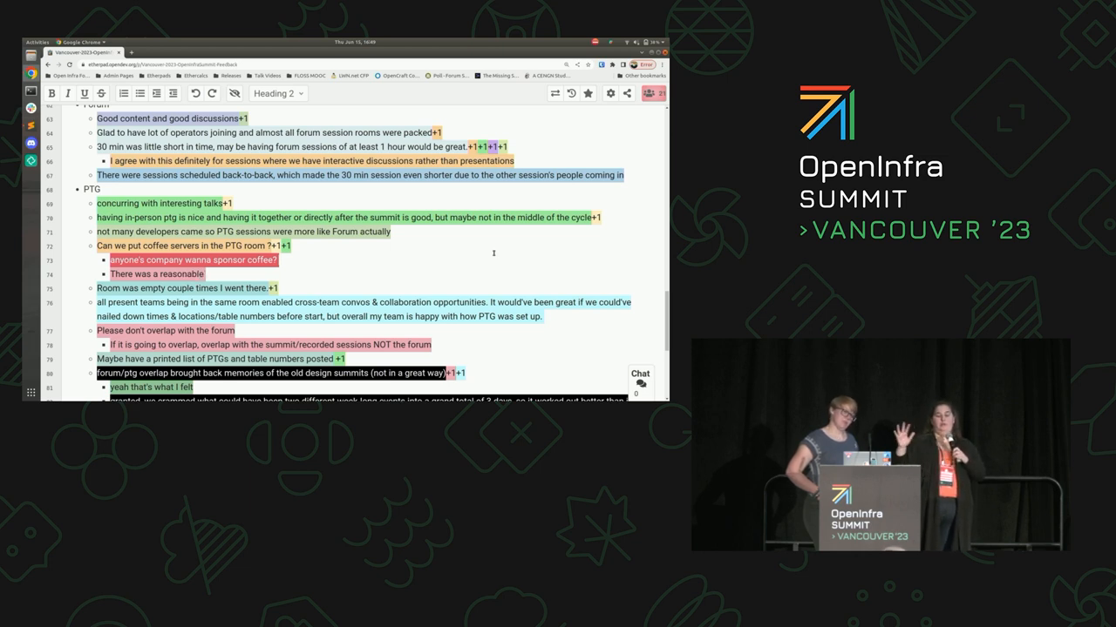
{"action": "type", "text": "cafe outside the PTG room"}
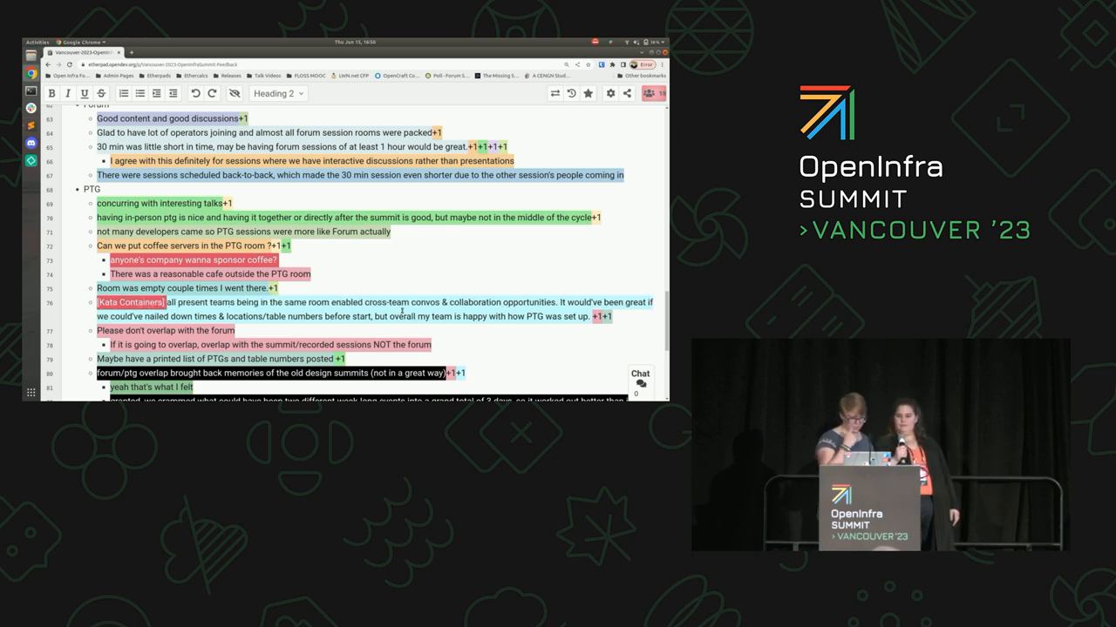
Turn the PTGbot feedback line into the question 'PTGbot wasn't visible enough?'
{"action": "scroll", "scroll_direction": "down", "scroll_amount": 3}
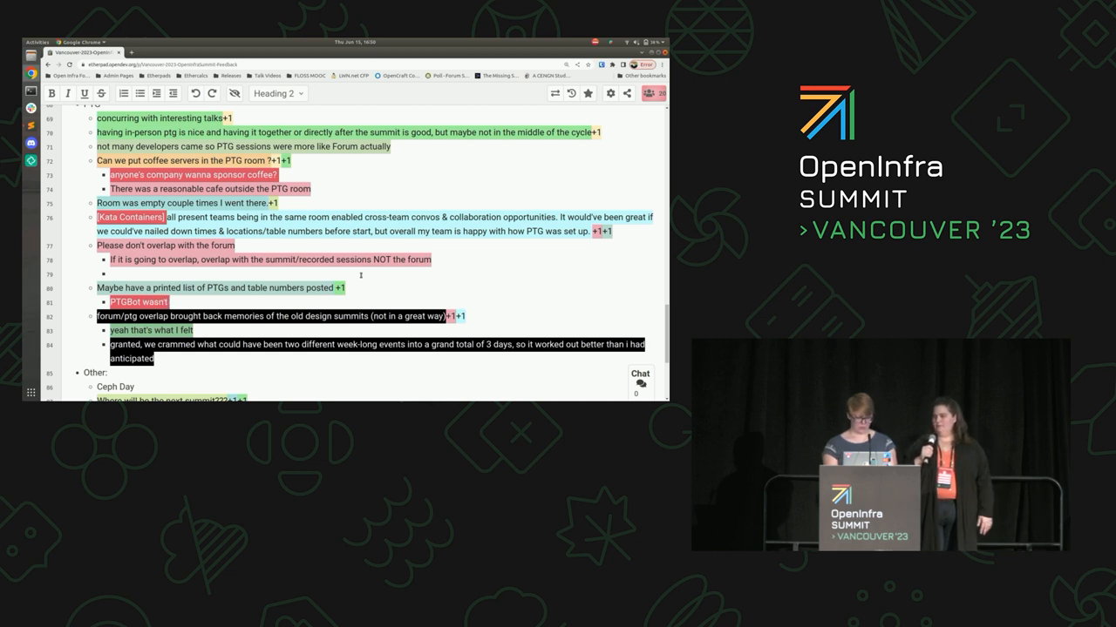
{"action": "type", "text": "visible enough?+1"}
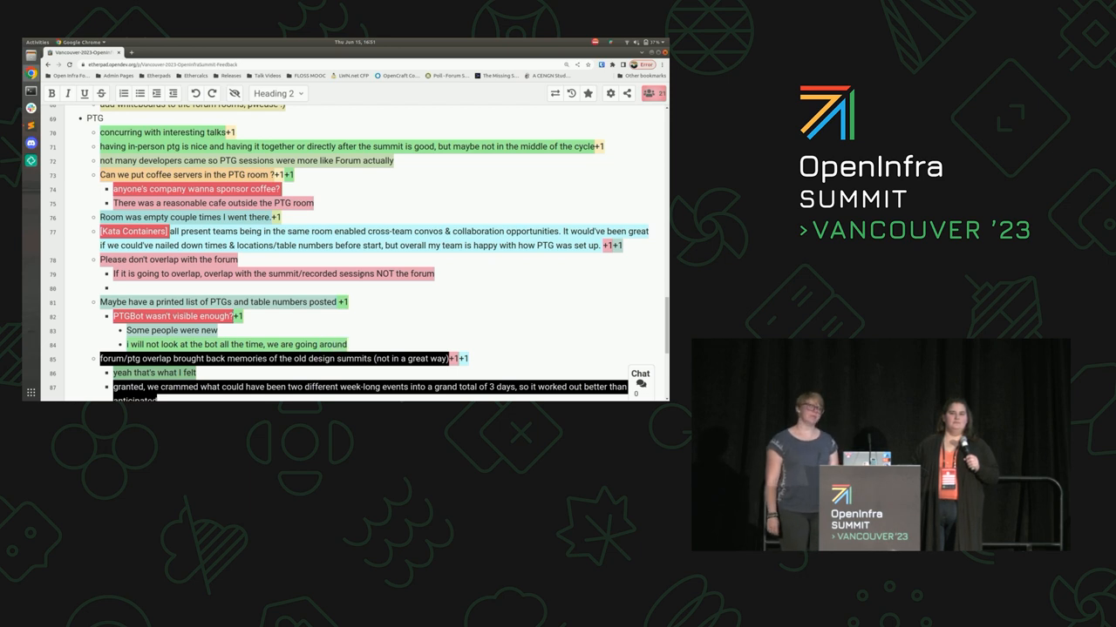
Extend the PTGbot reply about going around and looking at talks
{"action": "type", "text": "and"}
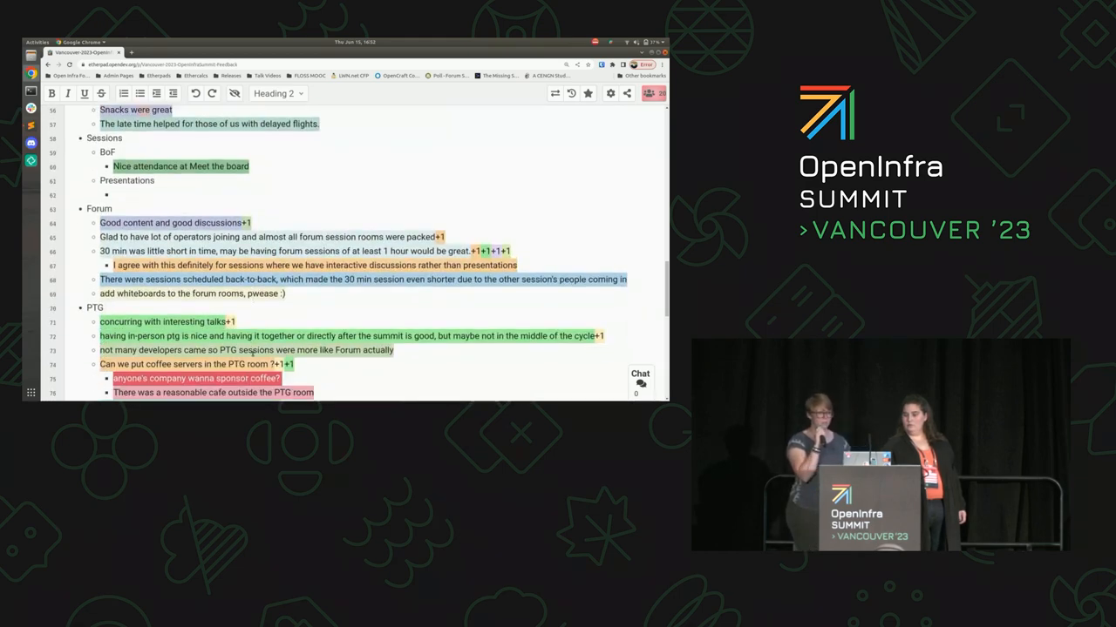
Note that the room should have a couple of speakers for remote members, while moving down to the Other section
{"action": "scroll", "scroll_direction": "down", "scroll_amount": 3}
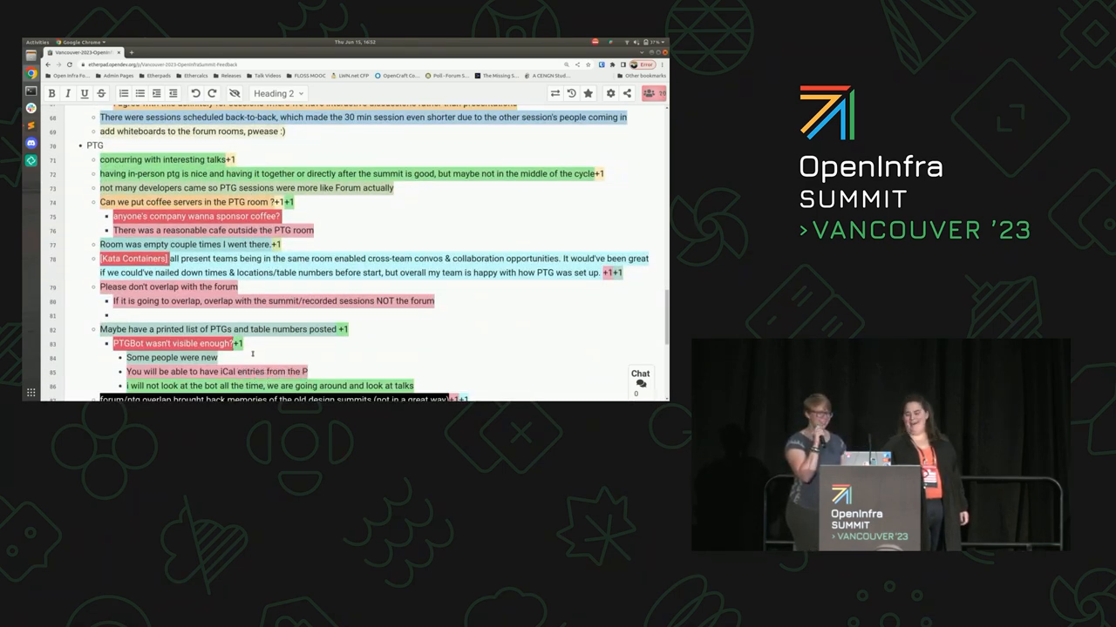
{"action": "scroll", "scroll_direction": "down", "scroll_amount": 3}
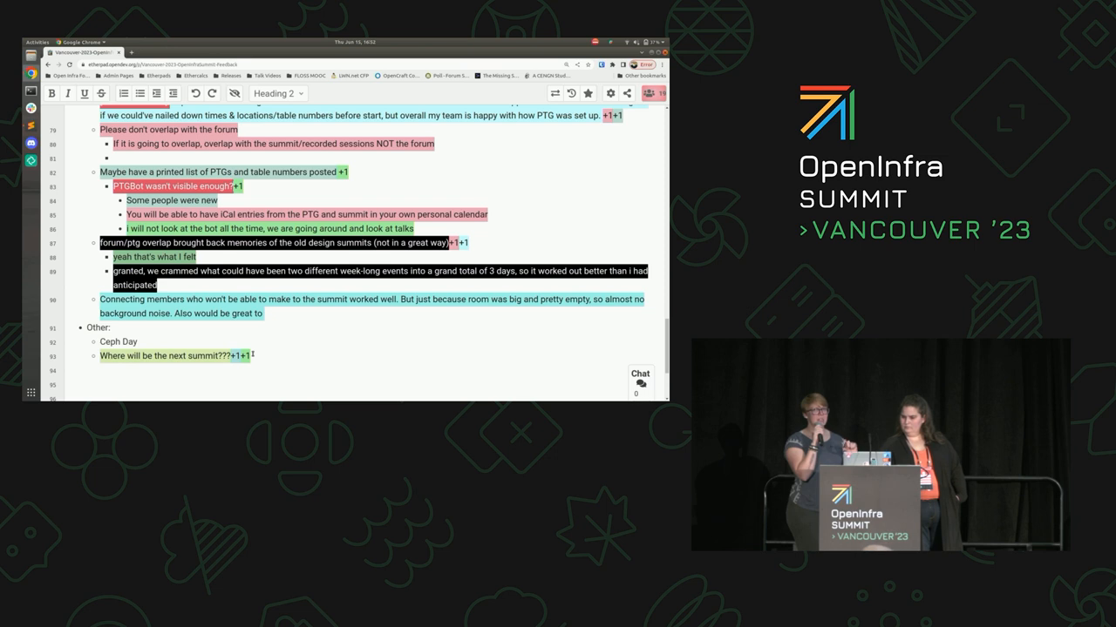
{"action": "type", "text": "have couple of"}
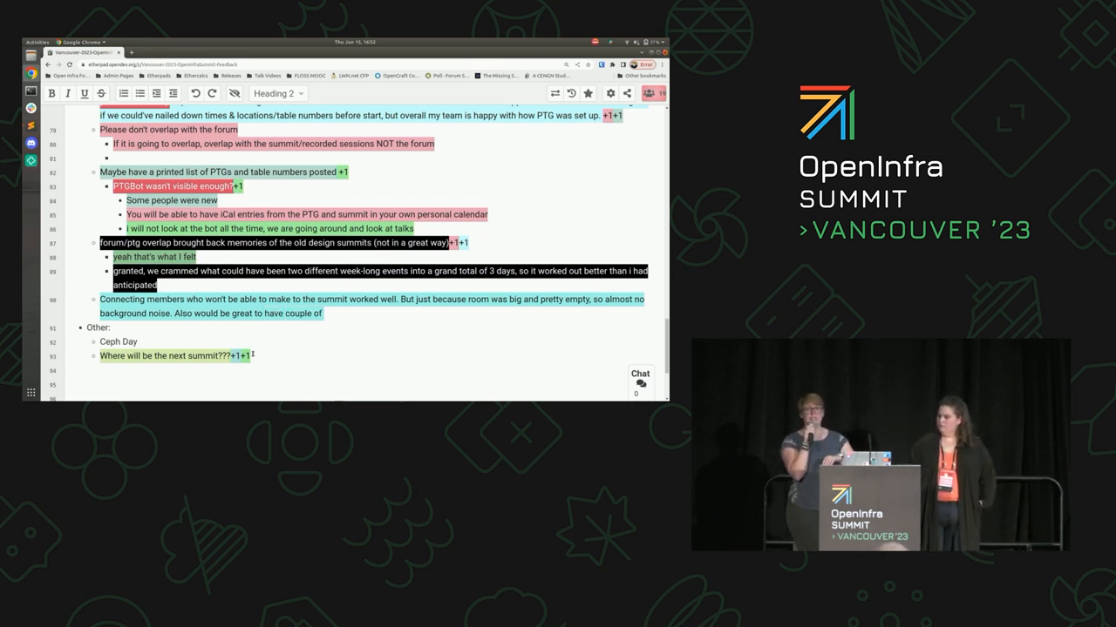
{"action": "type", "text": "speakers"}
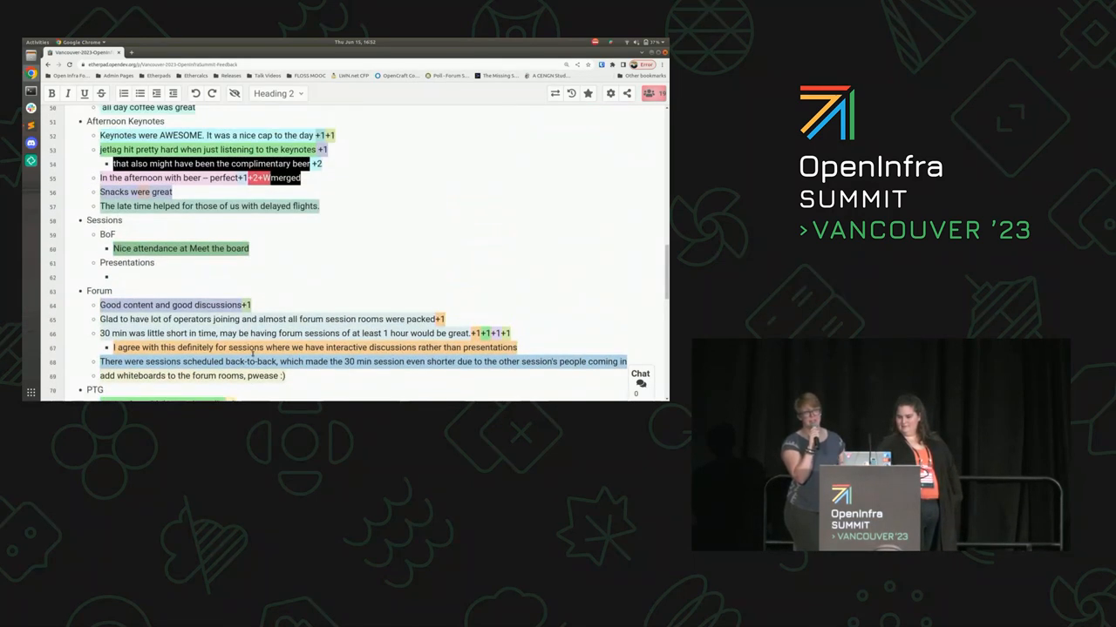
{"action": "scroll", "scroll_direction": "down", "scroll_amount": 3}
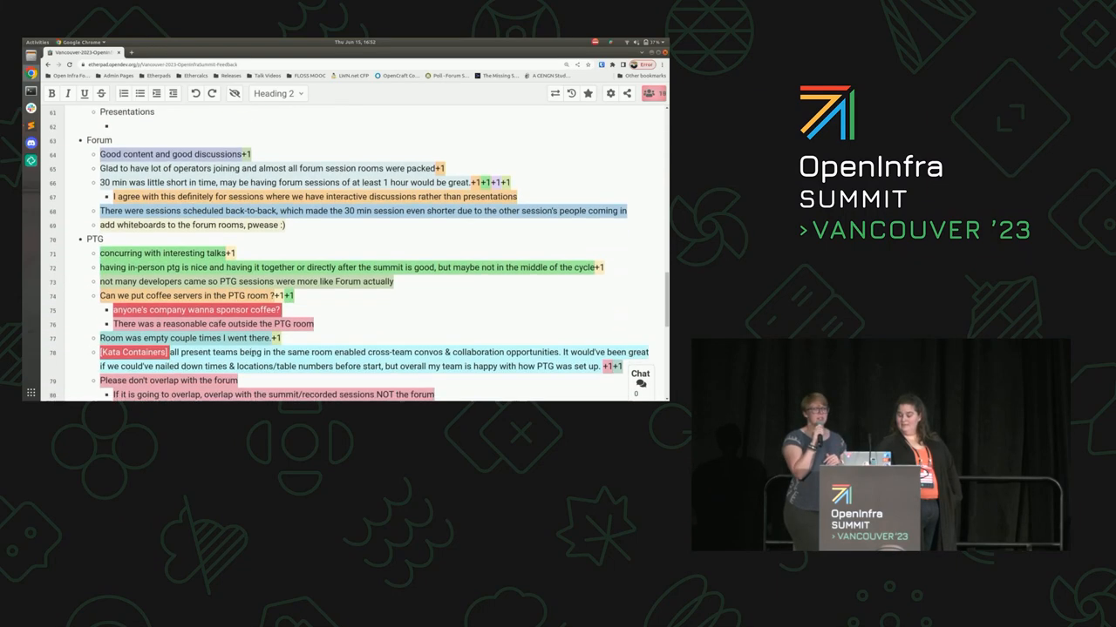
{"action": "scroll", "scroll_direction": "down", "scroll_amount": 3}
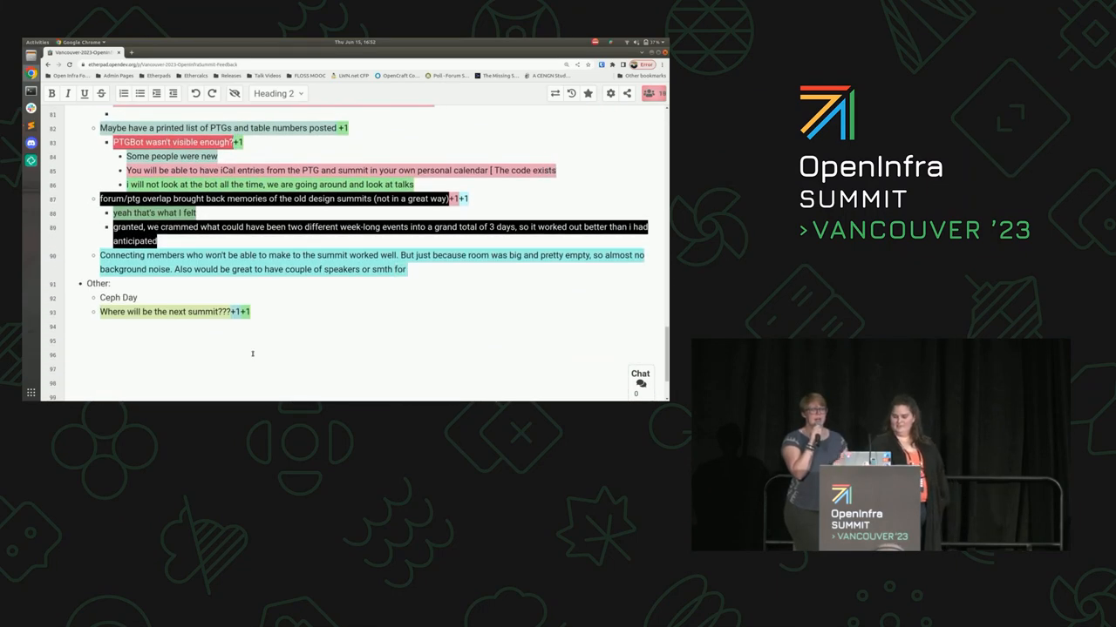
Note the iCal code just needs merging and add '+1 I'm voting Seoul! Or Omaha, Nebraska' to the next-summit line
{"action": "type", "text": "just needs to merge]"}
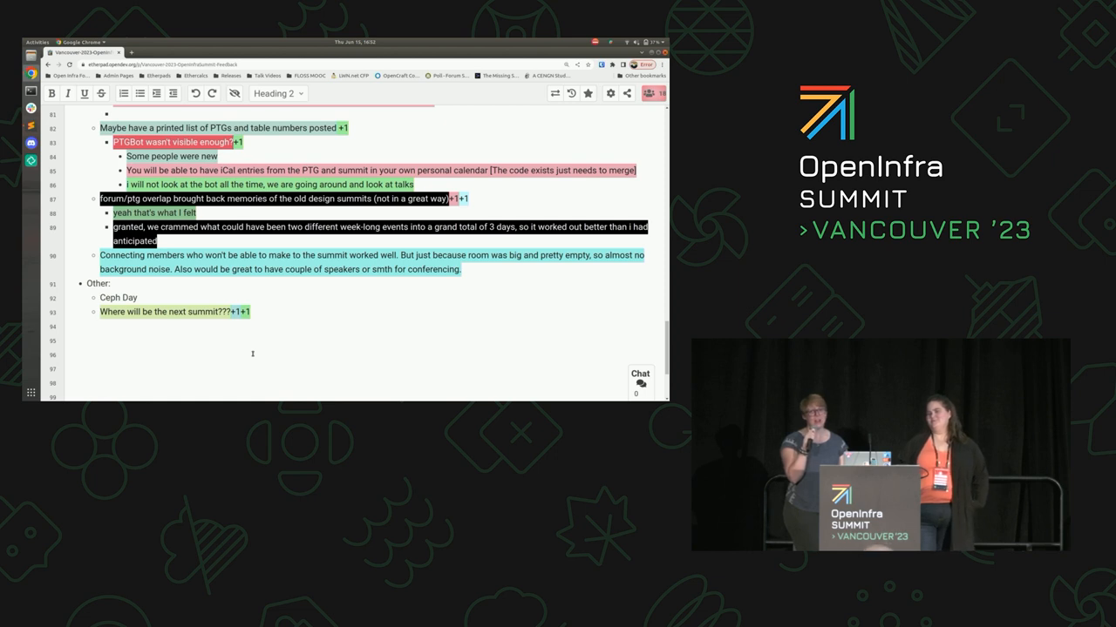
{"action": "type", "text": "+1"}
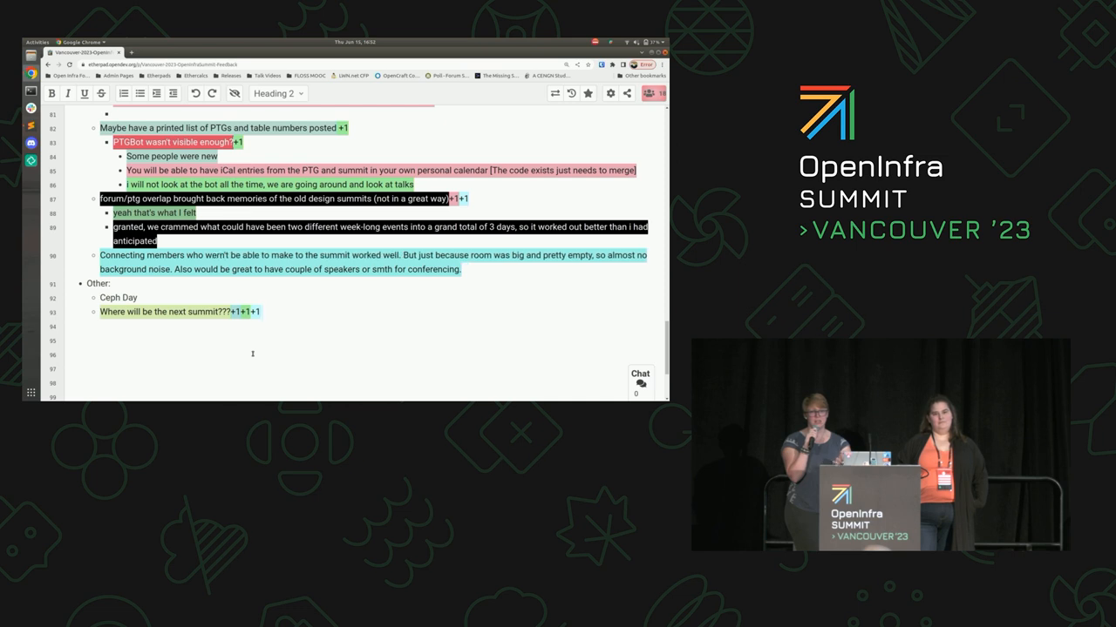
{"action": "type", "text": "I'm voting S"}
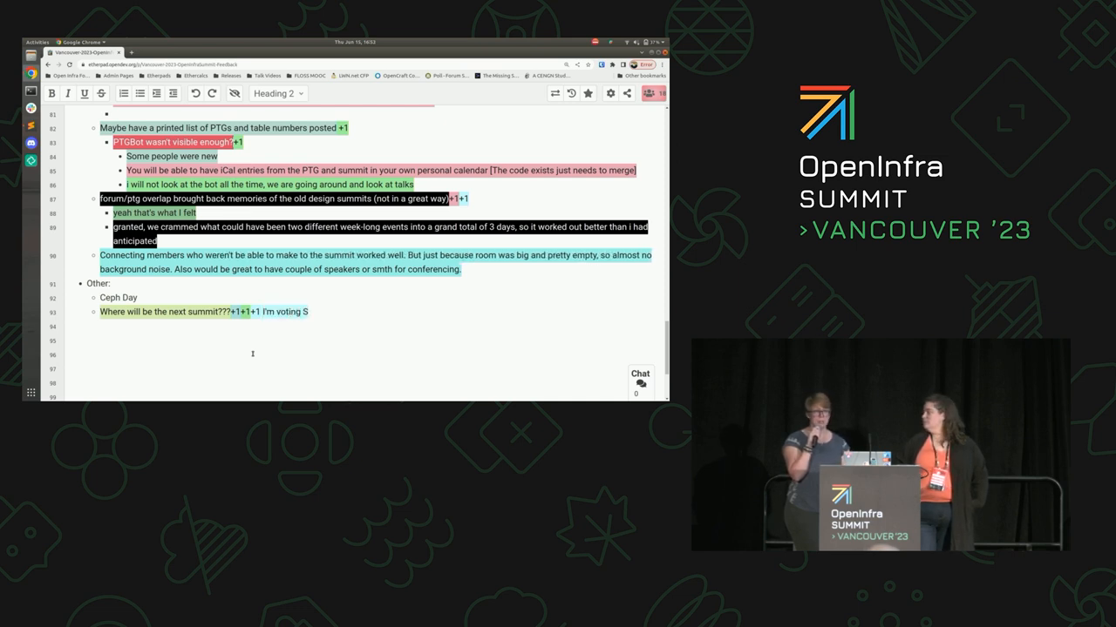
{"action": "type", "text": "eoul!"}
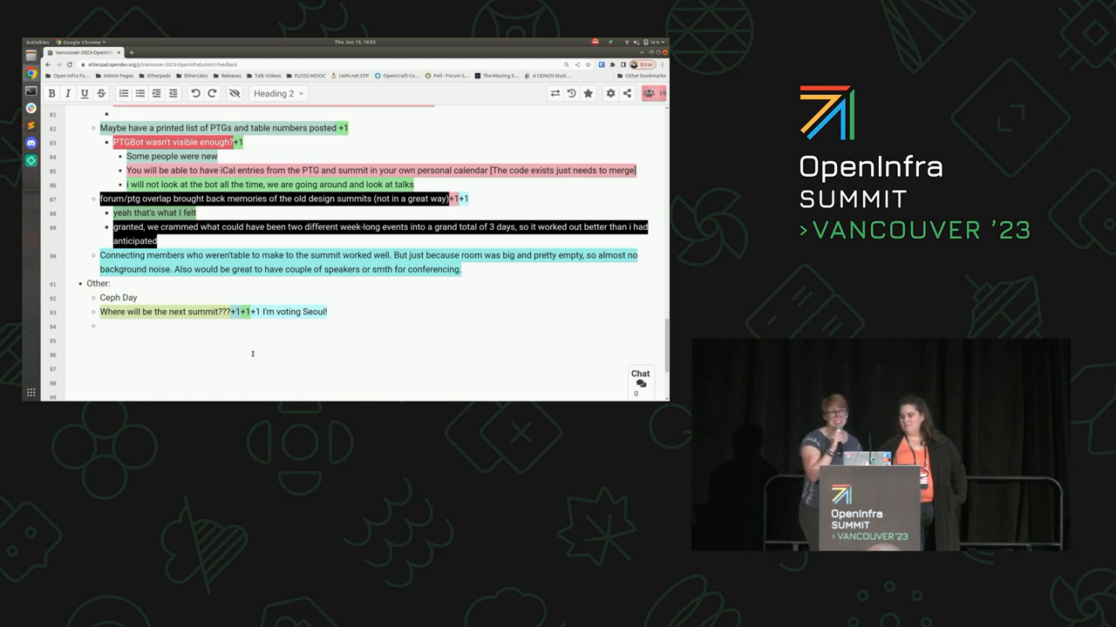
{"action": "type", "text": "omaha"}
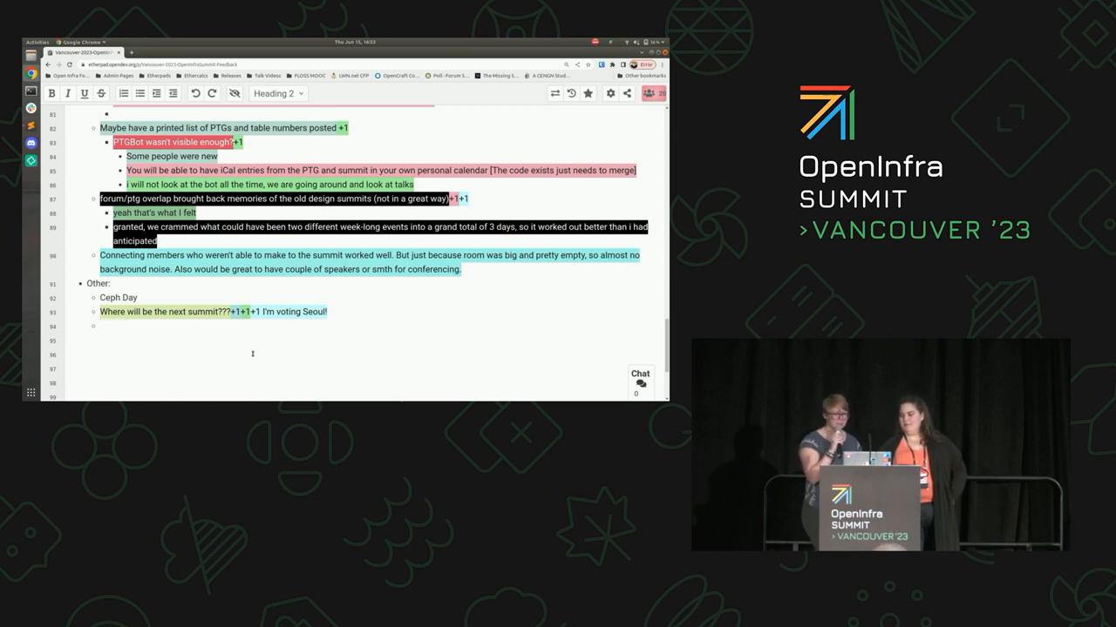
{"action": "type", "text": "oma"}
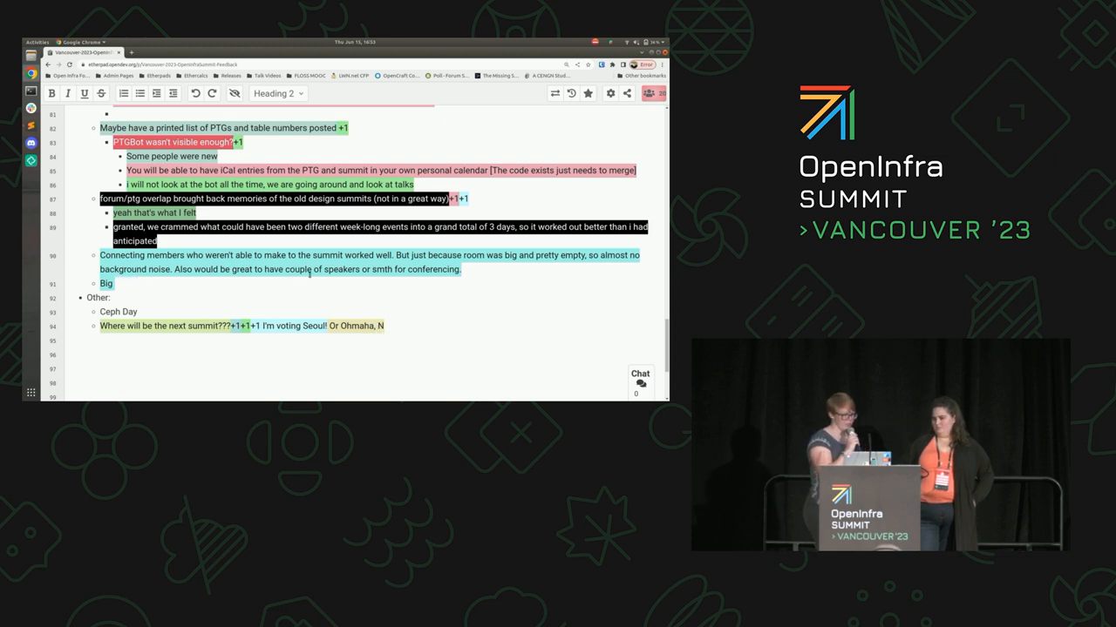
{"action": "type", "text": "ebraska"}
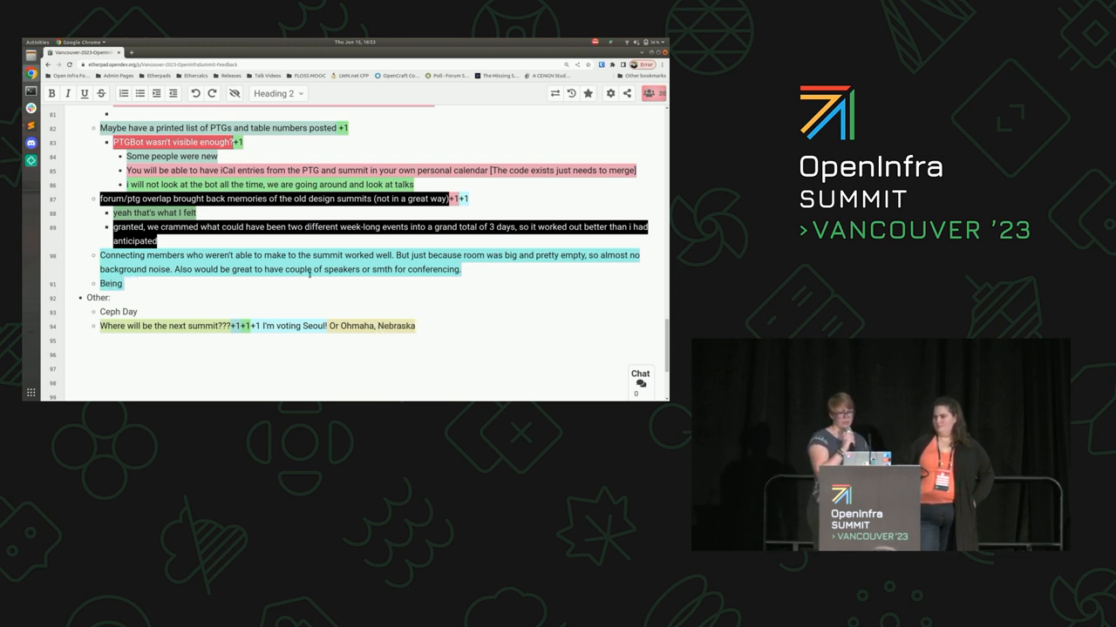
Add a bullet that being in the same room made it easy to move between teams and see what's going on
{"action": "type", "text": "in the same"}
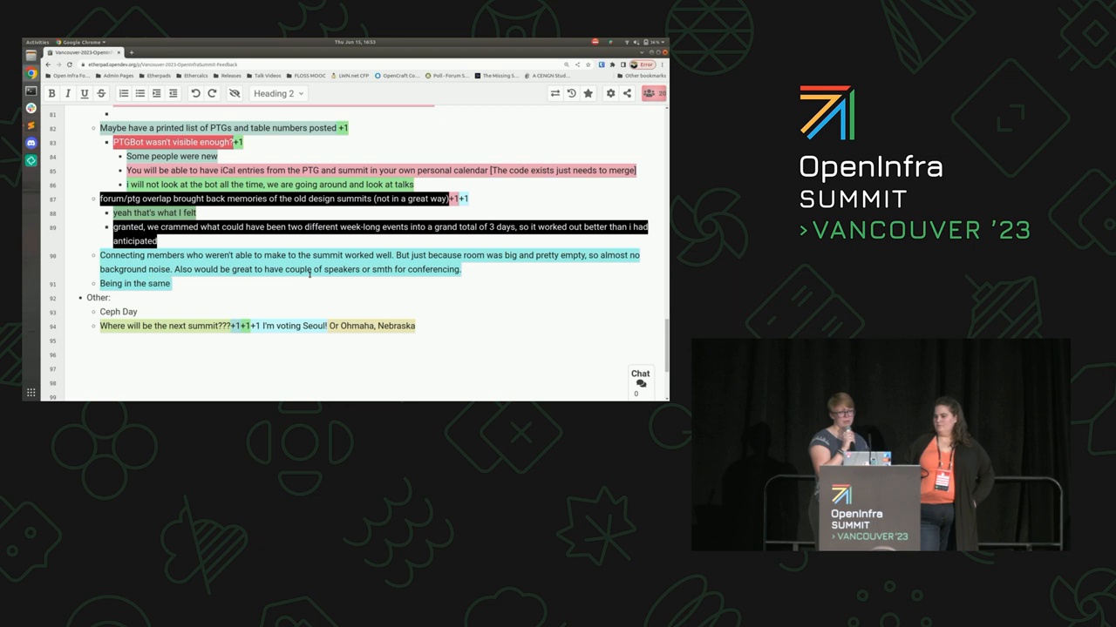
{"action": "type", "text": "room made it easy"}
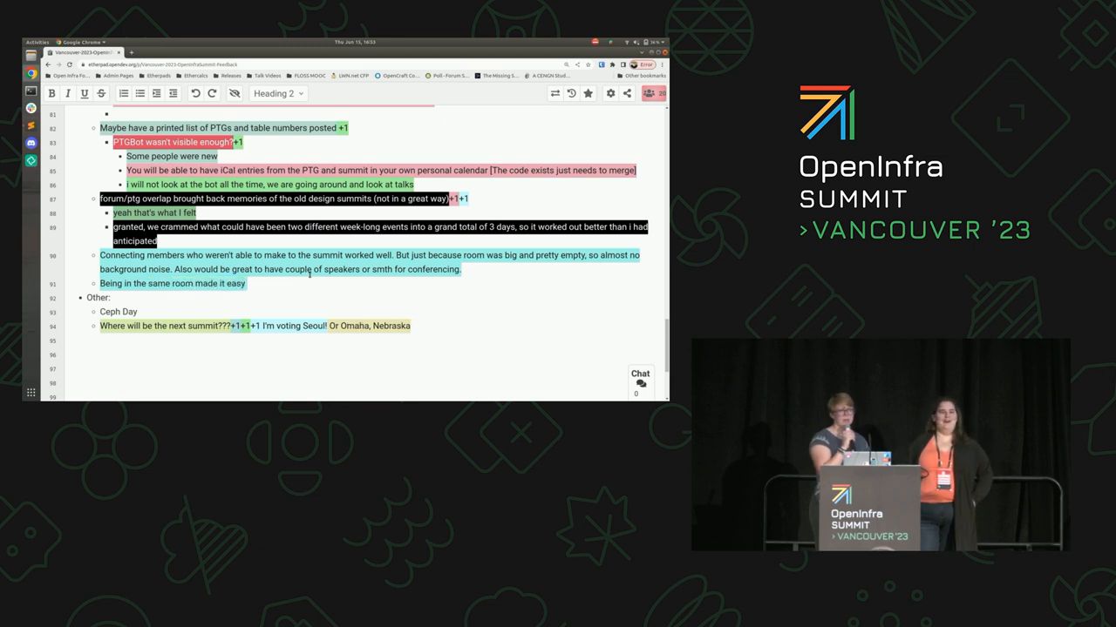
{"action": "type", "text": "to move between"}
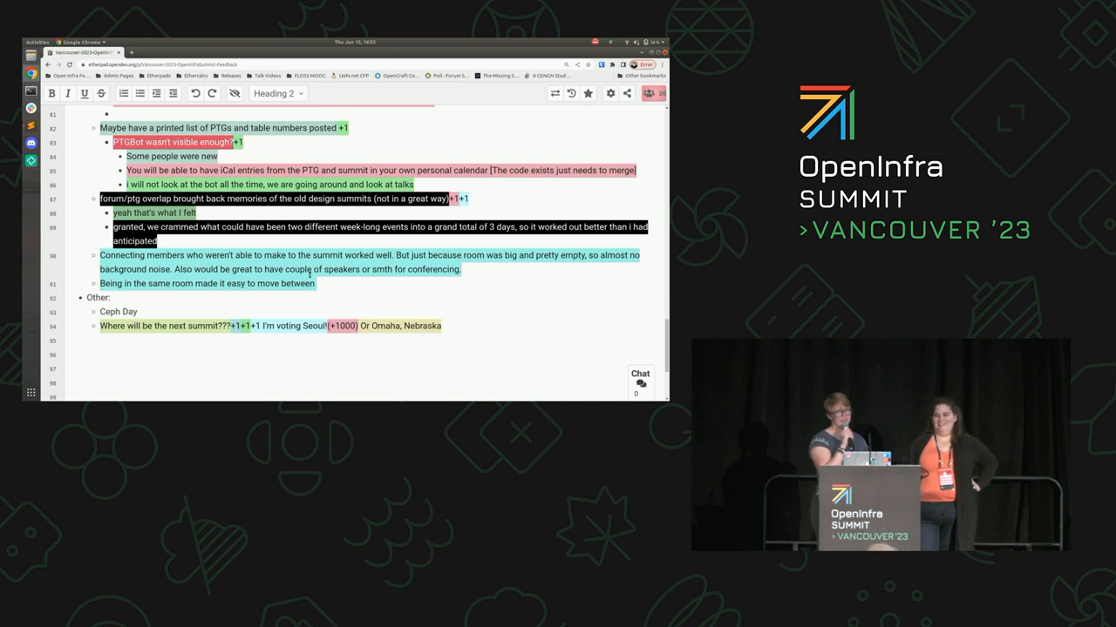
{"action": "type", "text": "teams and check on"}
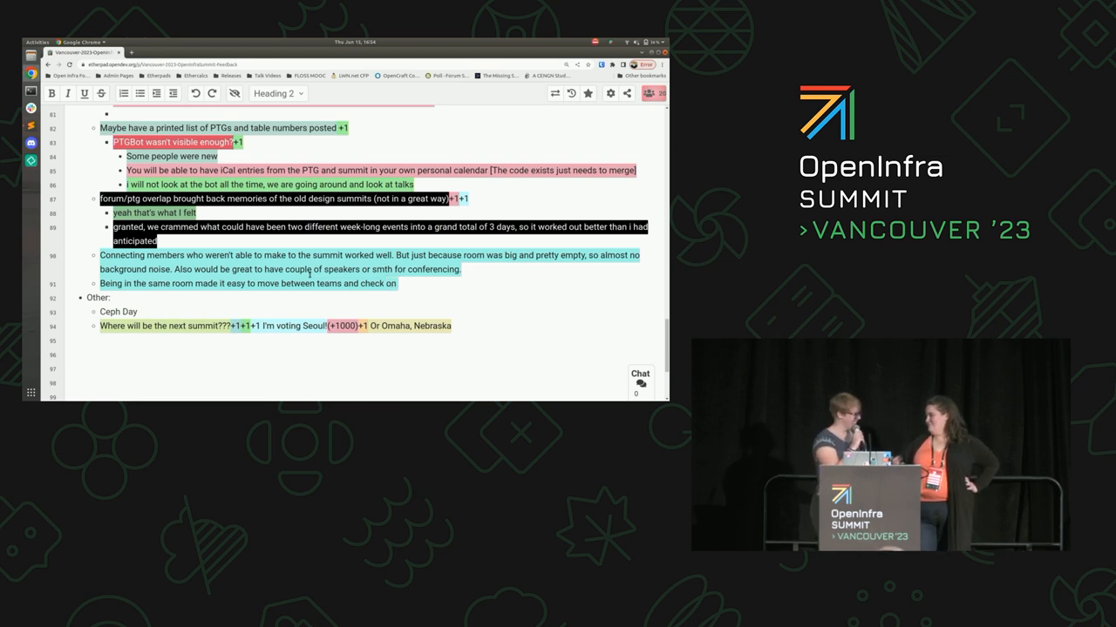
{"action": "type", "text": "what's"}
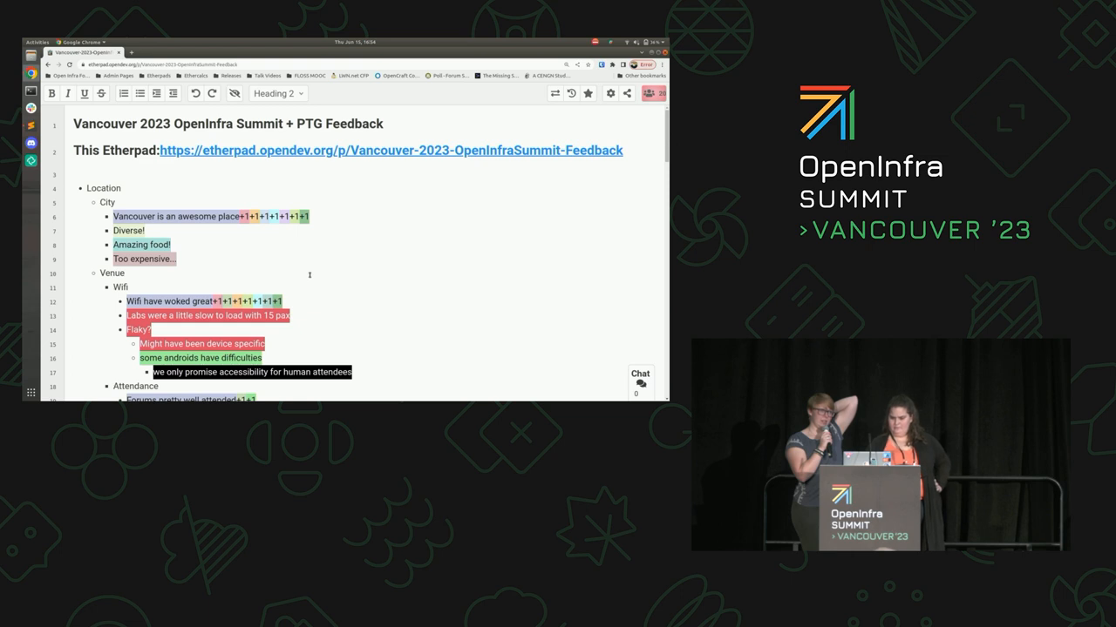
Add 'beautiful, great food,' under the City heading
{"action": "scroll", "scroll_direction": "down", "scroll_amount": 3}
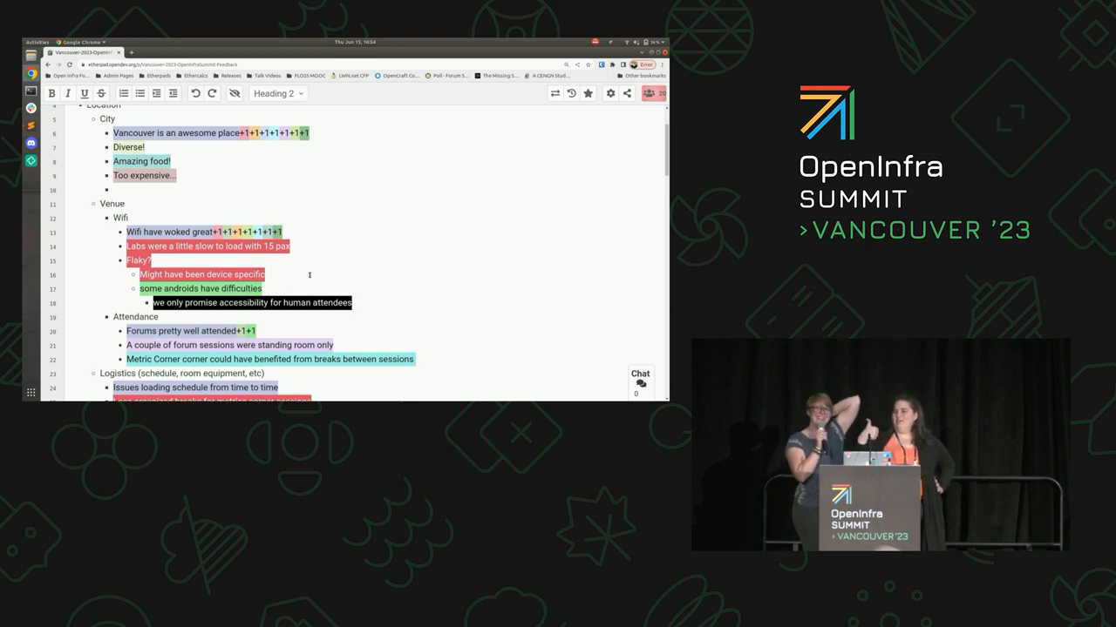
{"action": "type", "text": "beautiful, great"}
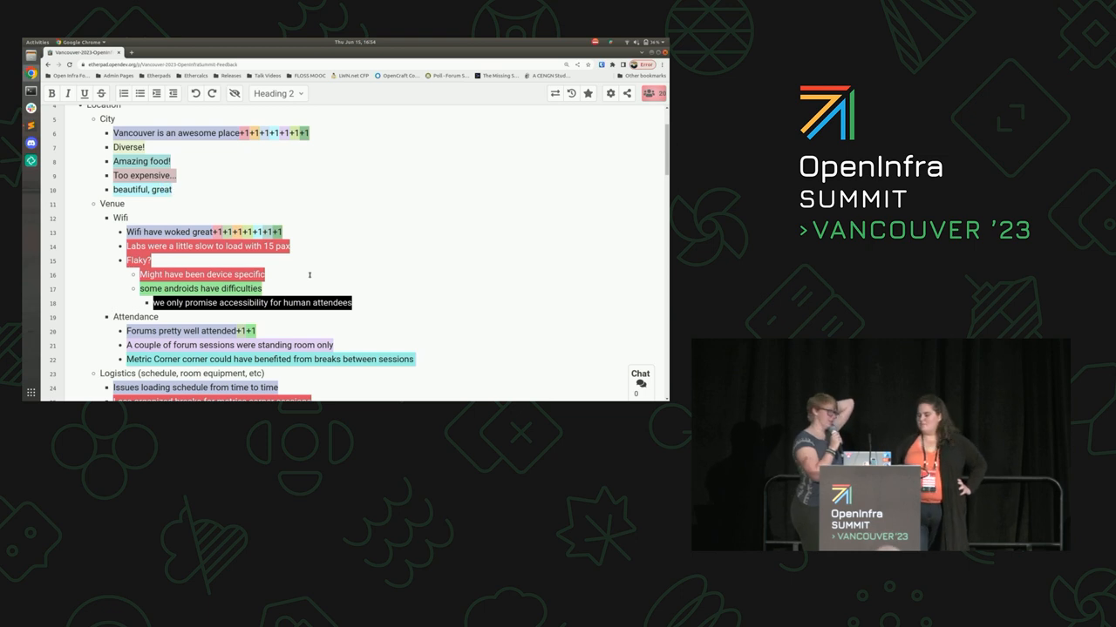
{"action": "type", "text": "food,"}
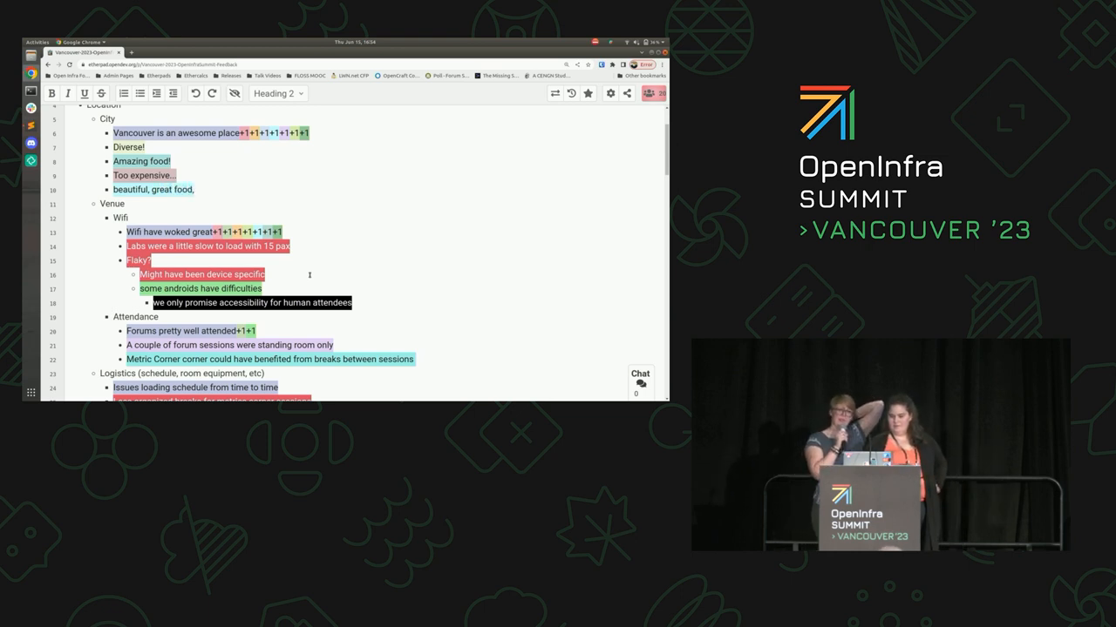
{"action": "scroll", "scroll_direction": "down", "scroll_amount": 3}
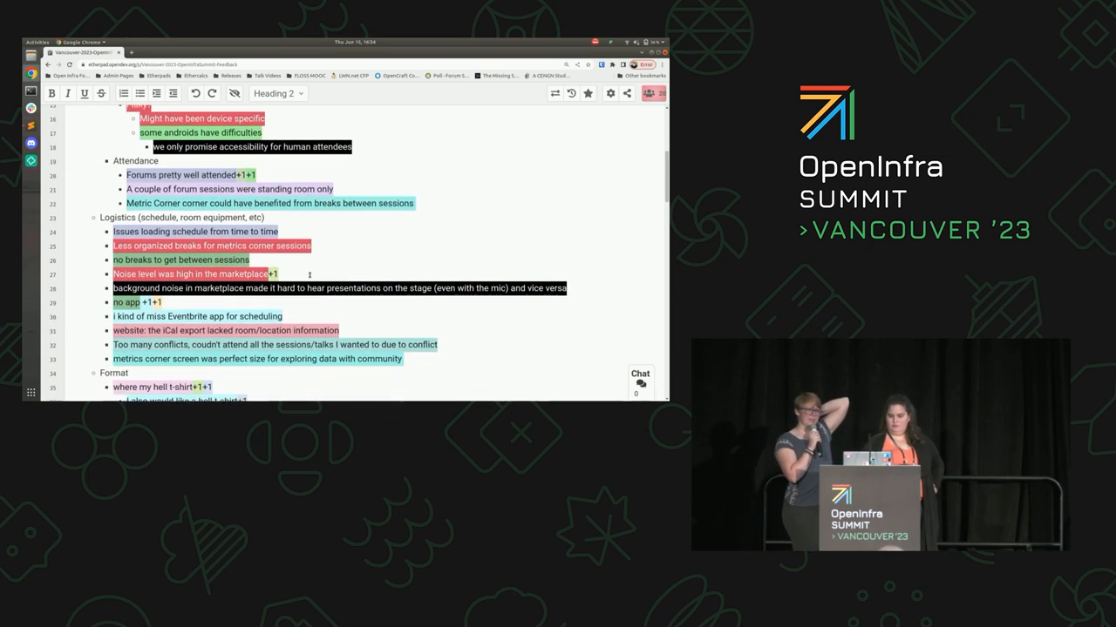
Scroll down to the Logistics section of the pad
{"action": "scroll", "scroll_direction": "down", "scroll_amount": 3}
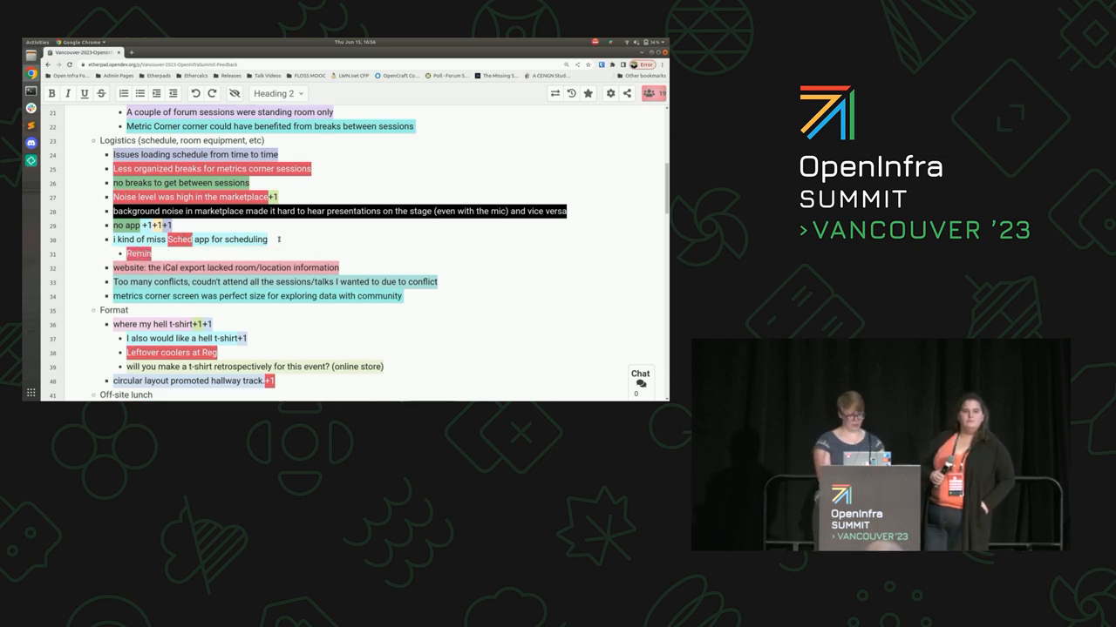
Add the sub-bullet 'Reminders before sessions started were missed' under the Sched note
{"action": "type", "text": "ders"}
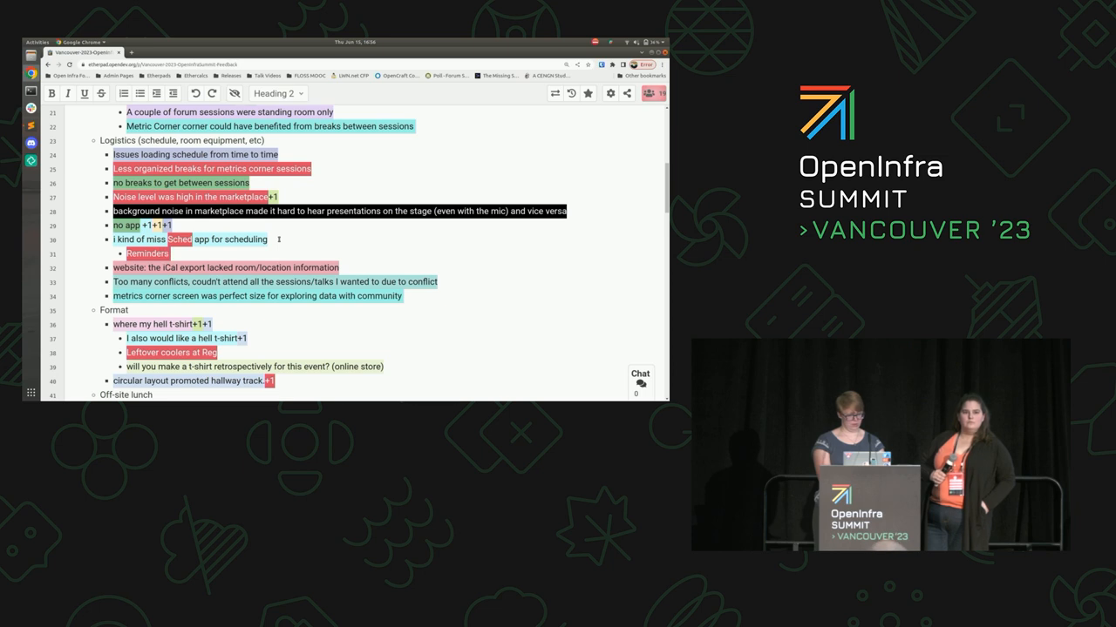
{"action": "type", "text": "before sessions"}
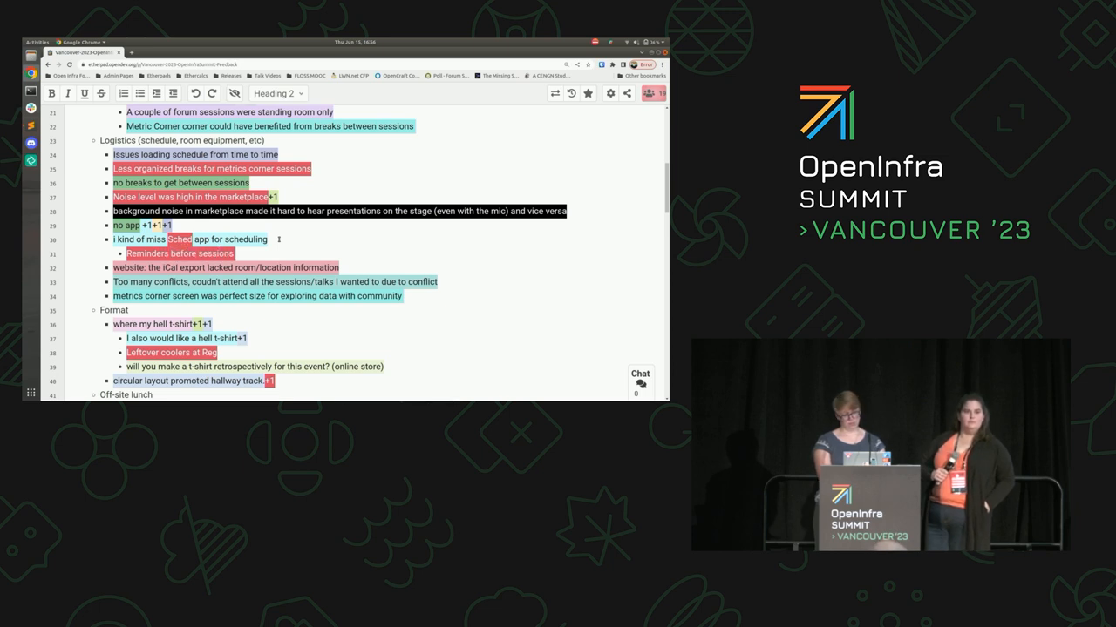
{"action": "type", "text": "started"}
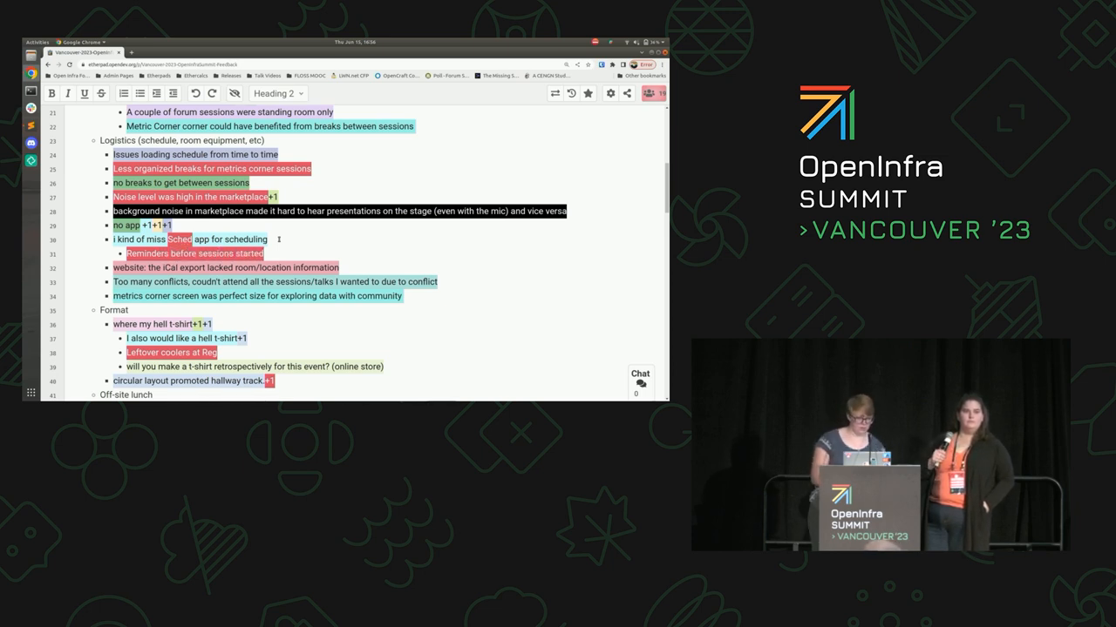
{"action": "type", "text": "were missed"}
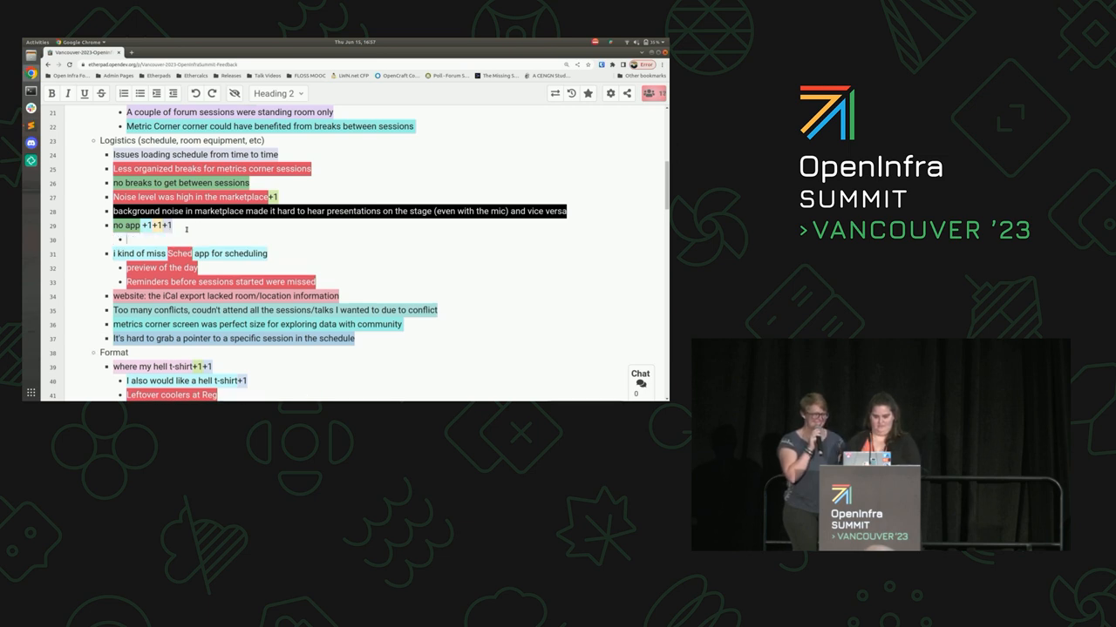
Note the no-app feedback covers both Android and Apple and finish the laptop-died-without-sockets Logistics line
{"action": "type", "text": "both android and apple"}
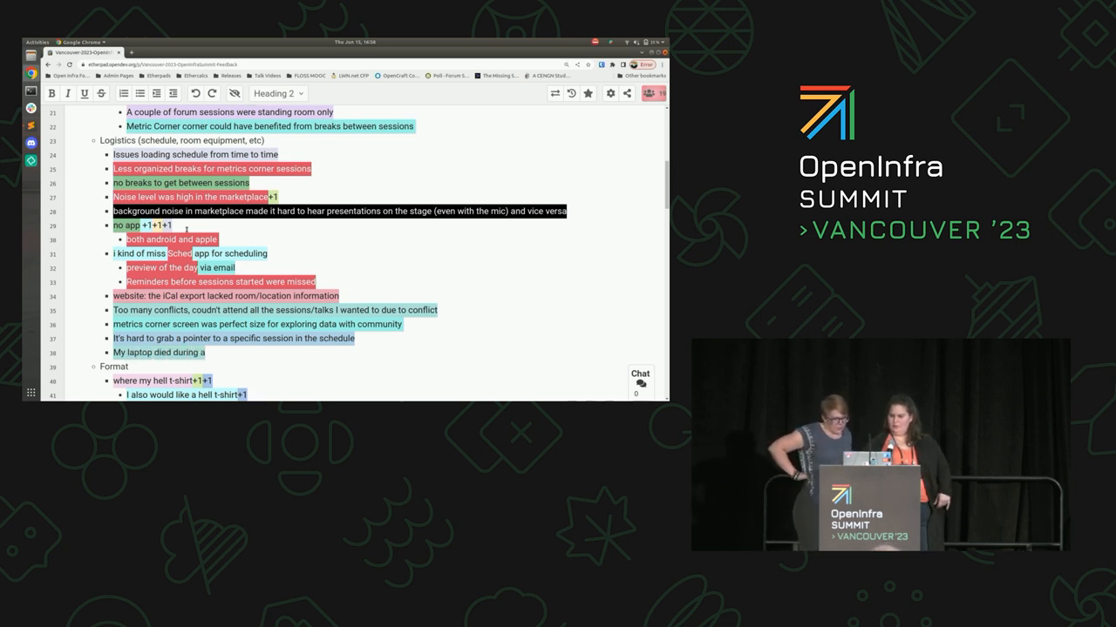
{"action": "type", "text": "workshop and"}
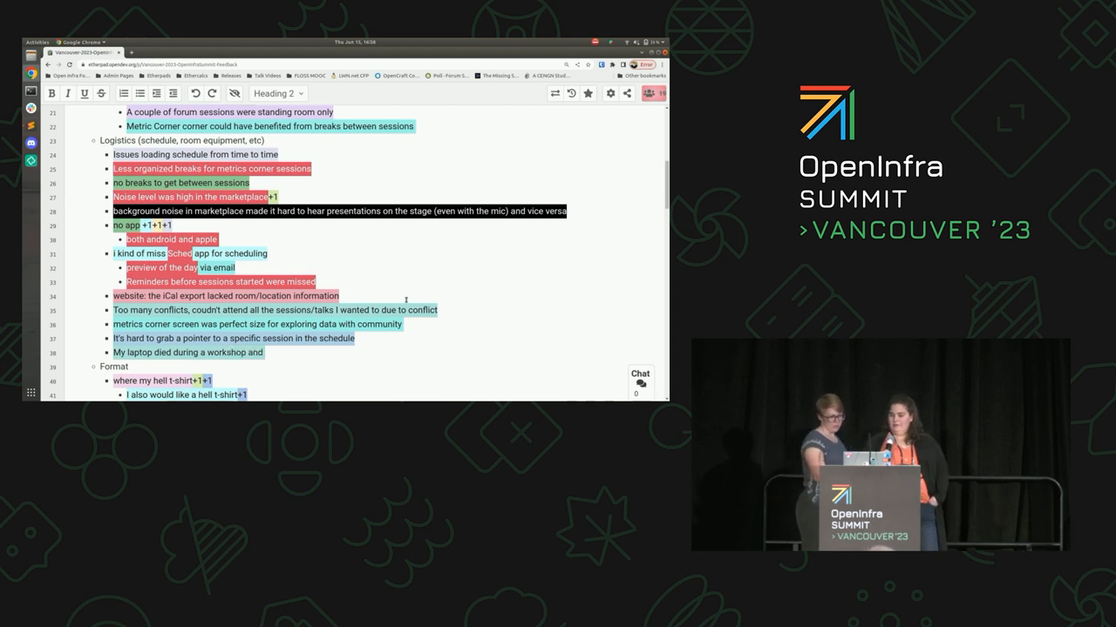
{"action": "scroll", "scroll_direction": "down", "scroll_amount": 3}
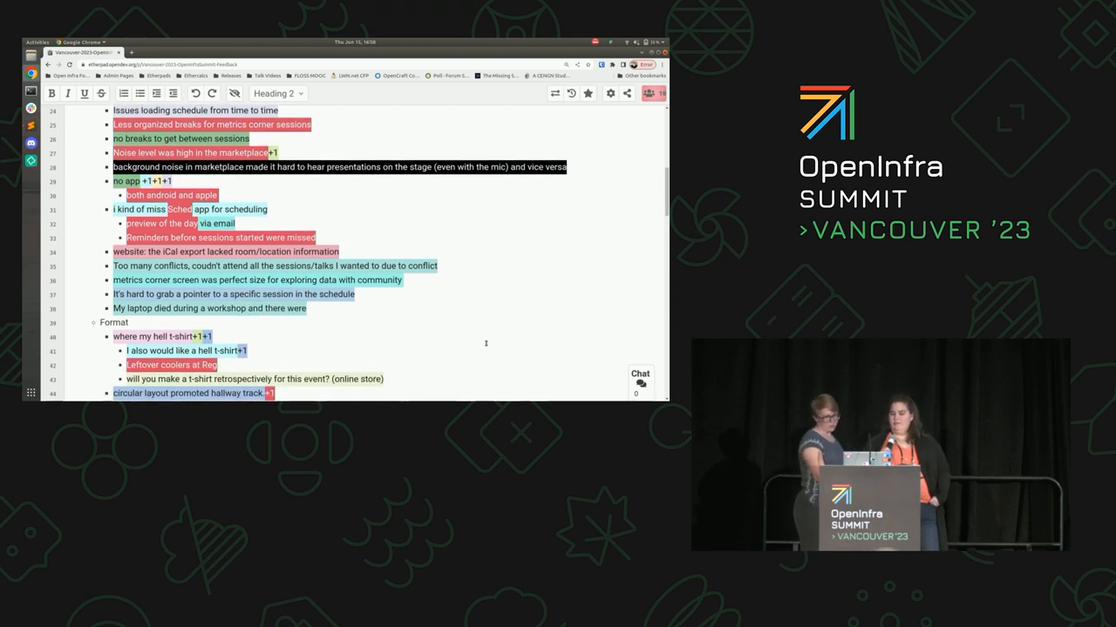
{"action": "scroll", "scroll_direction": "down", "scroll_amount": 3}
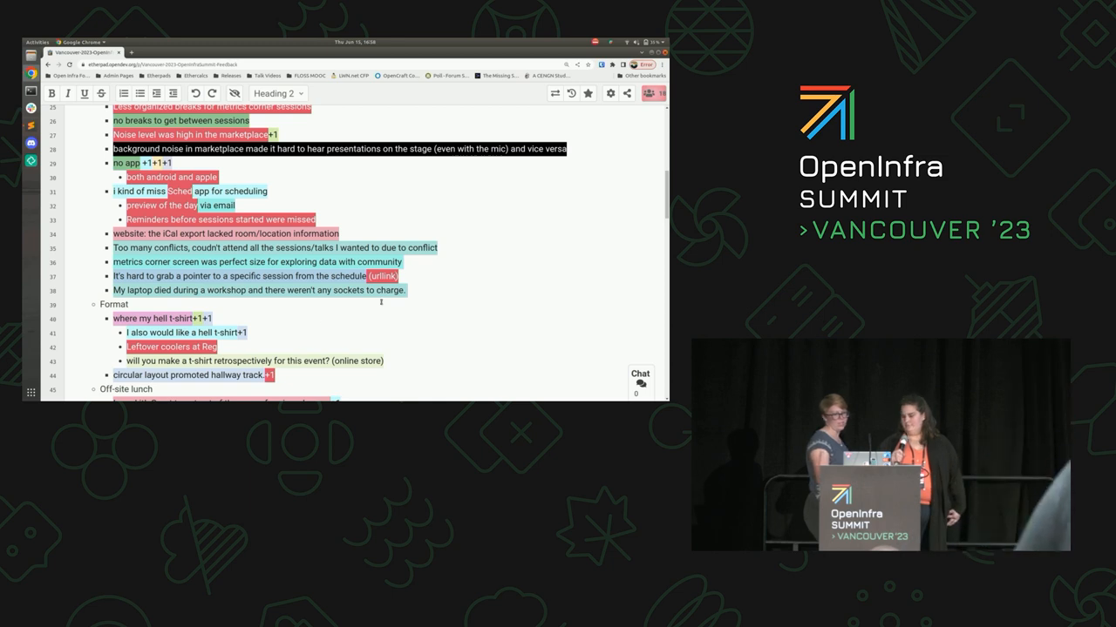
{"action": "scroll", "scroll_direction": "down", "scroll_amount": 3}
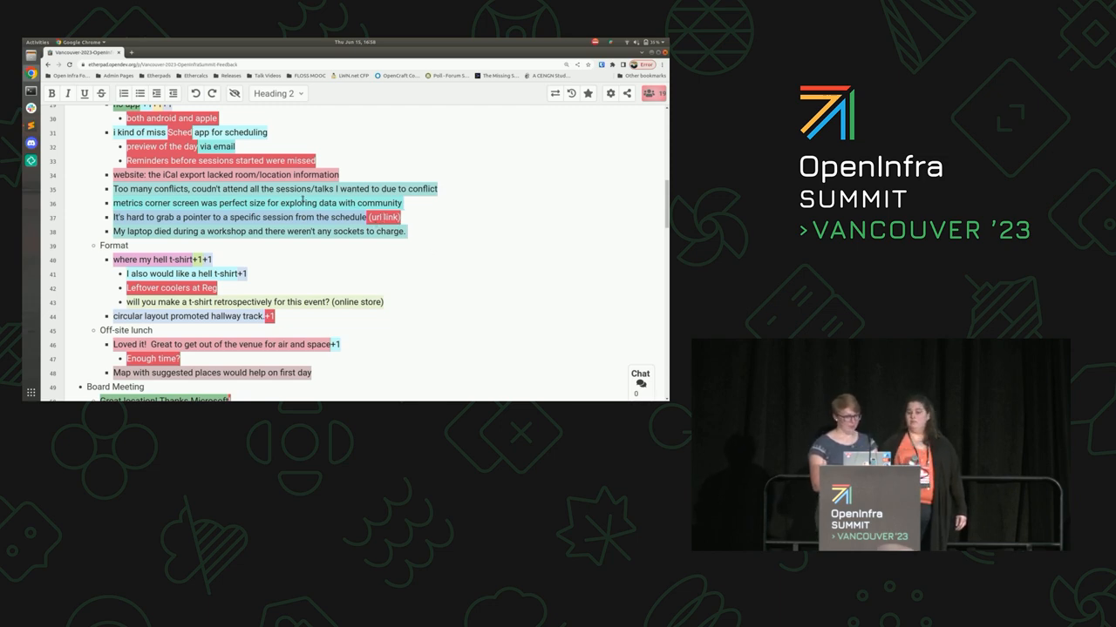
Ask 'What should it do that the site didn't do?' with bullets 'Caching the data' and 'Daily summary'
{"action": "scroll", "scroll_direction": "up", "scroll_amount": 3}
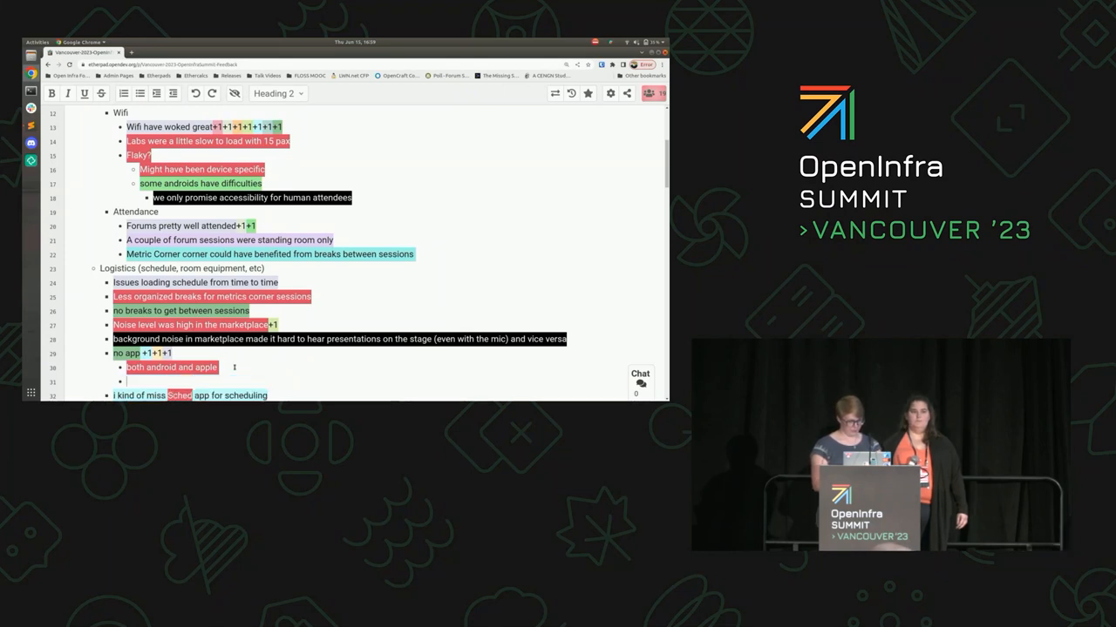
{"action": "type", "text": "What should it do that the site didn't"}
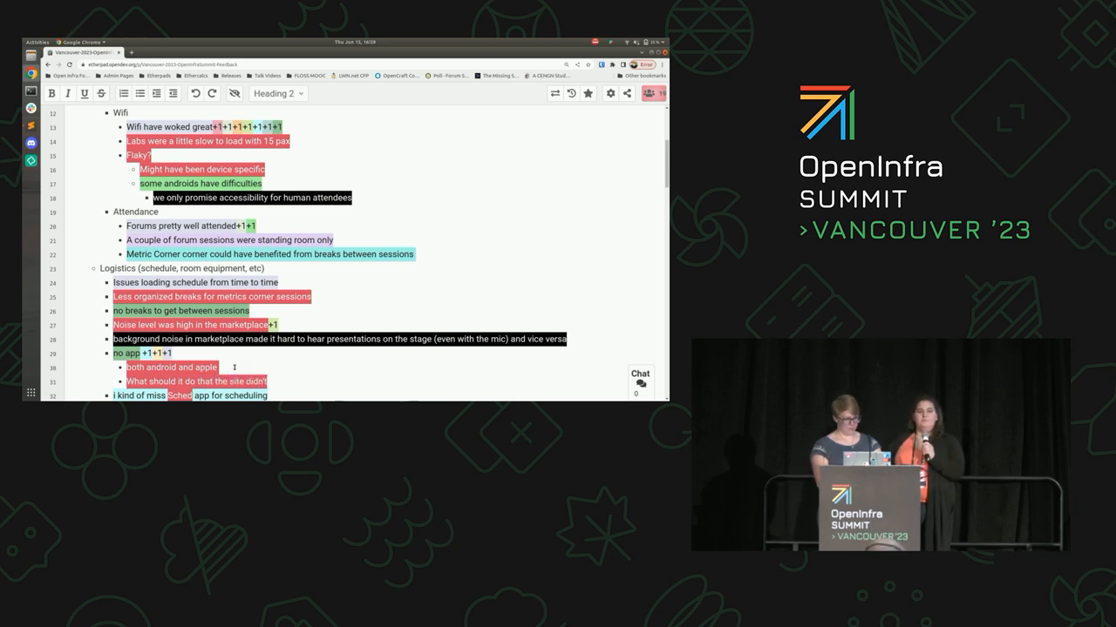
{"action": "scroll", "scroll_direction": "down", "scroll_amount": 3}
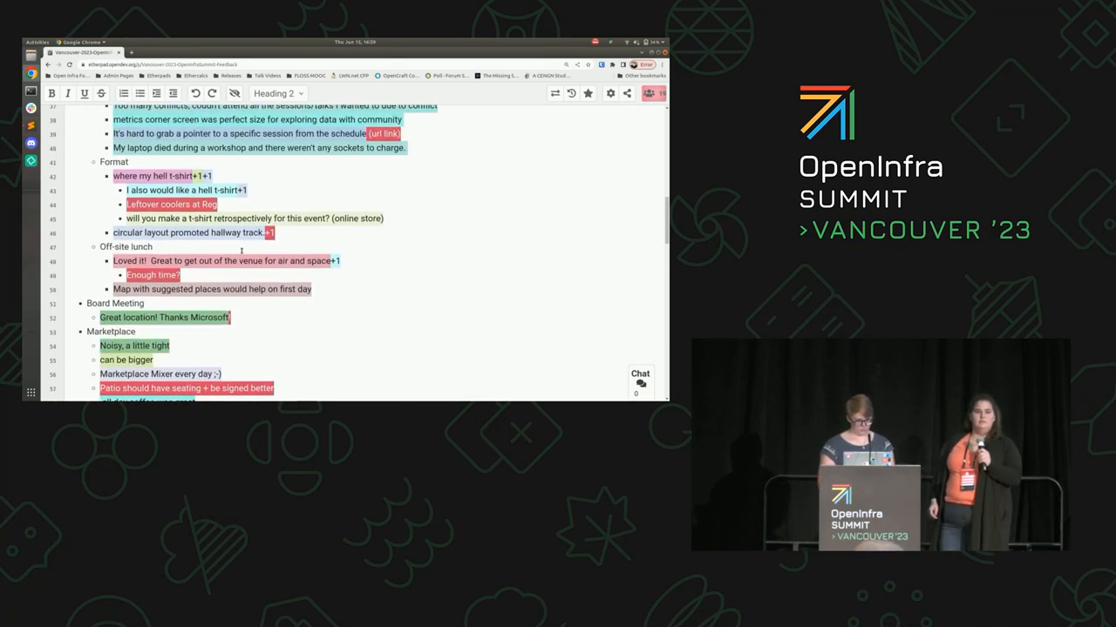
{"action": "scroll", "scroll_direction": "up", "scroll_amount": 3}
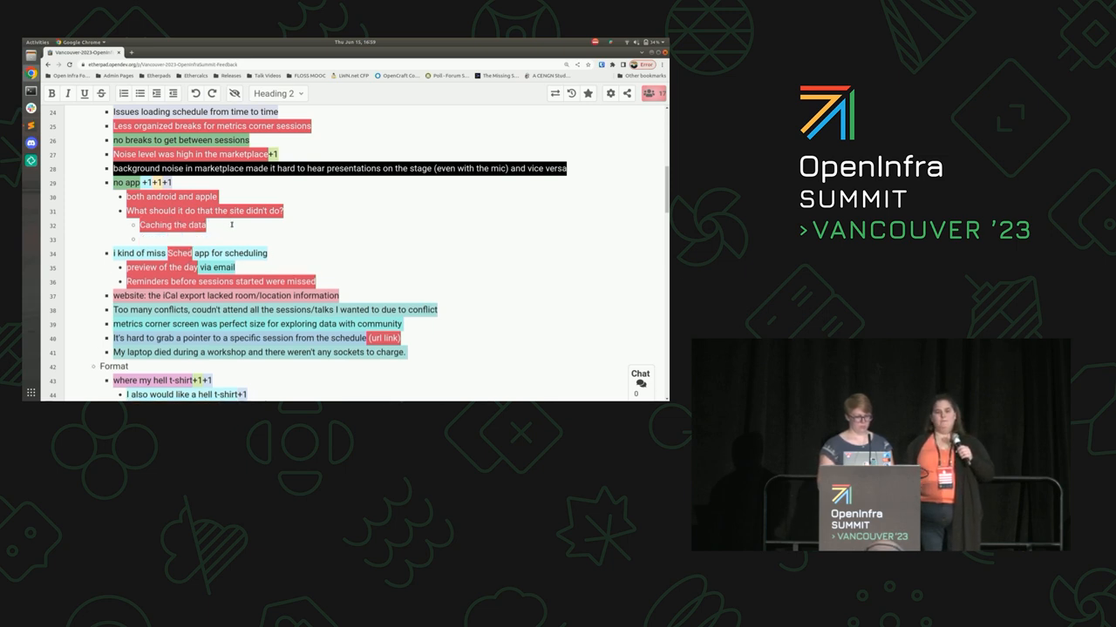
{"action": "type", "text": "Daily summary"}
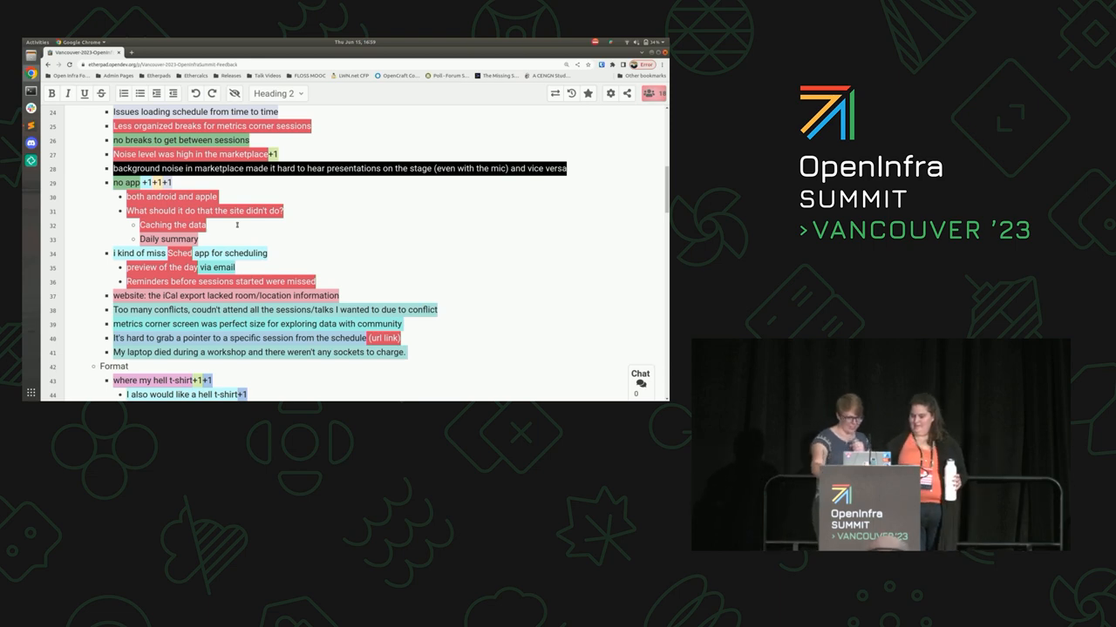
{"action": "scroll", "scroll_direction": "down", "scroll_amount": 3}
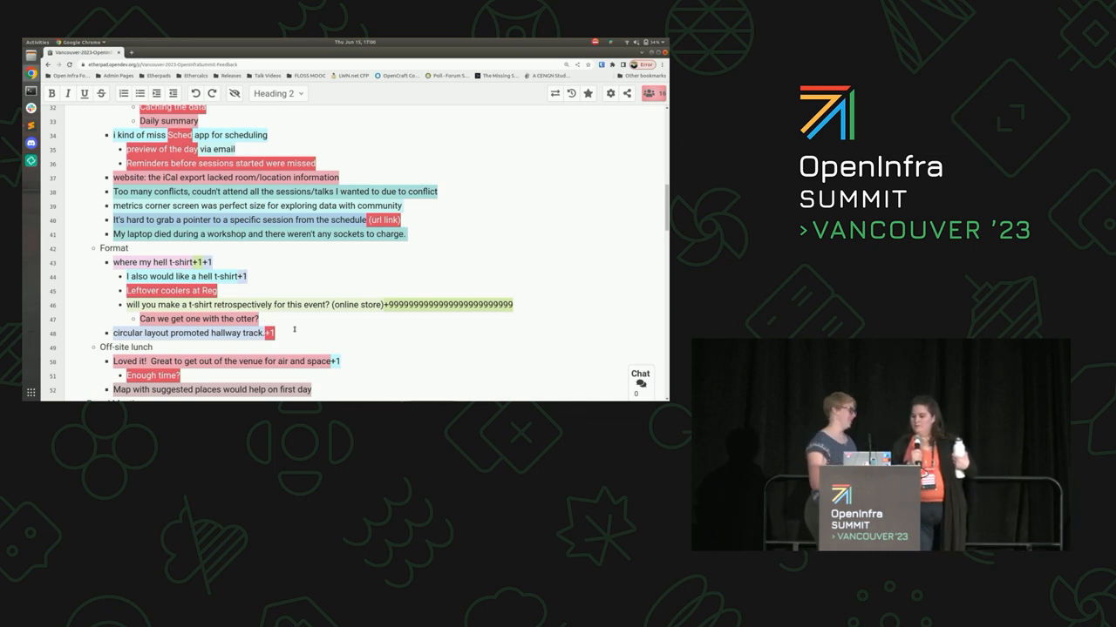
{"action": "scroll", "scroll_direction": "down", "scroll_amount": 3}
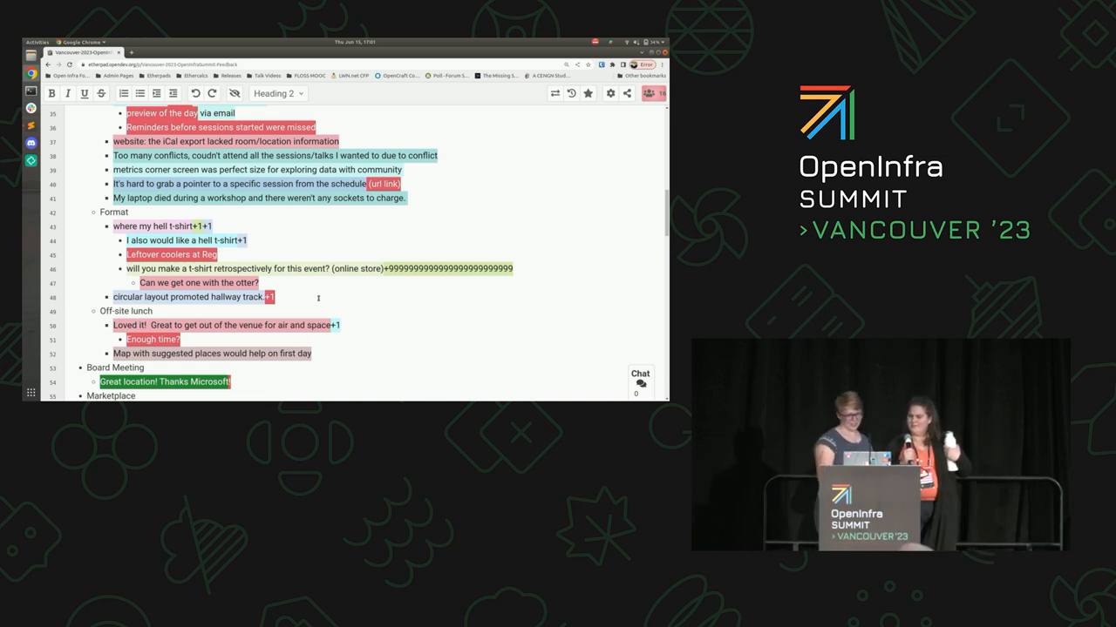
{"action": "scroll", "scroll_direction": "down", "scroll_amount": 3}
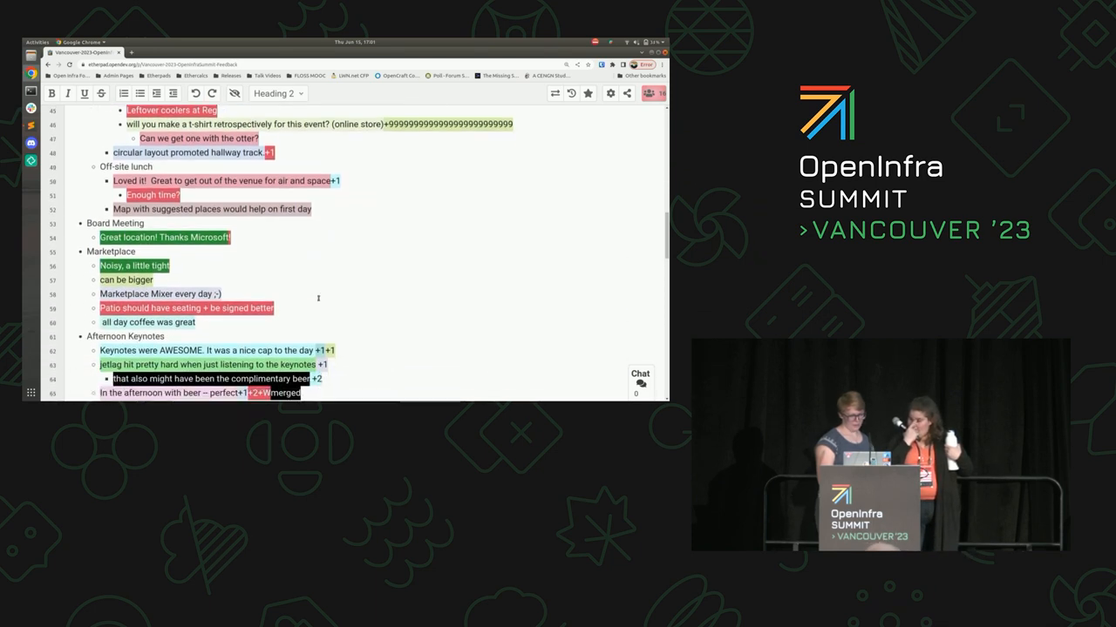
{"action": "scroll", "scroll_direction": "down", "scroll_amount": 3}
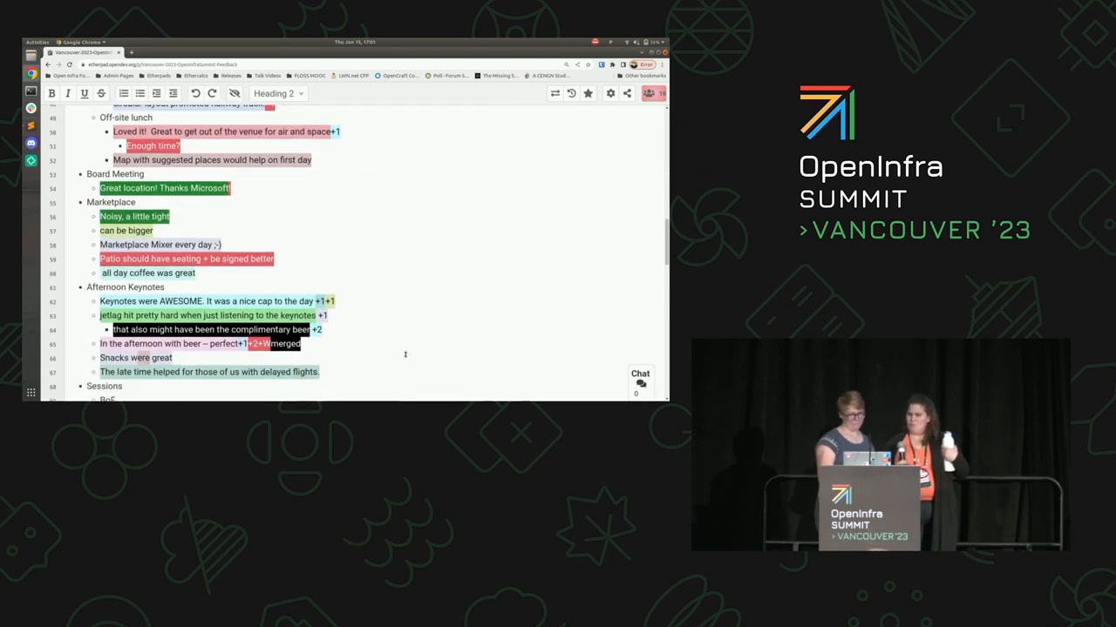
{"action": "scroll", "scroll_direction": "down", "scroll_amount": 3}
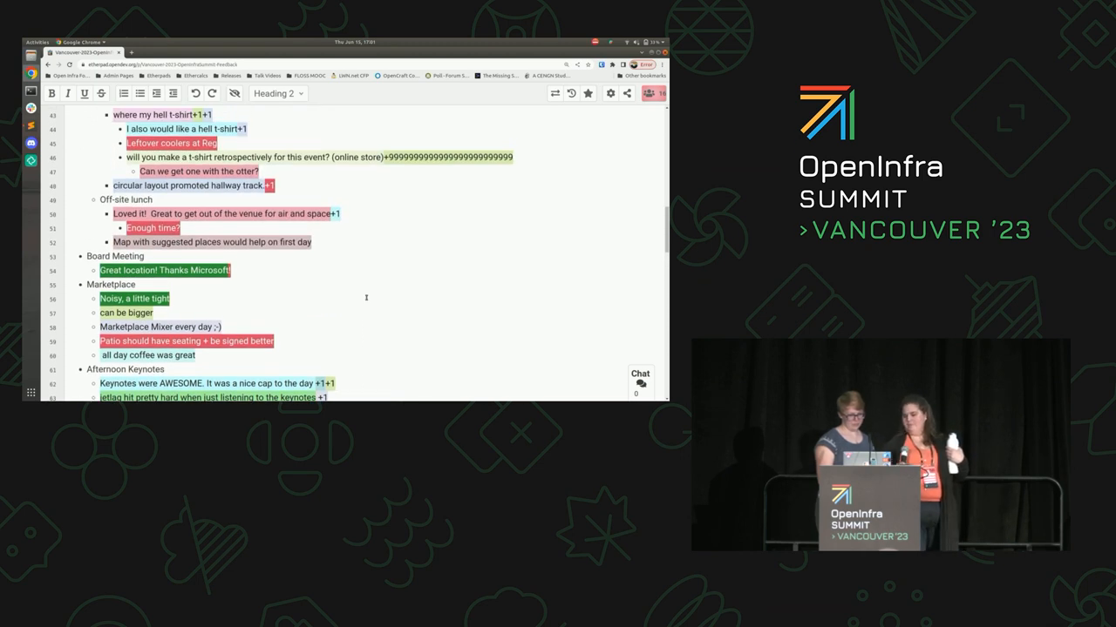
{"action": "scroll", "scroll_direction": "down", "scroll_amount": 3}
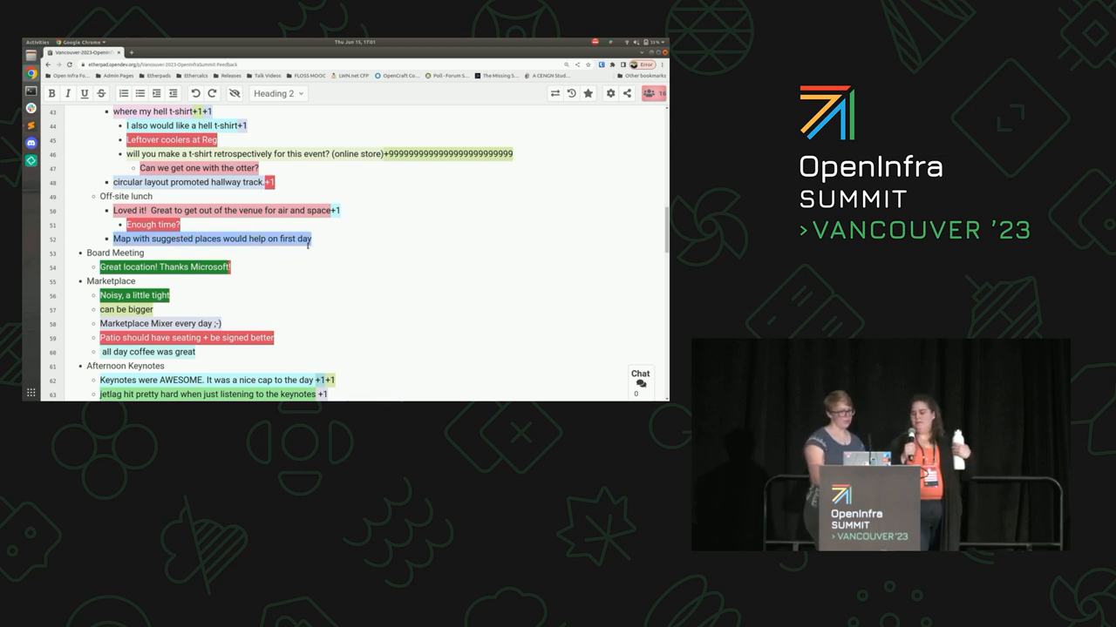
{"action": "scroll", "scroll_direction": "down", "scroll_amount": 3}
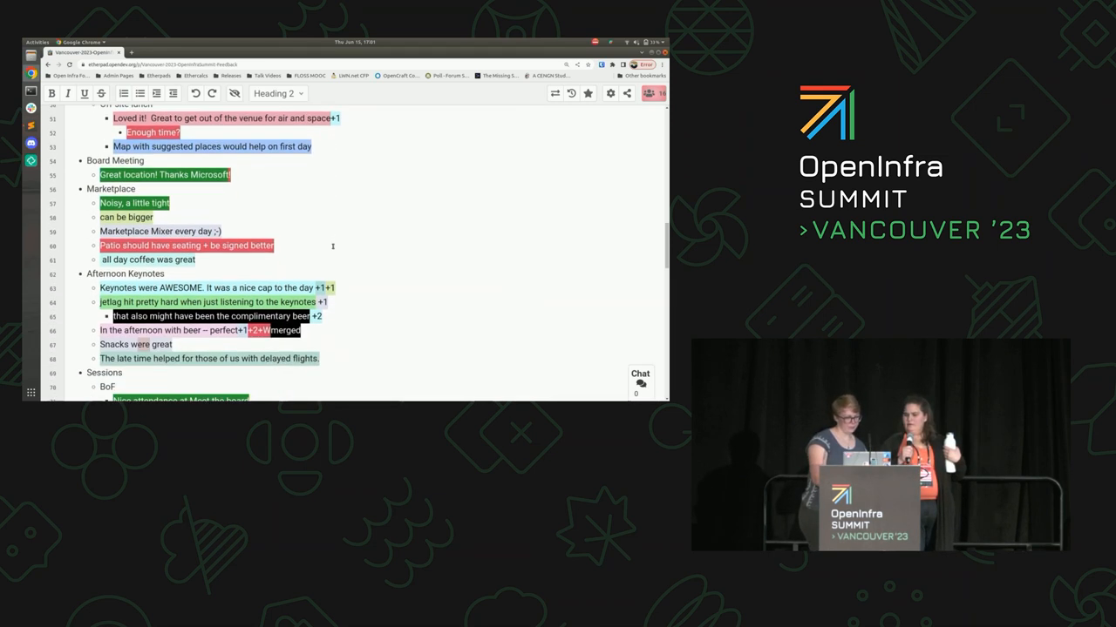
{"action": "scroll", "scroll_direction": "down", "scroll_amount": 3}
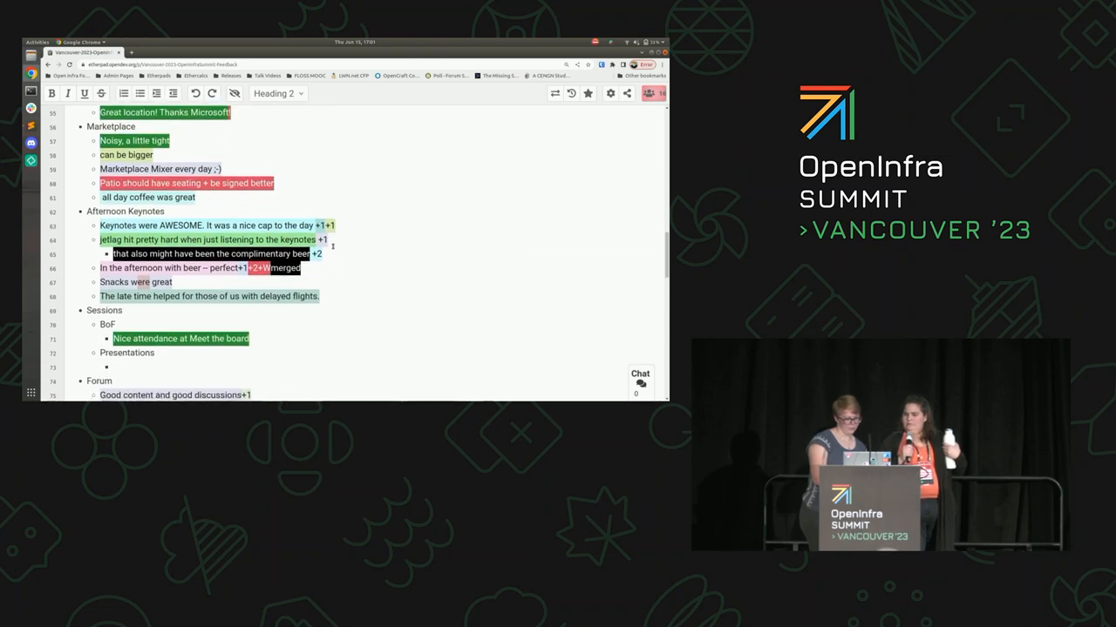
{"action": "scroll", "scroll_direction": "down", "scroll_amount": 3}
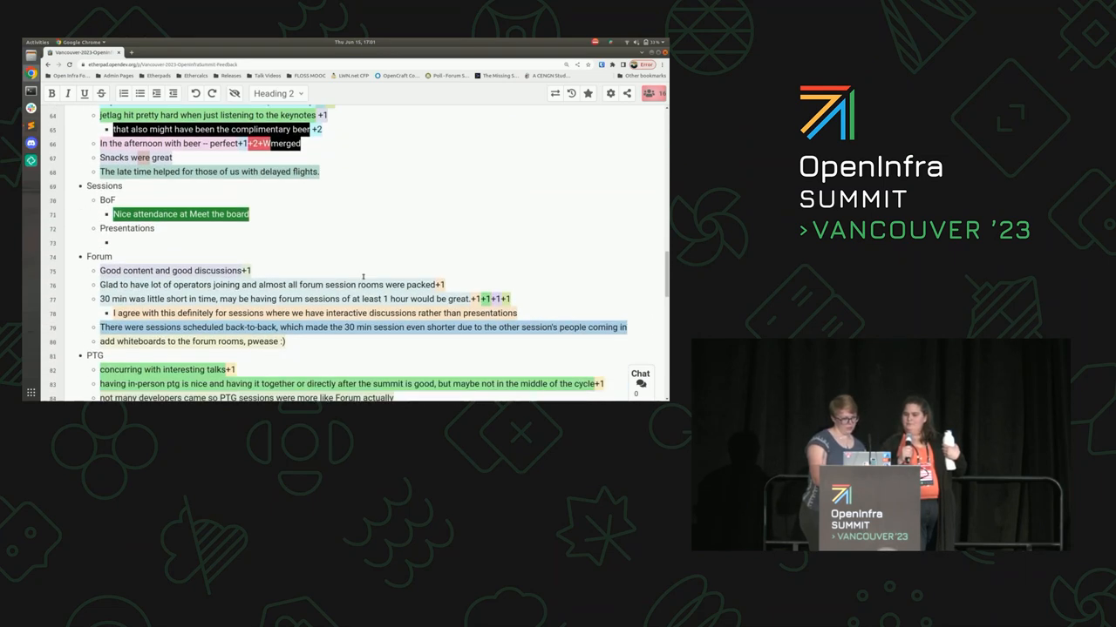
Scroll to the Marketplace section to reach the 'all day coffee was great' note
{"action": "scroll", "scroll_direction": "down", "scroll_amount": 3}
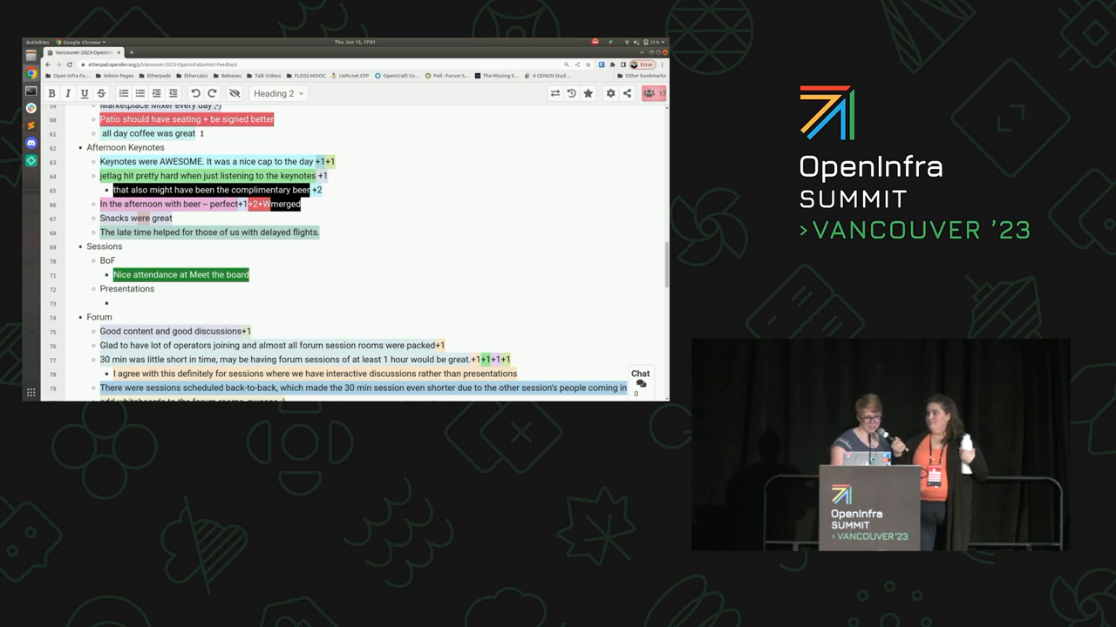
{"action": "scroll", "scroll_direction": "down", "scroll_amount": 3}
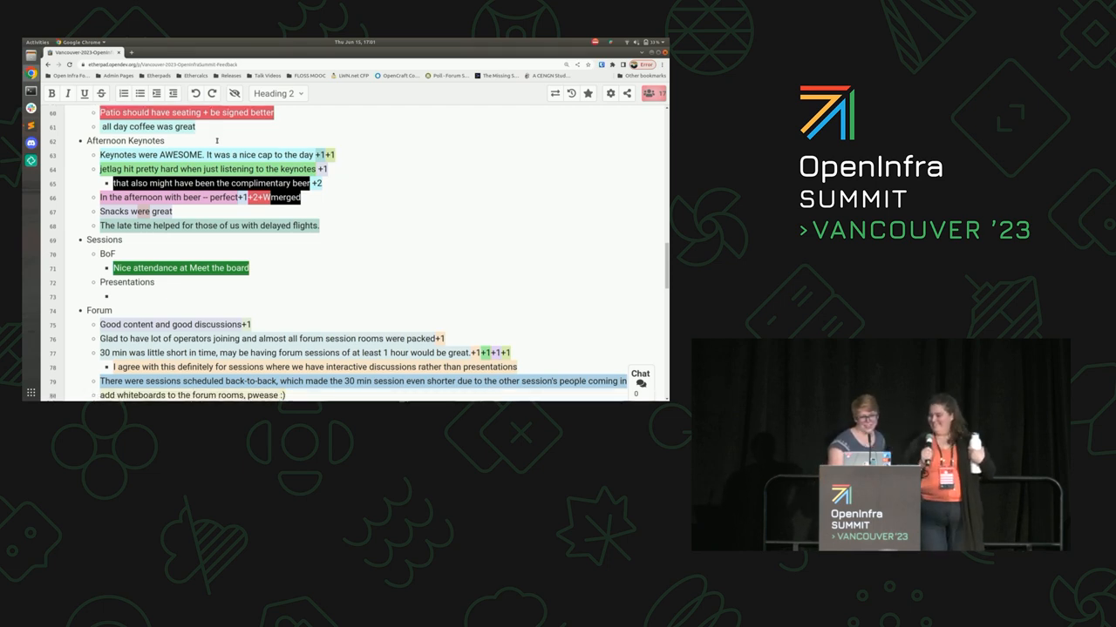
{"action": "scroll", "scroll_direction": "down", "scroll_amount": 3}
{"action": "type", "text": "s"}
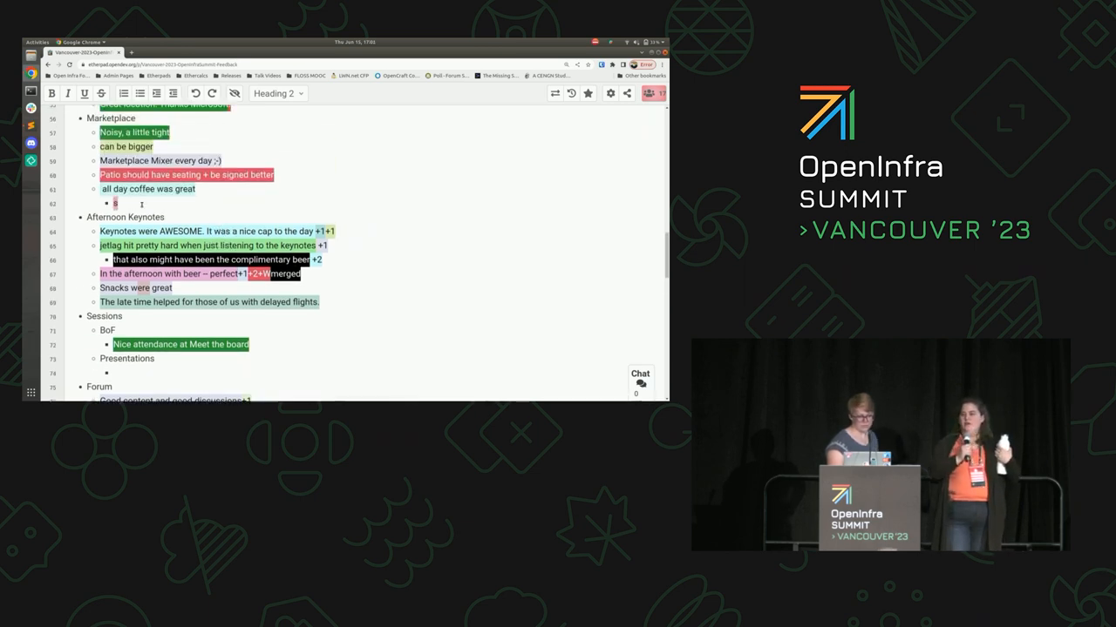
Reply that some people are gross, adding cold coffee to the fresh pot, plus a Day 1 breakfast note
{"action": "type", "text": "ome people are gross"}
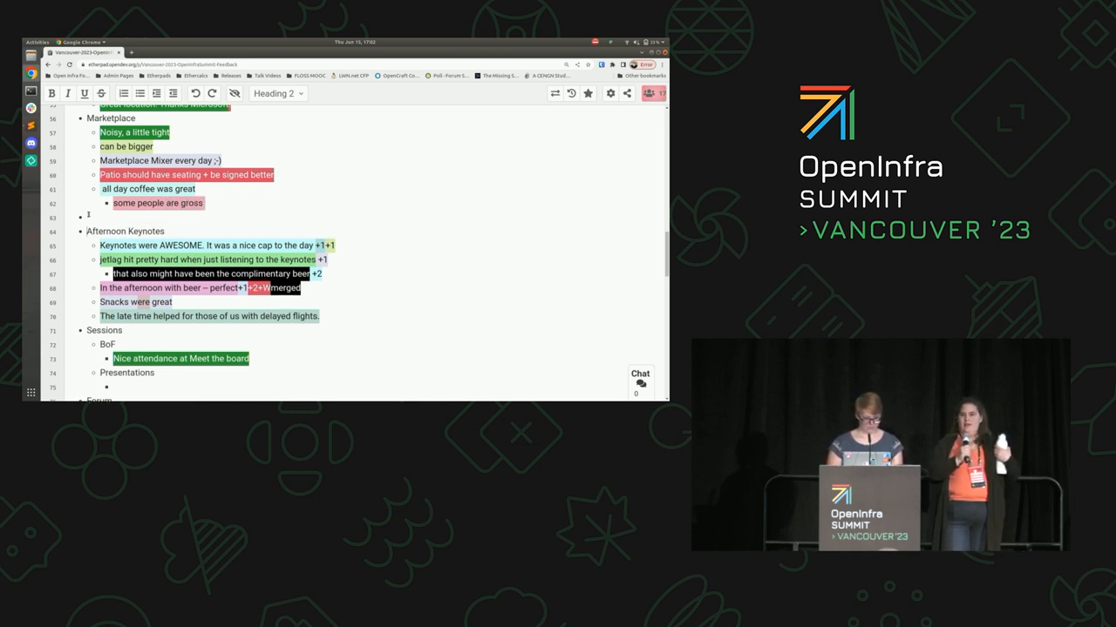
{"action": "type", "text": "De"}
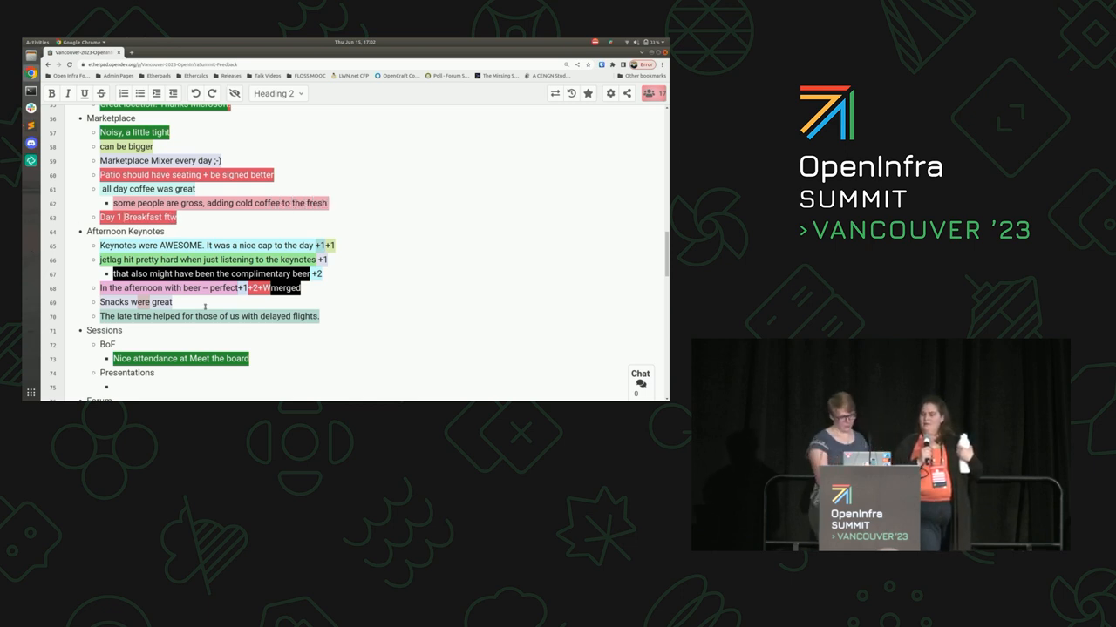
{"action": "scroll", "scroll_direction": "down", "scroll_amount": 3}
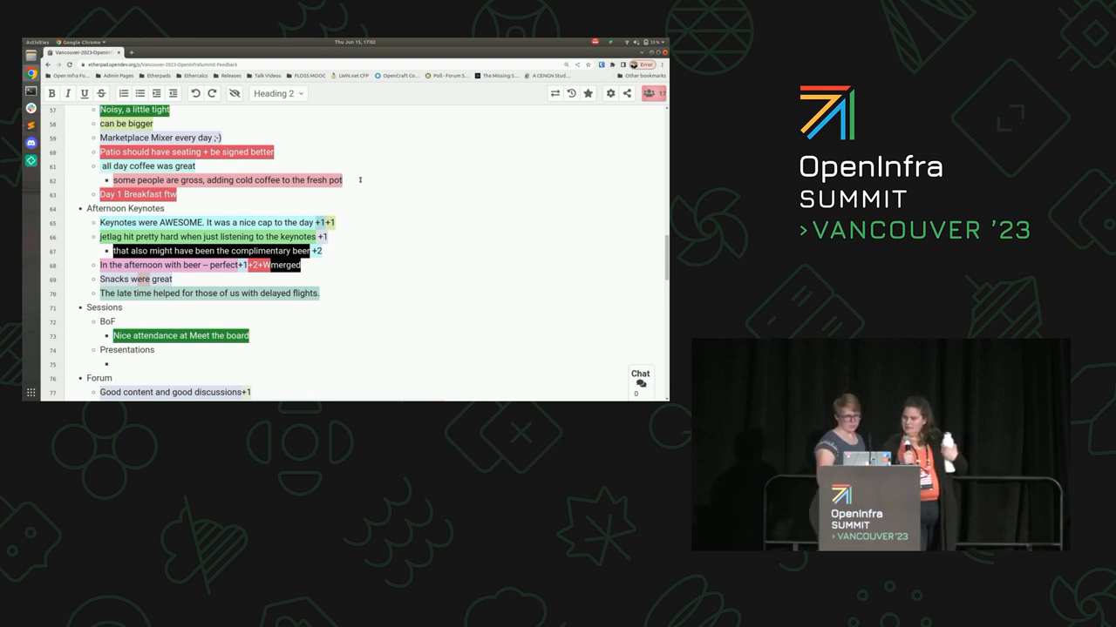
{"action": "scroll", "scroll_direction": "down", "scroll_amount": 3}
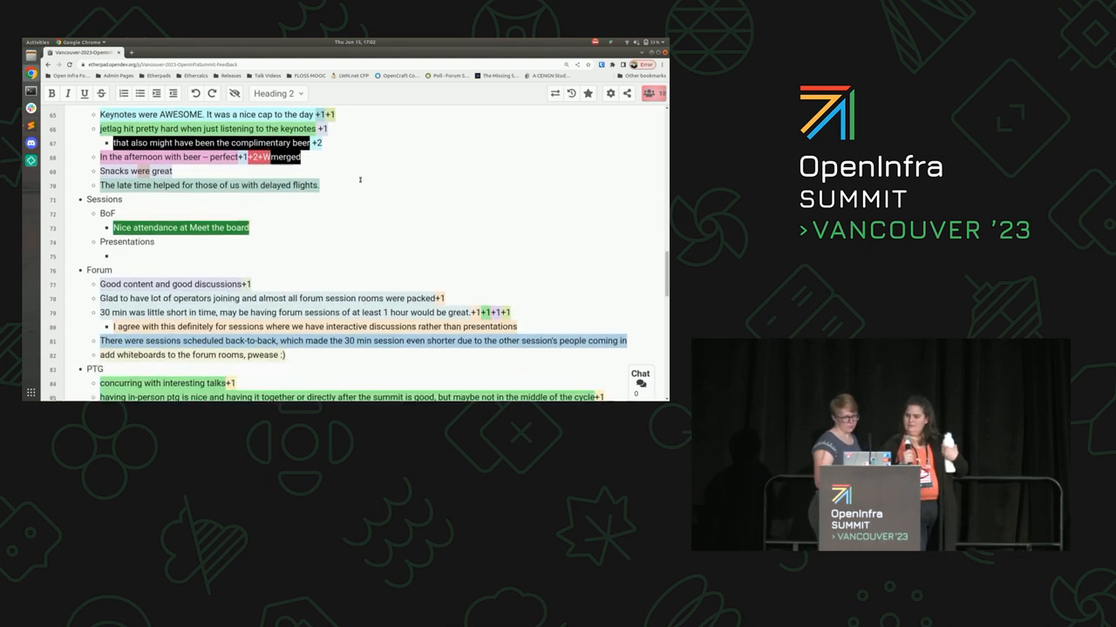
{"action": "scroll", "scroll_direction": "down", "scroll_amount": 3}
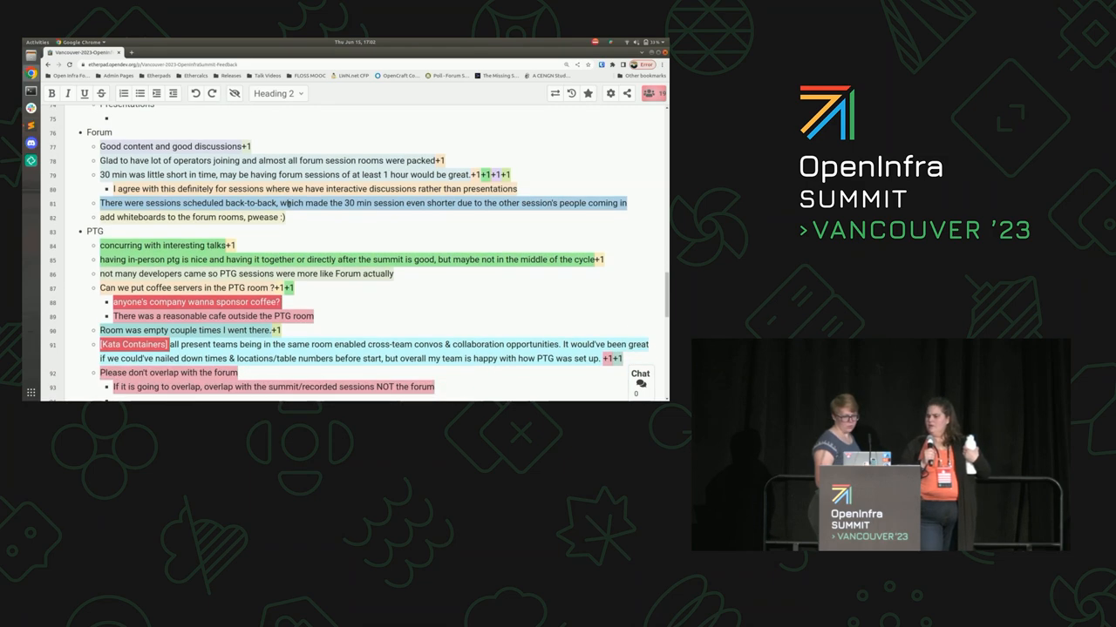
{"action": "scroll", "scroll_direction": "down", "scroll_amount": 3}
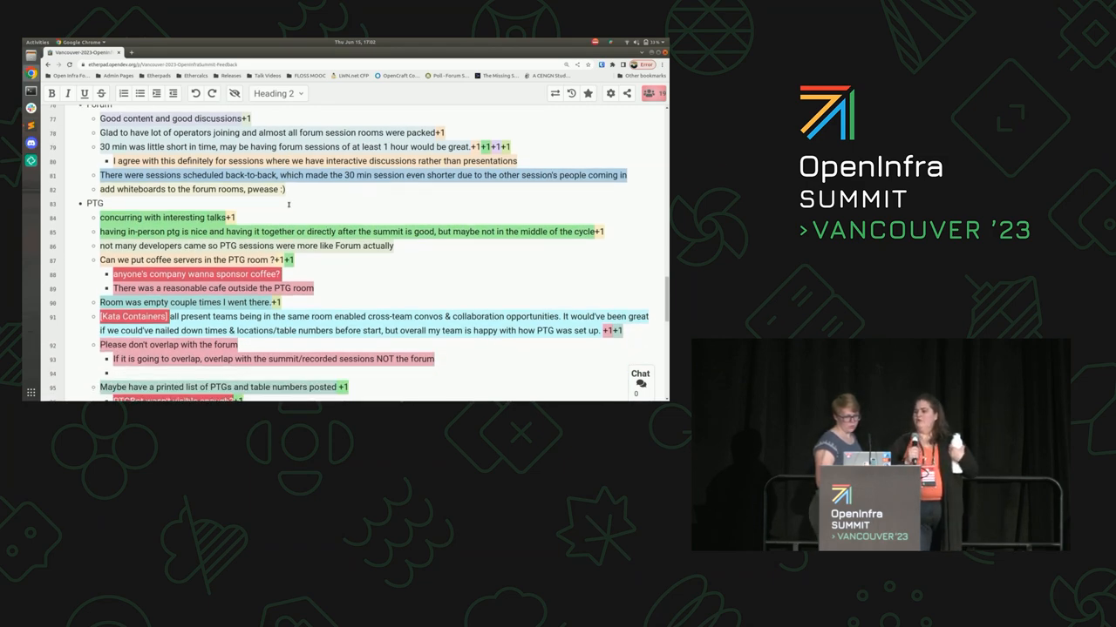
{"action": "scroll", "scroll_direction": "down", "scroll_amount": 3}
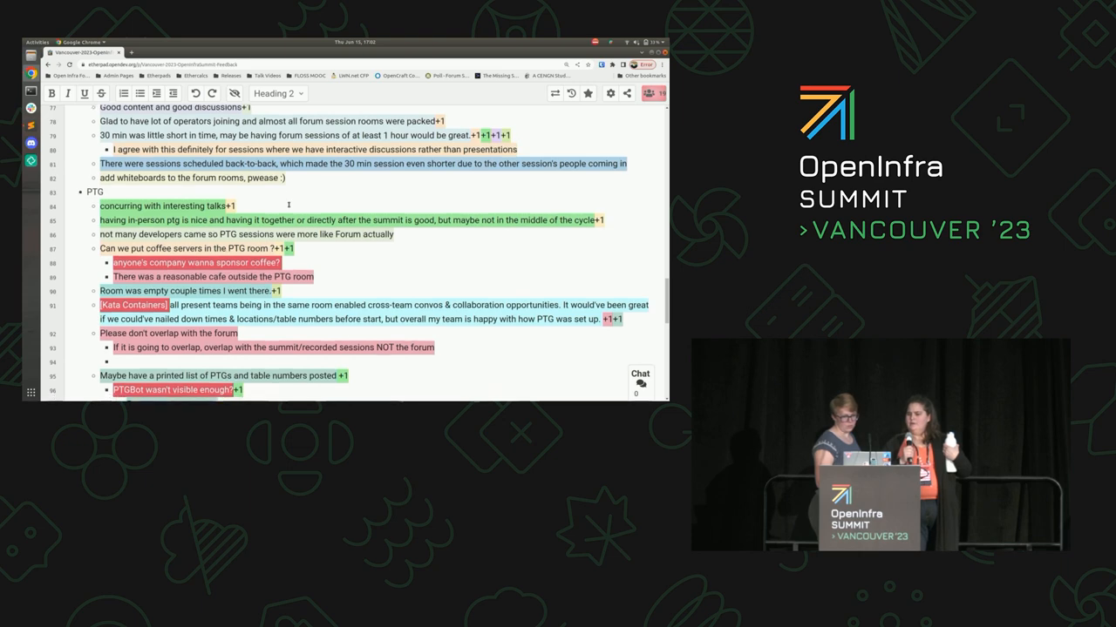
{"action": "scroll", "scroll_direction": "down", "scroll_amount": 3}
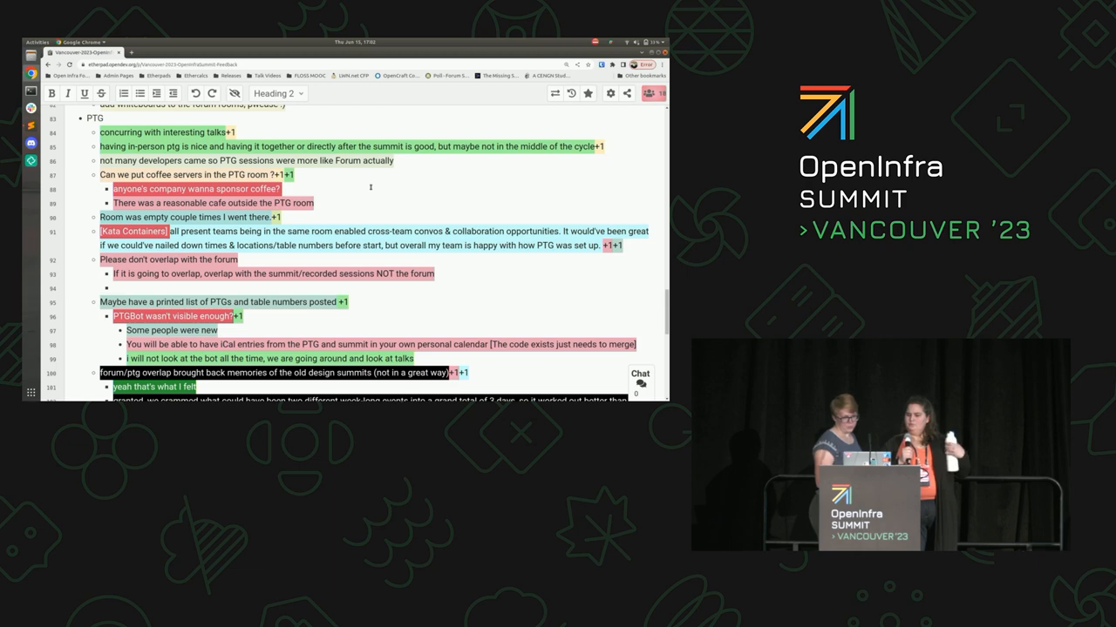
{"action": "scroll", "scroll_direction": "down", "scroll_amount": 3}
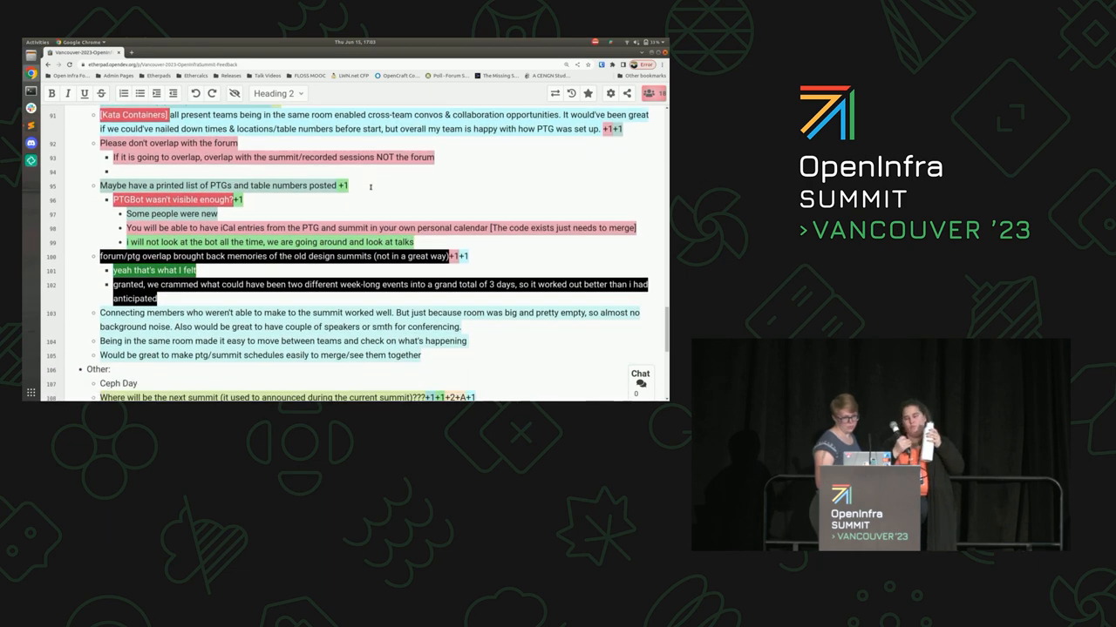
{"action": "scroll", "scroll_direction": "down", "scroll_amount": 3}
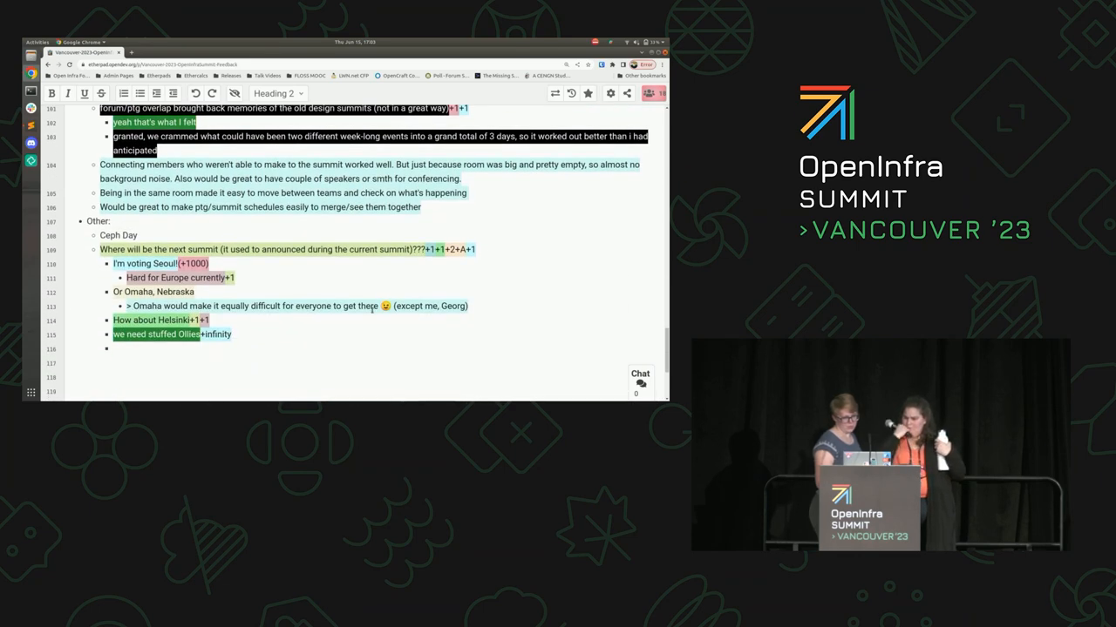
Finish 'infinity-stones' and add the rethinking-events bullet including the OpenInfra Summit with a 'Thoughts?' sub-bullet
{"action": "type", "text": "-stones"}
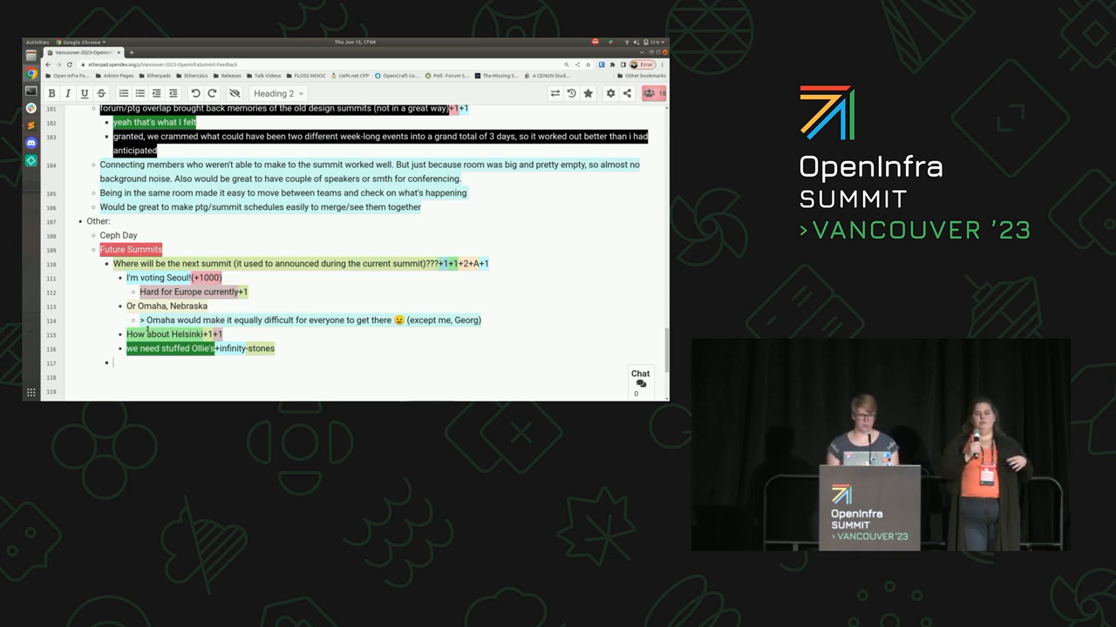
{"action": "type", "text": "Exploring rethinking how we do events including"}
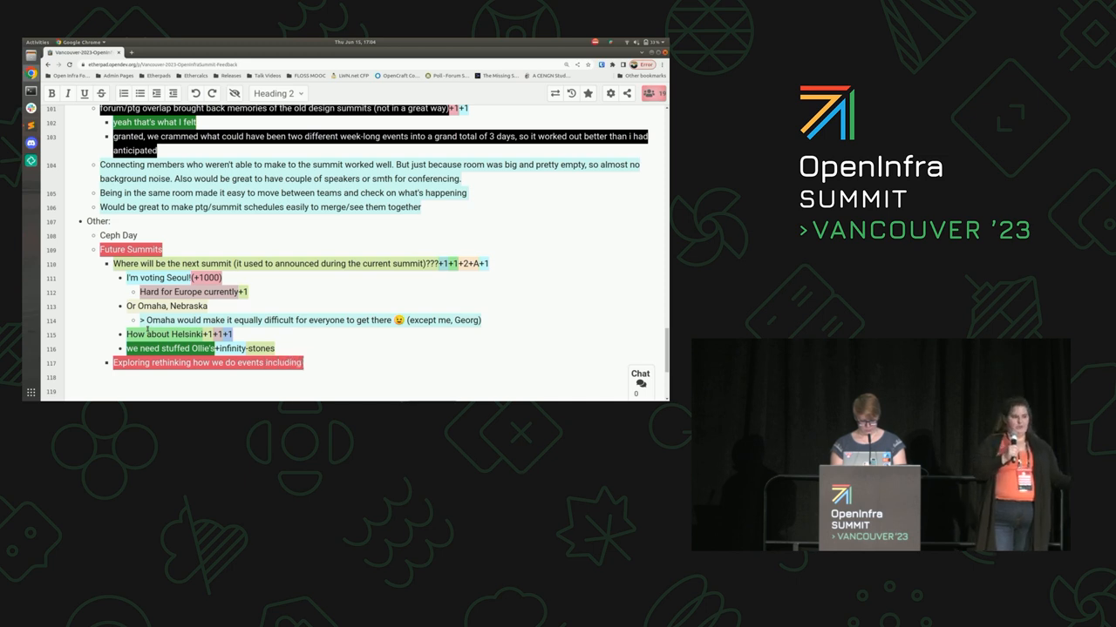
{"action": "type", "text": "the OpenInfra Summit"}
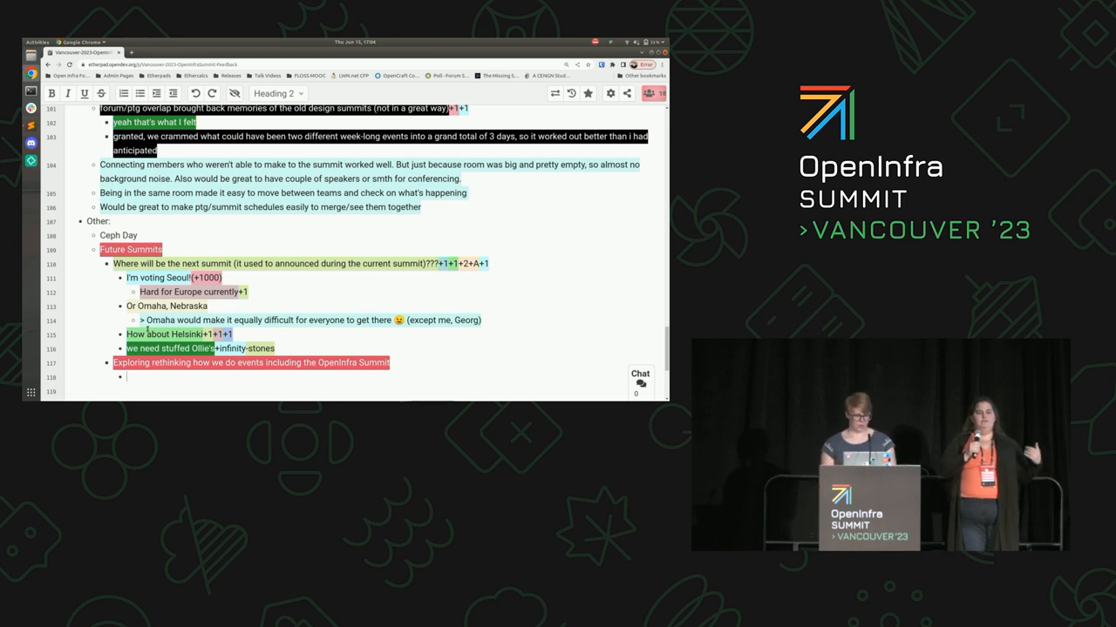
{"action": "type", "text": "THought"}
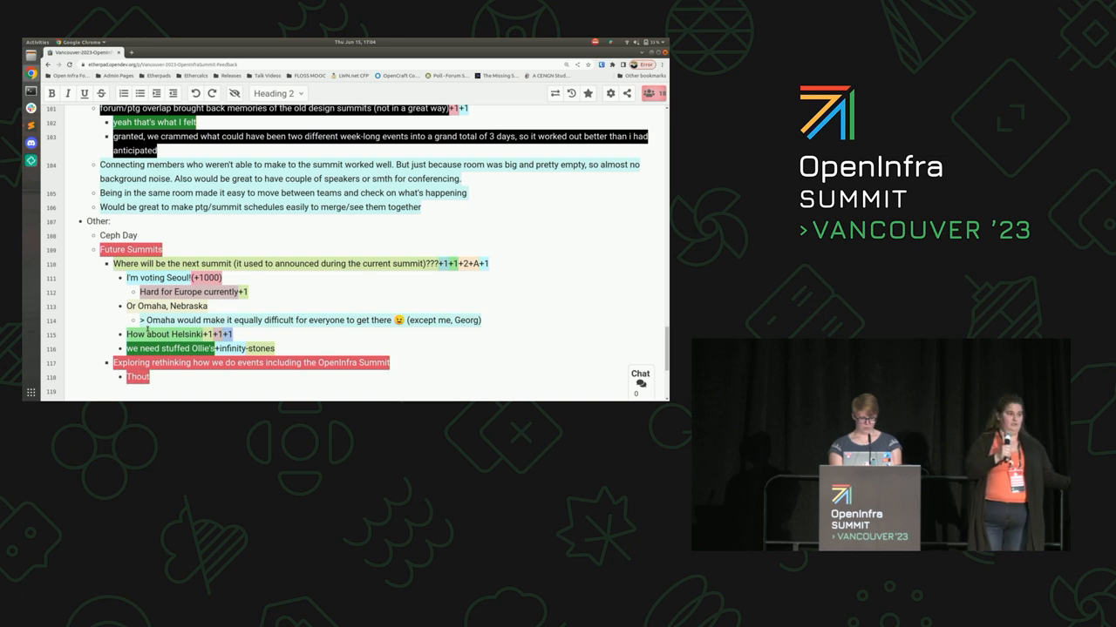
{"action": "scroll", "scroll_direction": "down", "scroll_amount": 3}
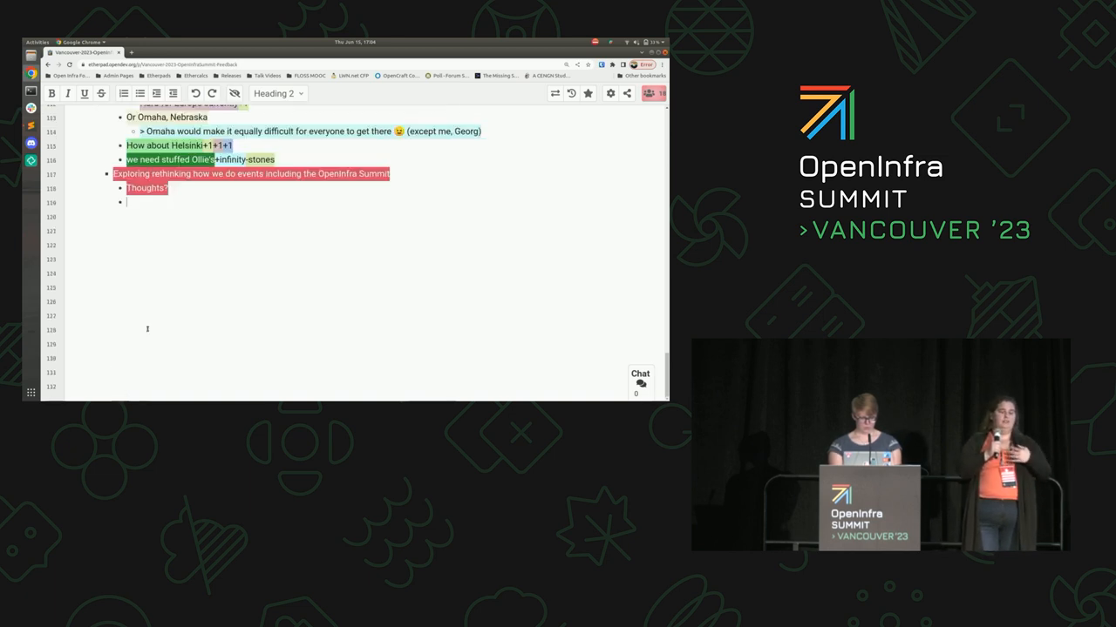
Ask where companies are willing to send you and where attendees are able to travel
{"action": "type", "text": "Where are"}
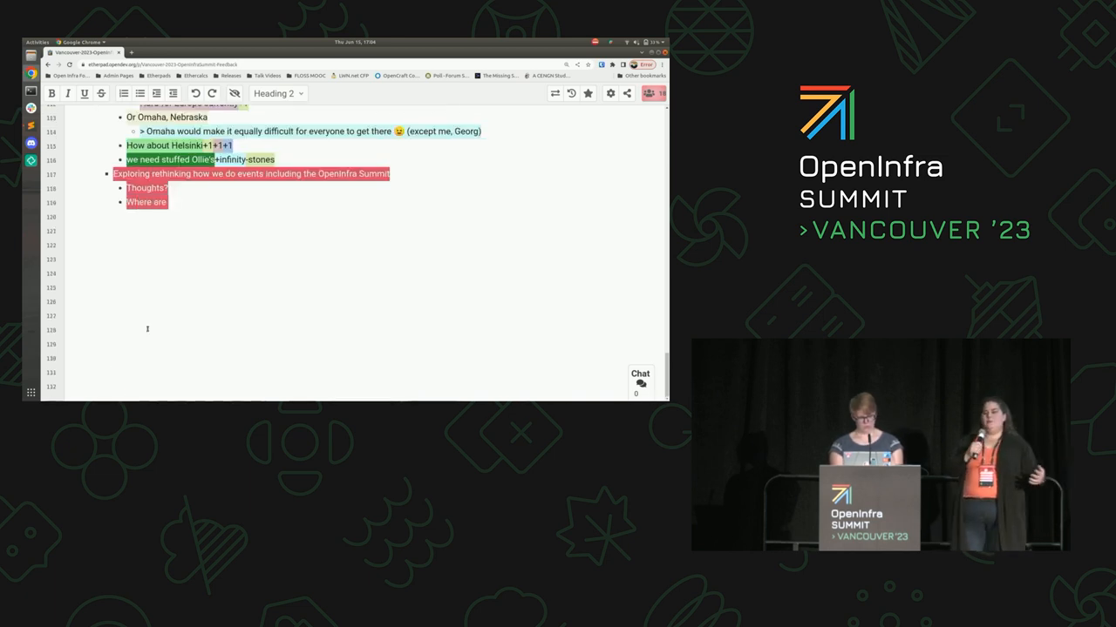
{"action": "type", "text": "your companies willing to"}
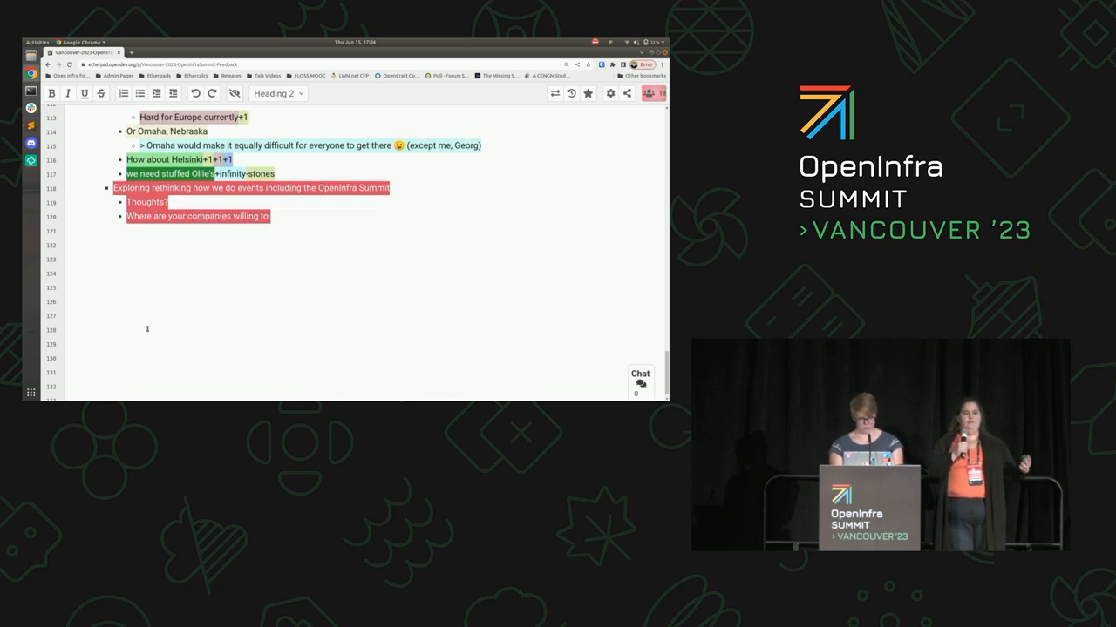
{"action": "type", "text": "send you"}
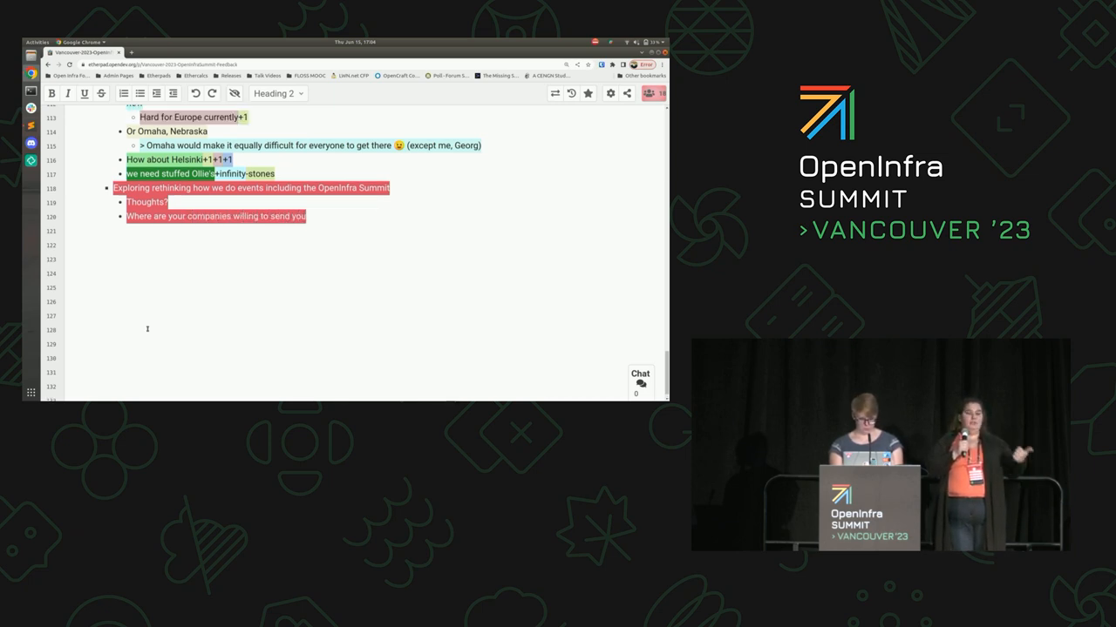
{"action": "type", "text": "Where ar ey"}
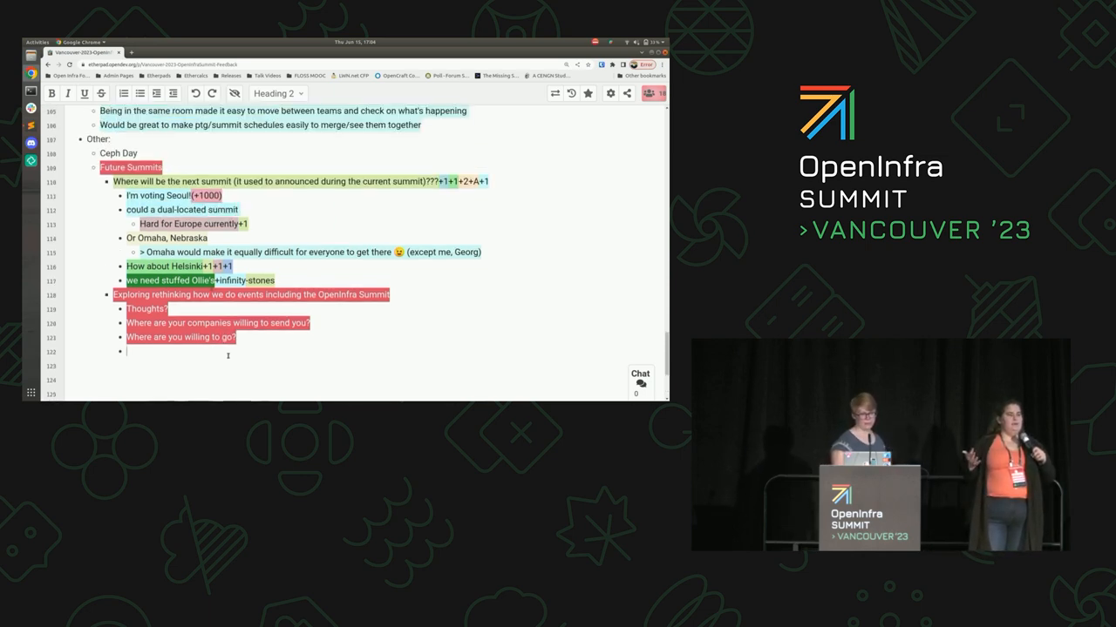
{"action": "type", "text": "work? One for US"}
{"action": "type", "text": "Post Pandemic the event landscape"}
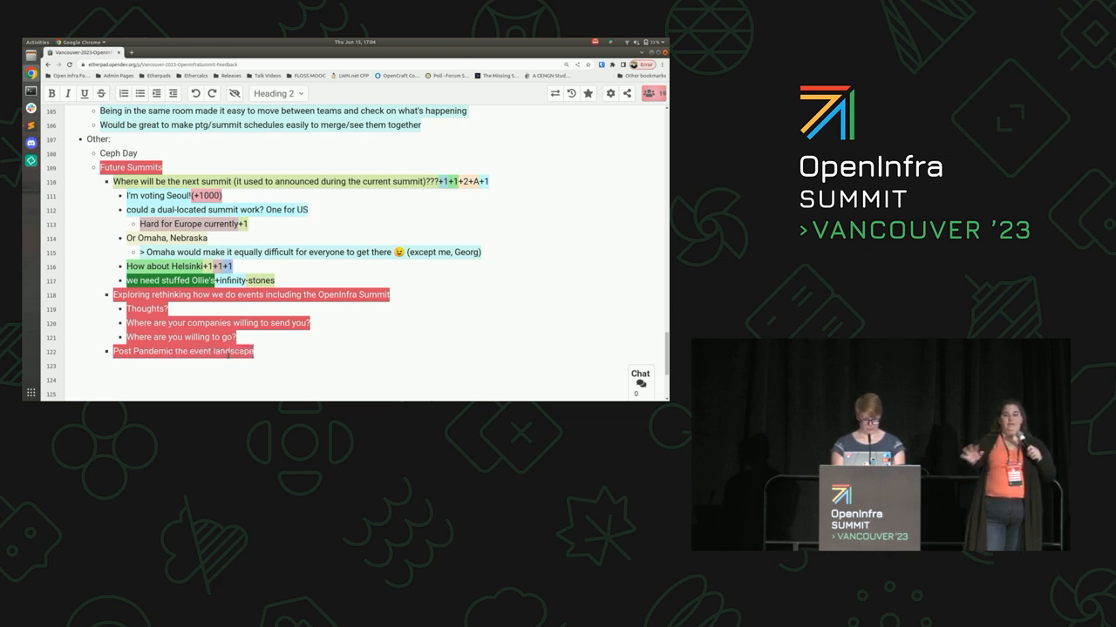
Note the post-pandemic landscape has completely changed and ask which events to co-locate with, starting with FOSDEM
{"action": "type", "text": "has"}
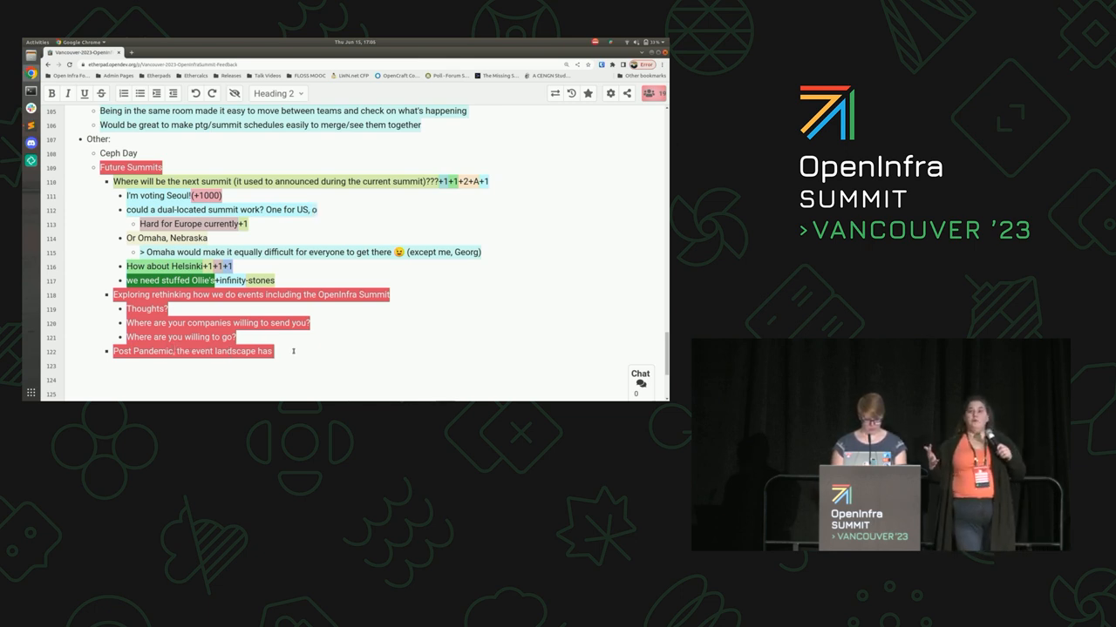
{"action": "type", "text": "completely changed"}
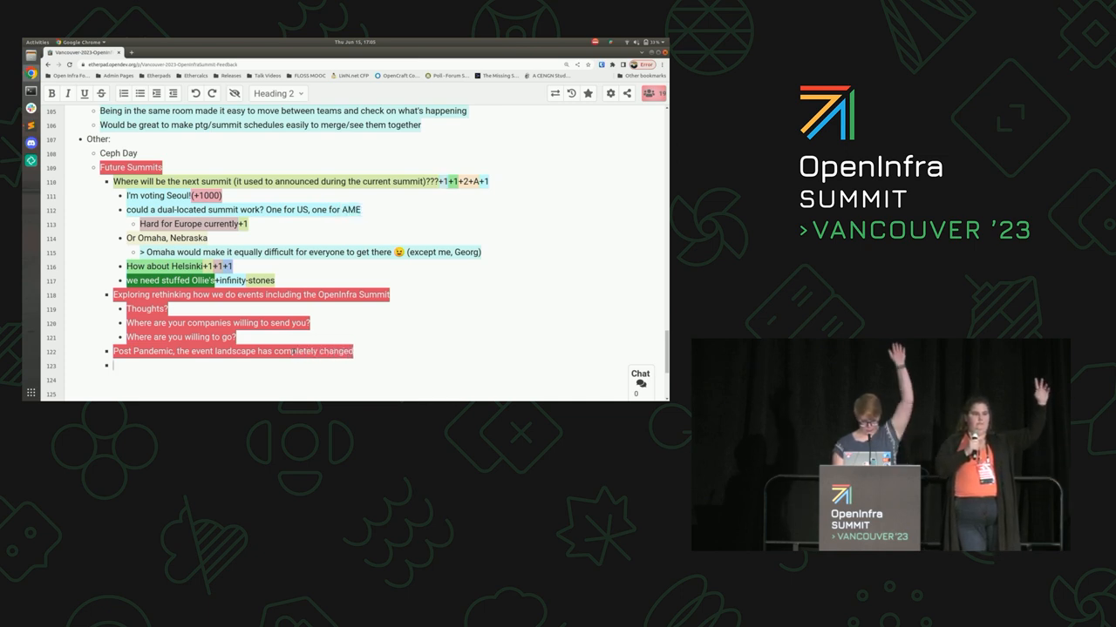
{"action": "type", "text": "What events should we look to su"}
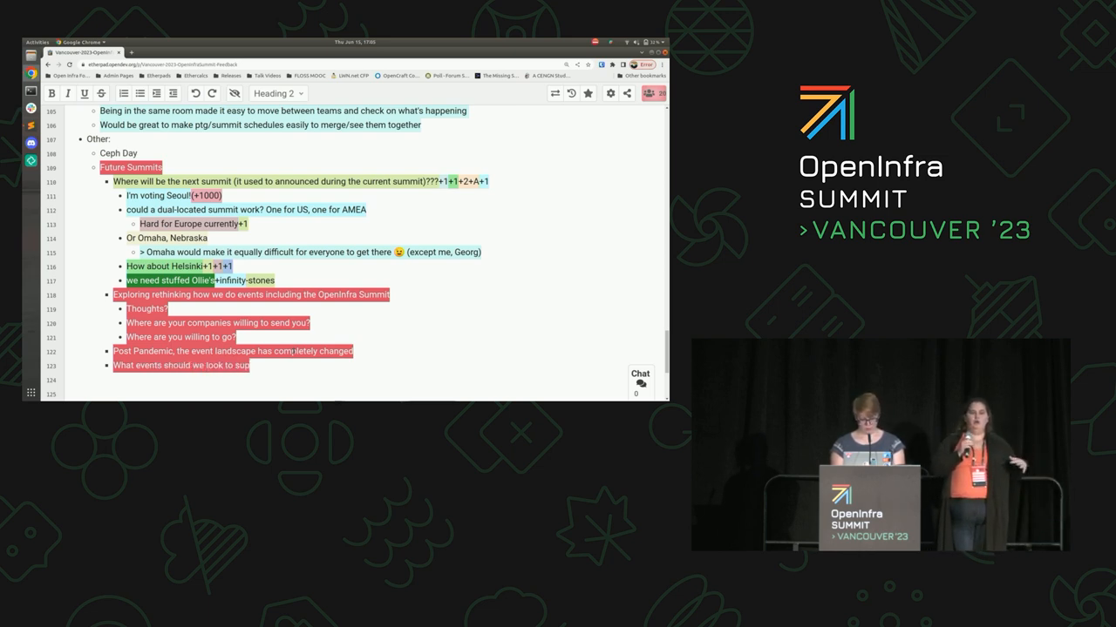
{"action": "type", "text": "port/"}
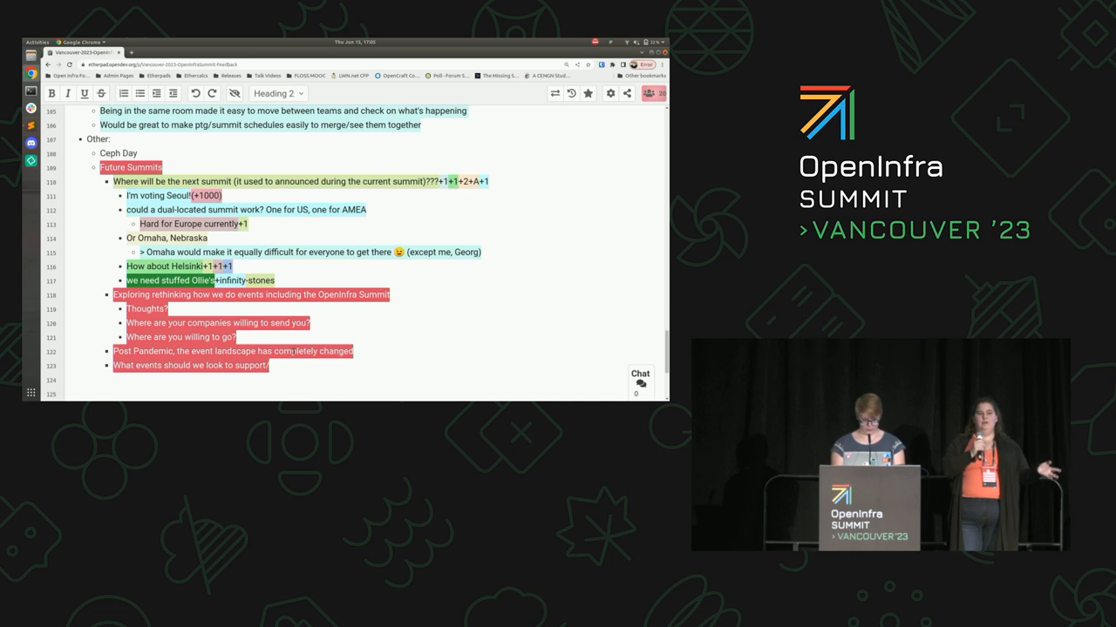
{"action": "type", "text": "co"}
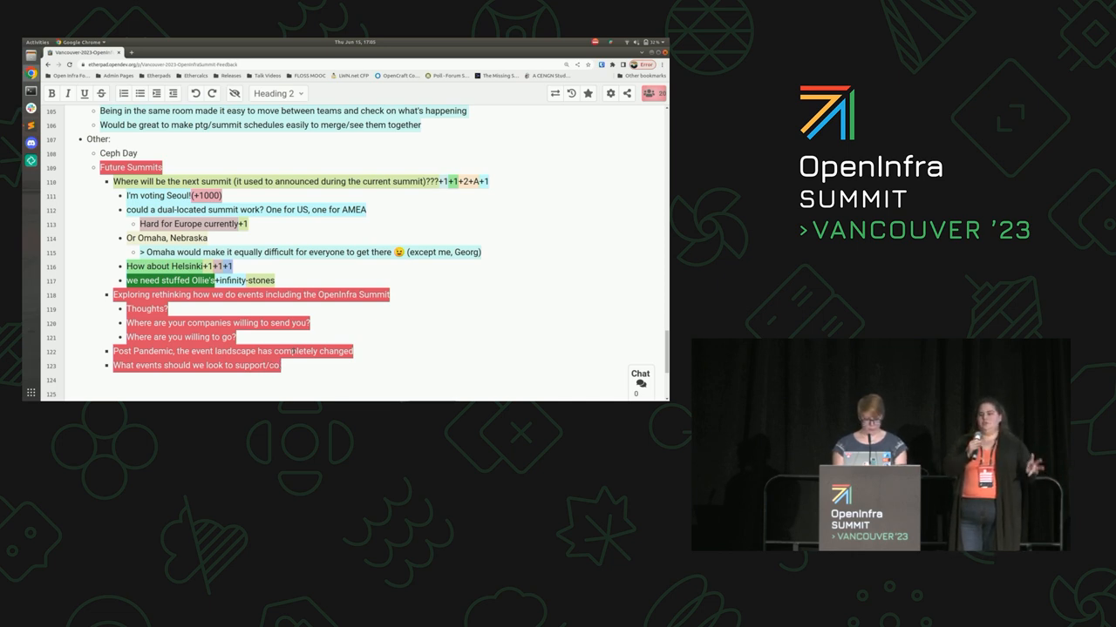
{"action": "type", "text": "locate with?"}
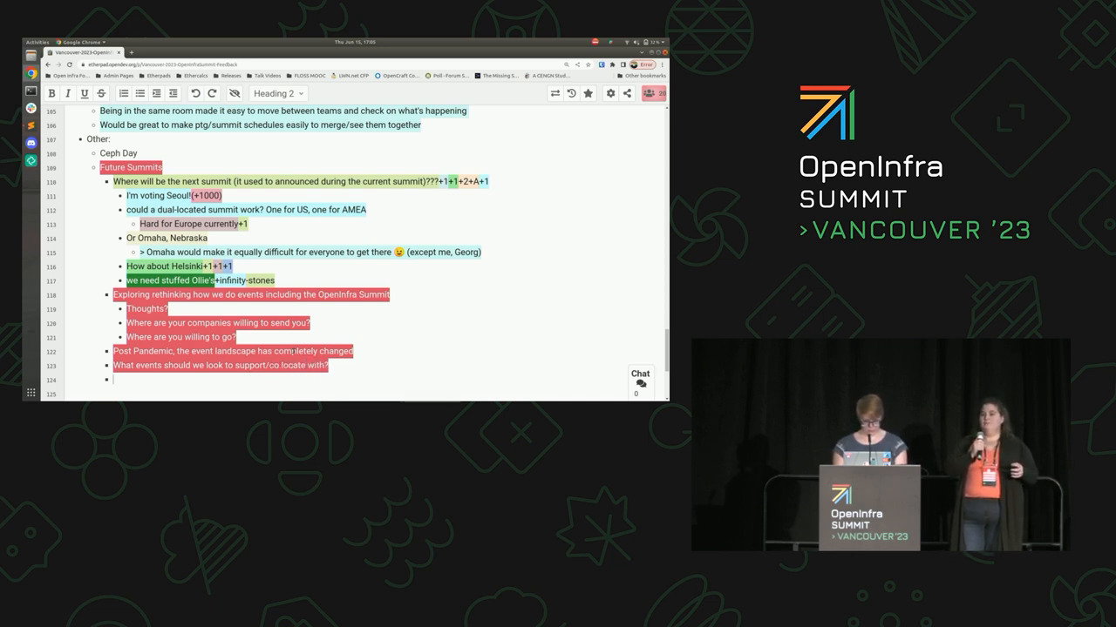
{"action": "type", "text": "FOSDEM"}
{"action": "left_click", "coordinate": [387, 394]}
{"action": "type", "text": "ATO"}
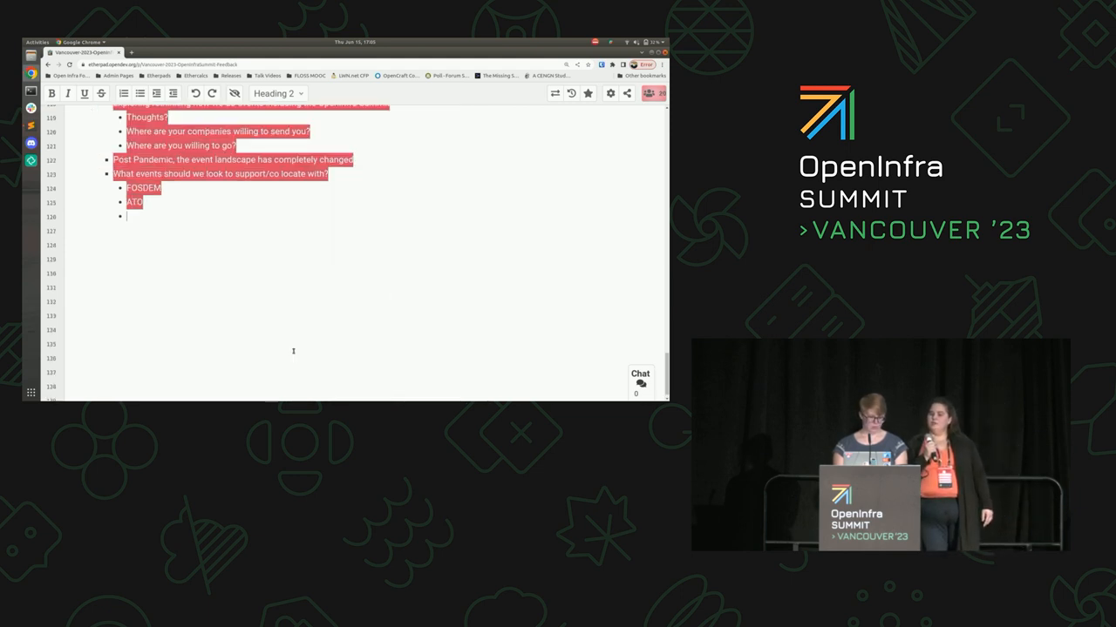
Add SCALE and FOSSY to the co-location event list with a note on what this would mean for people
{"action": "type", "text": "SCALE"}
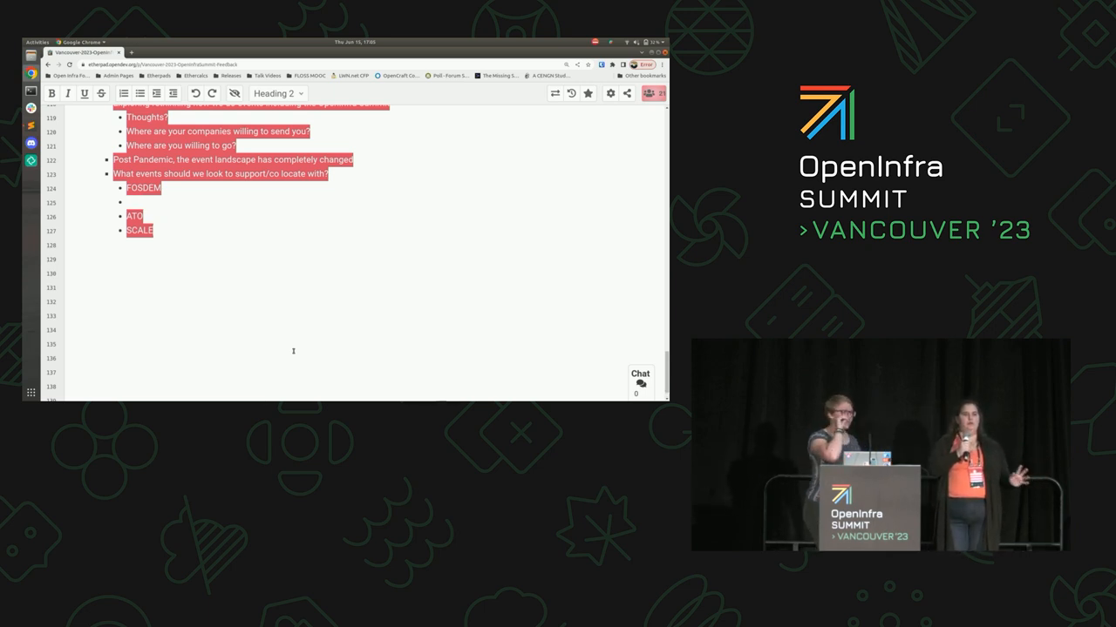
{"action": "type", "text": "T"}
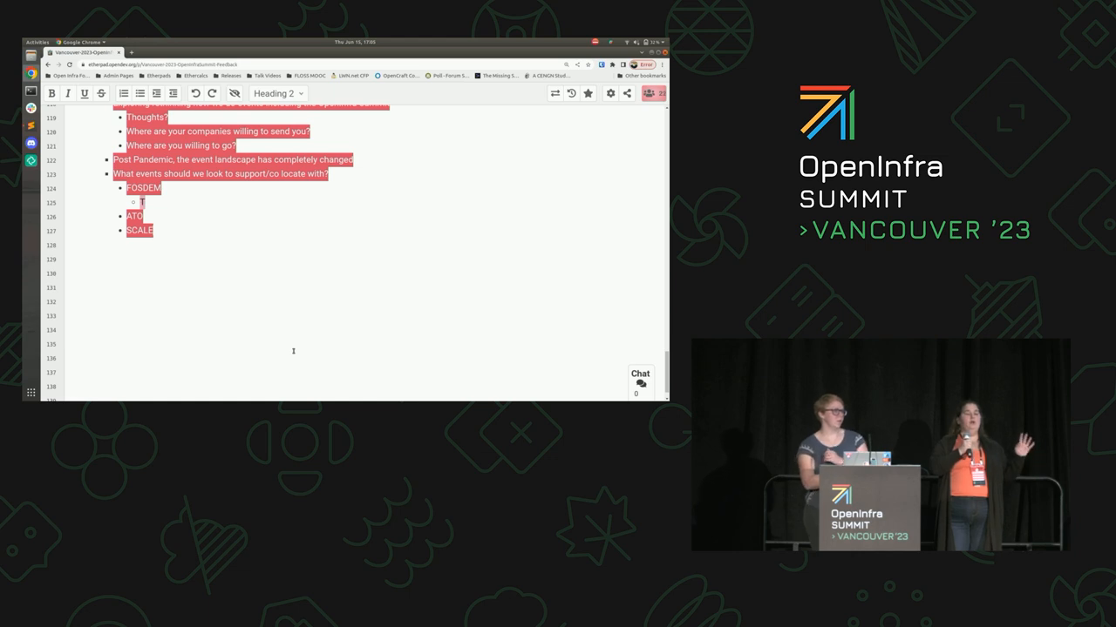
{"action": "type", "text": "This would be really hard"}
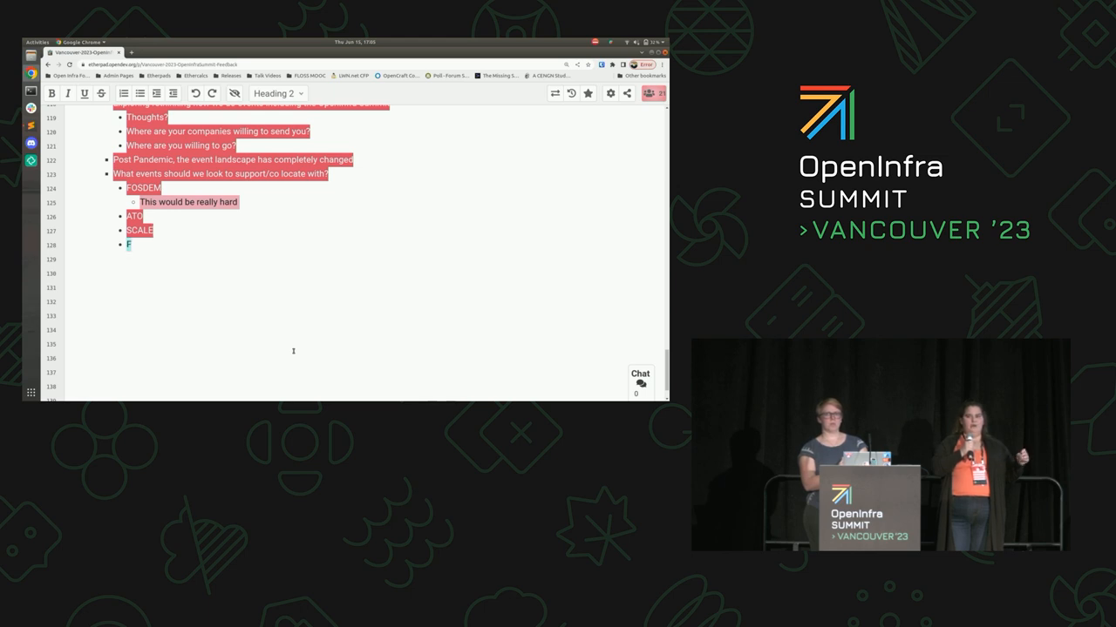
{"action": "type", "text": "OSS"}
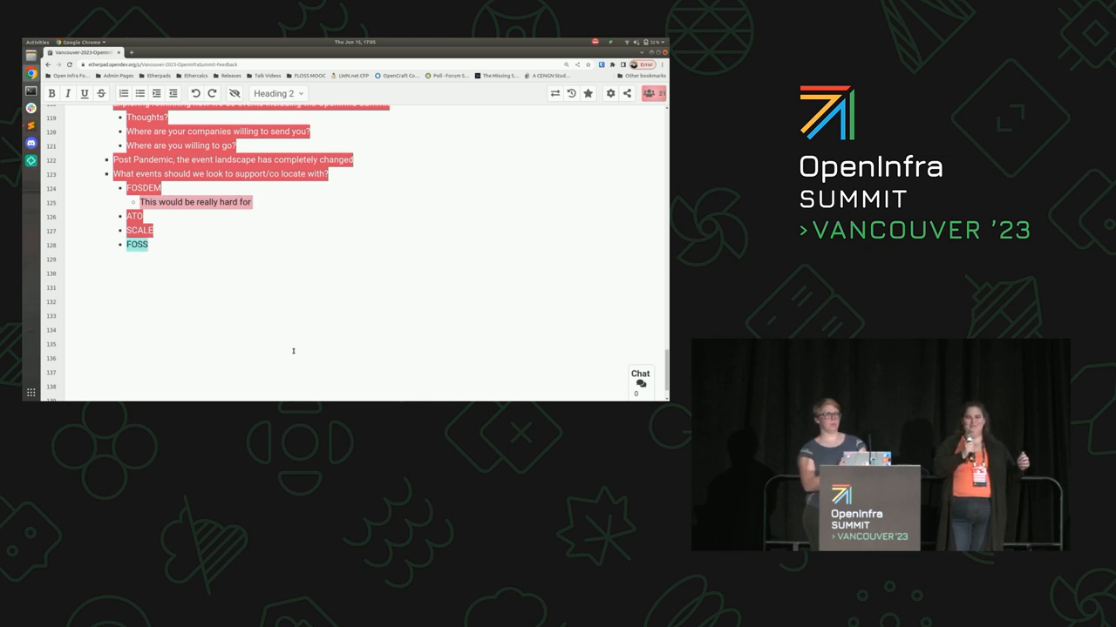
{"action": "type", "text": "Y"}
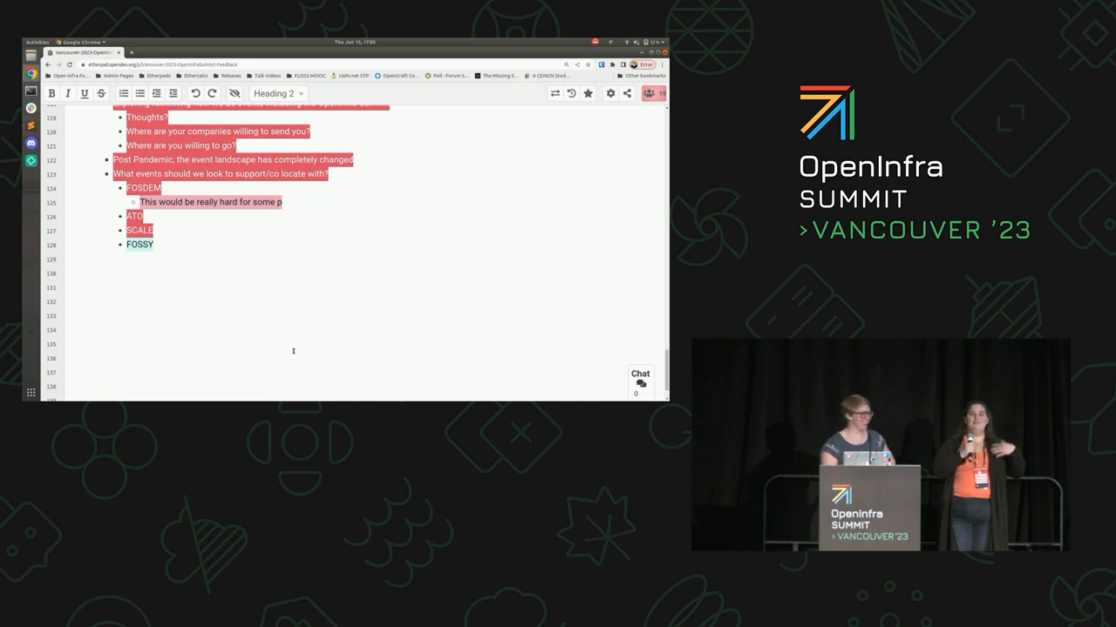
{"action": "type", "text": "eople"}
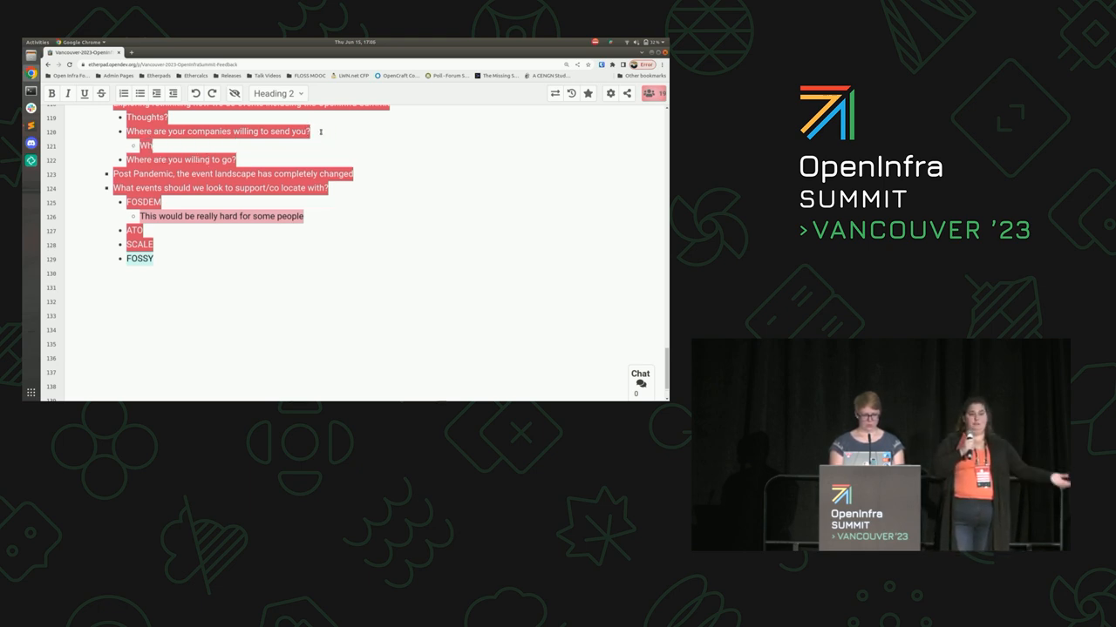
List the travel-cost, employer-benefit and attendance-goal questions, add Supercomputing, and ask whether PTG colocation helps
{"action": "type", "text": "What are the questions you are being asked?"}
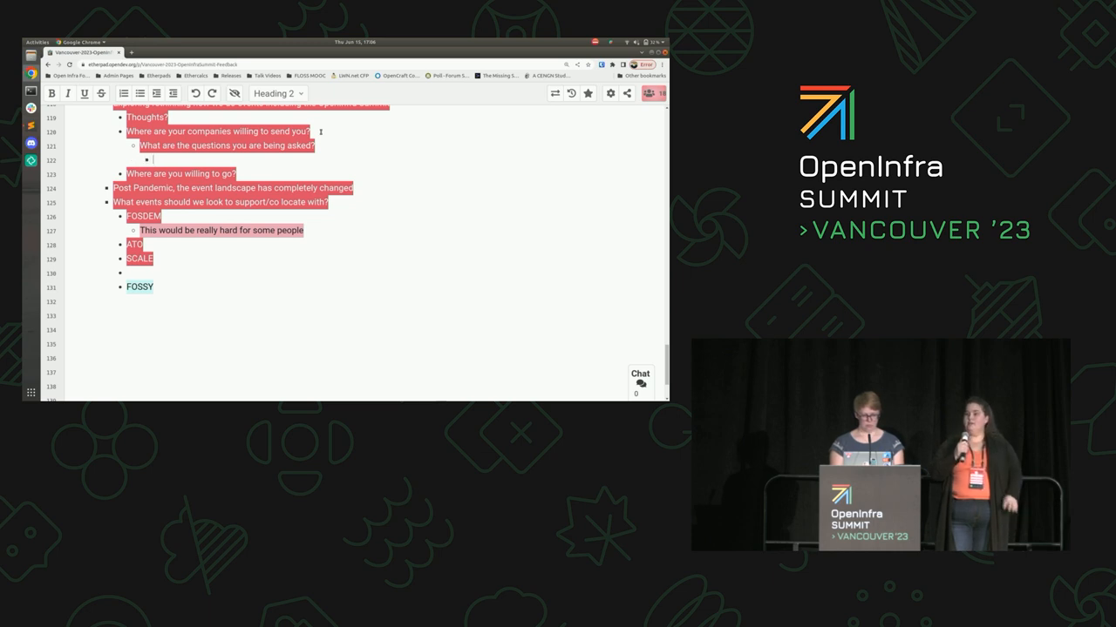
{"action": "type", "text": "Whats the total"}
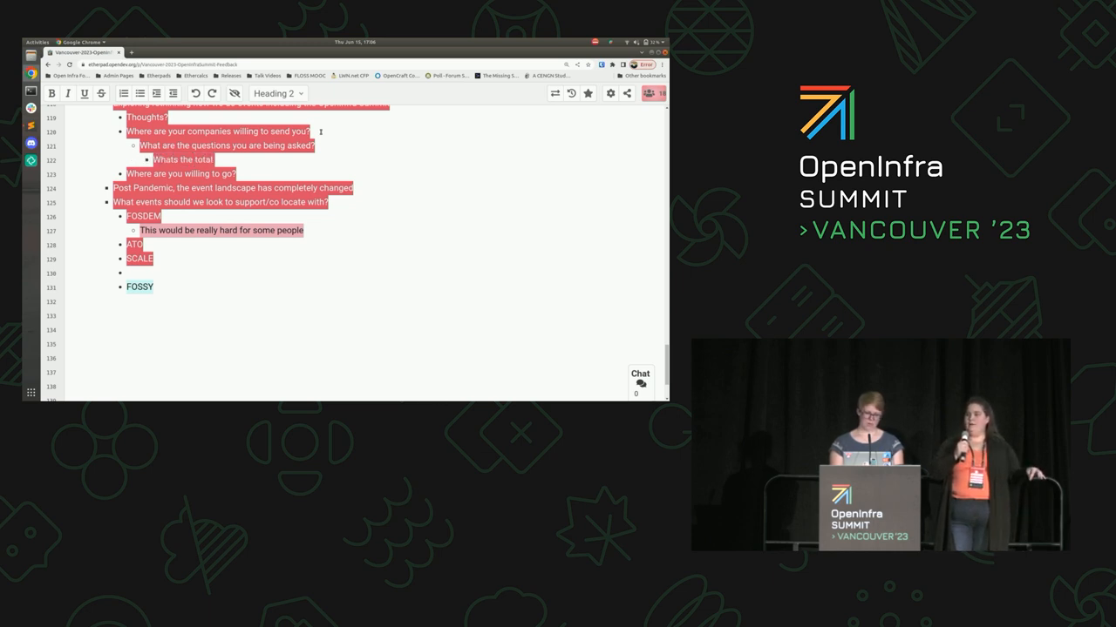
{"action": "type", "text": "Supercomputing"}
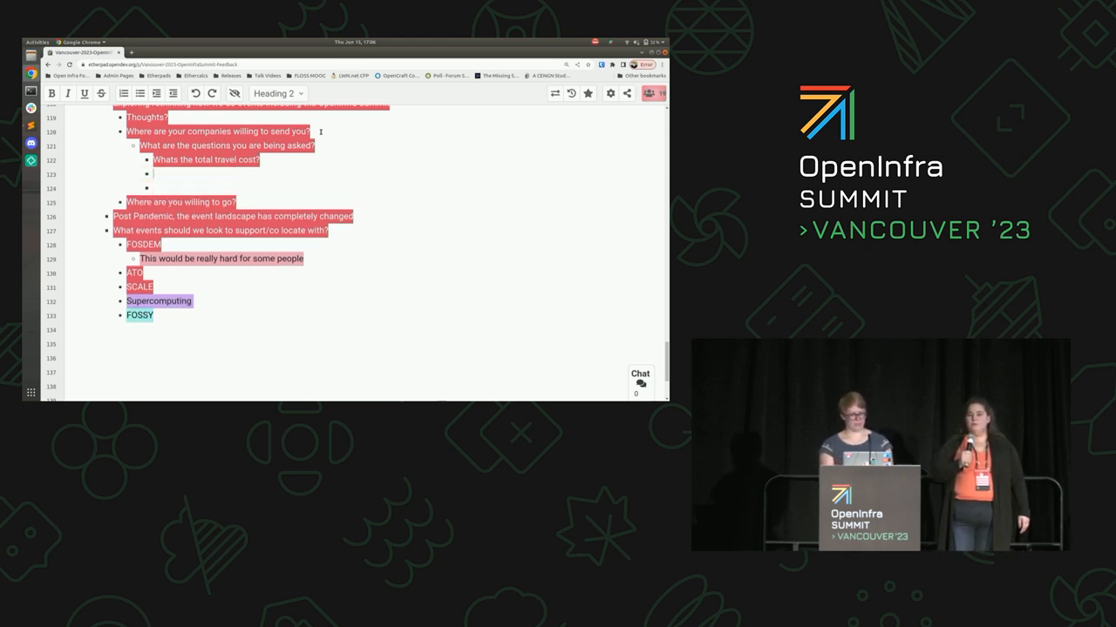
{"action": "type", "text": "Whats the benefit to my employer"}
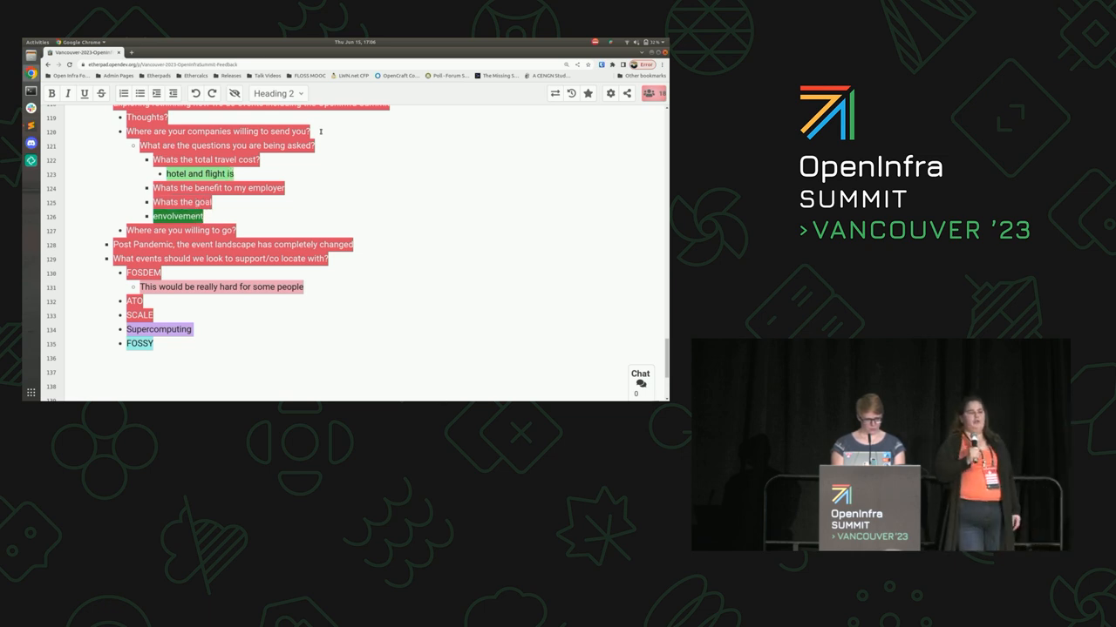
{"action": "type", "text": "during the week"}
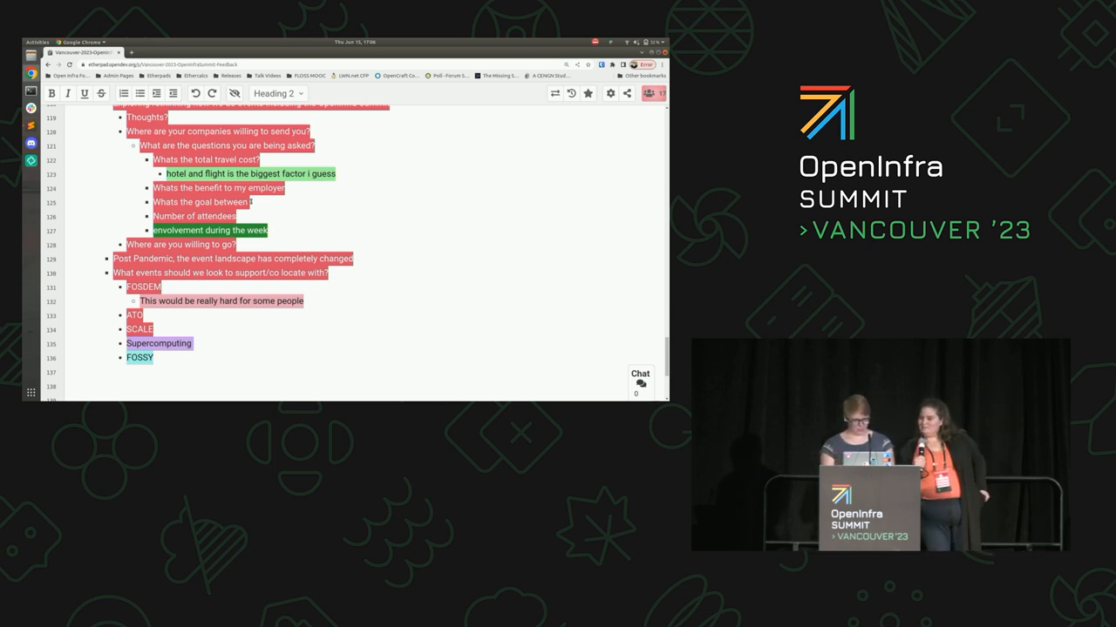
{"action": "double_click", "coordinate": [230, 202]}
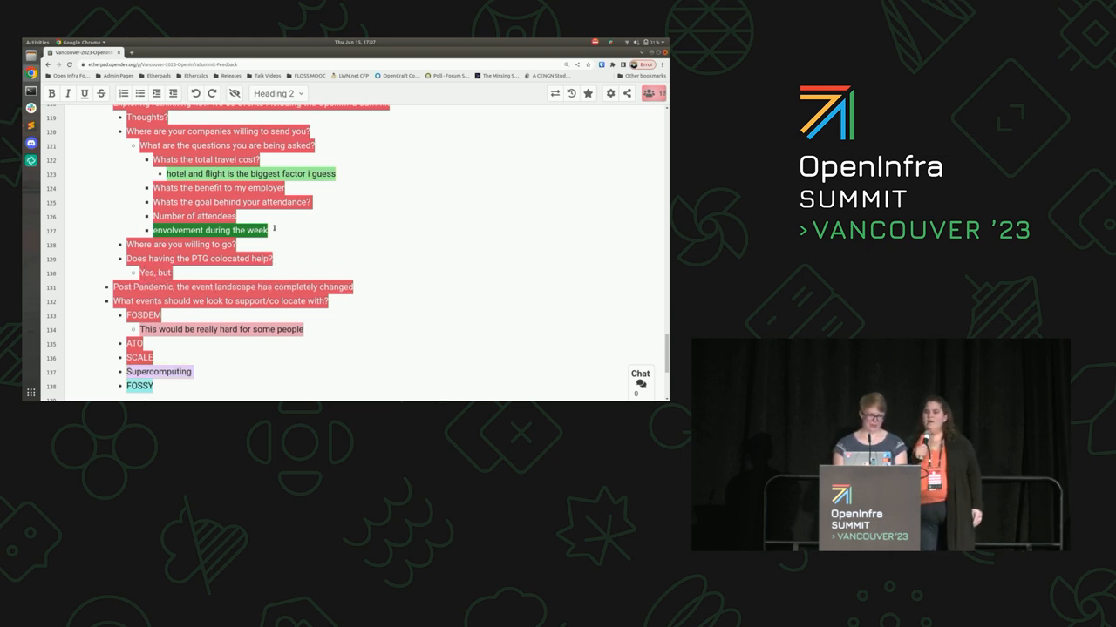
Finish the 'Yes, but is painful' reply to the PTG colocation question
{"action": "type", "text": "is painful"}
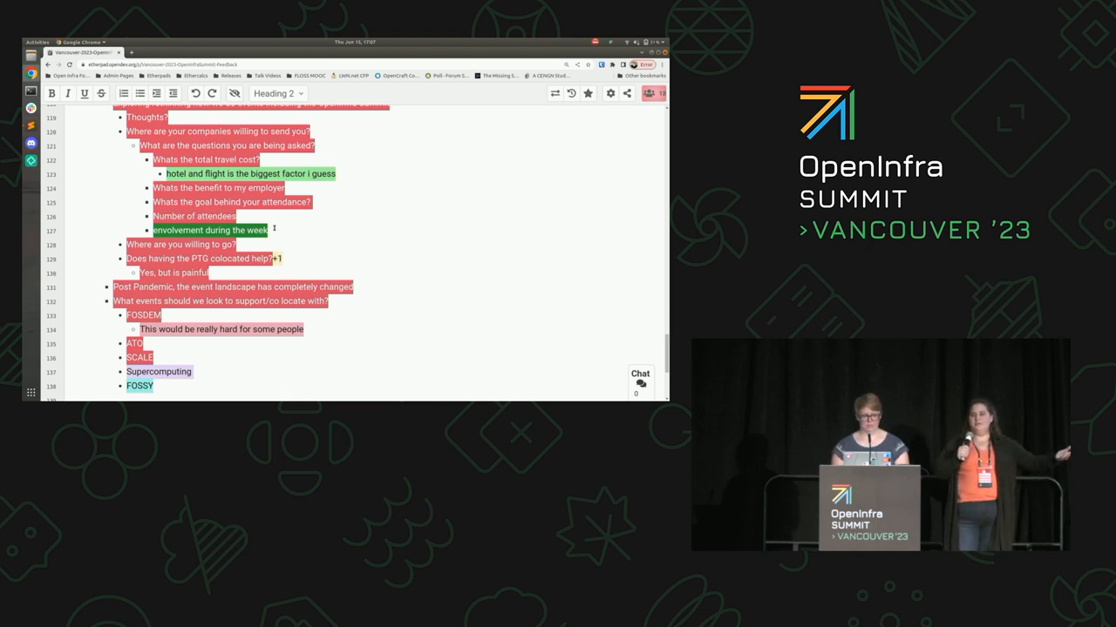
{"action": "scroll", "scroll_direction": "down", "scroll_amount": 3}
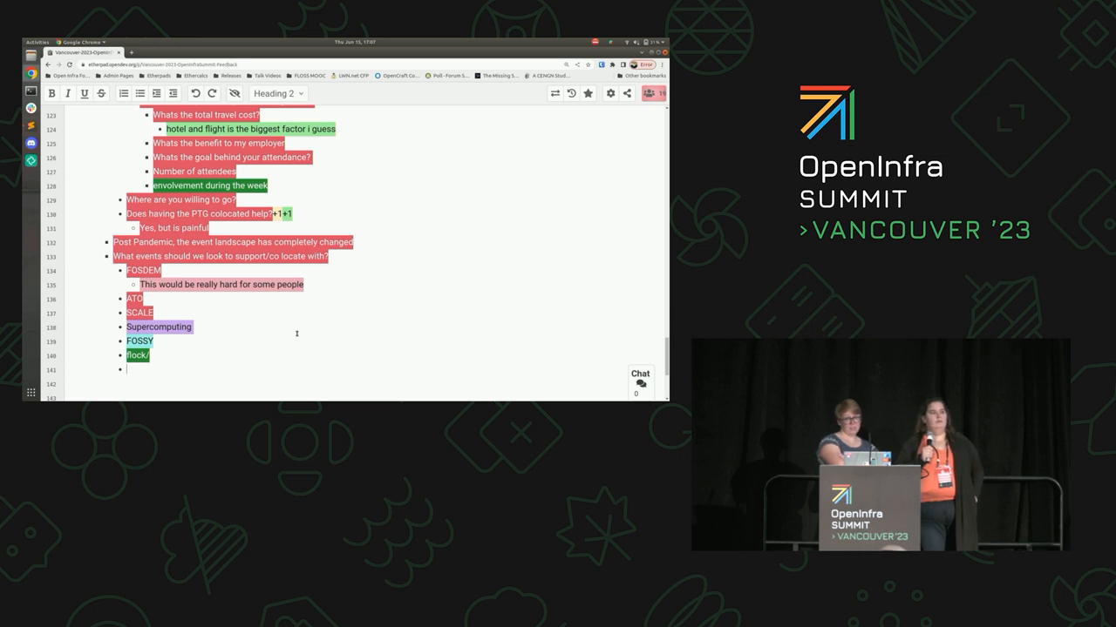
Append '- time of year' to FOSDEM and note we could explore being a fringe event colocating there
{"action": "type", "text": "- time of year"}
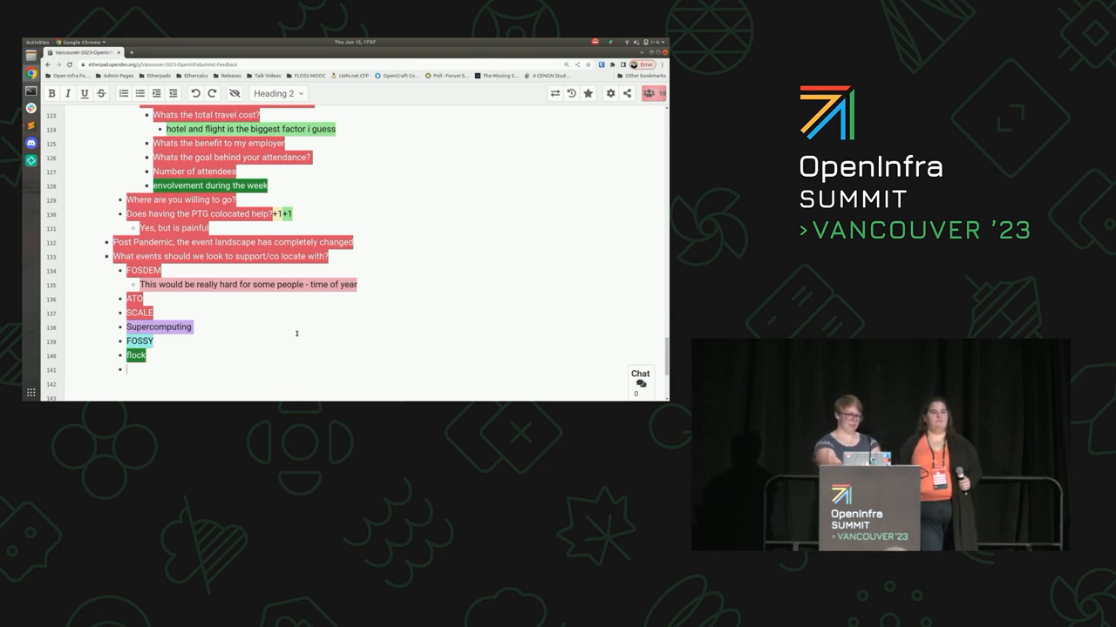
{"action": "type", "text": "/connect"}
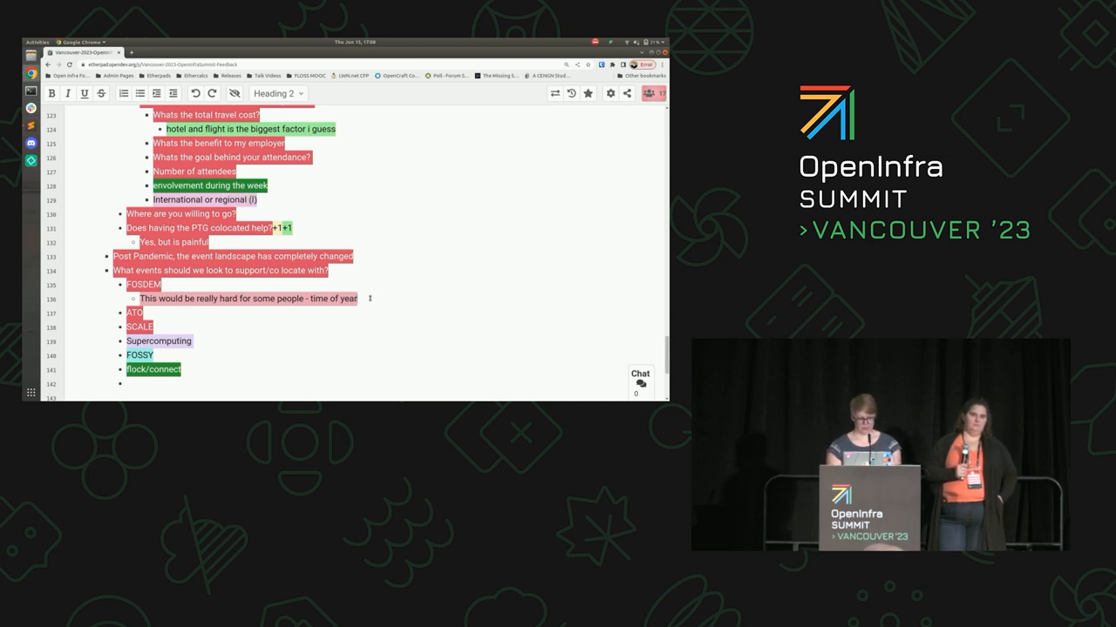
{"action": "type", "text": "We would"}
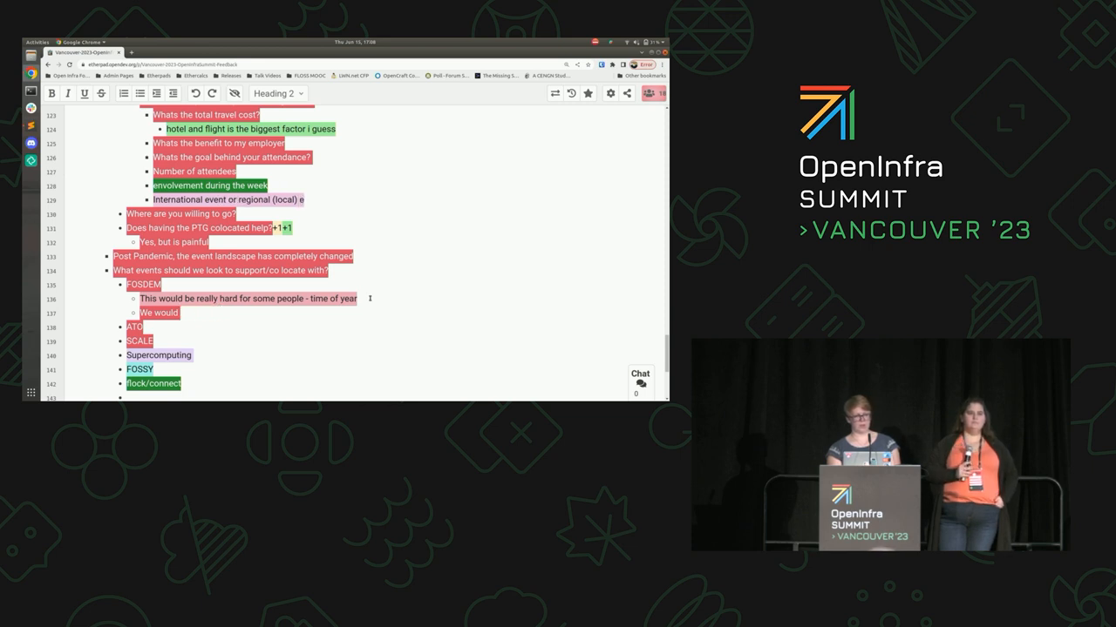
{"action": "type", "text": "could explore"}
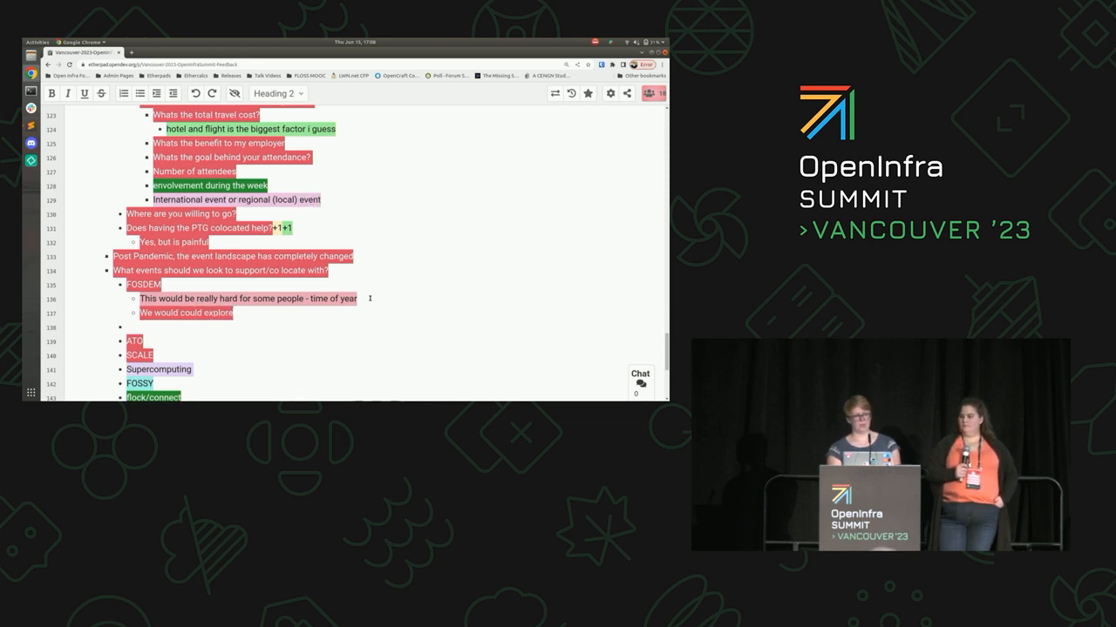
{"action": "type", "text": "being a p"}
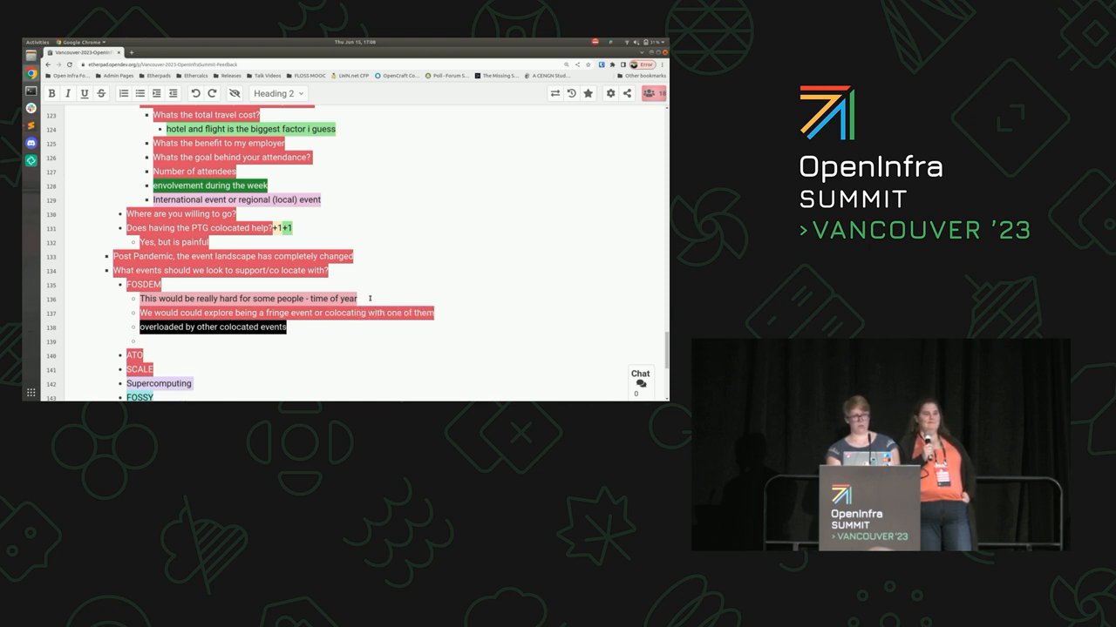
Add the frozen winter travel and flight delays/cancellations concern plus a 'cfgmgmt next' remark
{"action": "scroll", "scroll_direction": "down", "scroll_amount": 3}
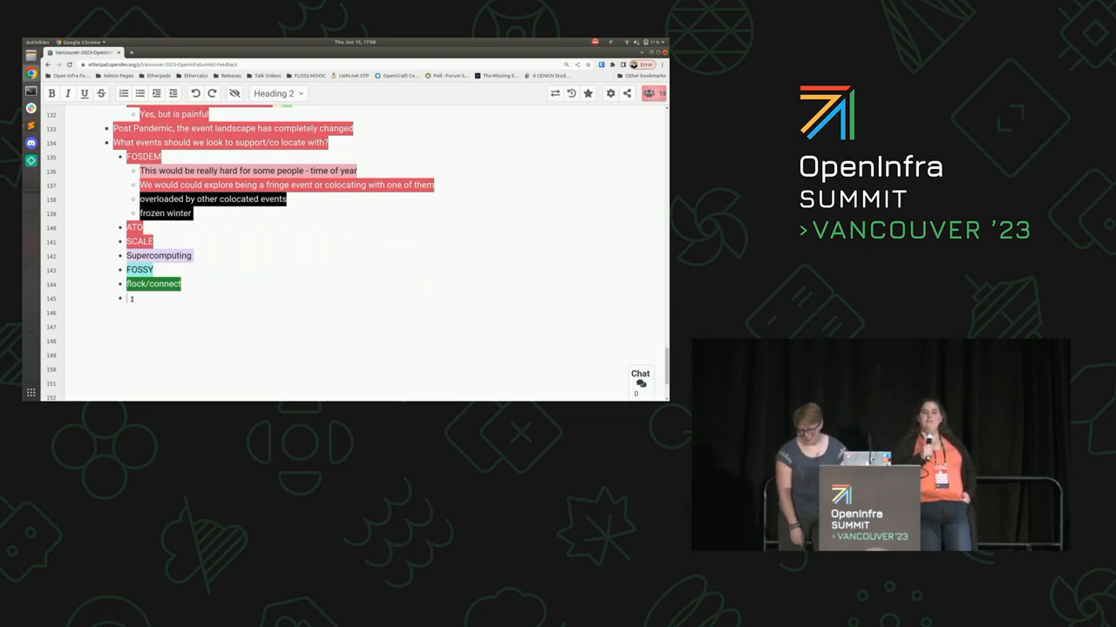
{"action": "type", "text": "travel challenges"}
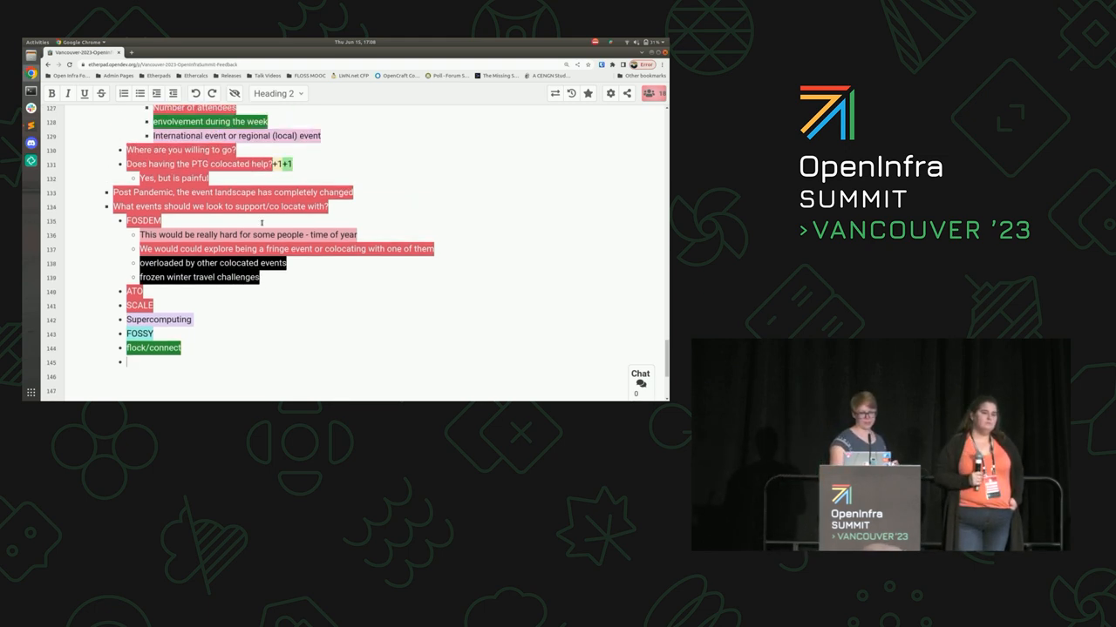
{"action": "type", "text": "and flight"}
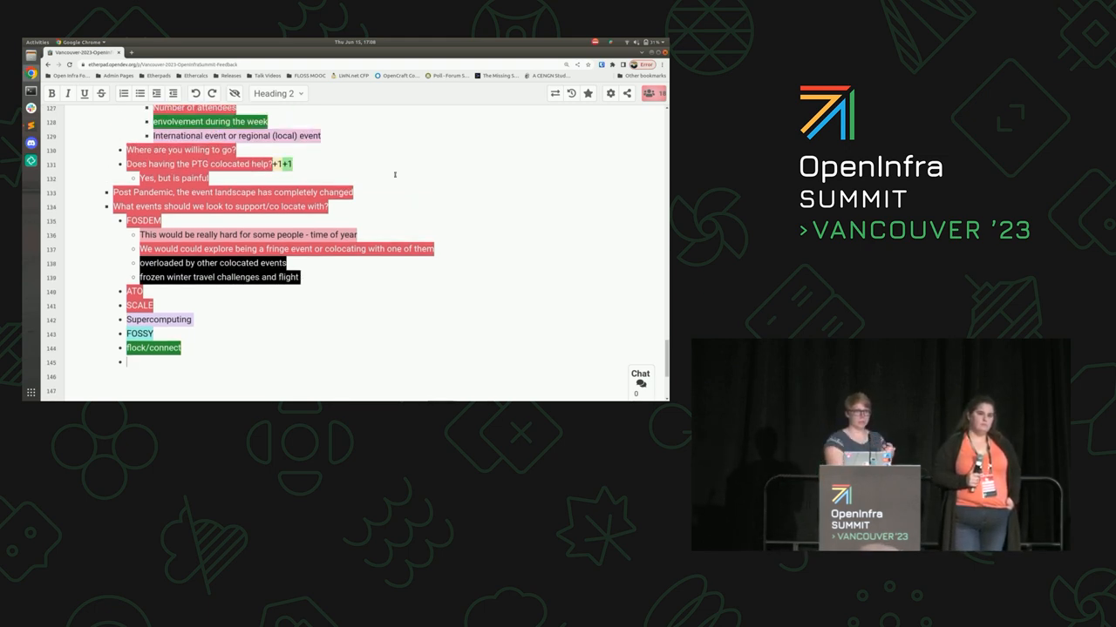
{"action": "type", "text": "delays/cancellations"}
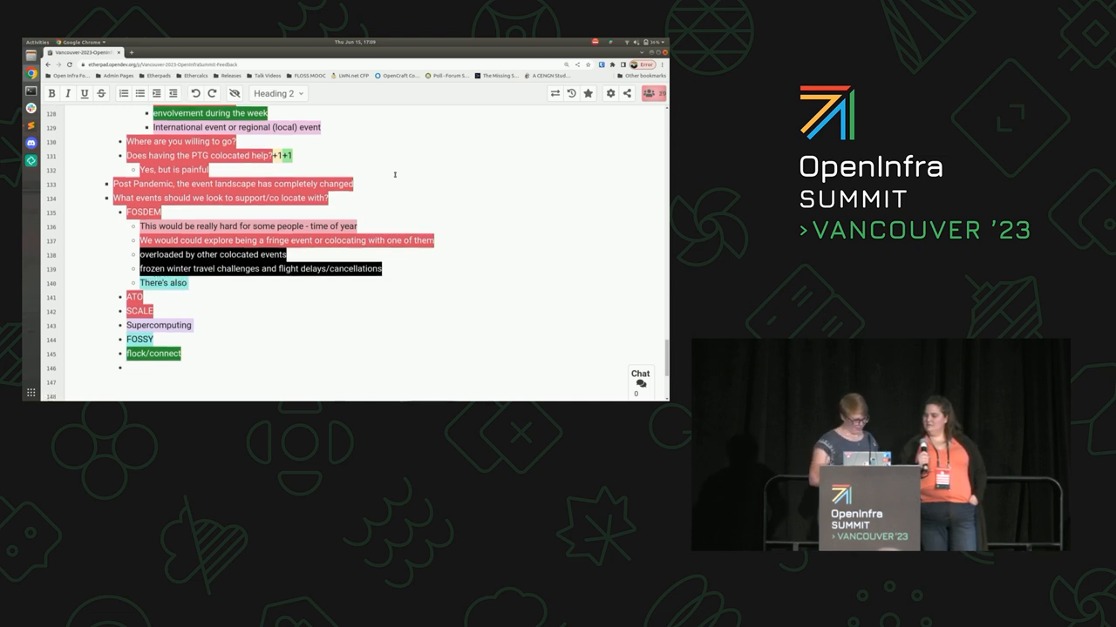
{"action": "type", "text": "cfgmgmt next"}
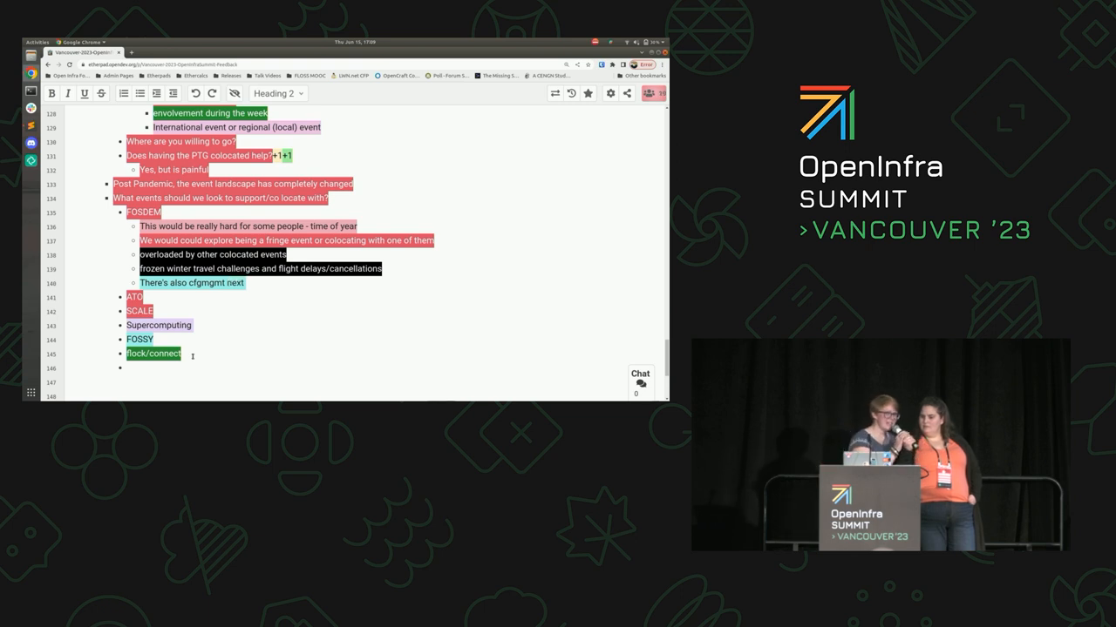
Add CentOS week-after timing, linuxconf.au with an attendance note, and start a PyCon entry
{"action": "type", "text": "week"}
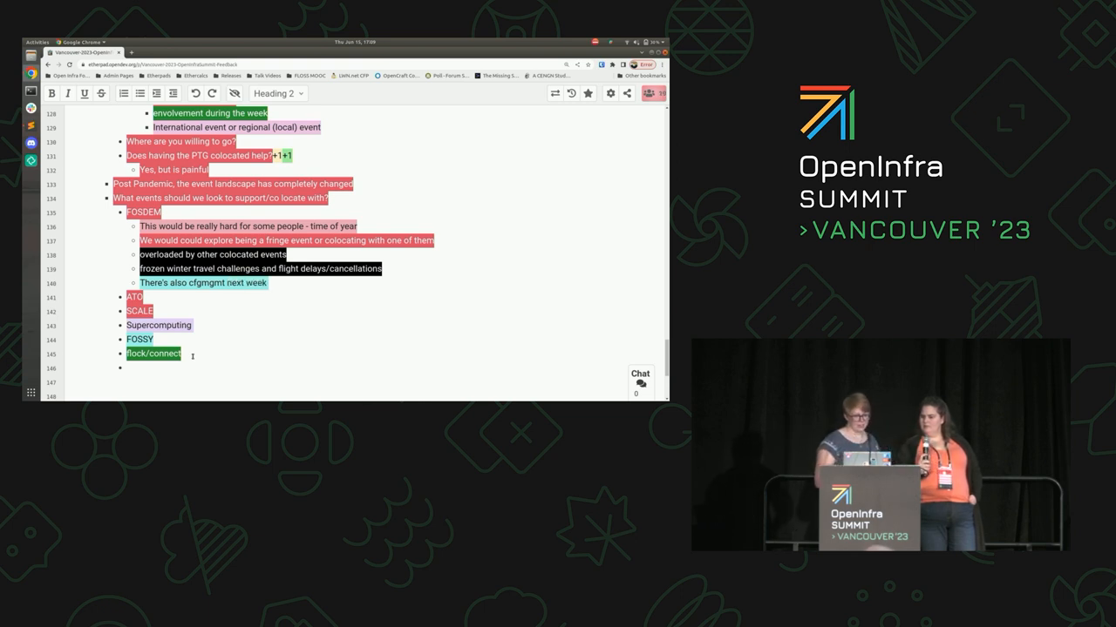
{"action": "type", "text": "after fosdem"}
{"action": "type", "text": "Fedora "}
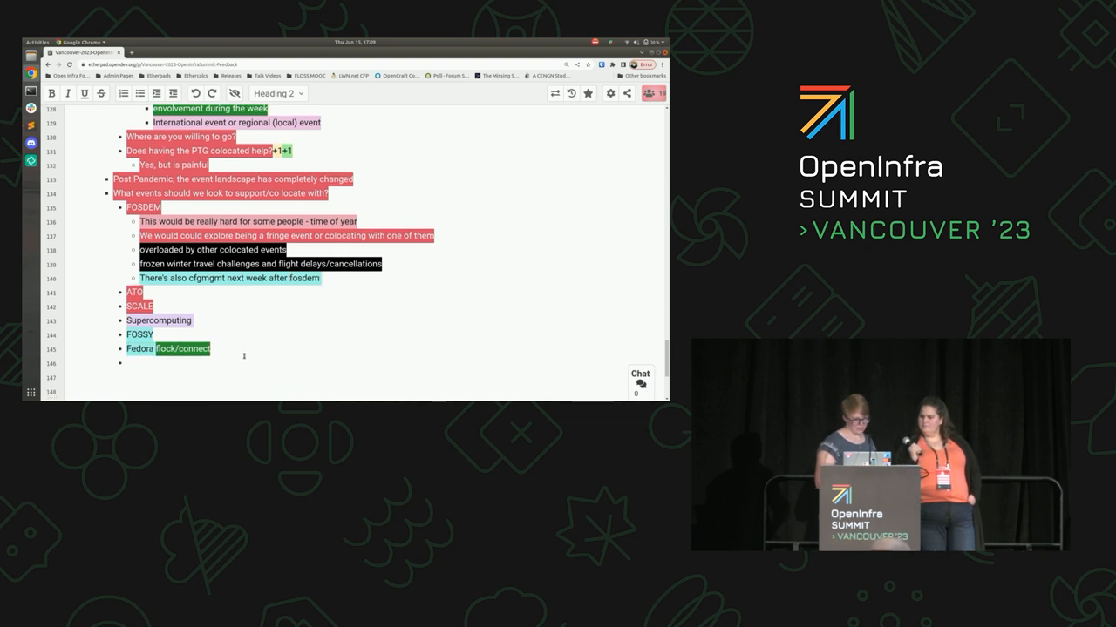
{"action": "type", "text": "plenty"}
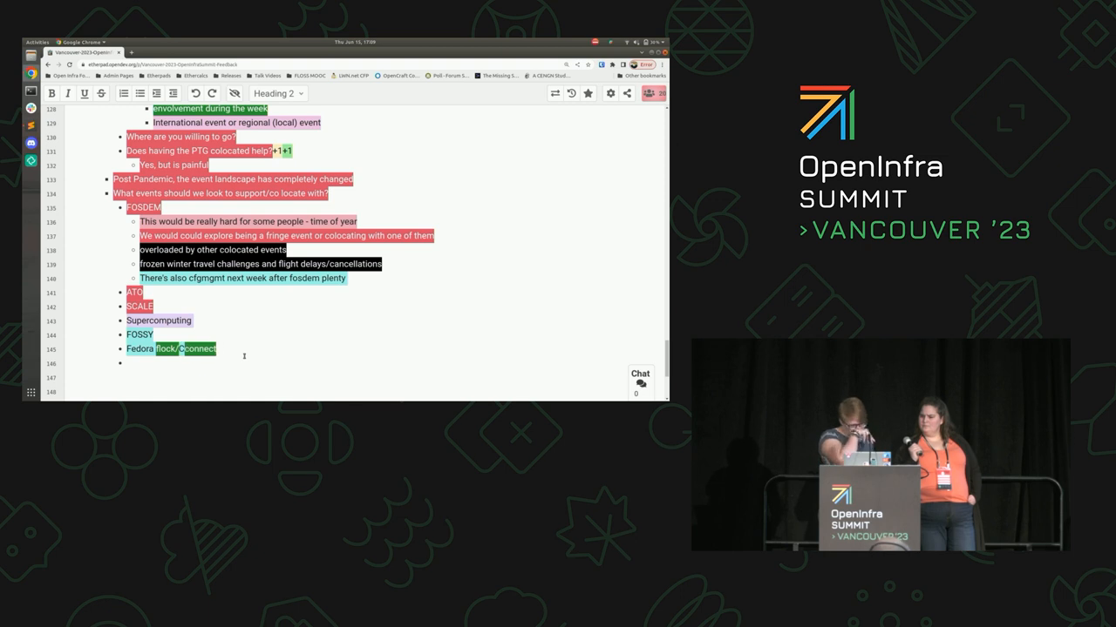
{"action": "type", "text": "CentOS"}
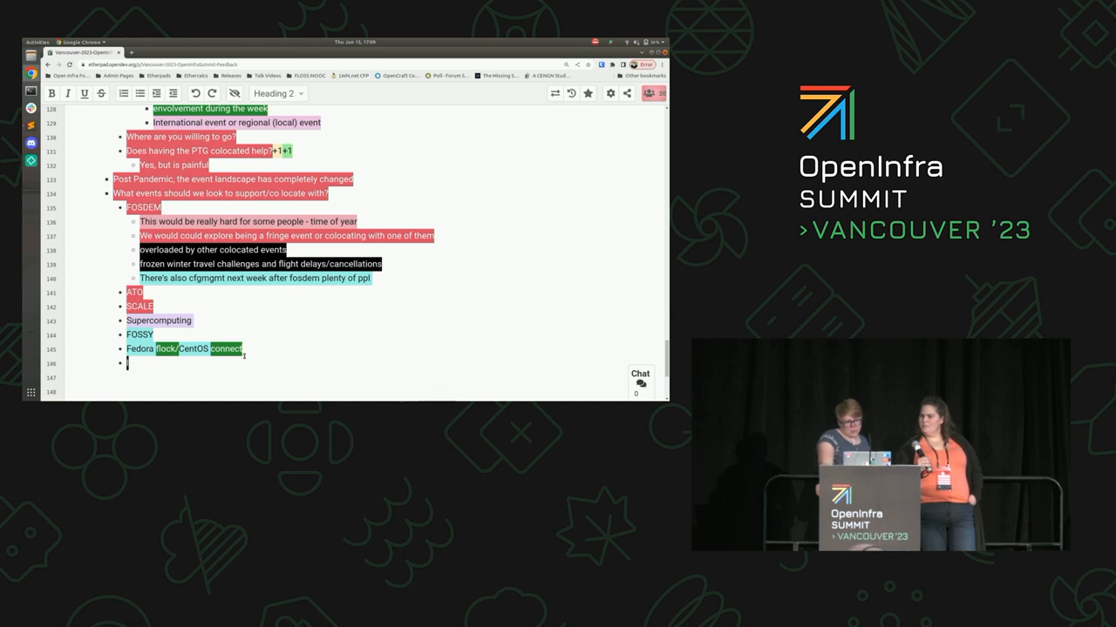
{"action": "type", "text": "linuxconf"}
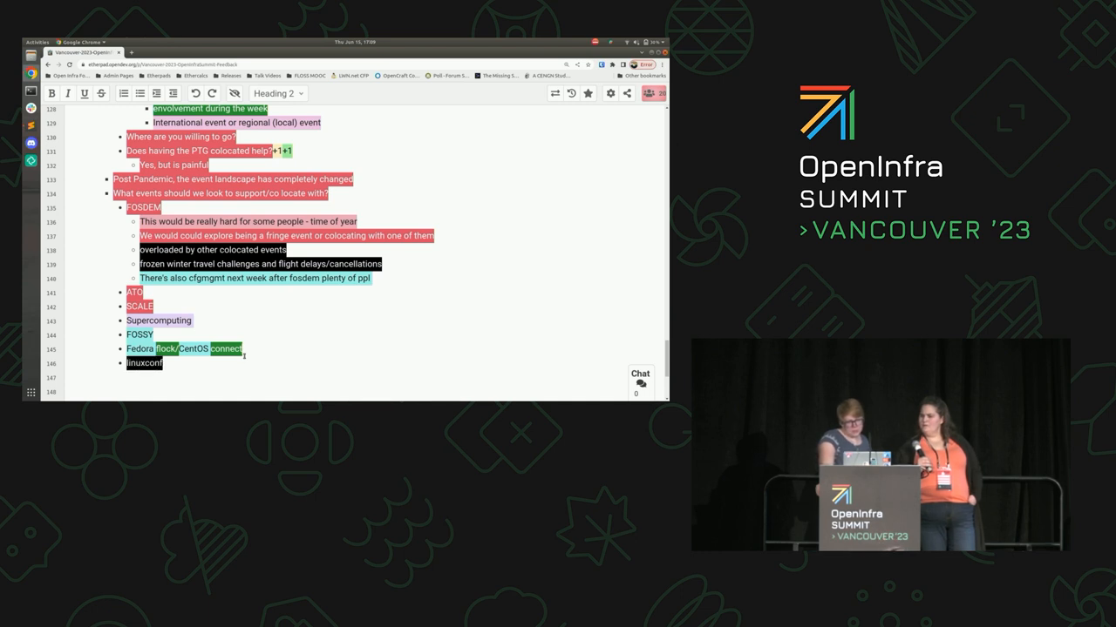
{"action": "type", "text": "attend"}
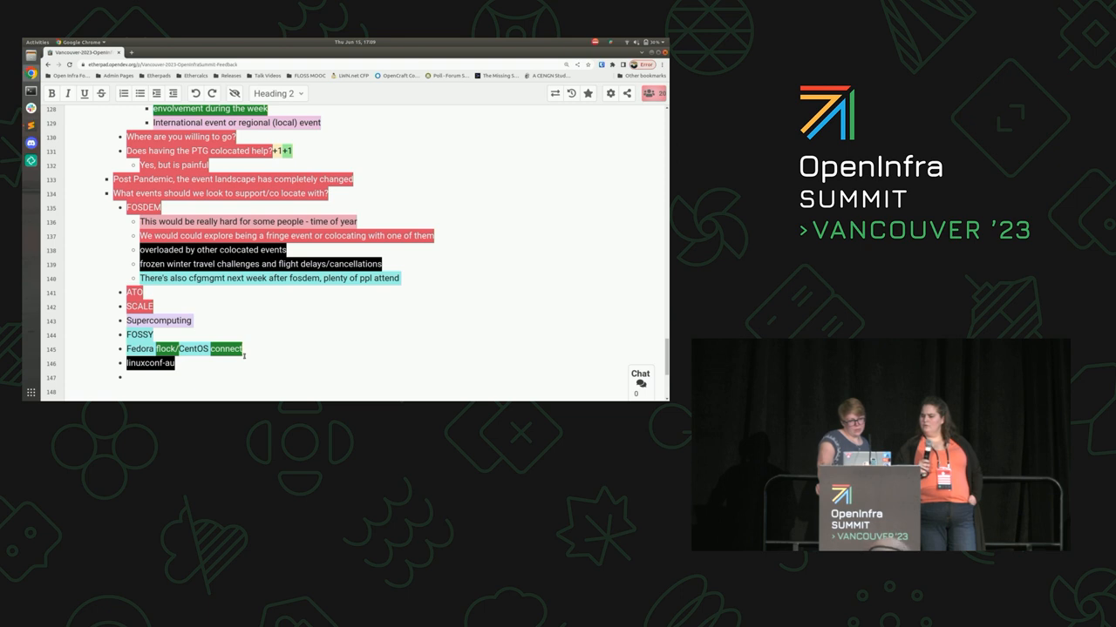
{"action": "type", "text": "it"}
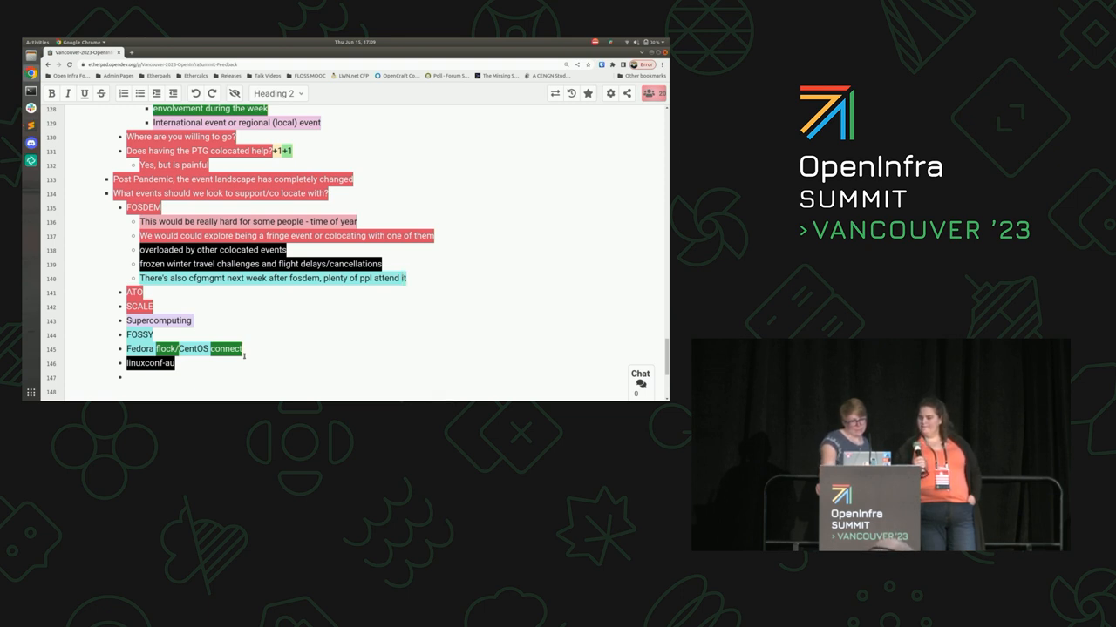
{"action": "type", "text": "Py"}
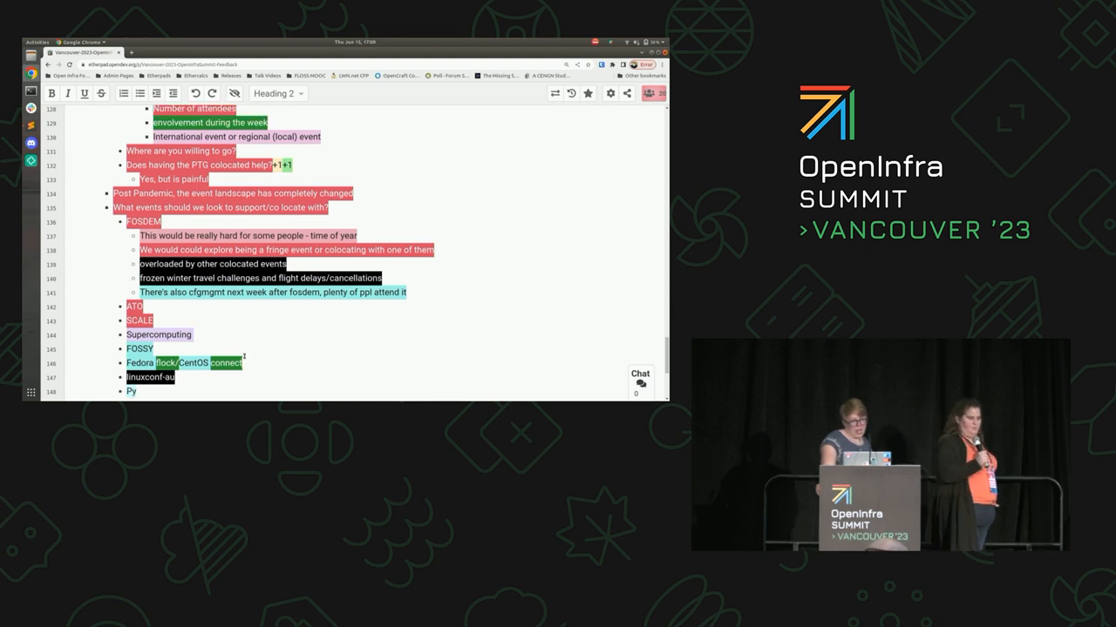
{"action": "scroll", "scroll_direction": "down", "scroll_amount": 3}
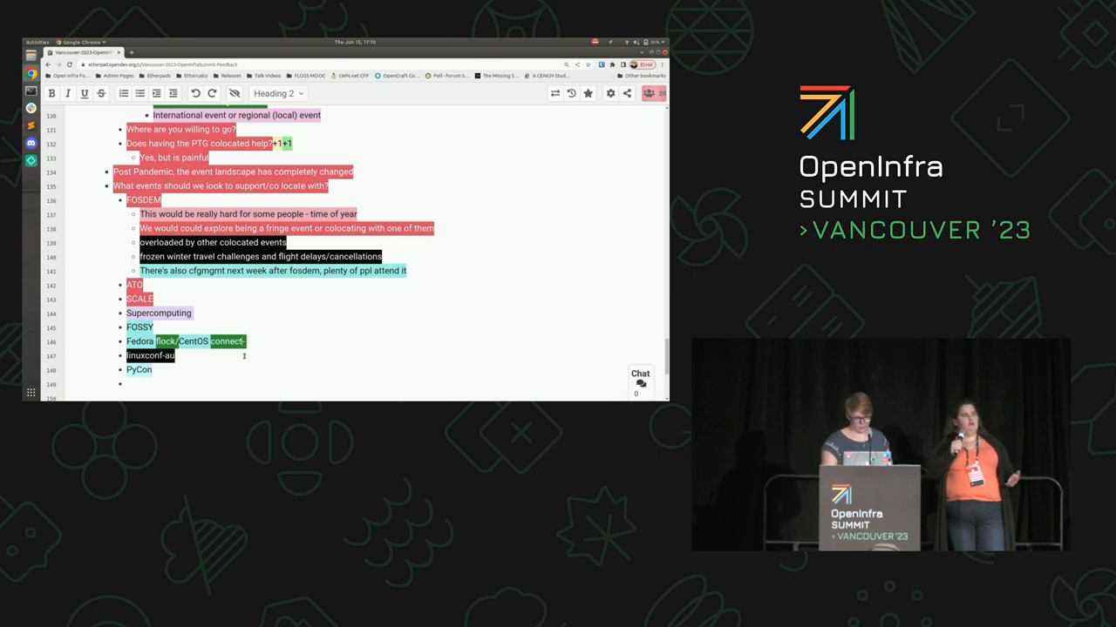
{"action": "type", "text": "https://flocktofedora.org/"}
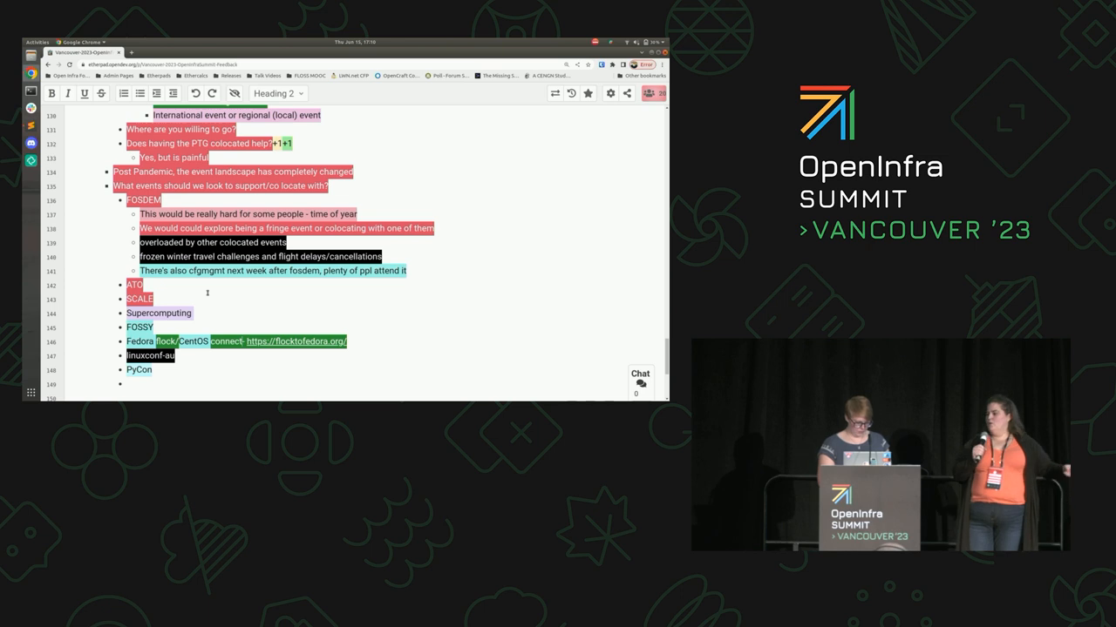
{"action": "type", "text": ","}
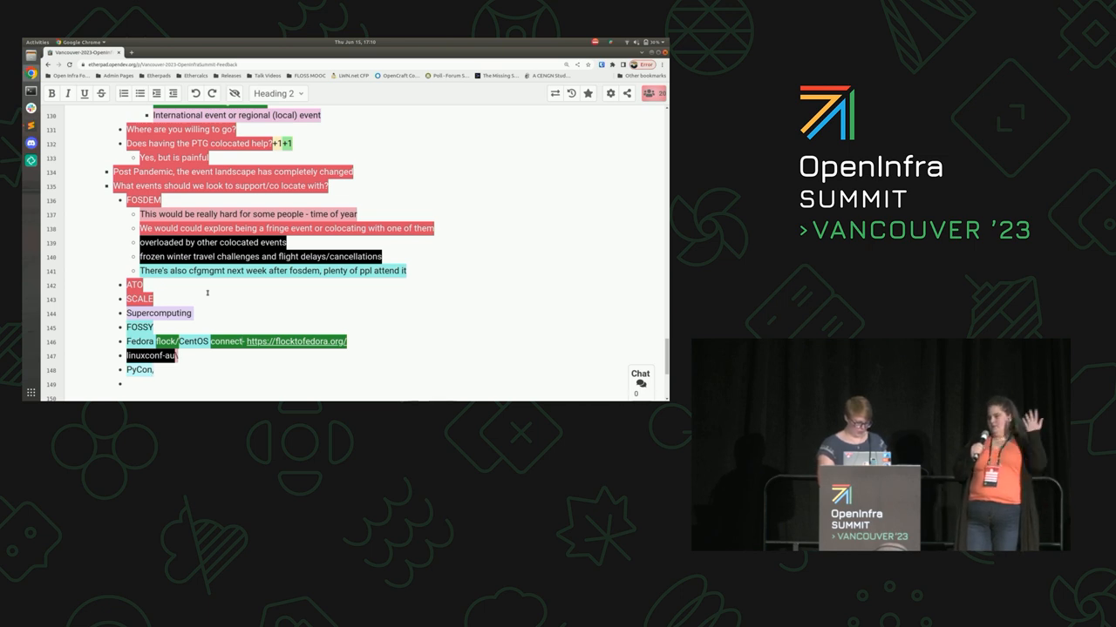
{"action": "type", "text": "Rustconf"}
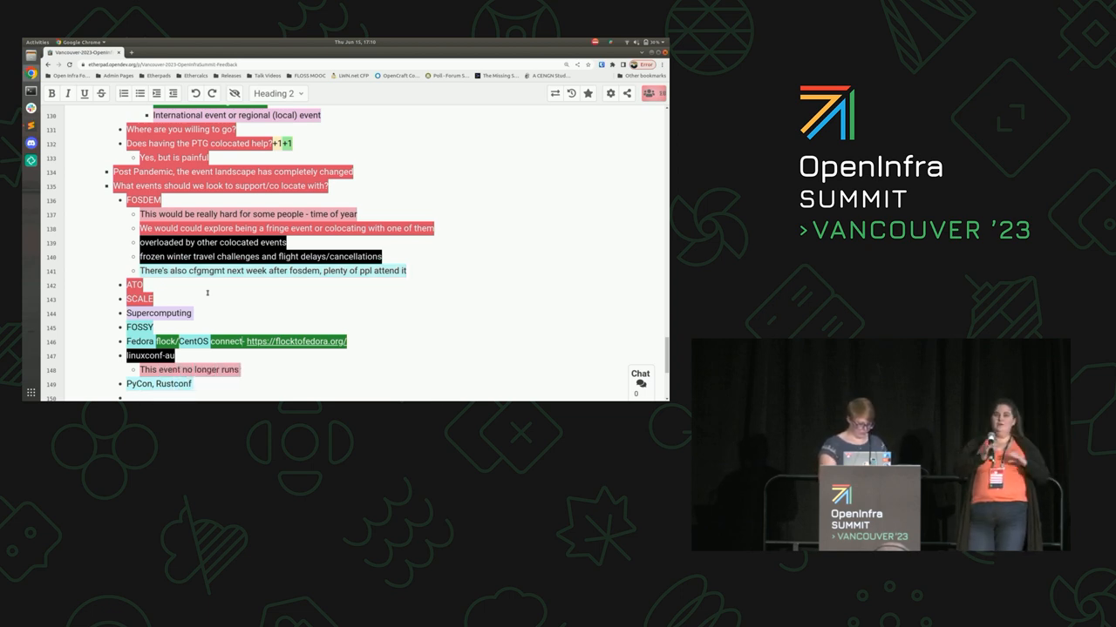
{"action": "type", "text": ":("}
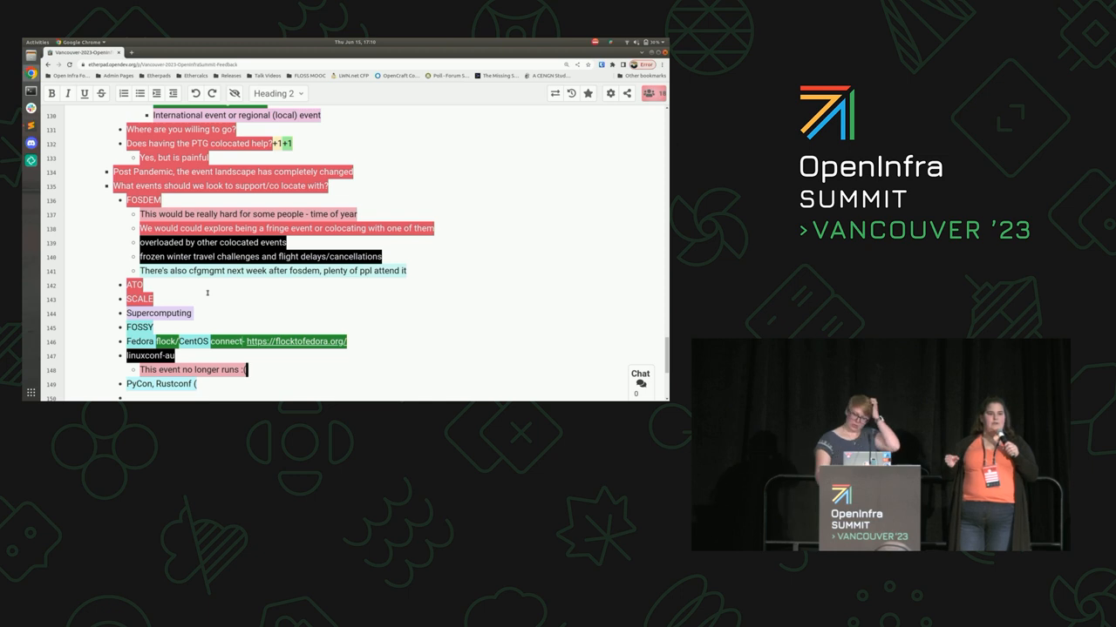
{"action": "type", "text": "let's fix that!"}
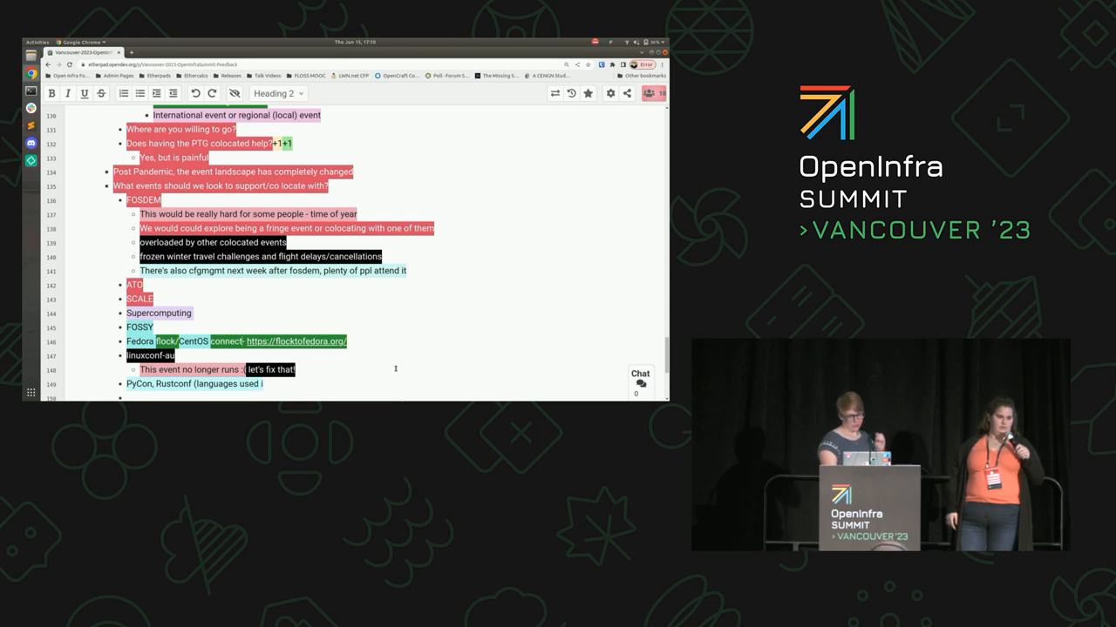
{"action": "scroll", "scroll_direction": "down", "scroll_amount": 3}
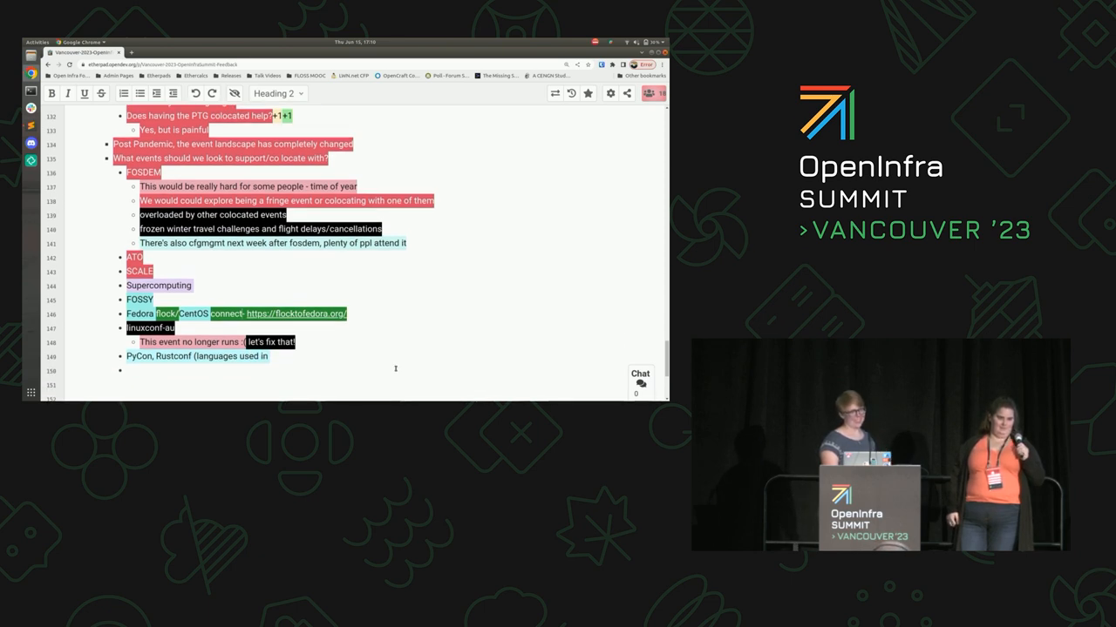
{"action": "type", "text": "OpenInfra days but way bigger scale"}
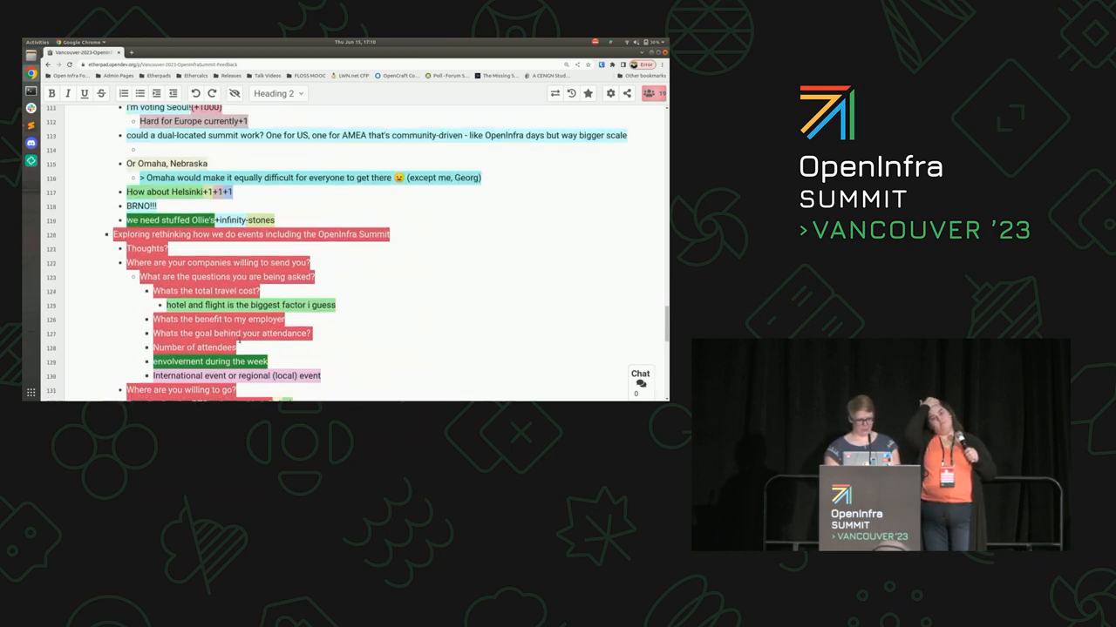
Note under linux.conf.au that Everything Open is a hybrid conference
{"action": "scroll", "scroll_direction": "down", "scroll_amount": 3}
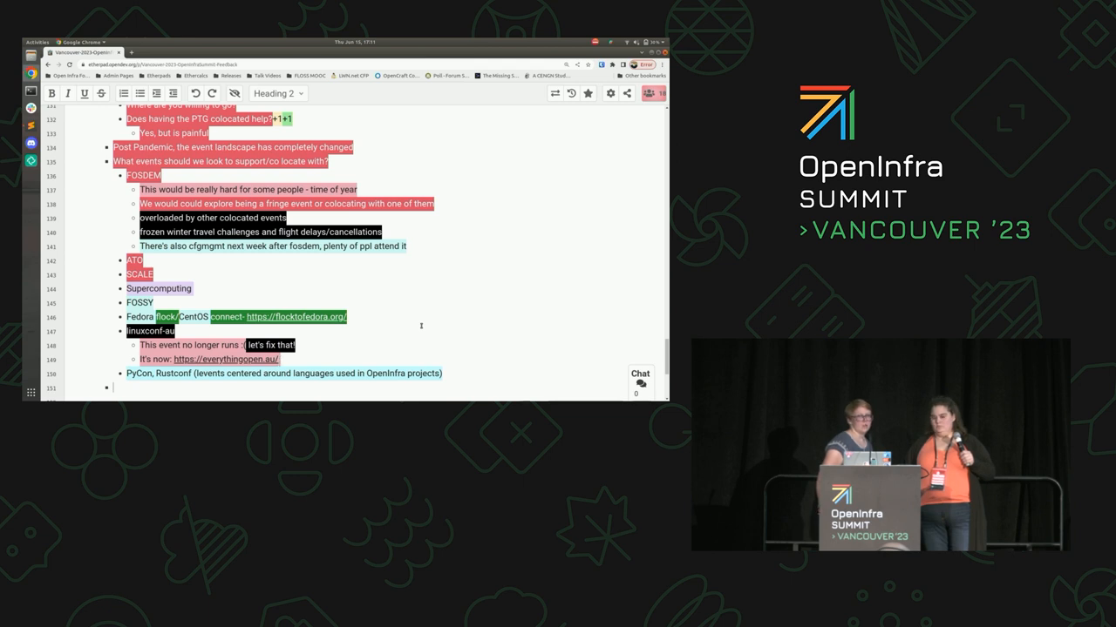
{"action": "type", "text": "and is a h"}
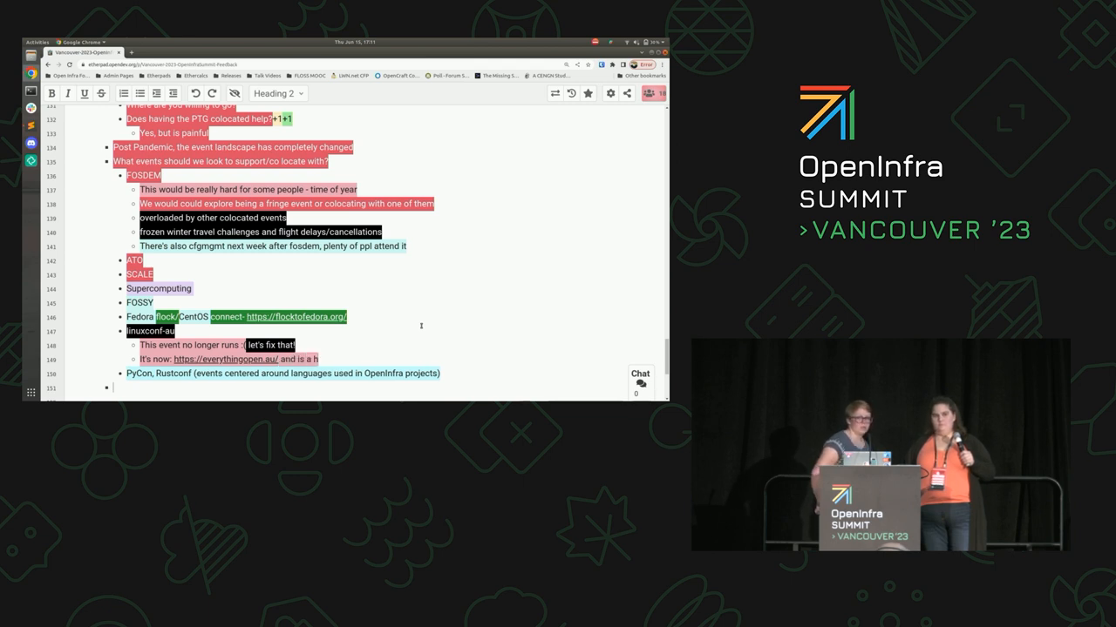
{"action": "type", "text": "ybrid"}
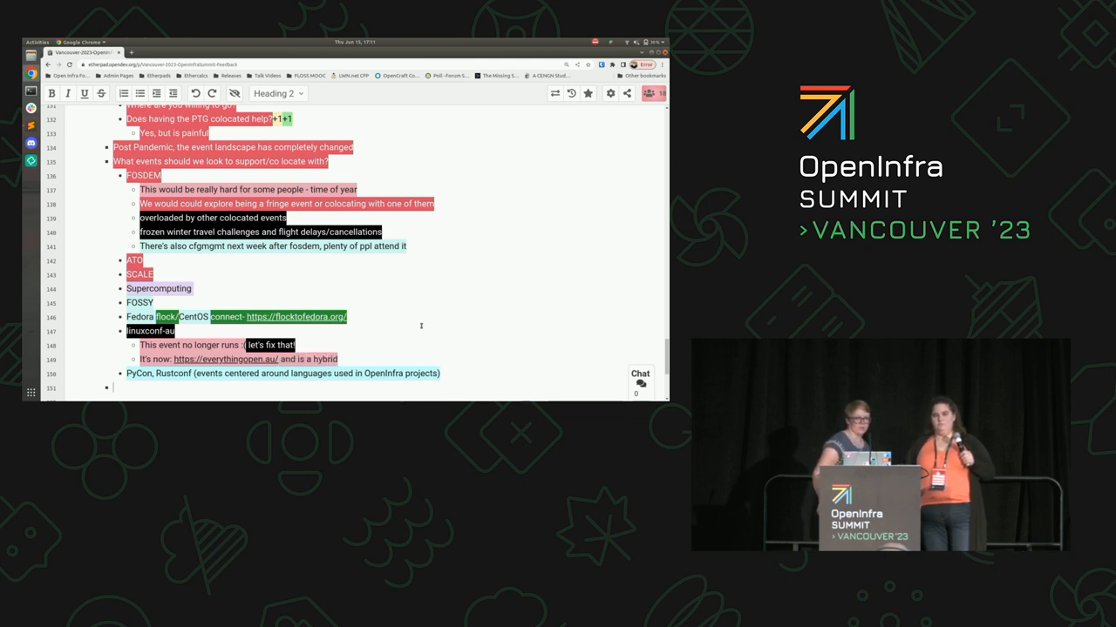
{"action": "type", "text": "conference"}
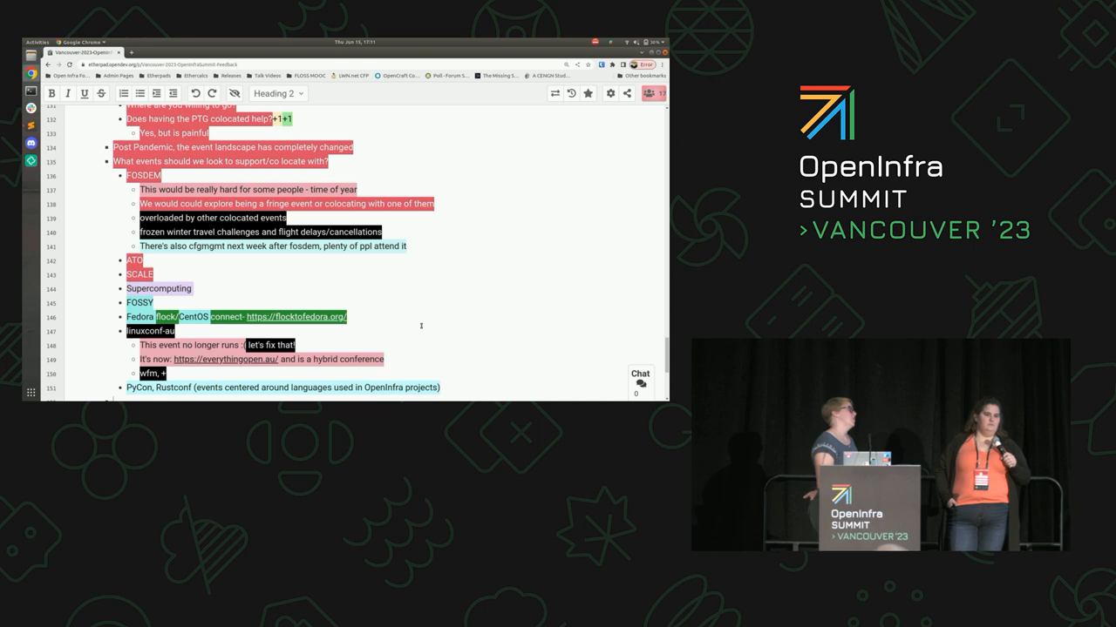
Add the '+2' agreement and begin FOSSY's 'Portland, OR' location
{"action": "type", "text": "2"}
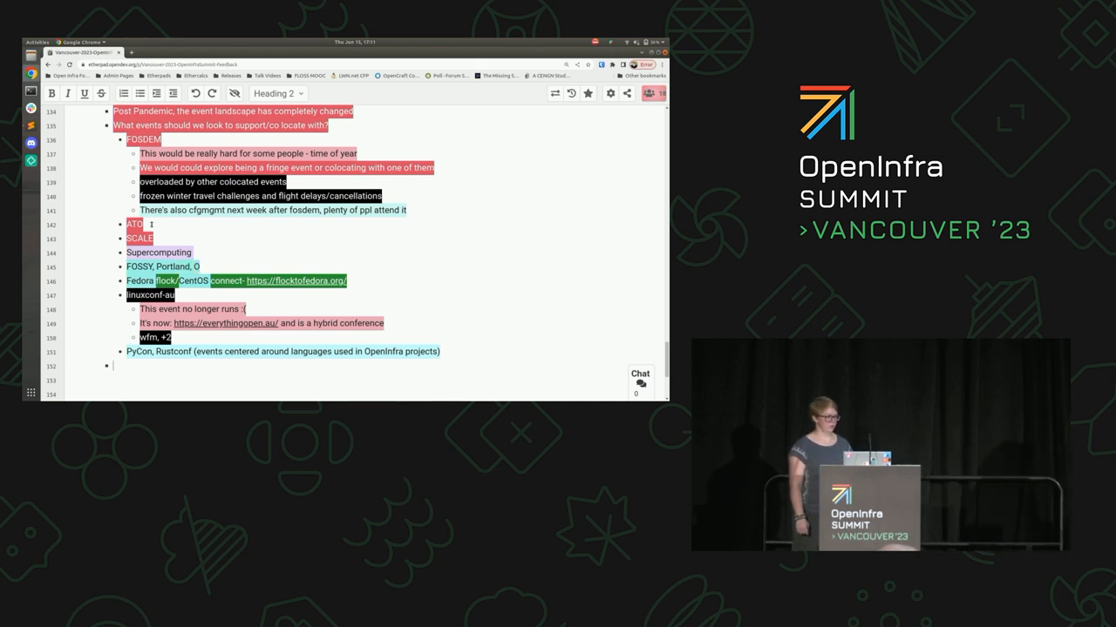
{"action": "type", "text": "R"}
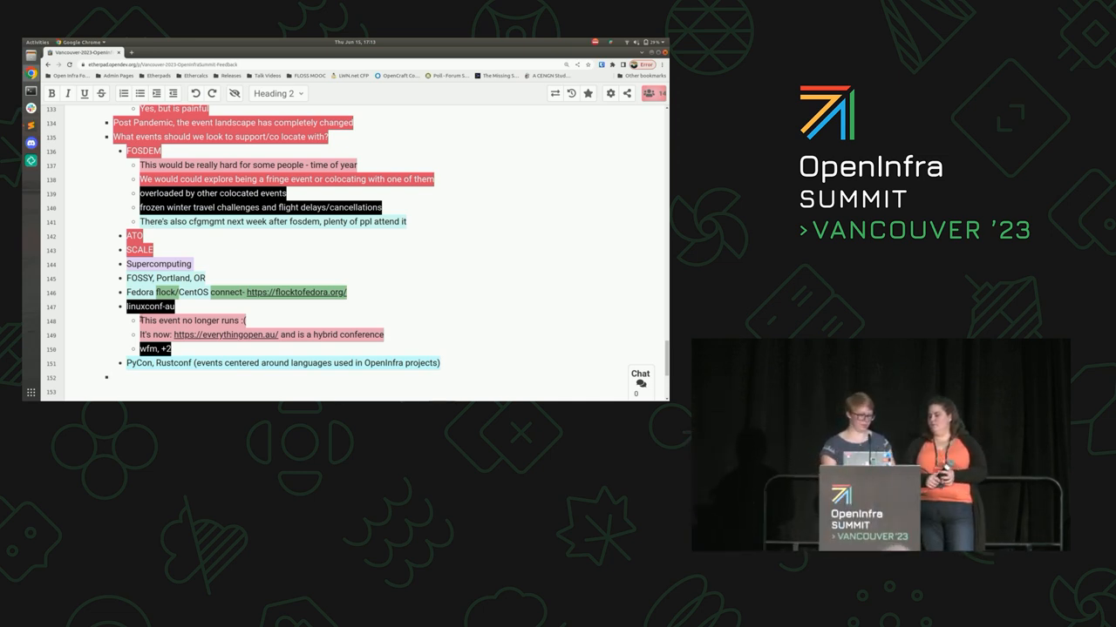
Add a new 'AOB?' line after the PyCon and RustConf bullet at the end of the list
{"action": "scroll", "scroll_direction": "up", "scroll_amount": 3}
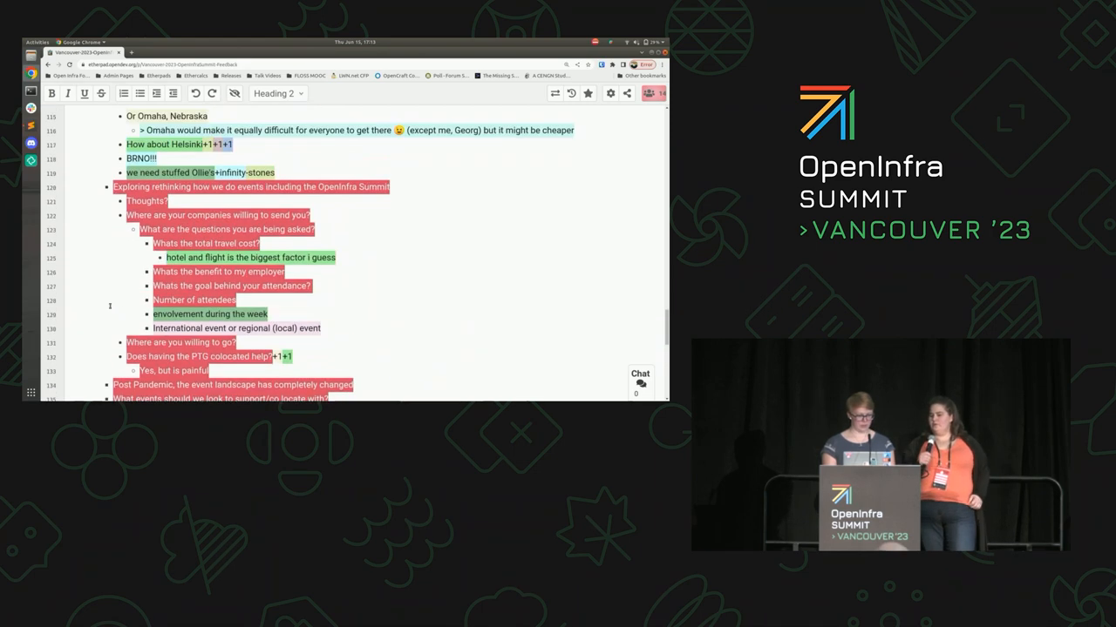
{"action": "scroll", "scroll_direction": "down", "scroll_amount": 3}
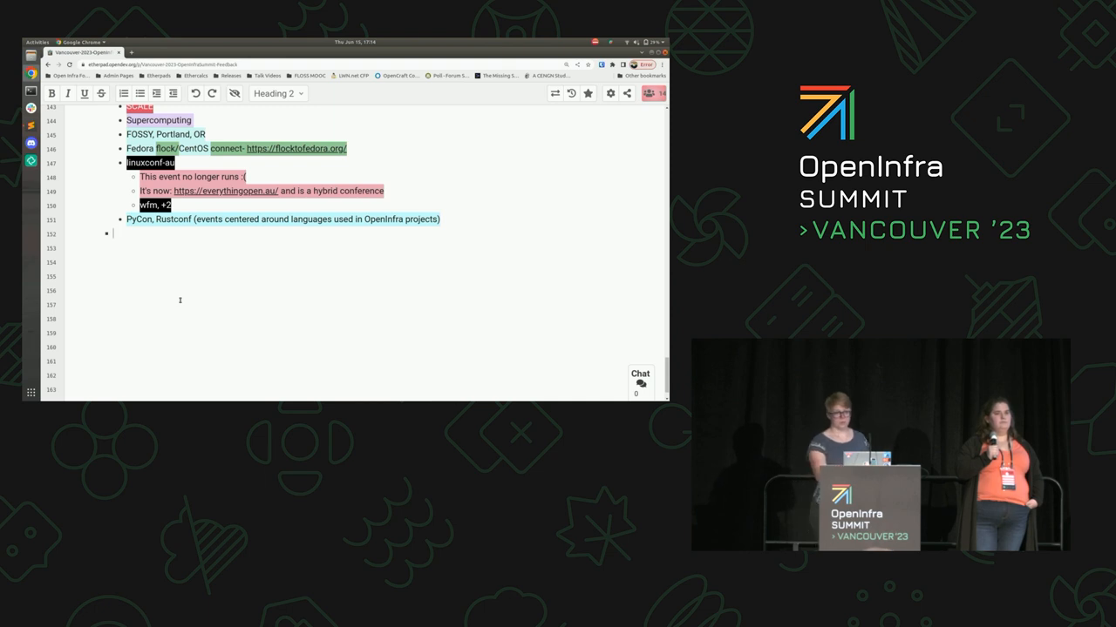
{"action": "mouse_move", "coordinate": [390, 306]}
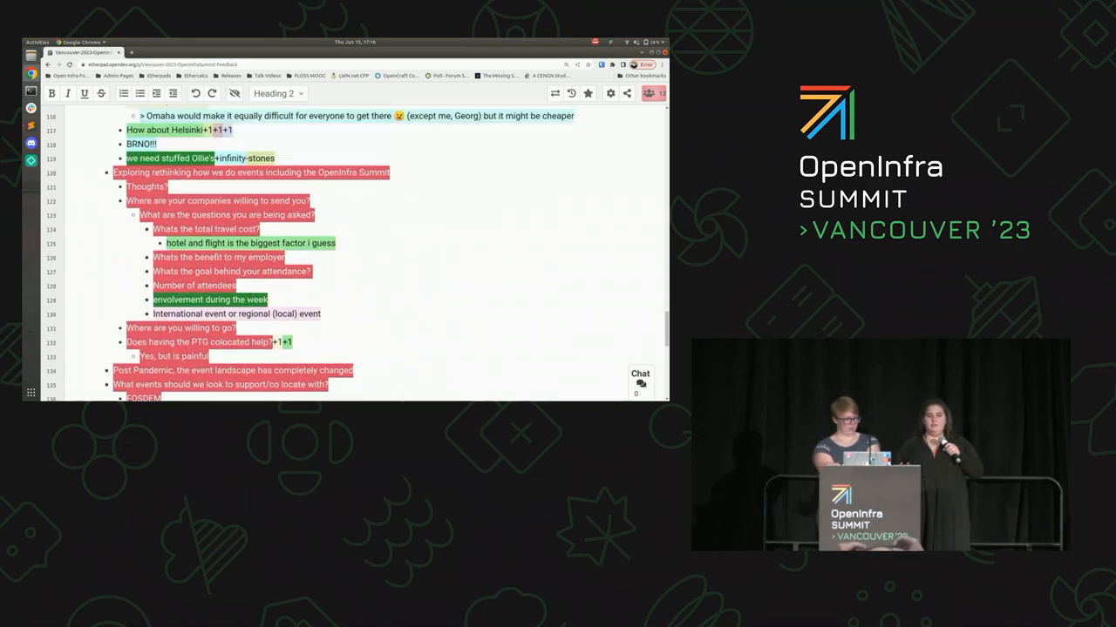
{"action": "scroll", "scroll_direction": "down", "scroll_amount": 3}
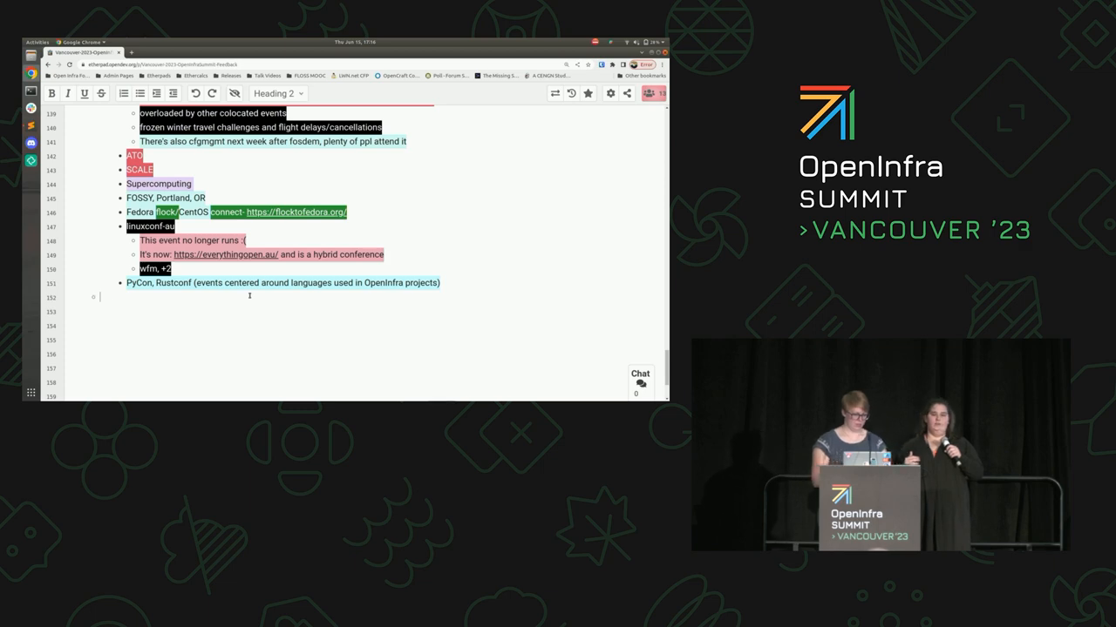
{"action": "scroll", "scroll_direction": "down", "scroll_amount": 3}
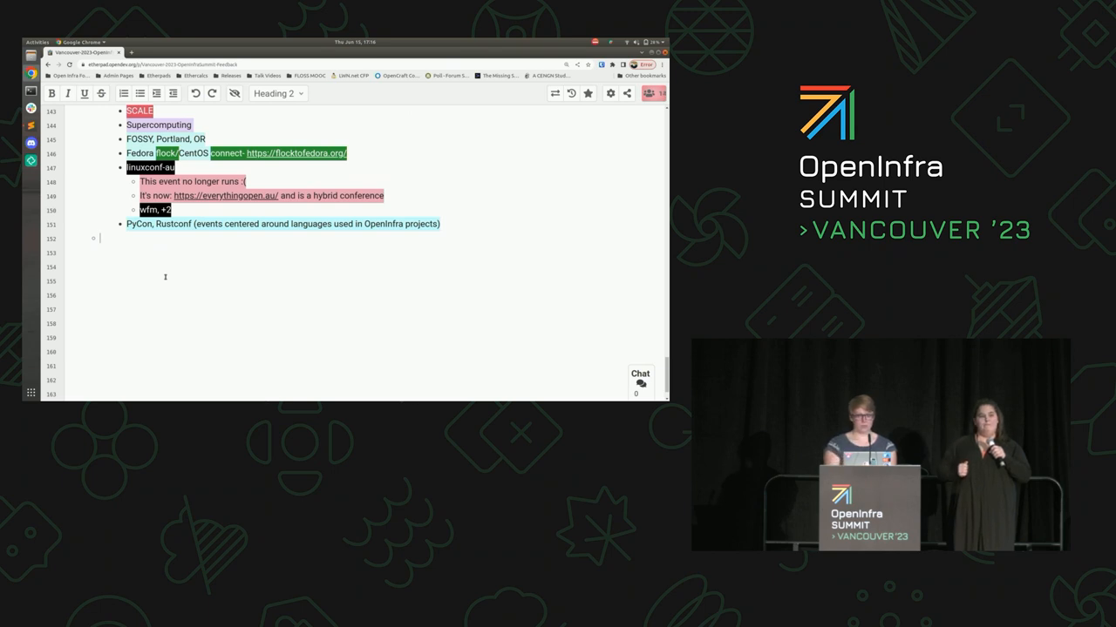
{"action": "type", "text": "AOB?"}
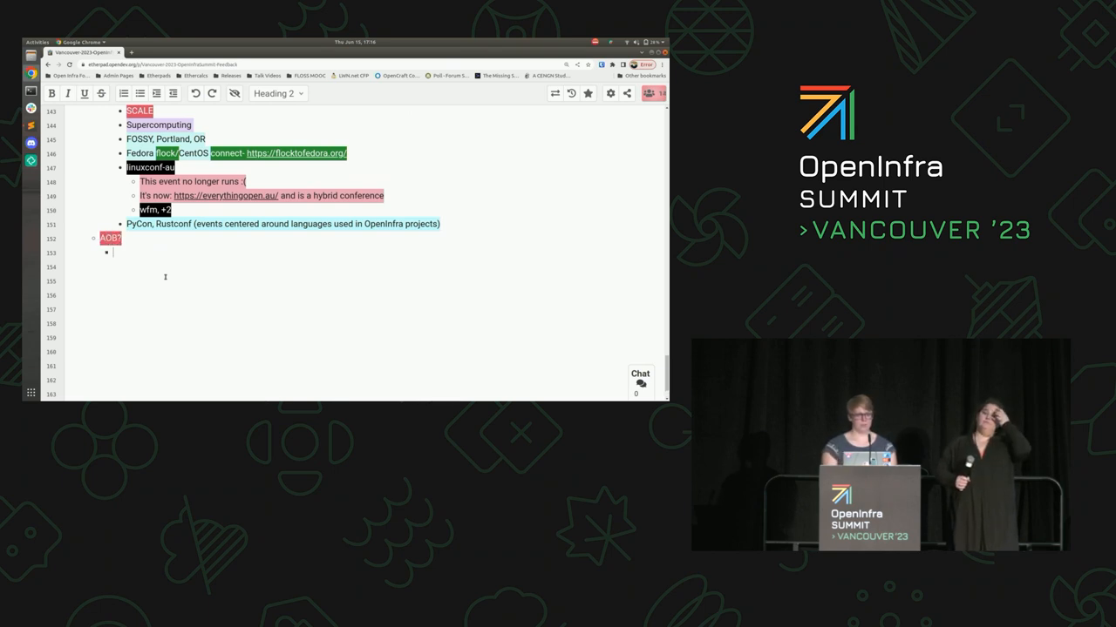